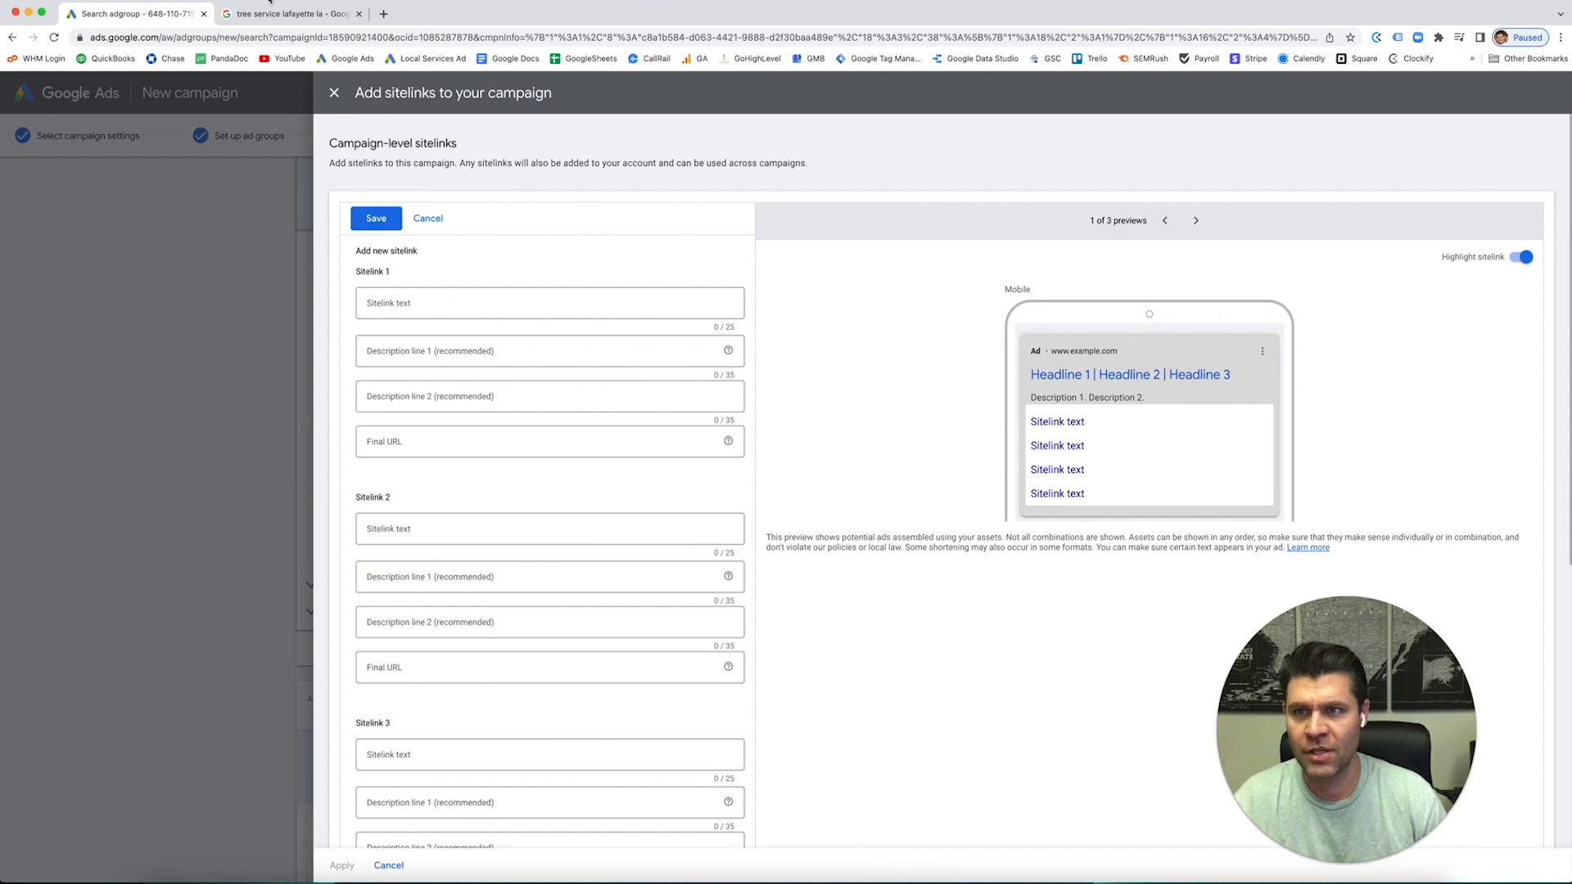
Glance at competitor ads, then enter 'Tree Removals' as the first sitelink's text.
left_click(291, 13)
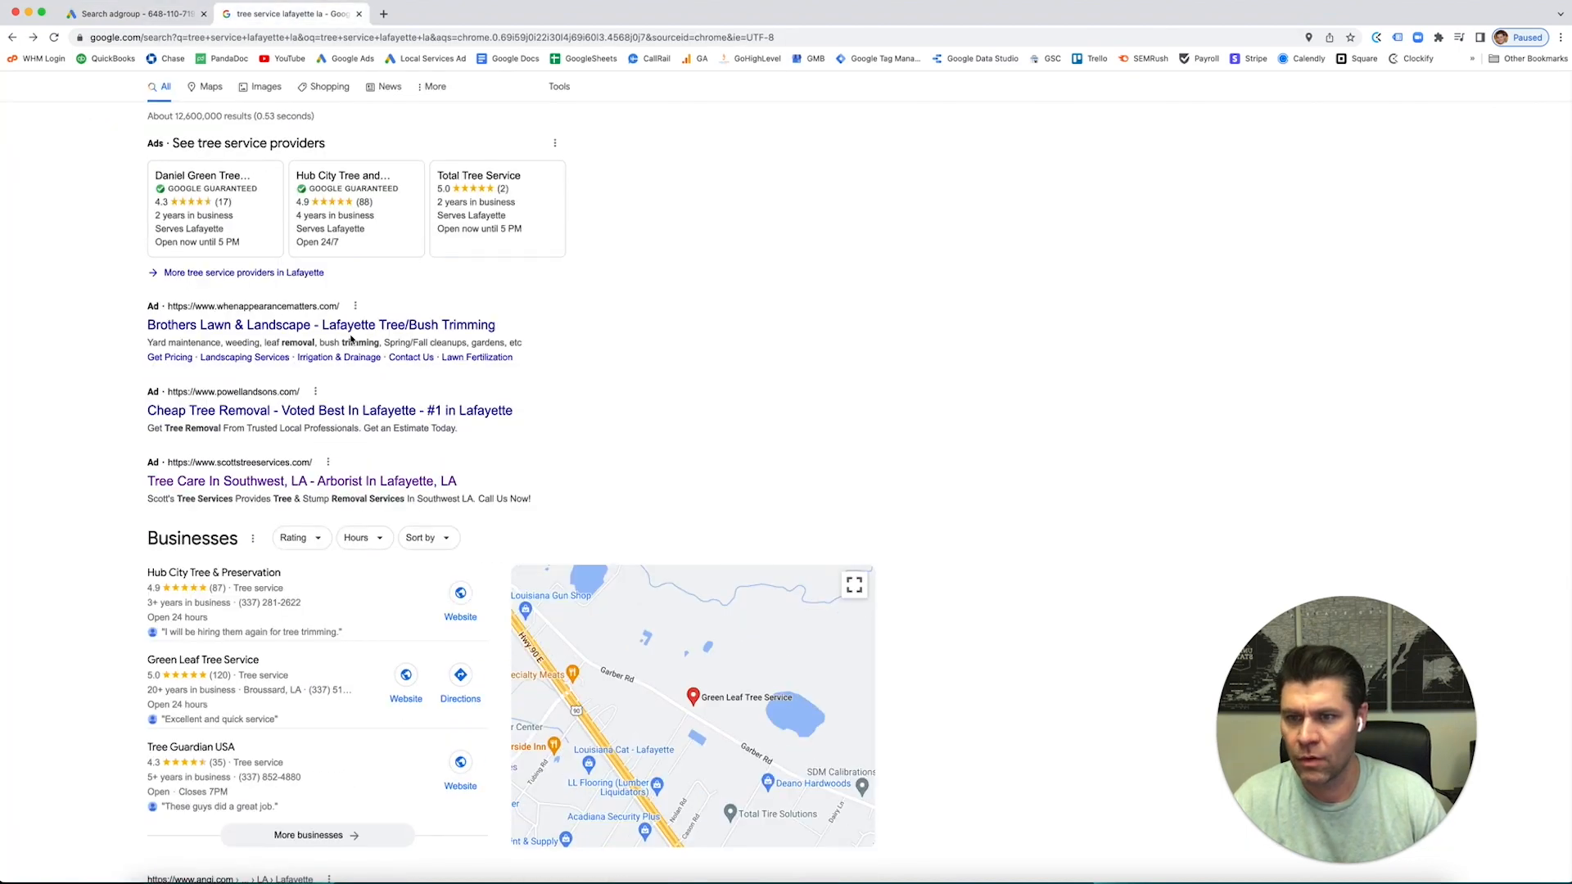
mouse_move(391, 330)
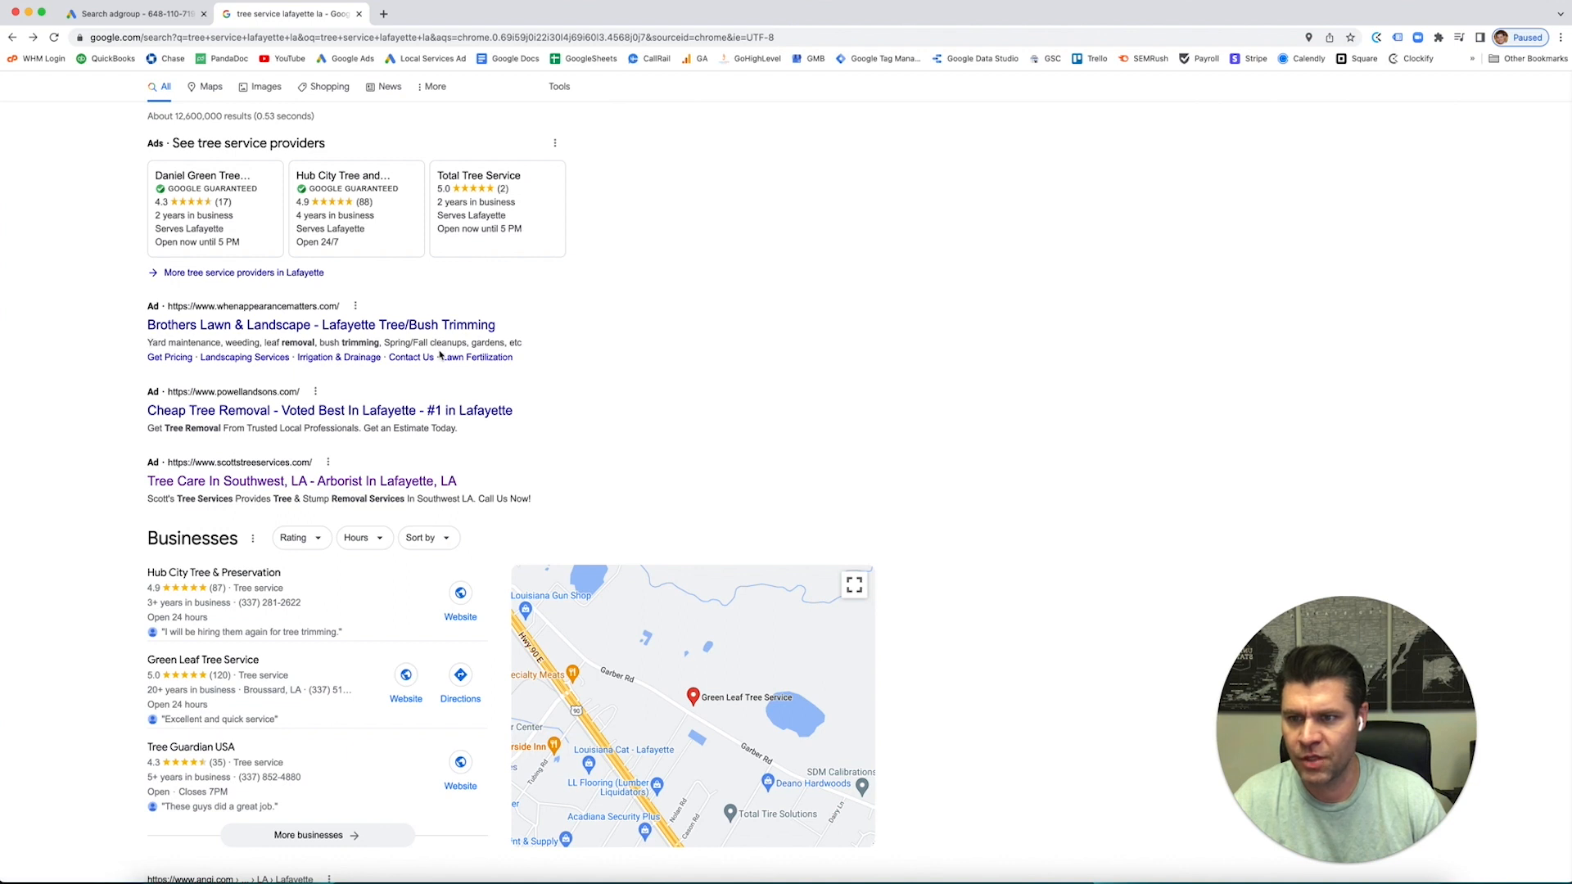
mouse_move(141, 363)
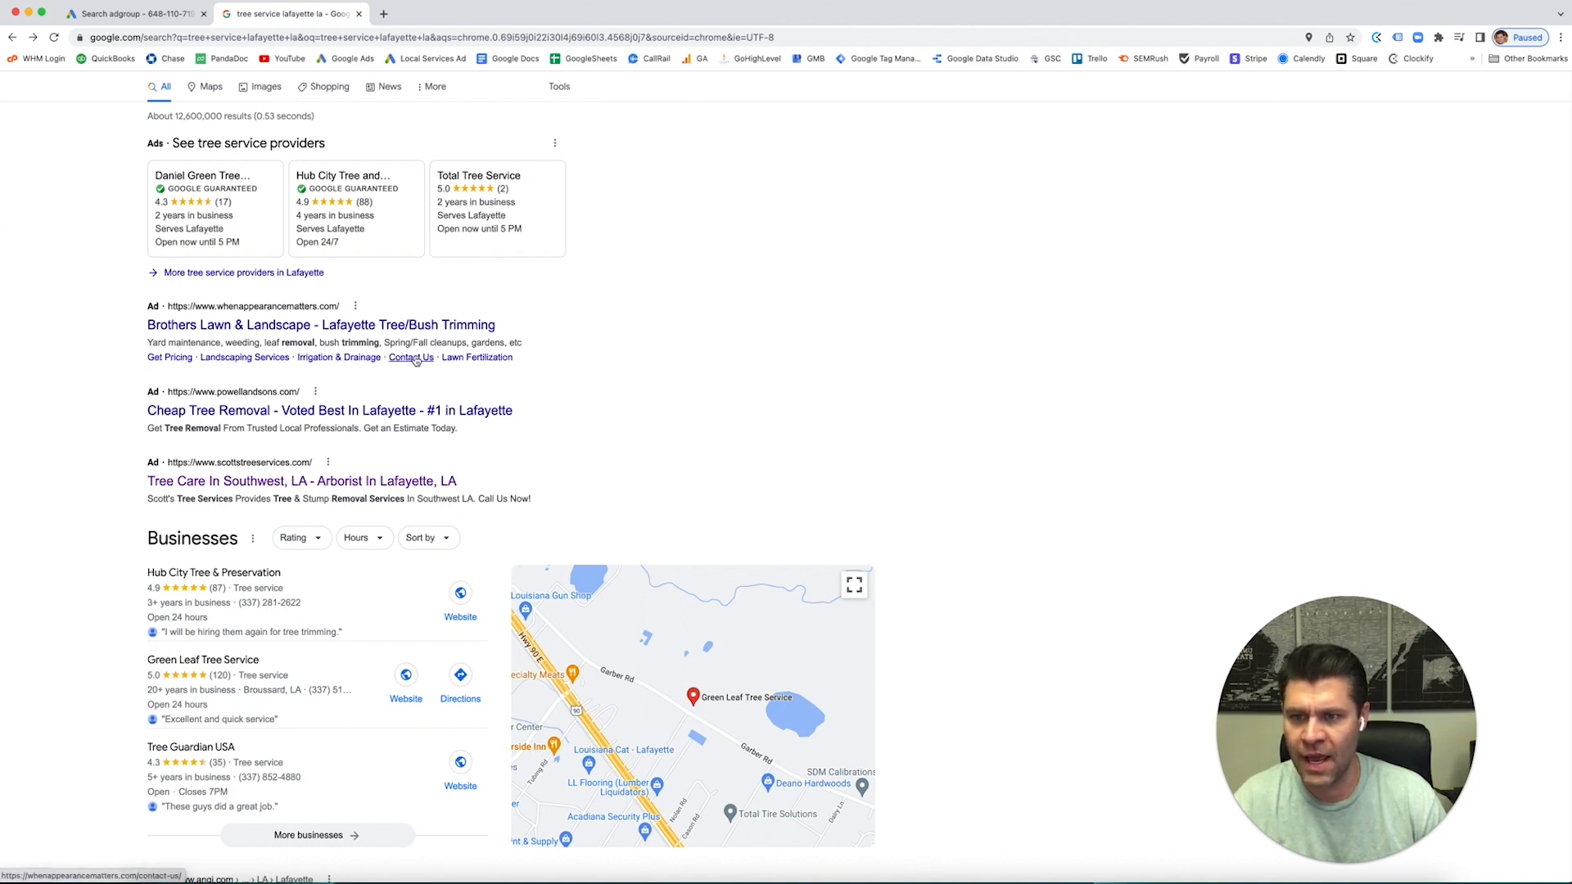
mouse_move(244, 359)
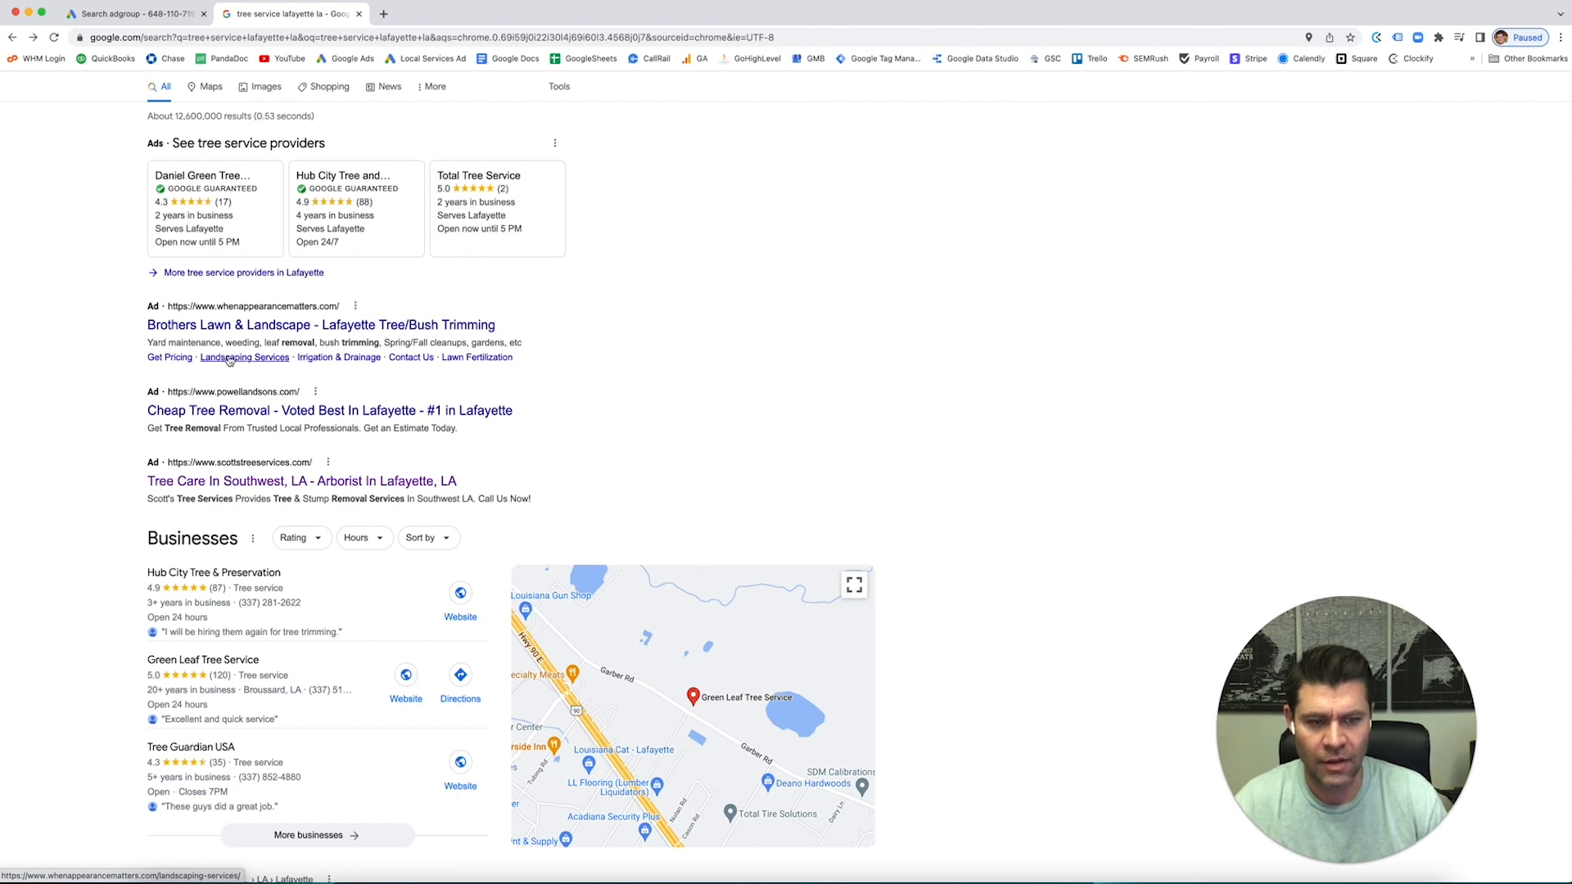
left_click(136, 14)
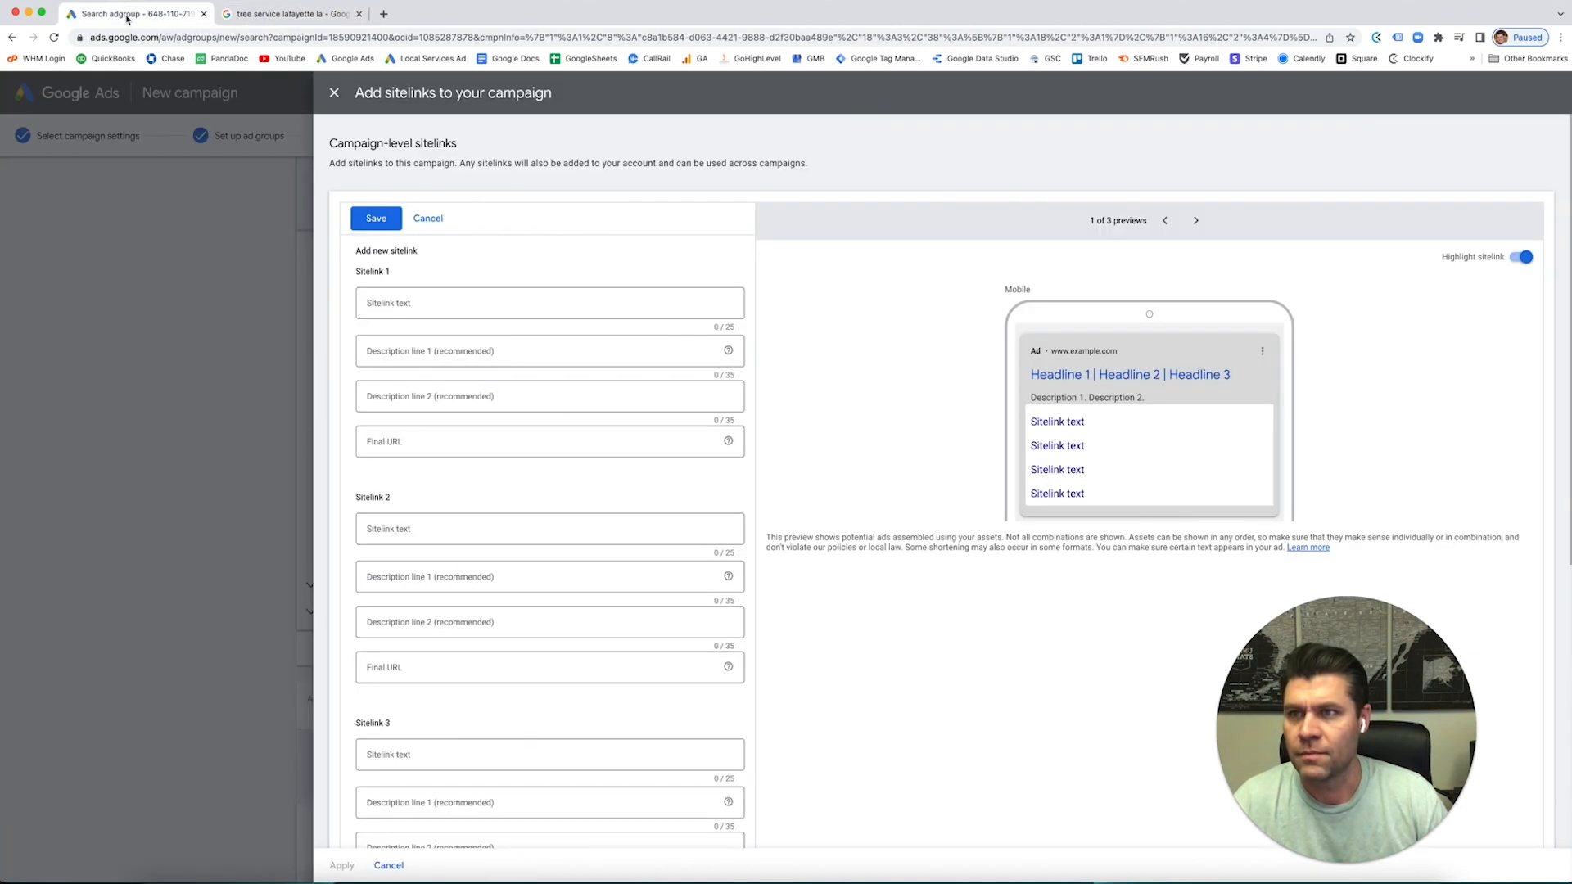
left_click(550, 302)
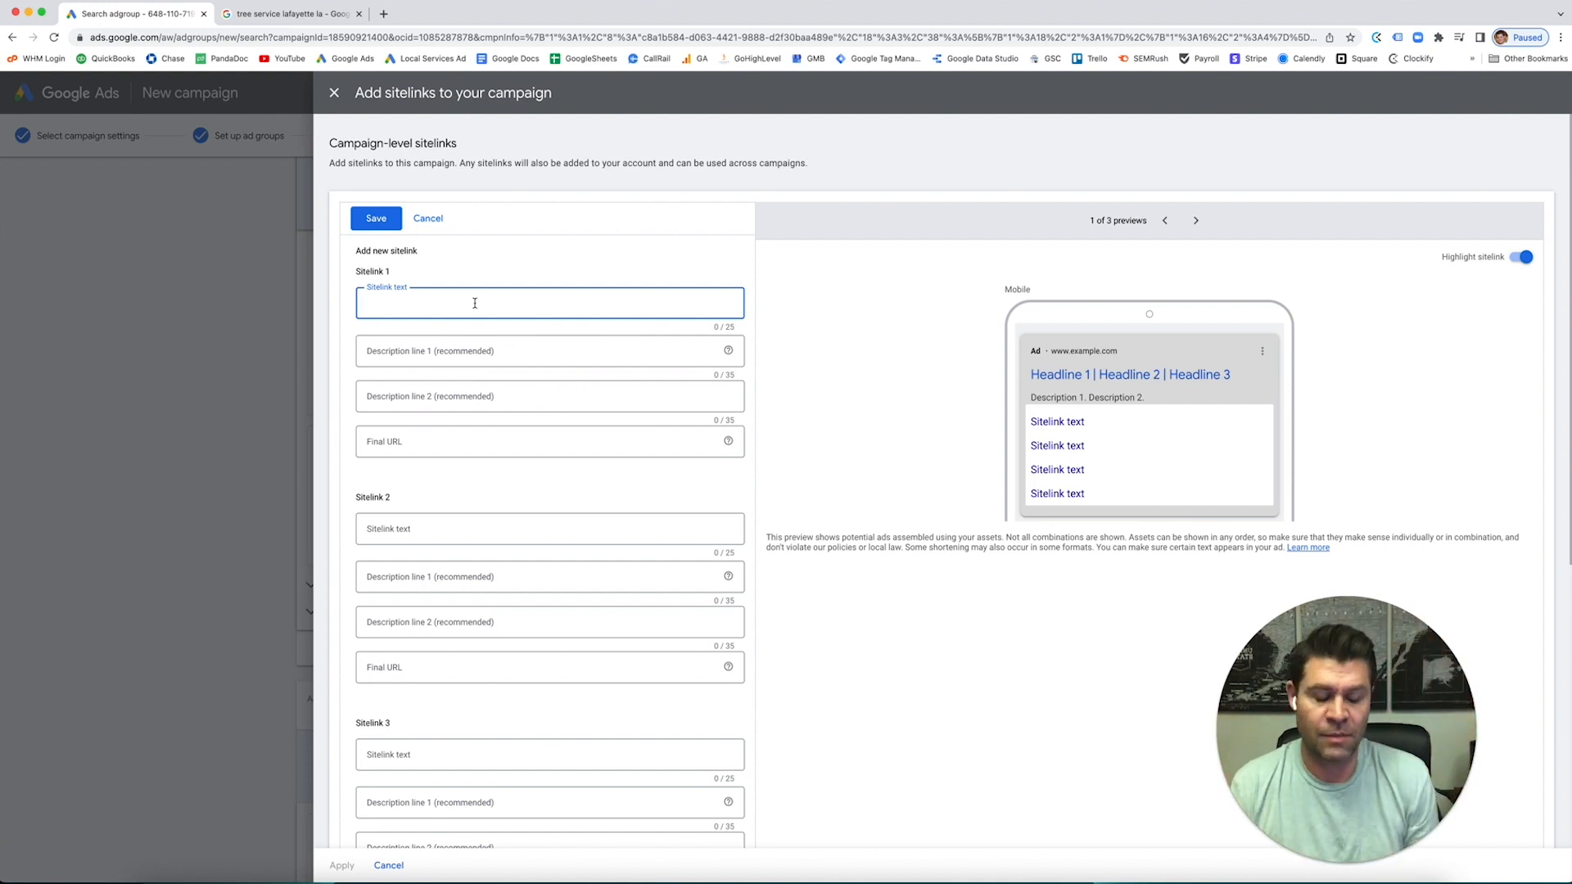
type("Tree")
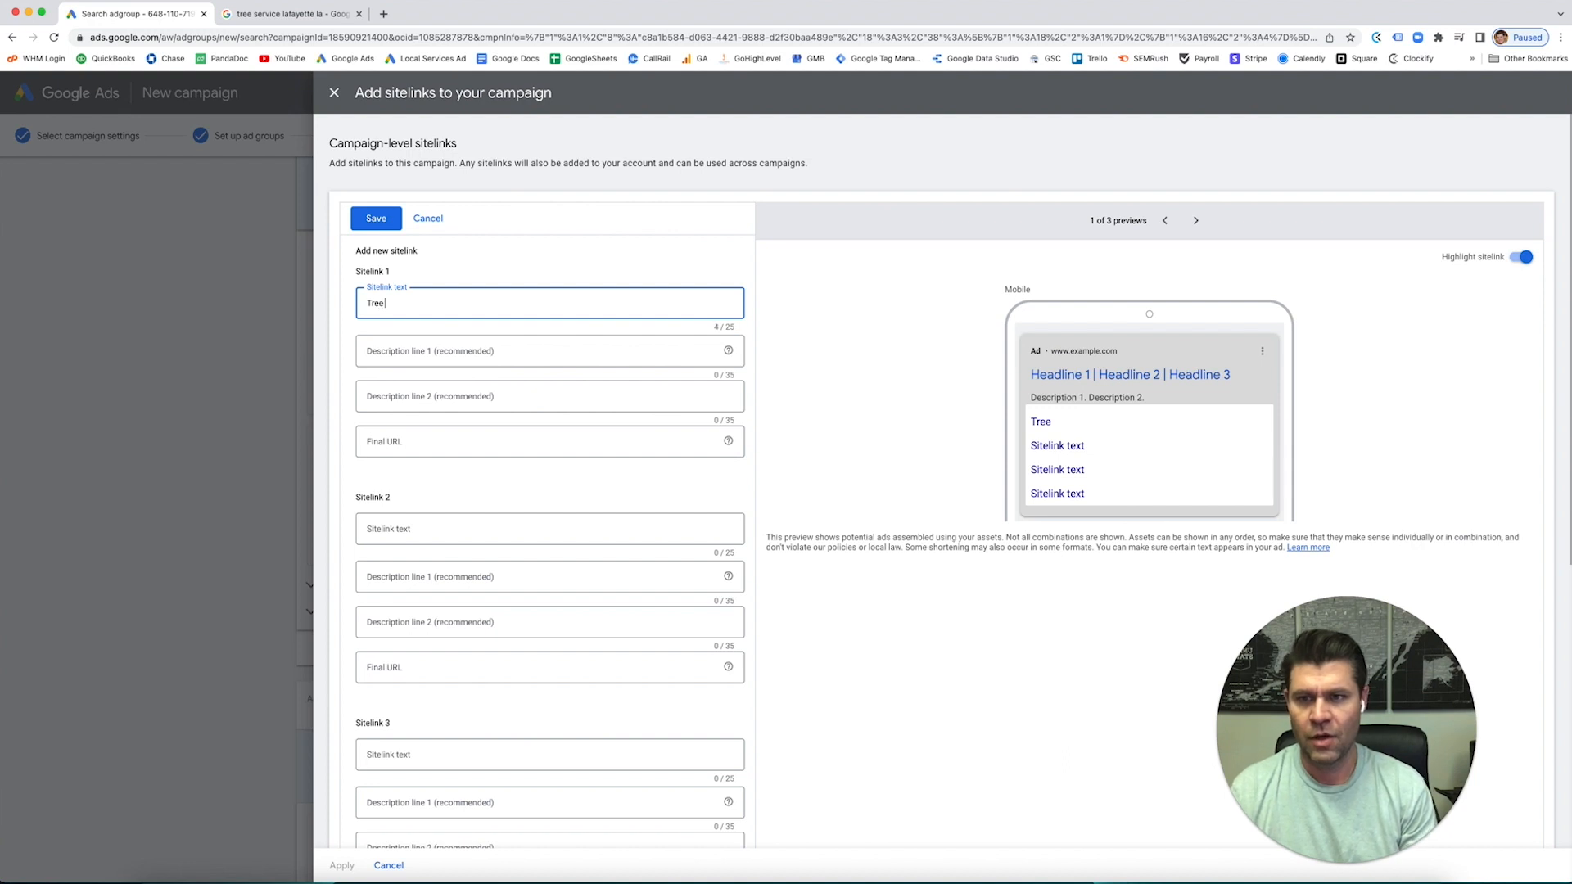
type("Removals")
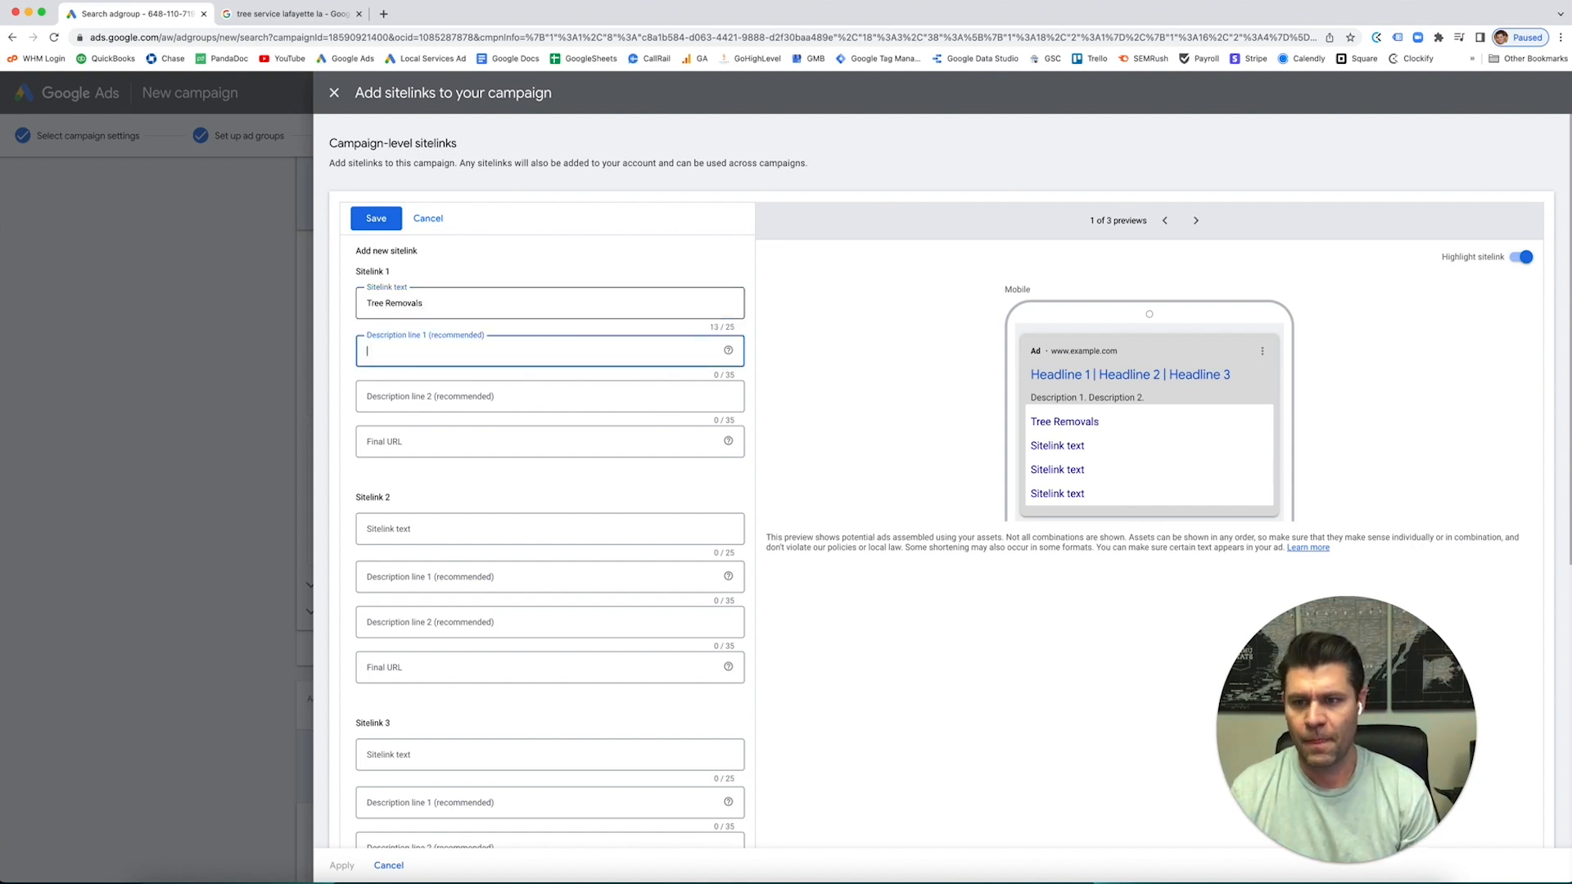
left_click(549, 441)
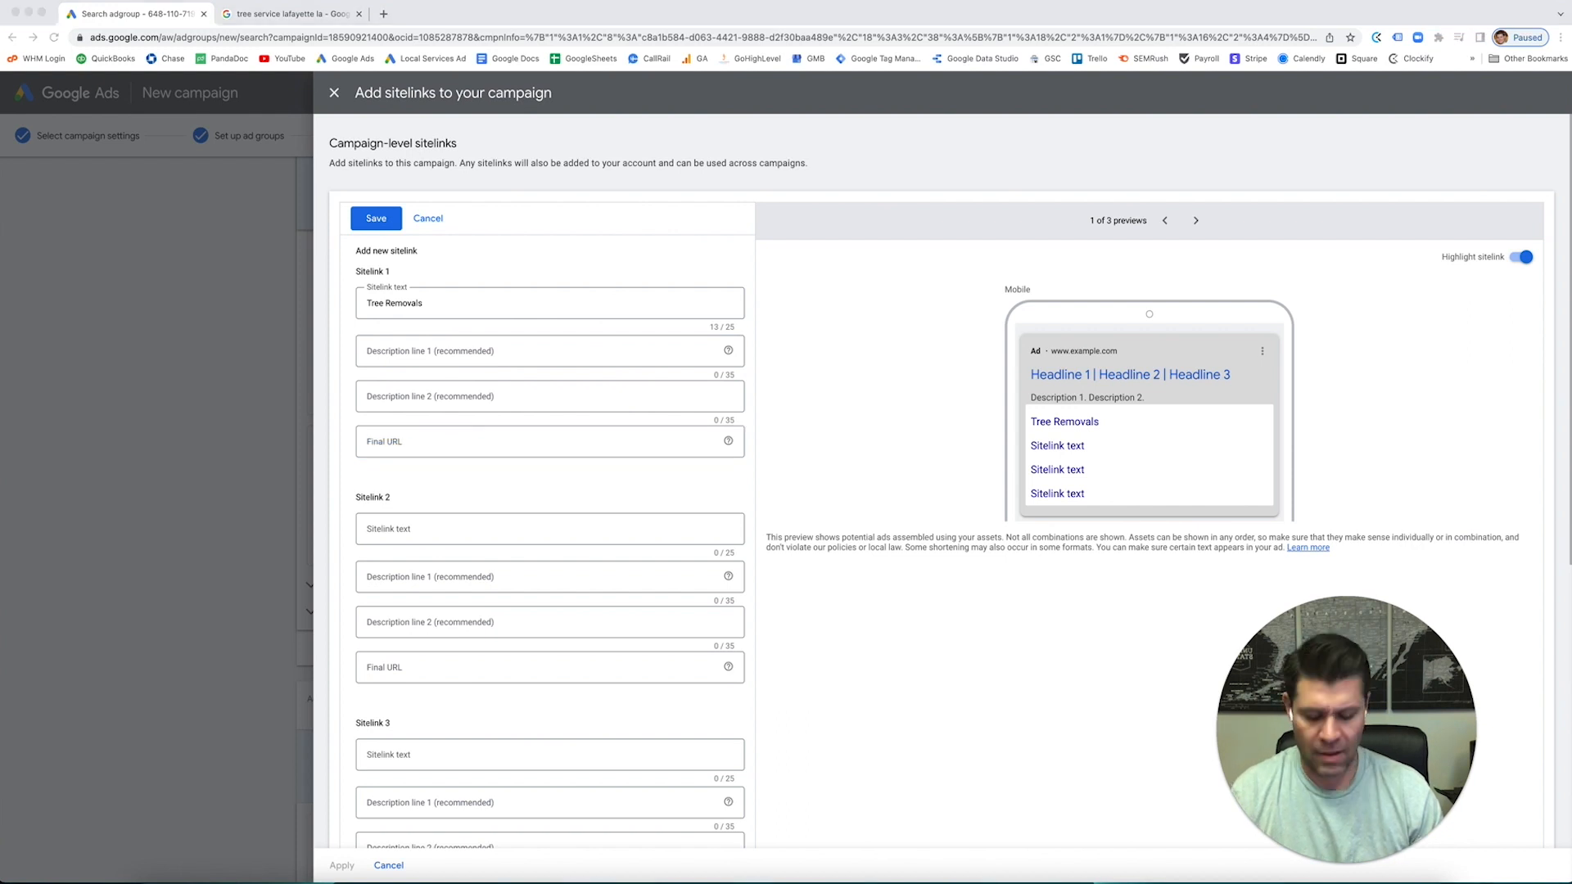
left_click(550, 442)
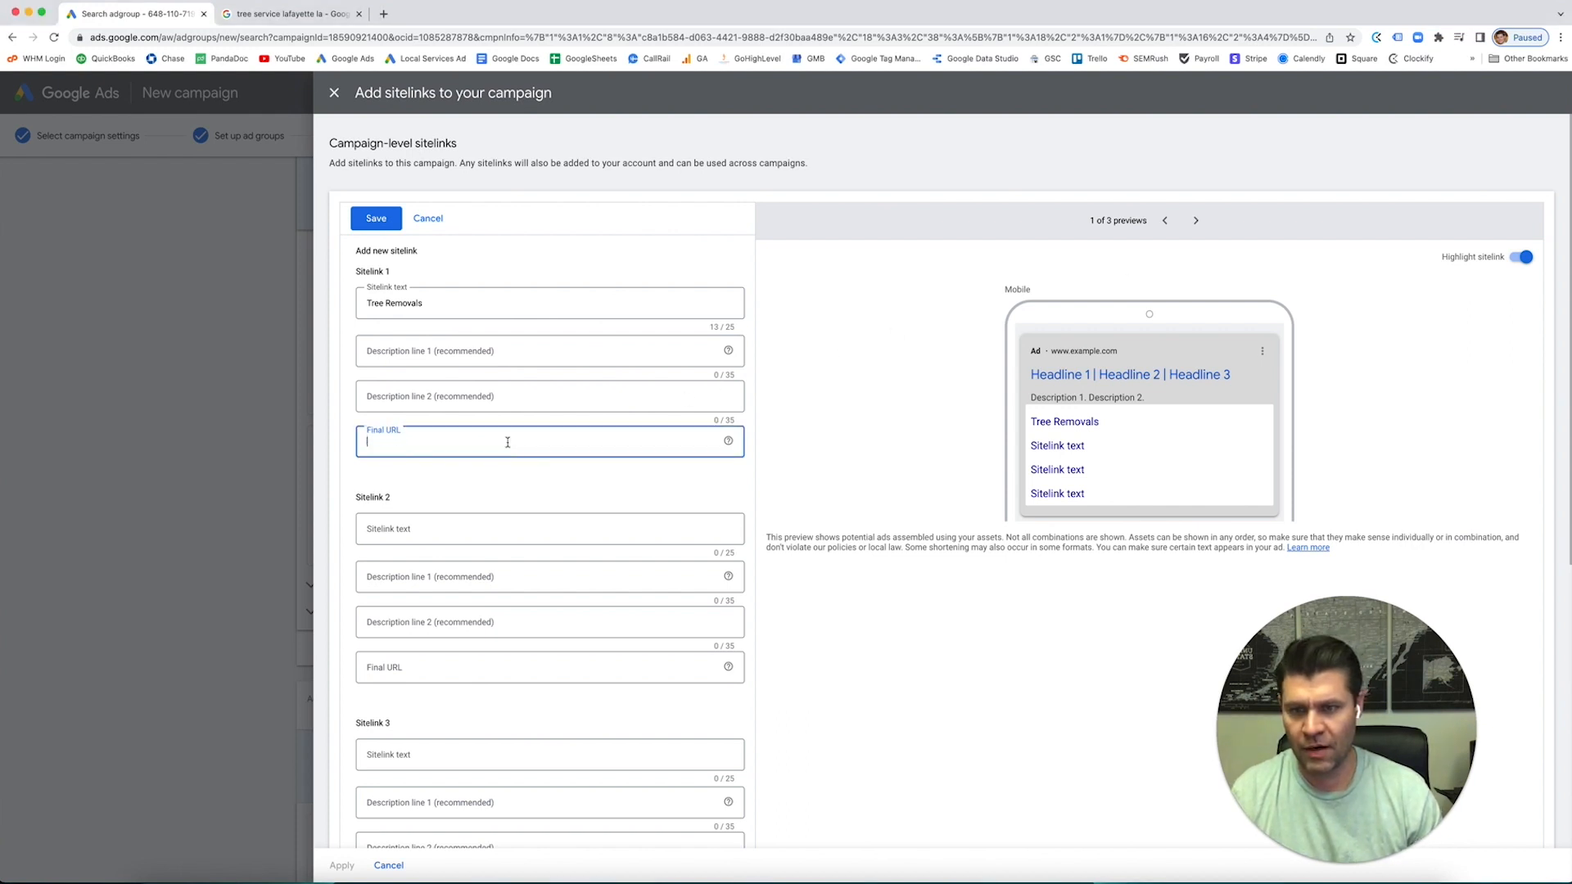
type("https://www.metalogicdesign.com/")
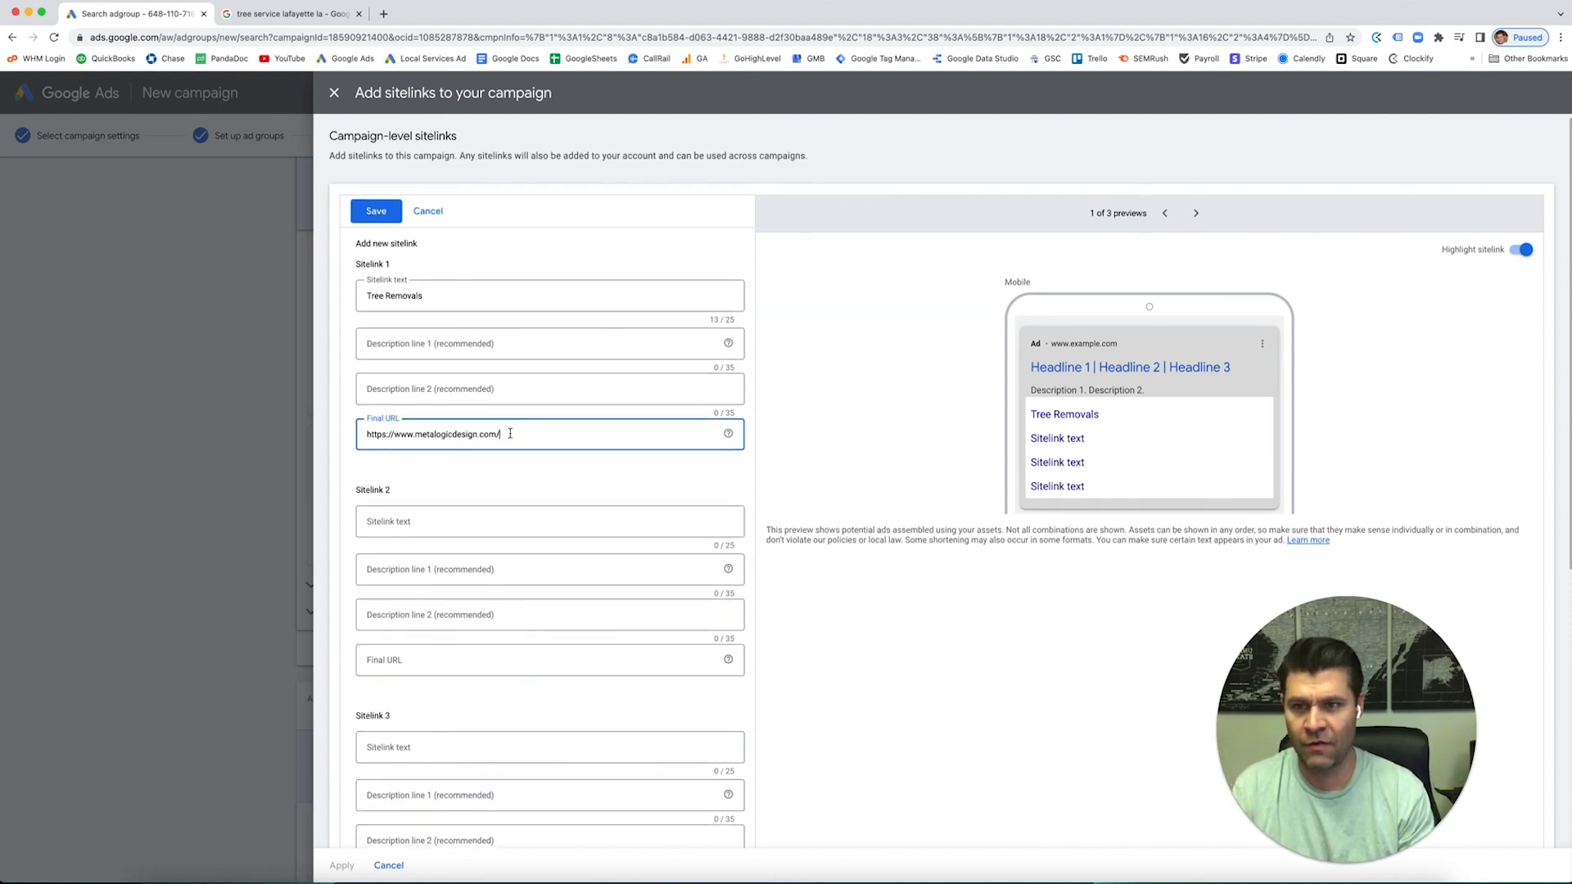
type("tree-removals")
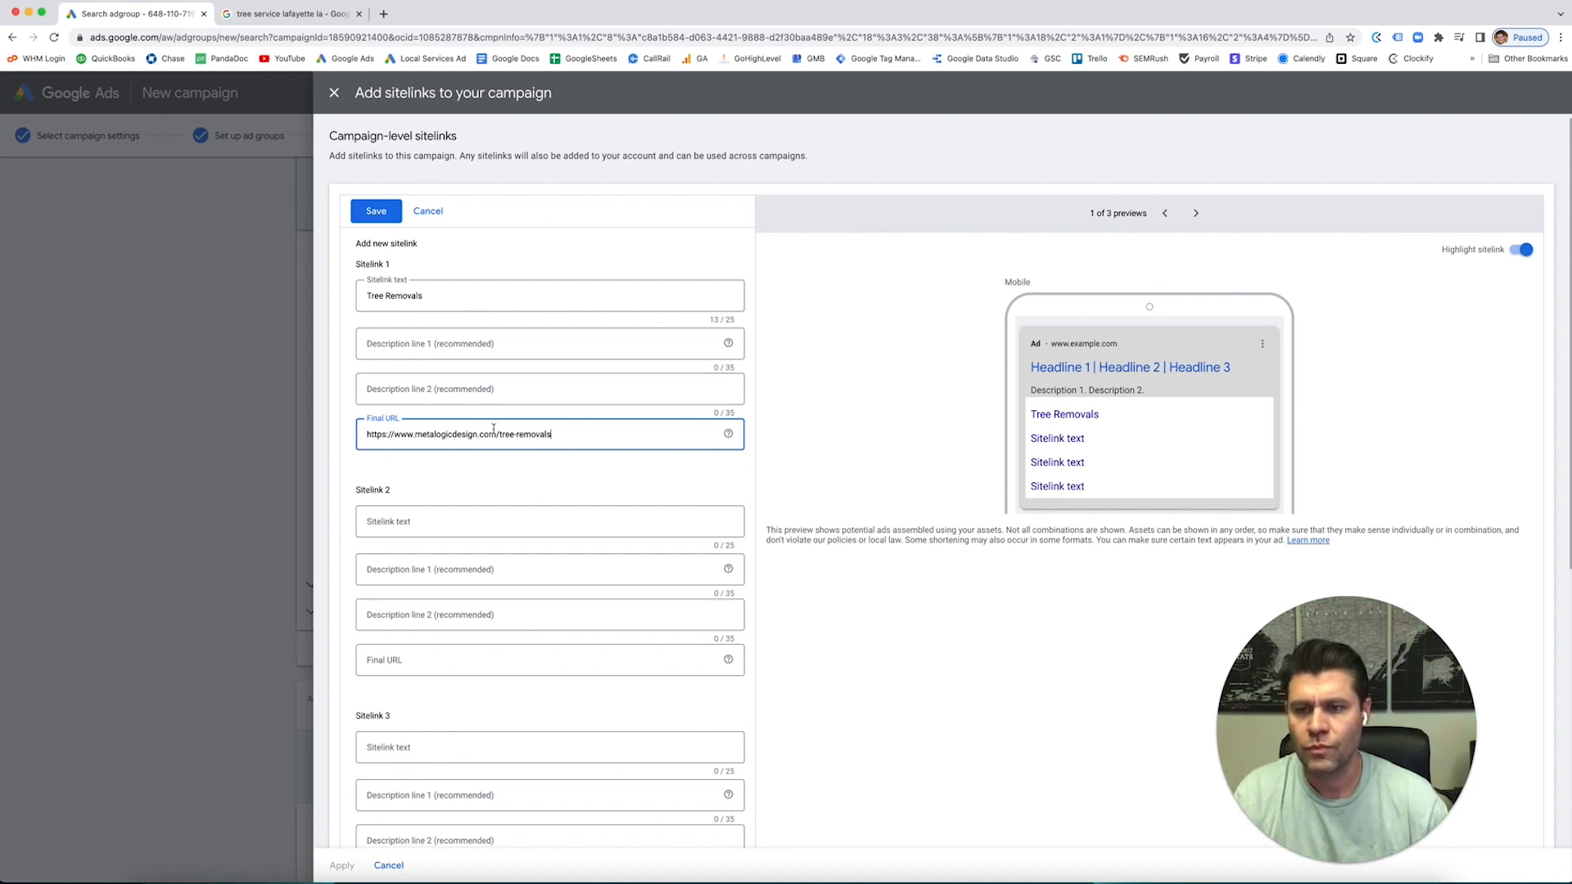
type("T")
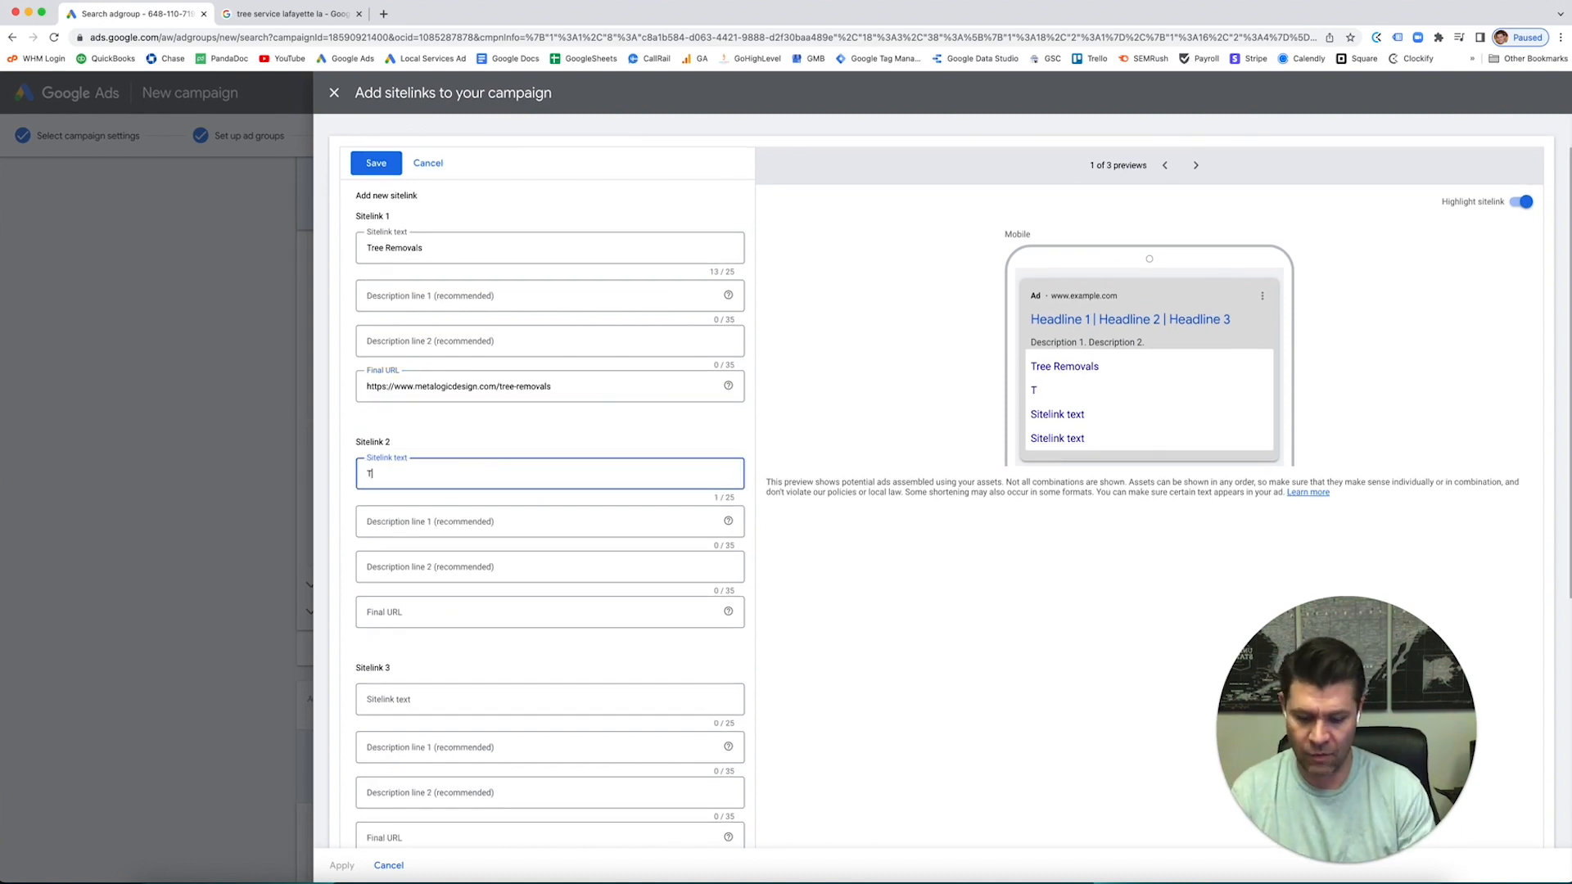
type("ree Trimm")
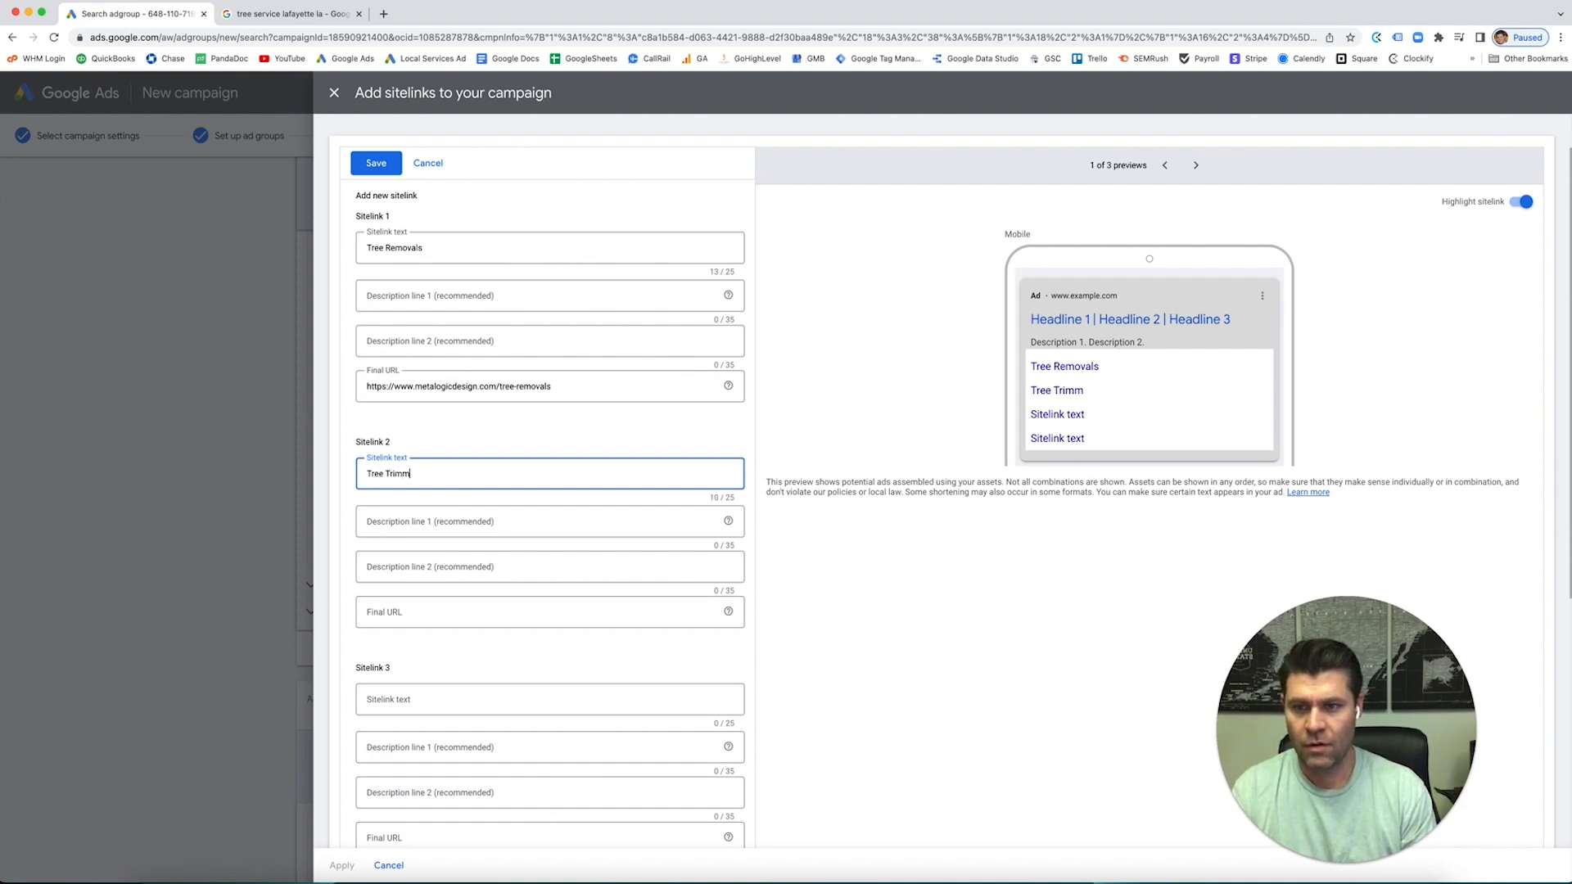
type("ing")
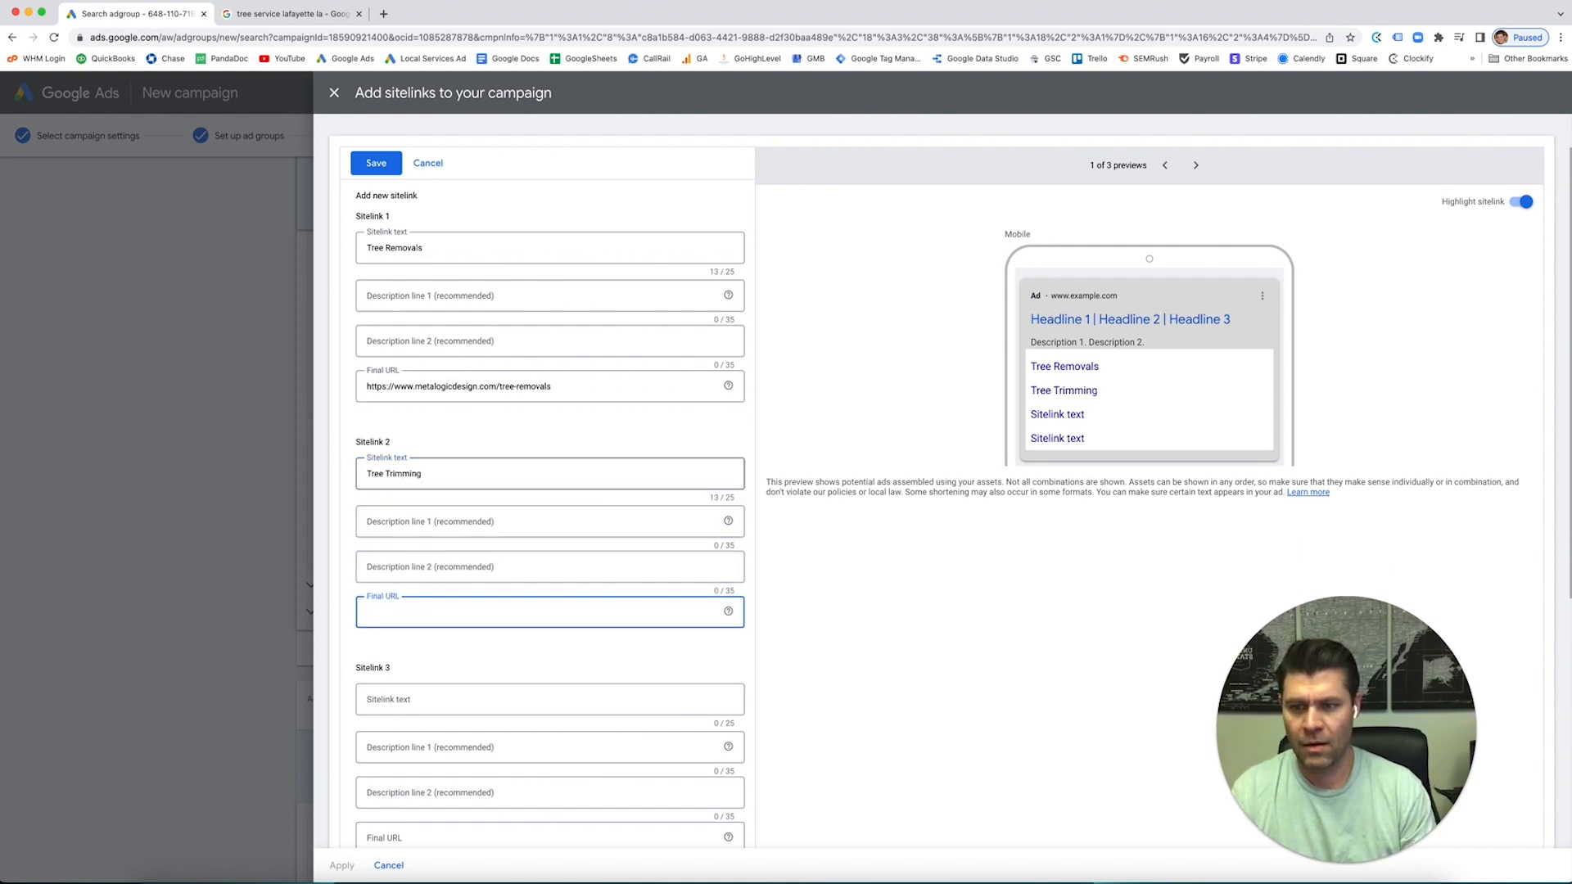
type("https://www.metalogicdesign.com/")
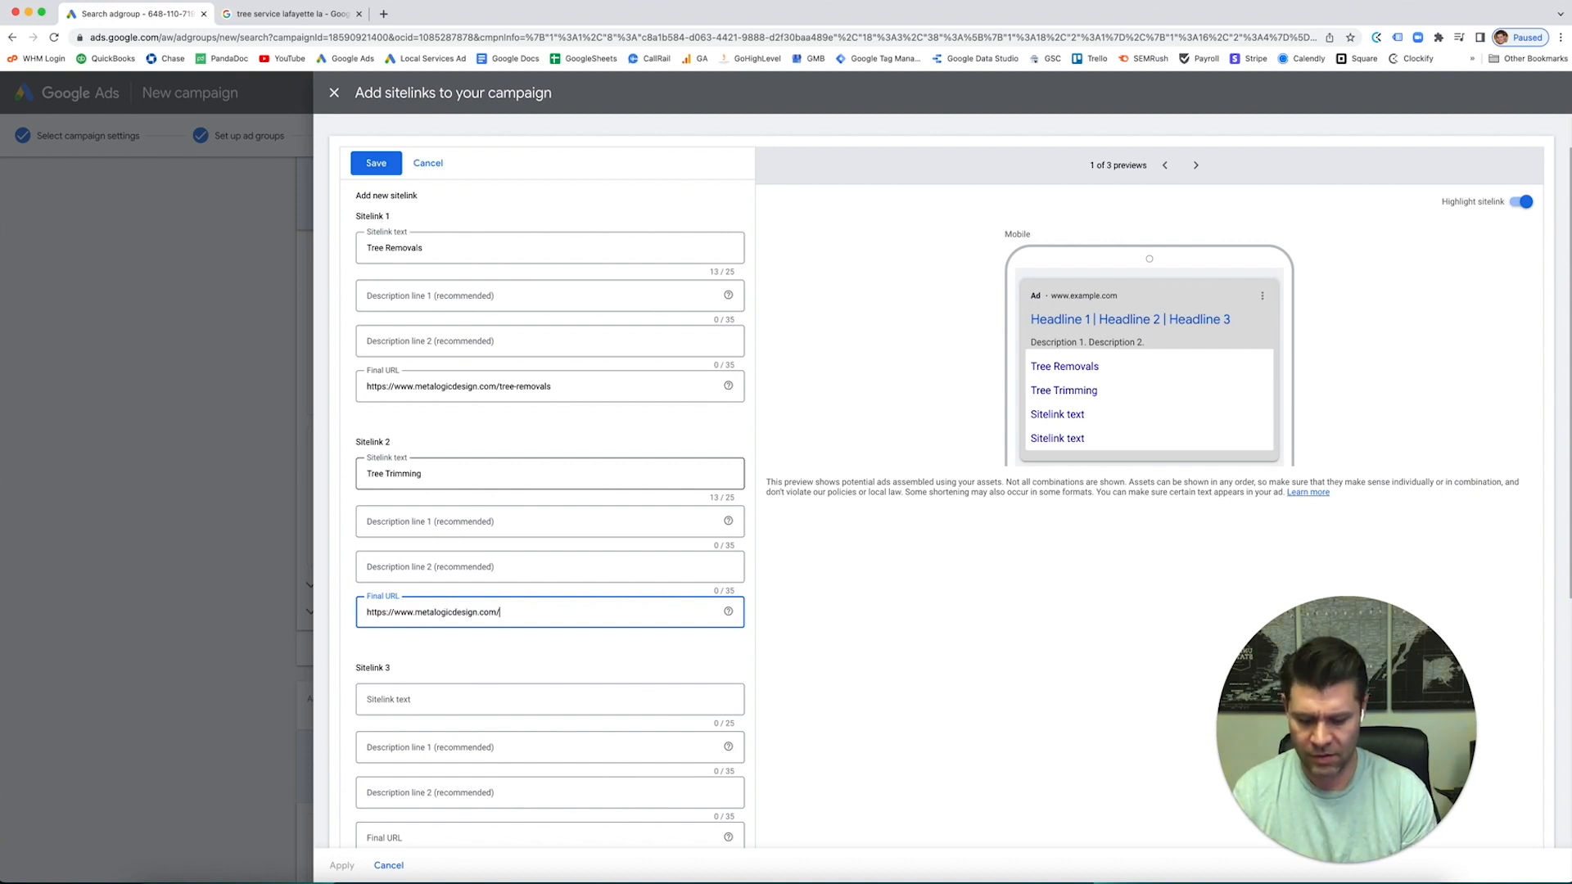
type("tree-trimm")
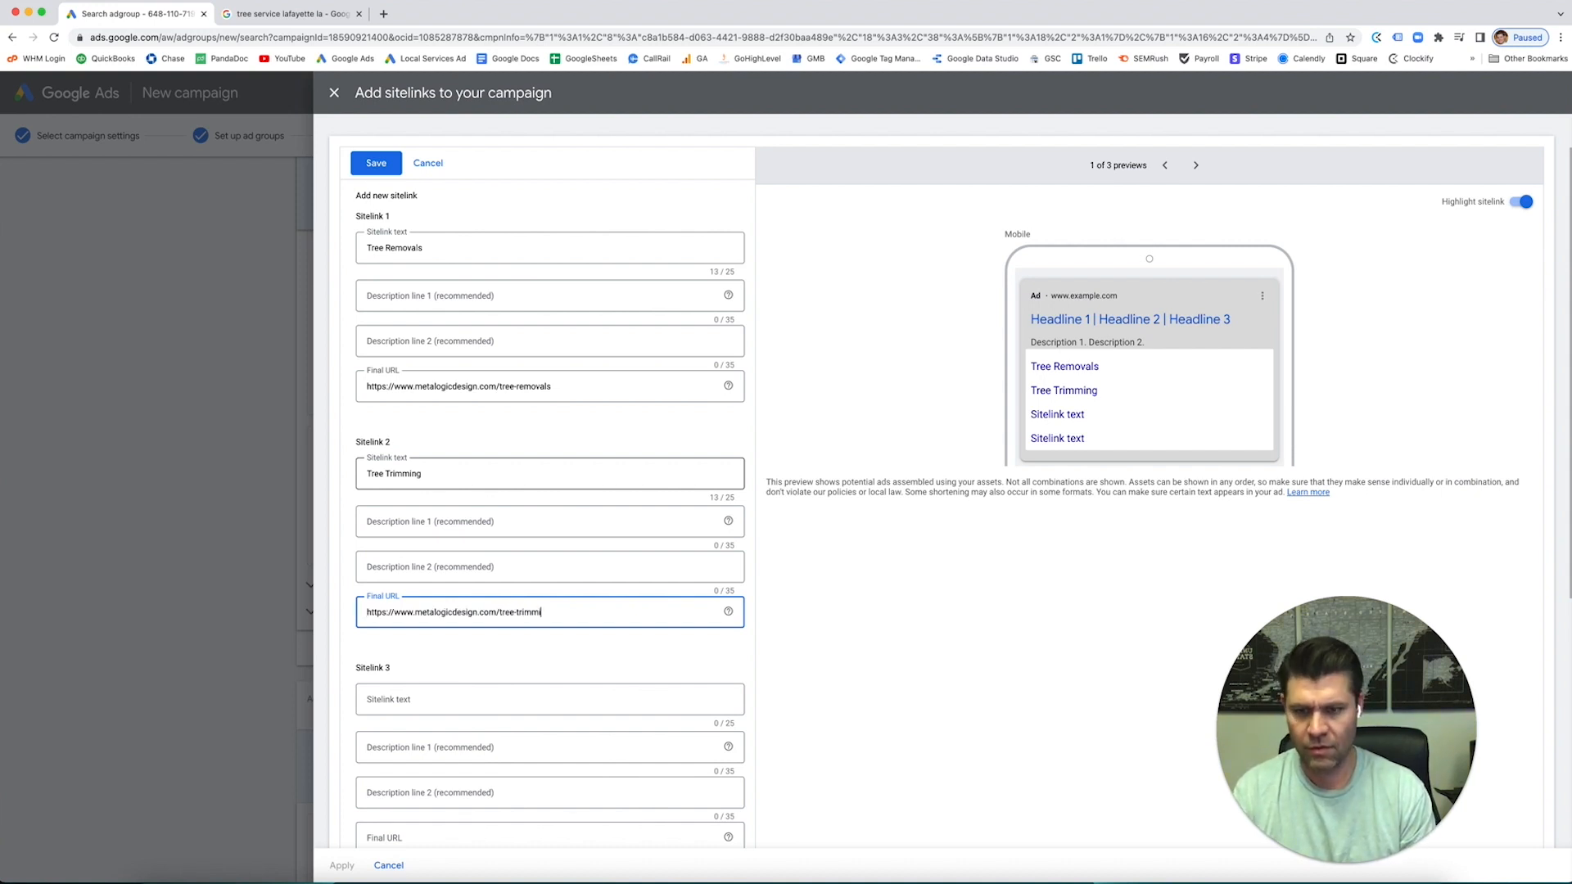
type("ing")
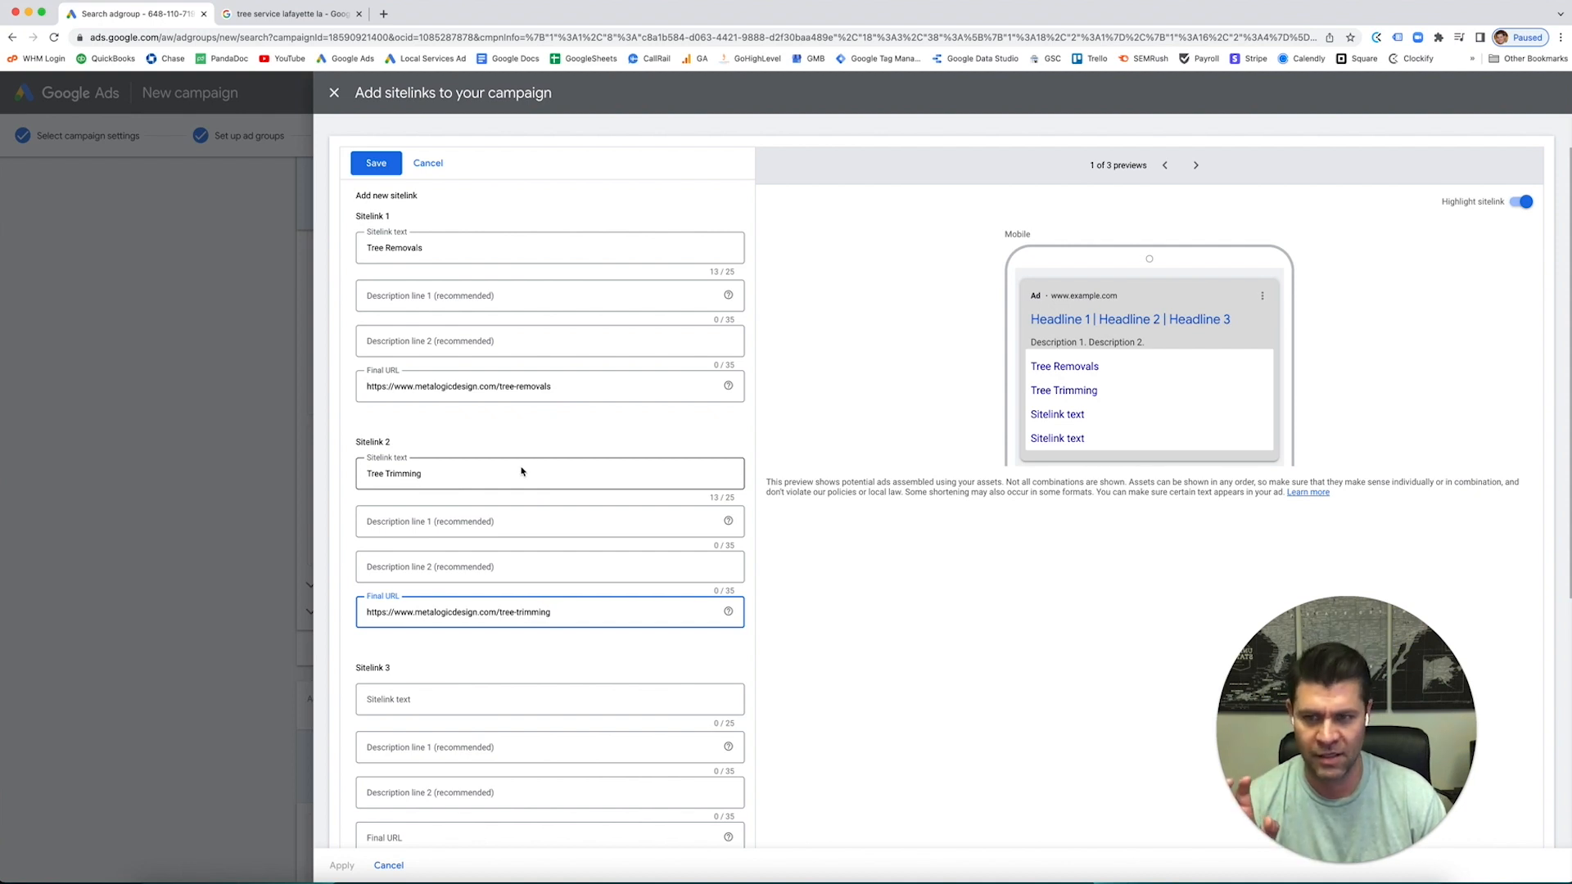
scroll("down", 3)
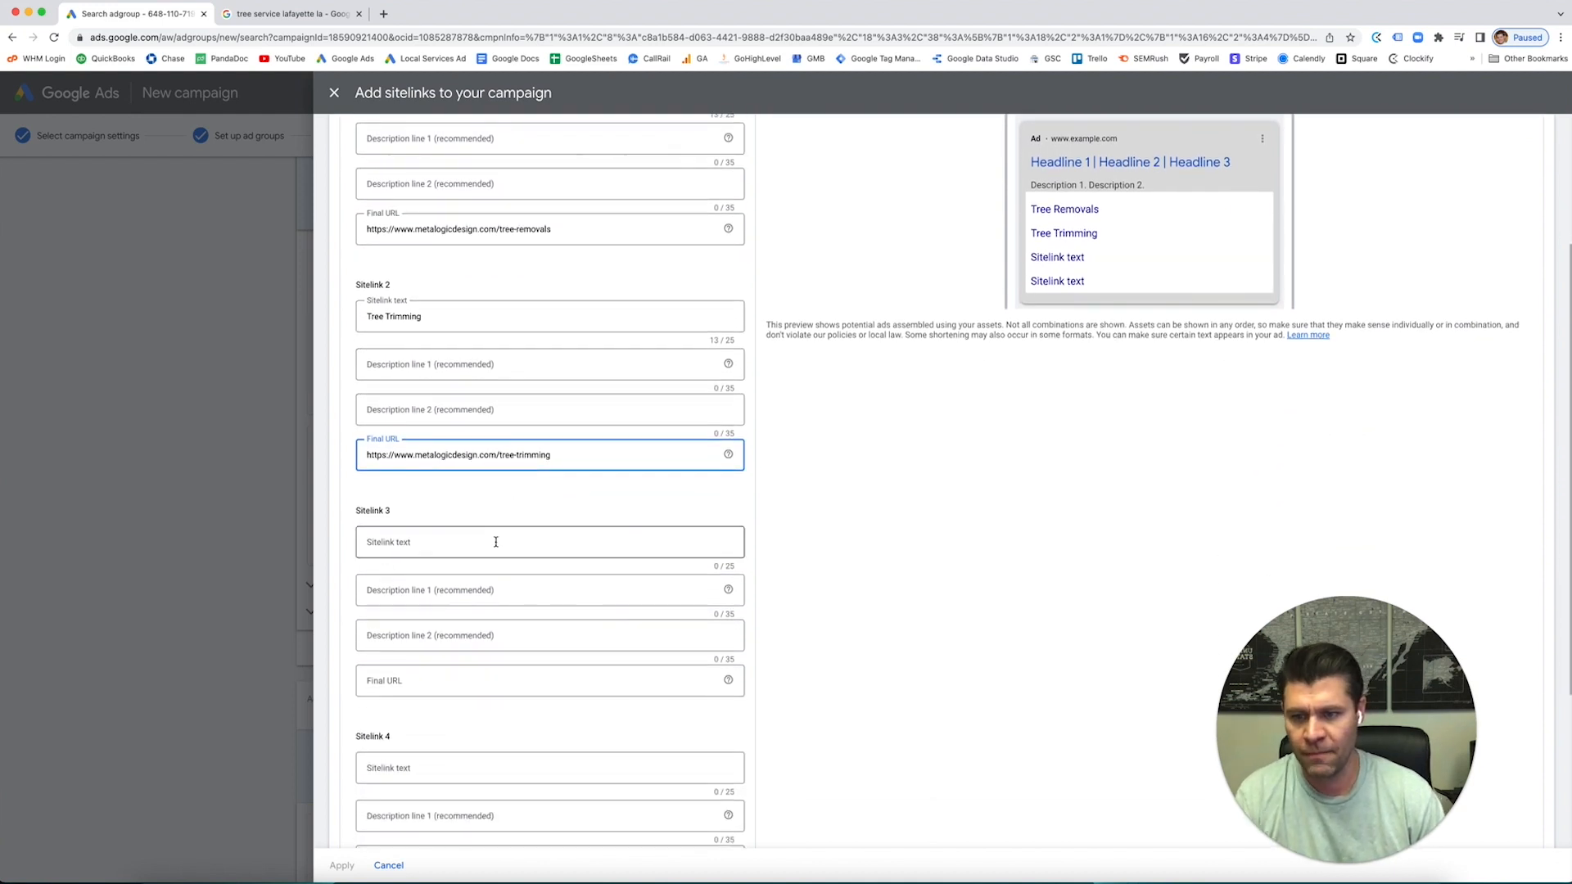
type("Stump Removal")
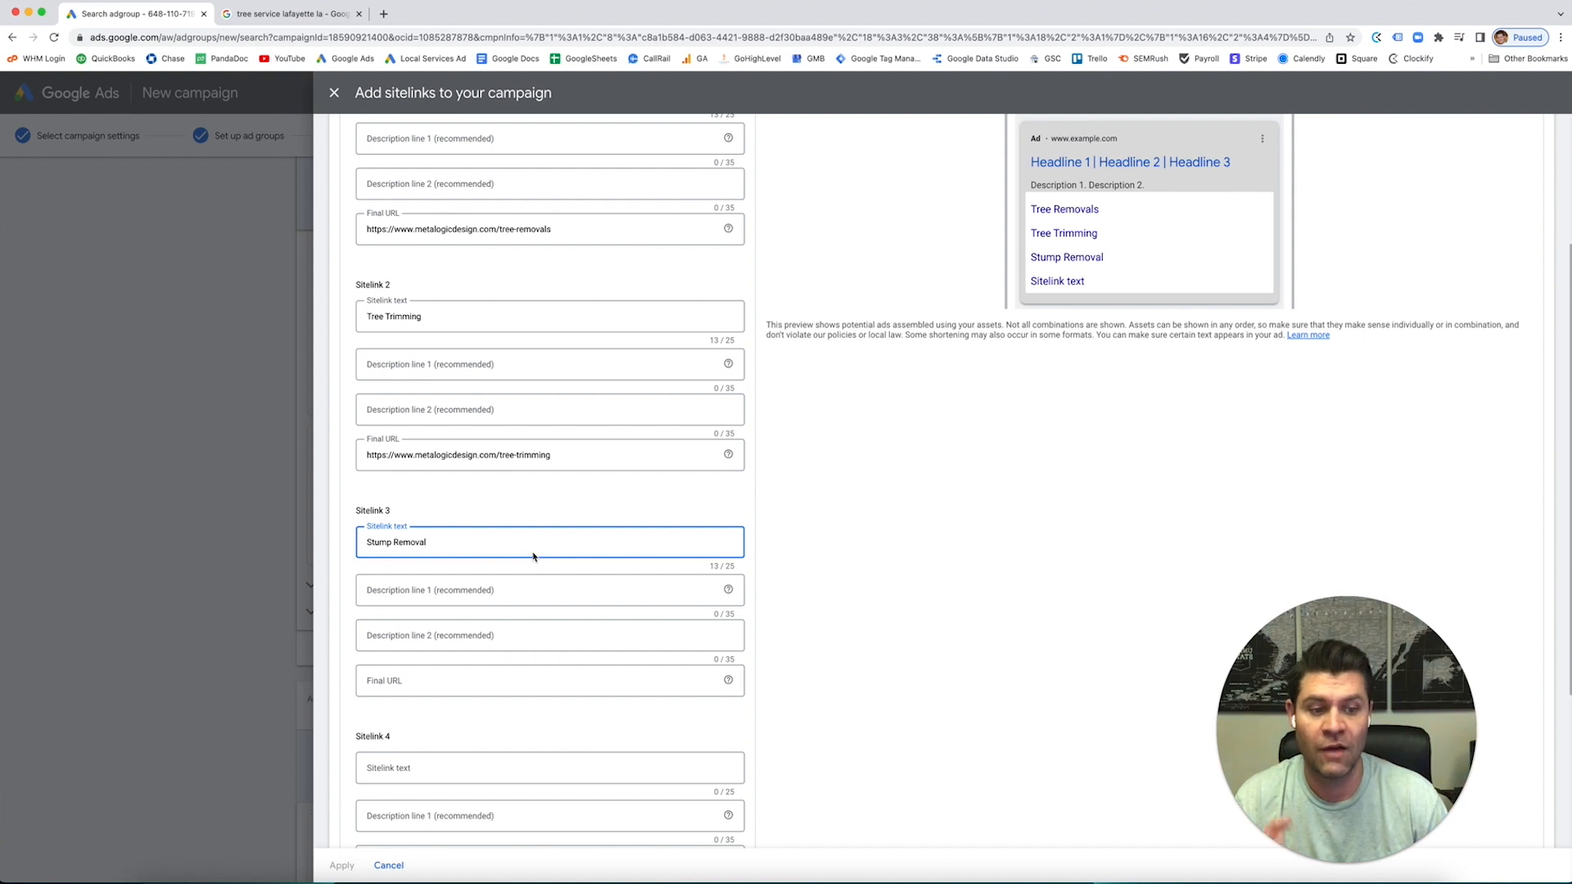
mouse_move(545, 541)
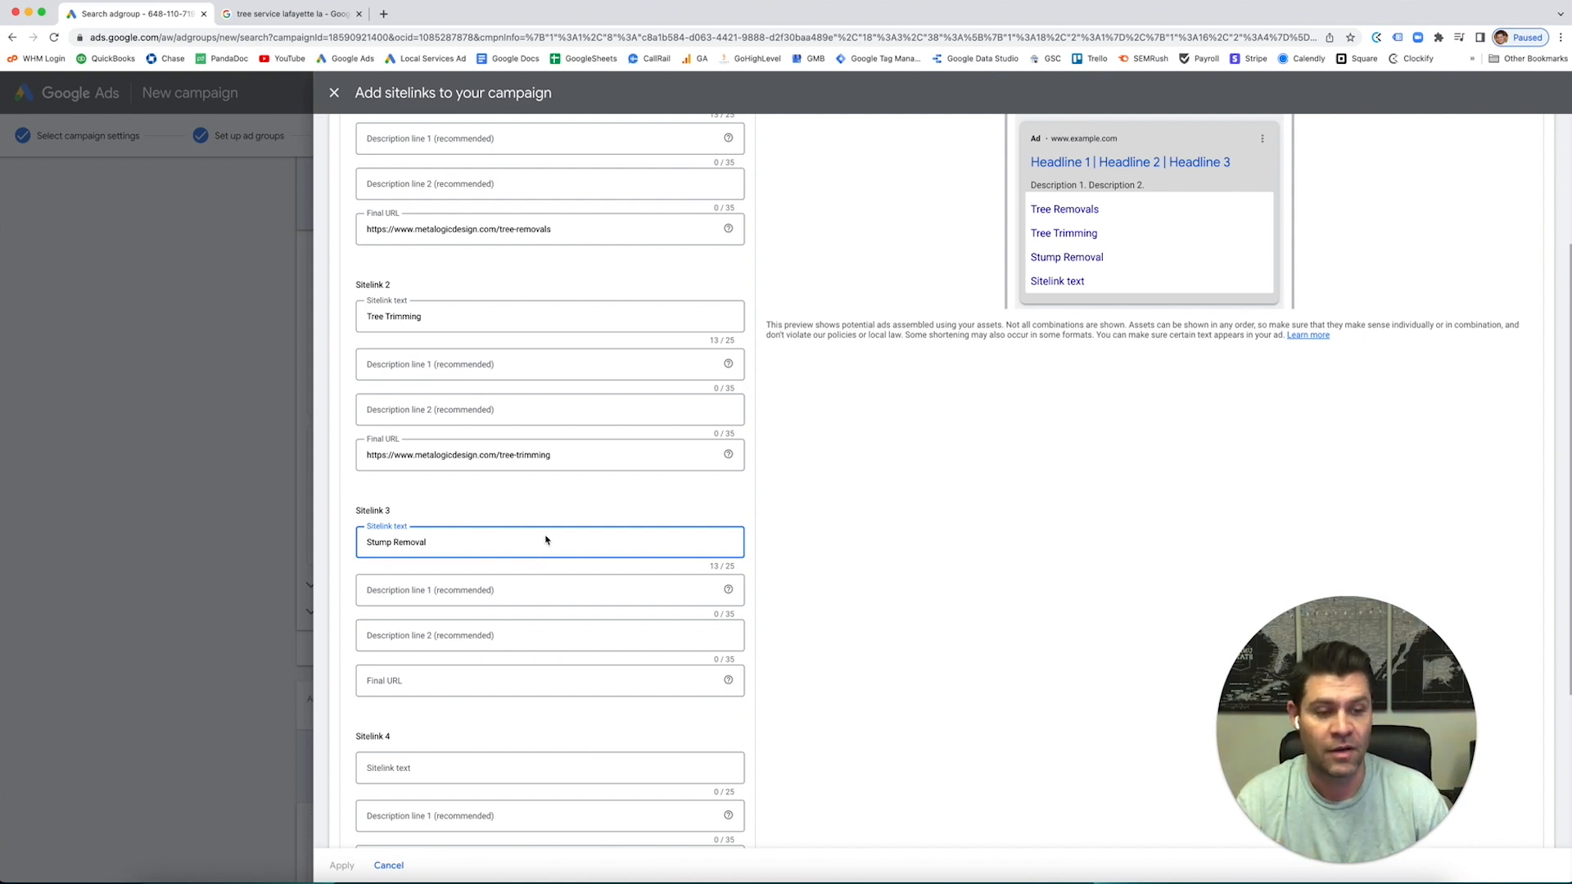
scroll("down", 3)
type("https://www.metalogicdesign.com/")
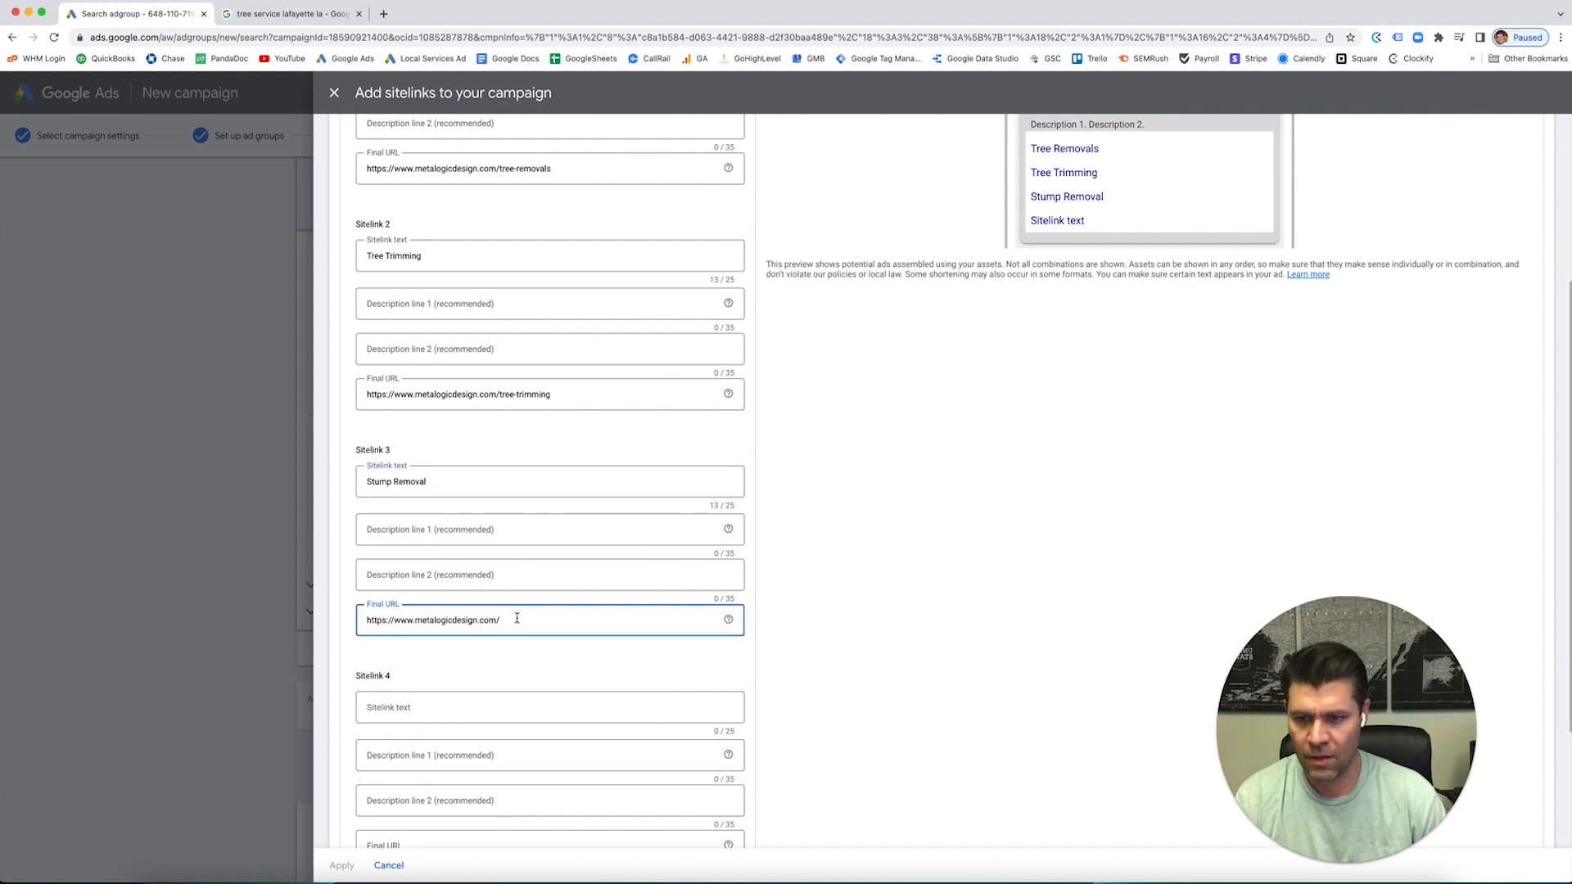
type("stump-")
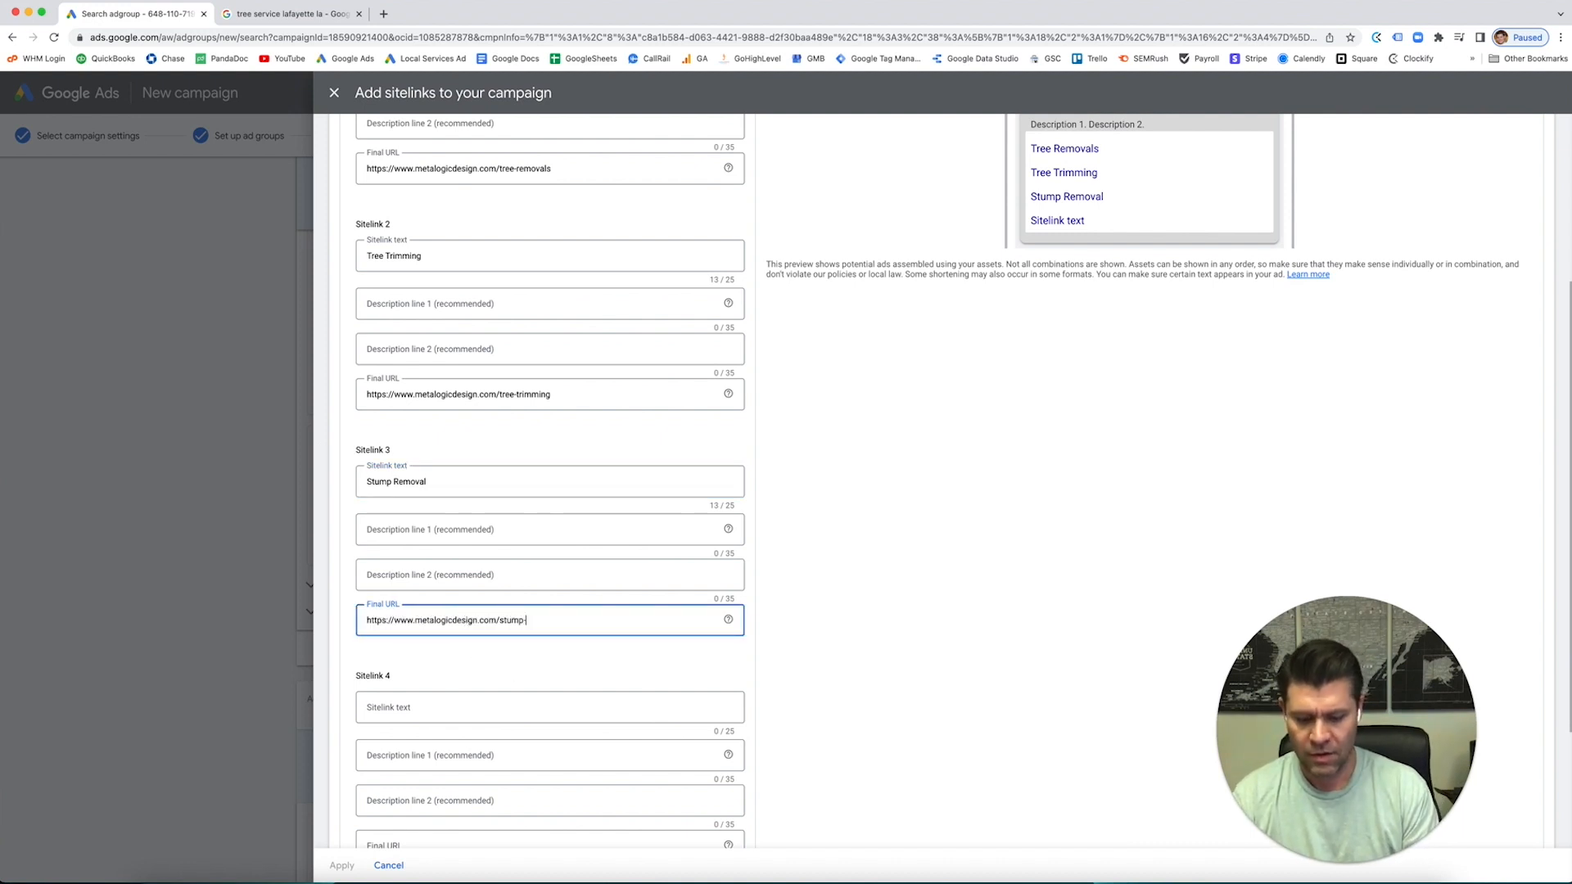
type("removal")
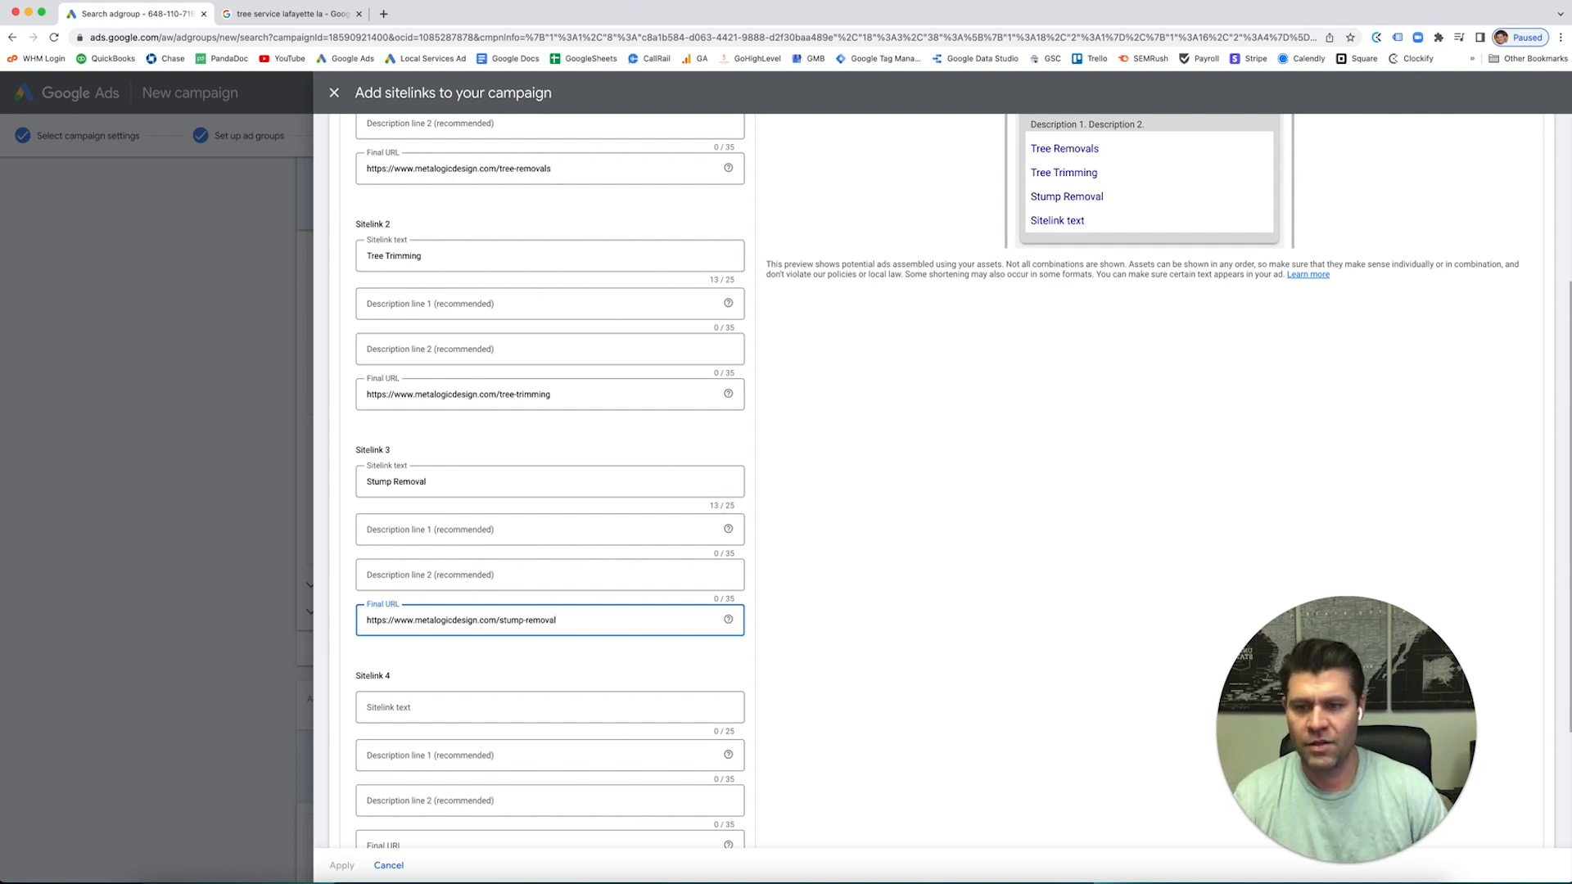
scroll("down", 3)
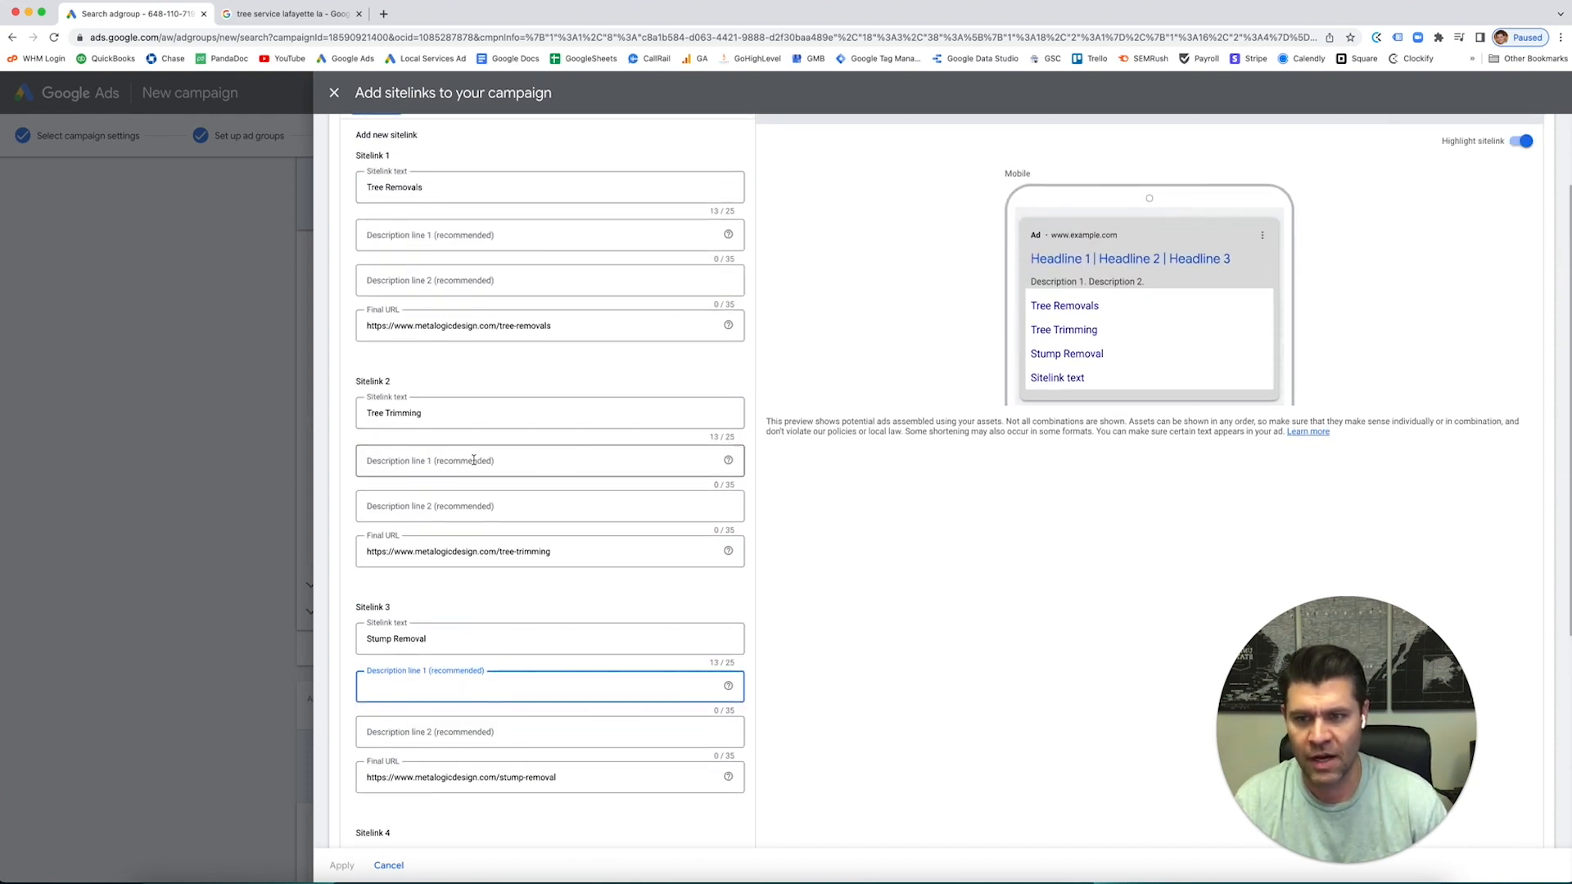
scroll("down", 3)
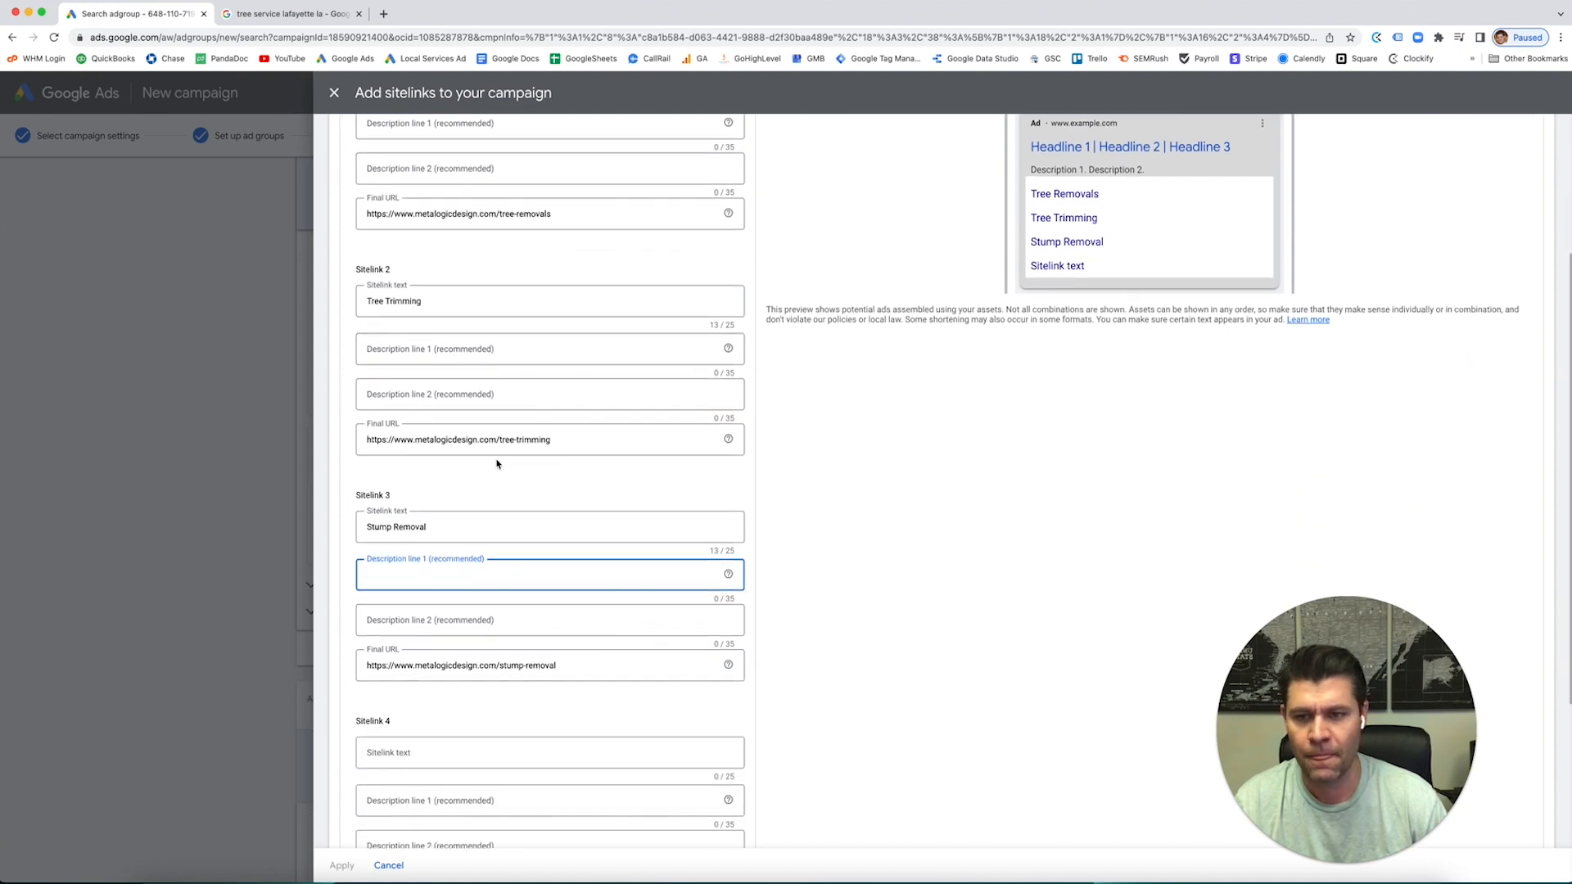
scroll("down", 3)
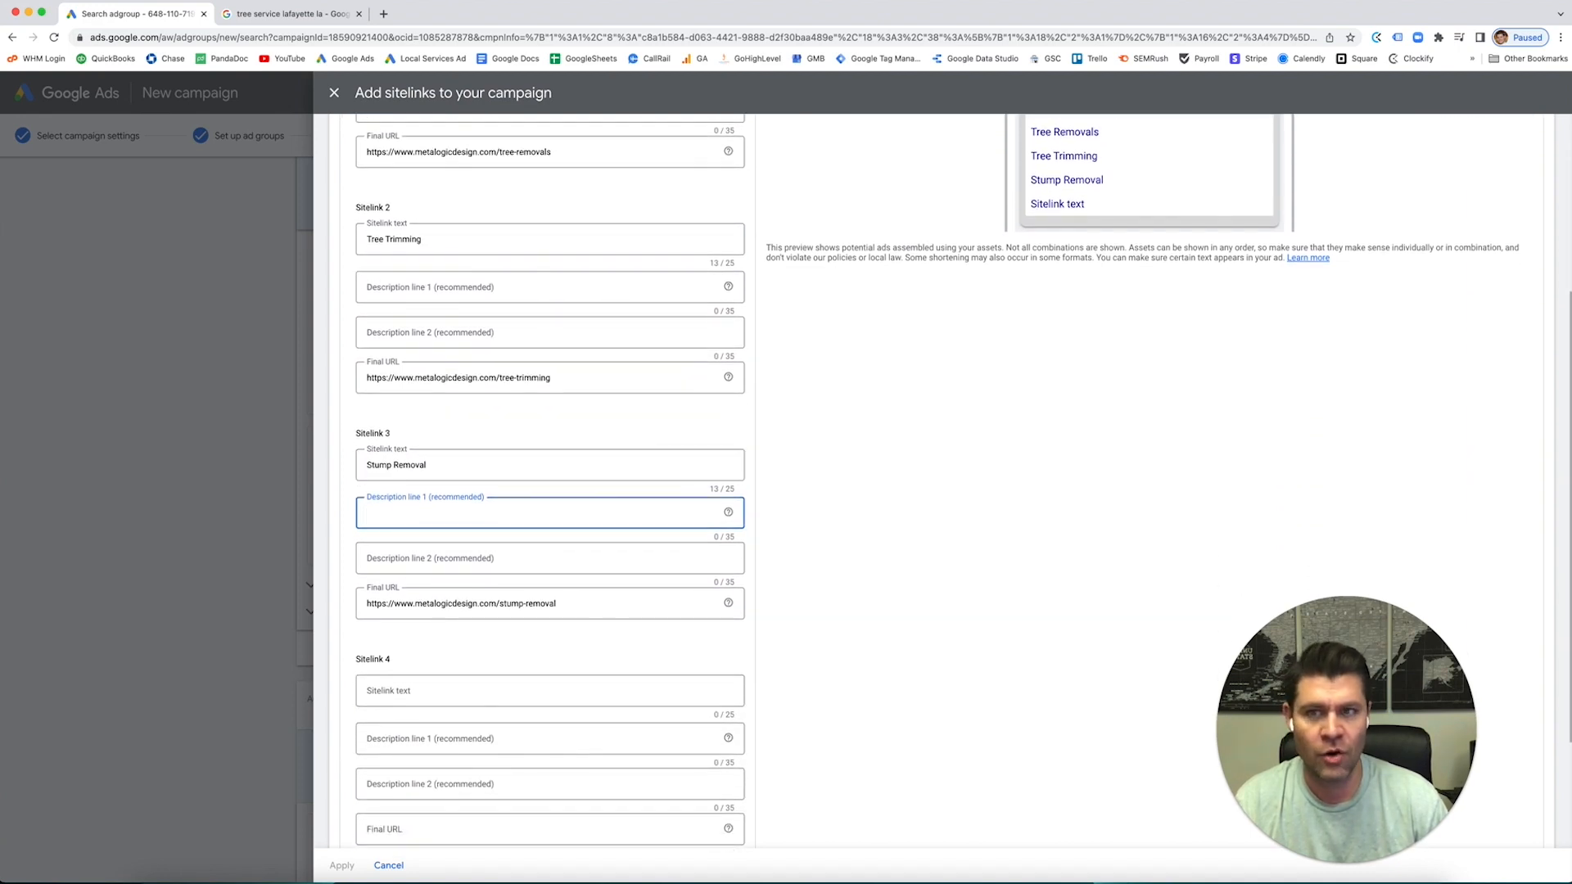
Review competitor ad sitelinks in the tree service lafayette la search results.
left_click(291, 14)
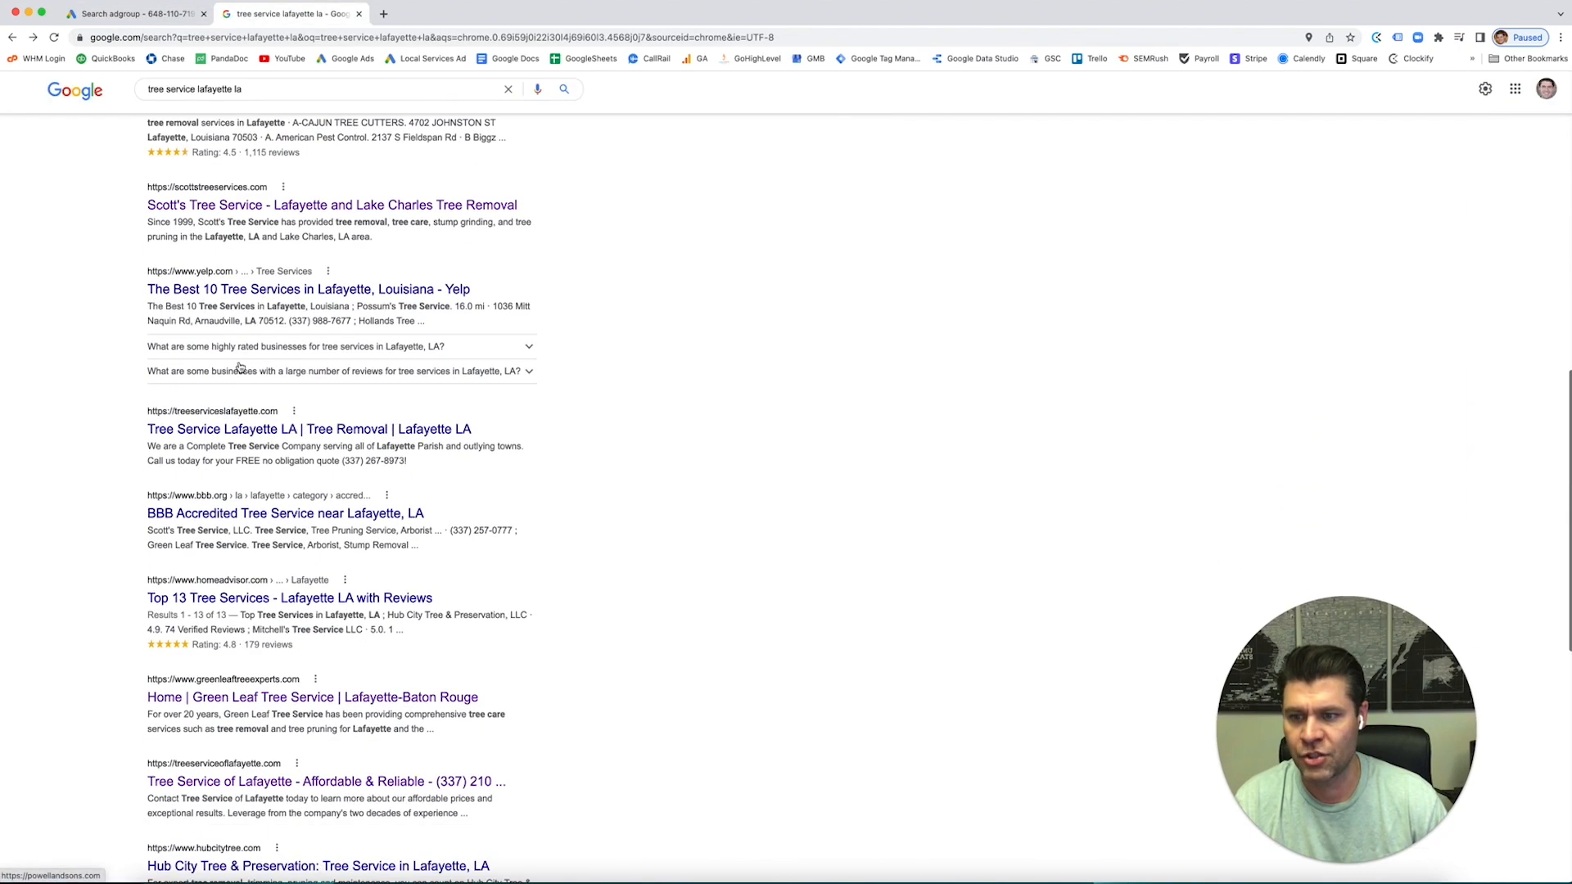
scroll("down", 3)
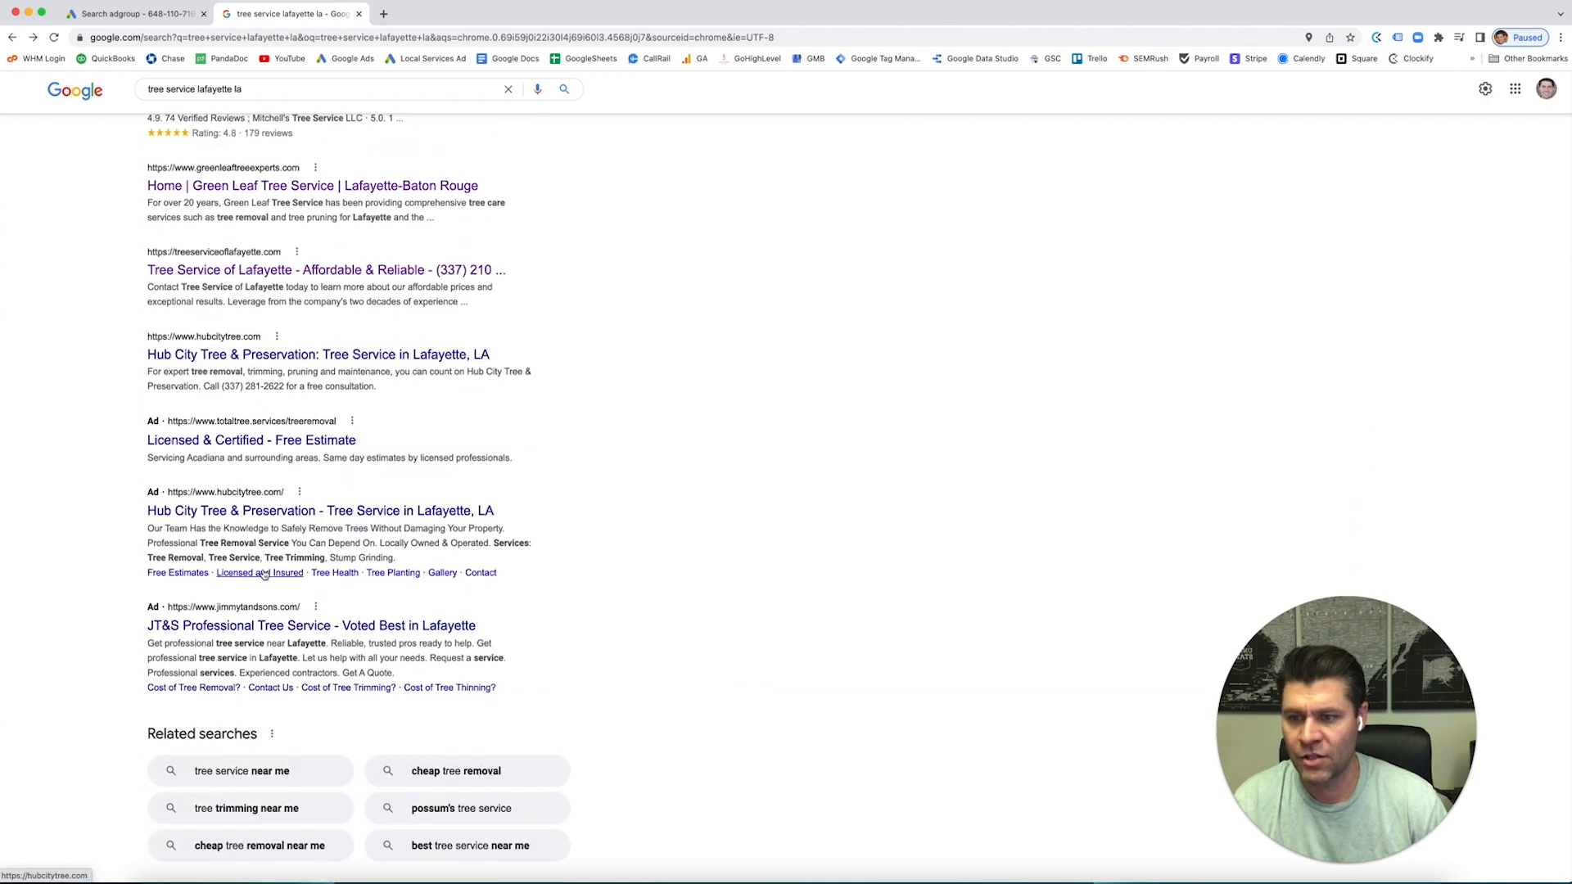
scroll("up", 3)
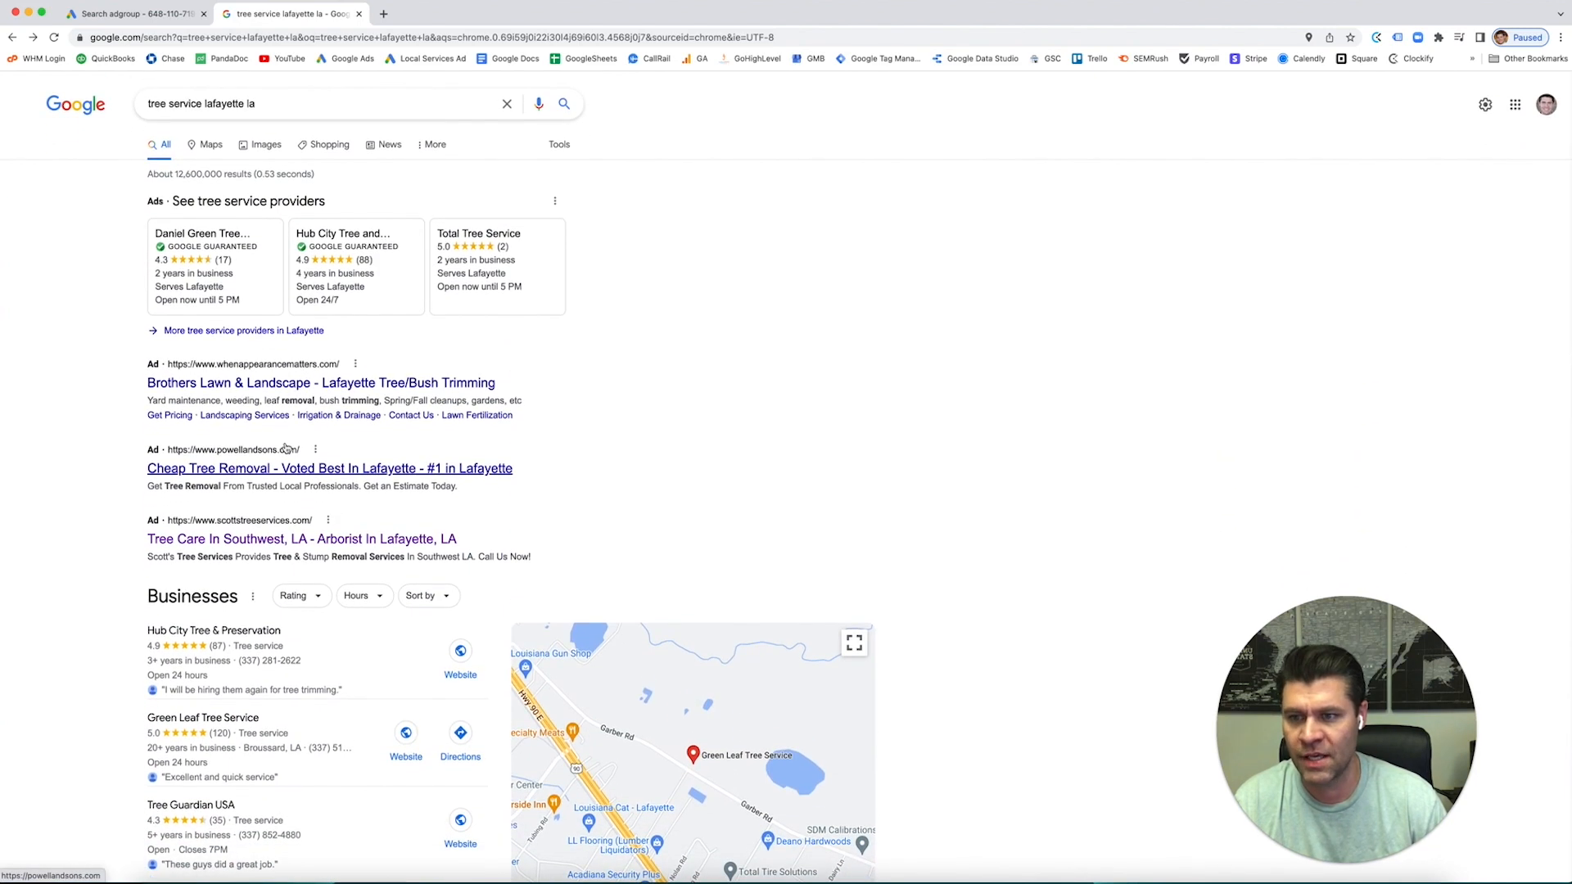
mouse_move(244, 414)
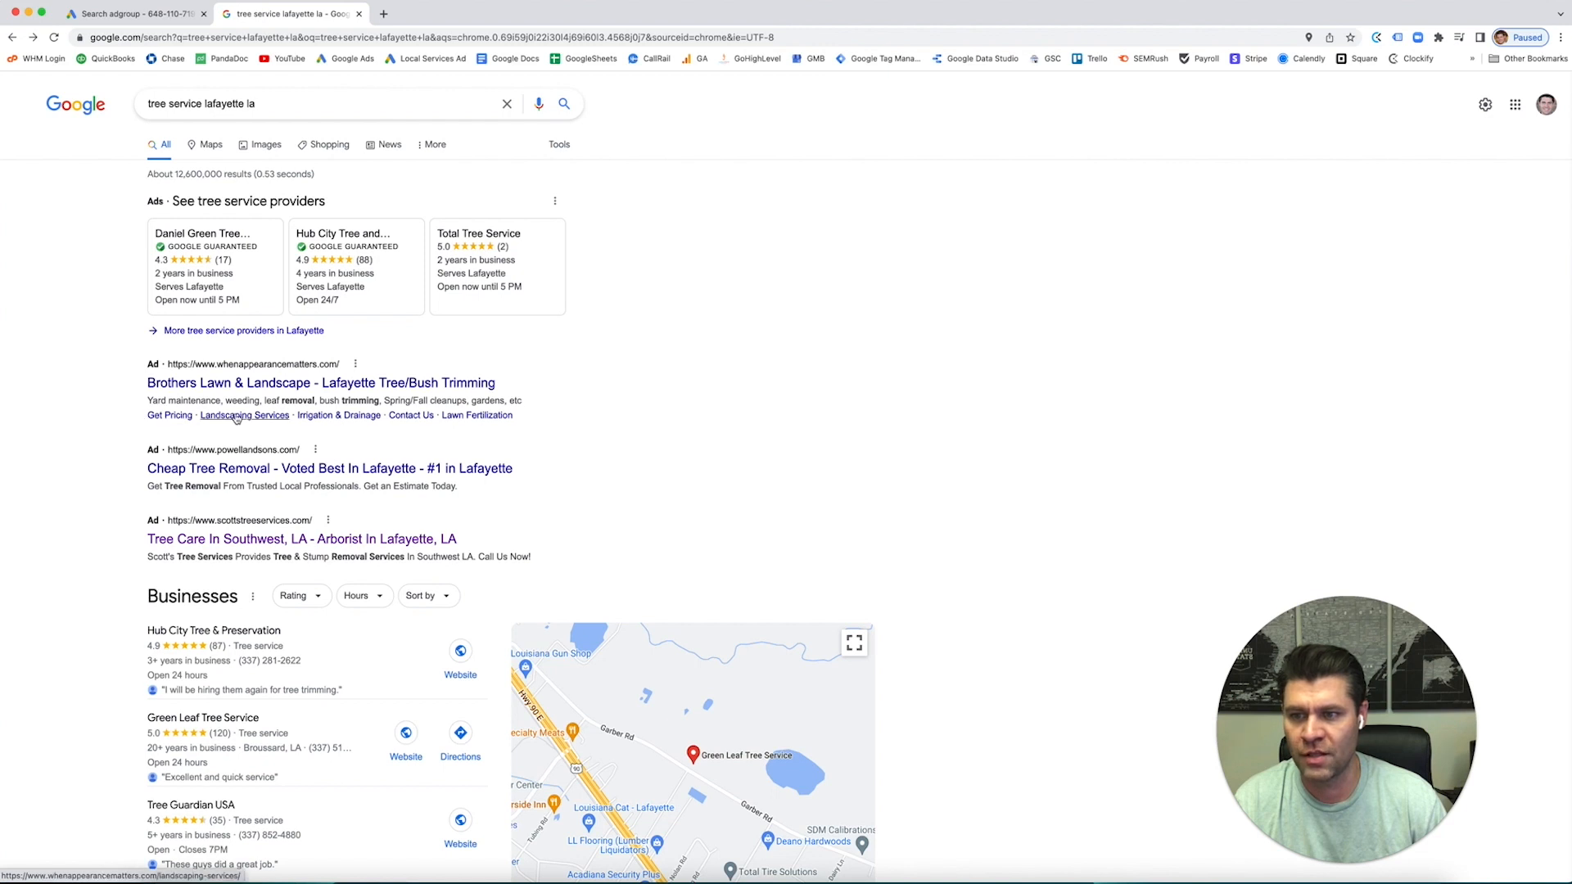
mouse_move(224, 431)
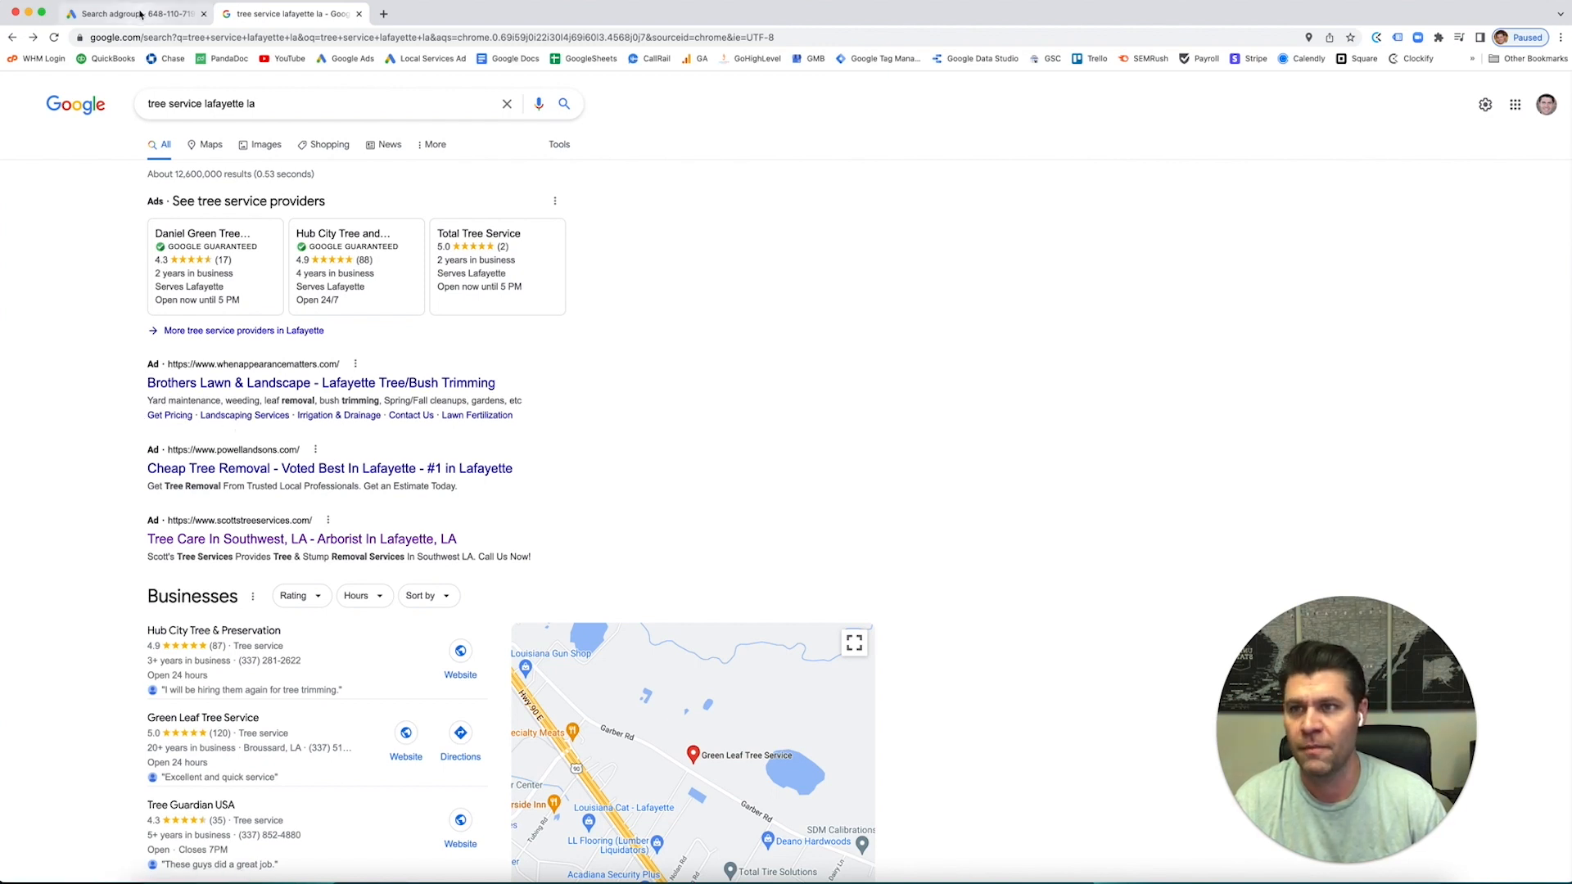
Fill placeholder description lines ('test') for the three sitelinks.
left_click(136, 13)
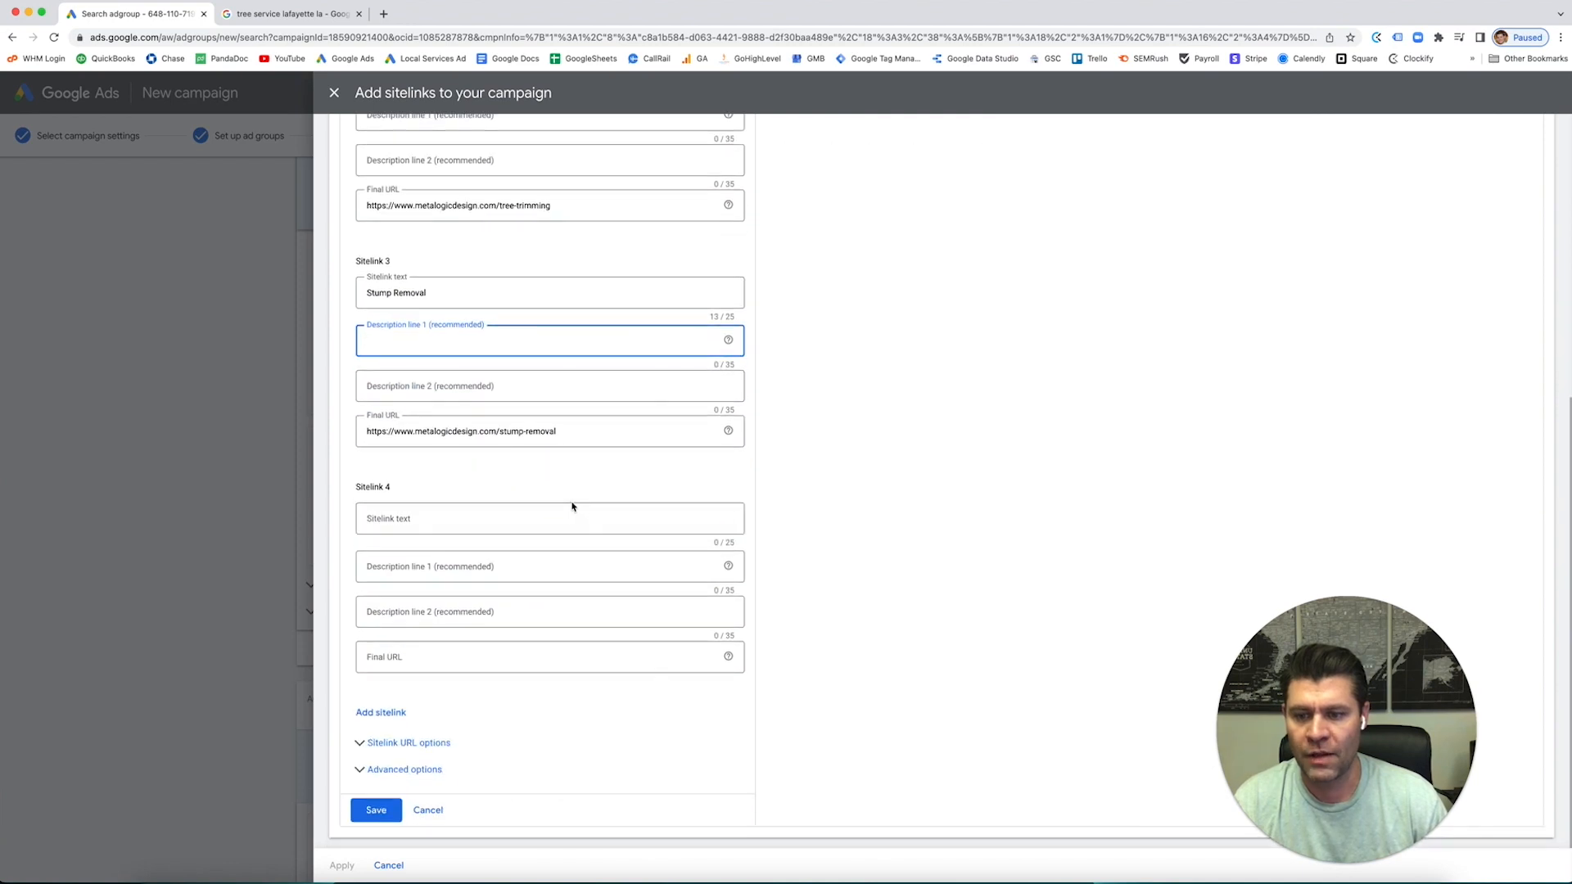
scroll("up", 3)
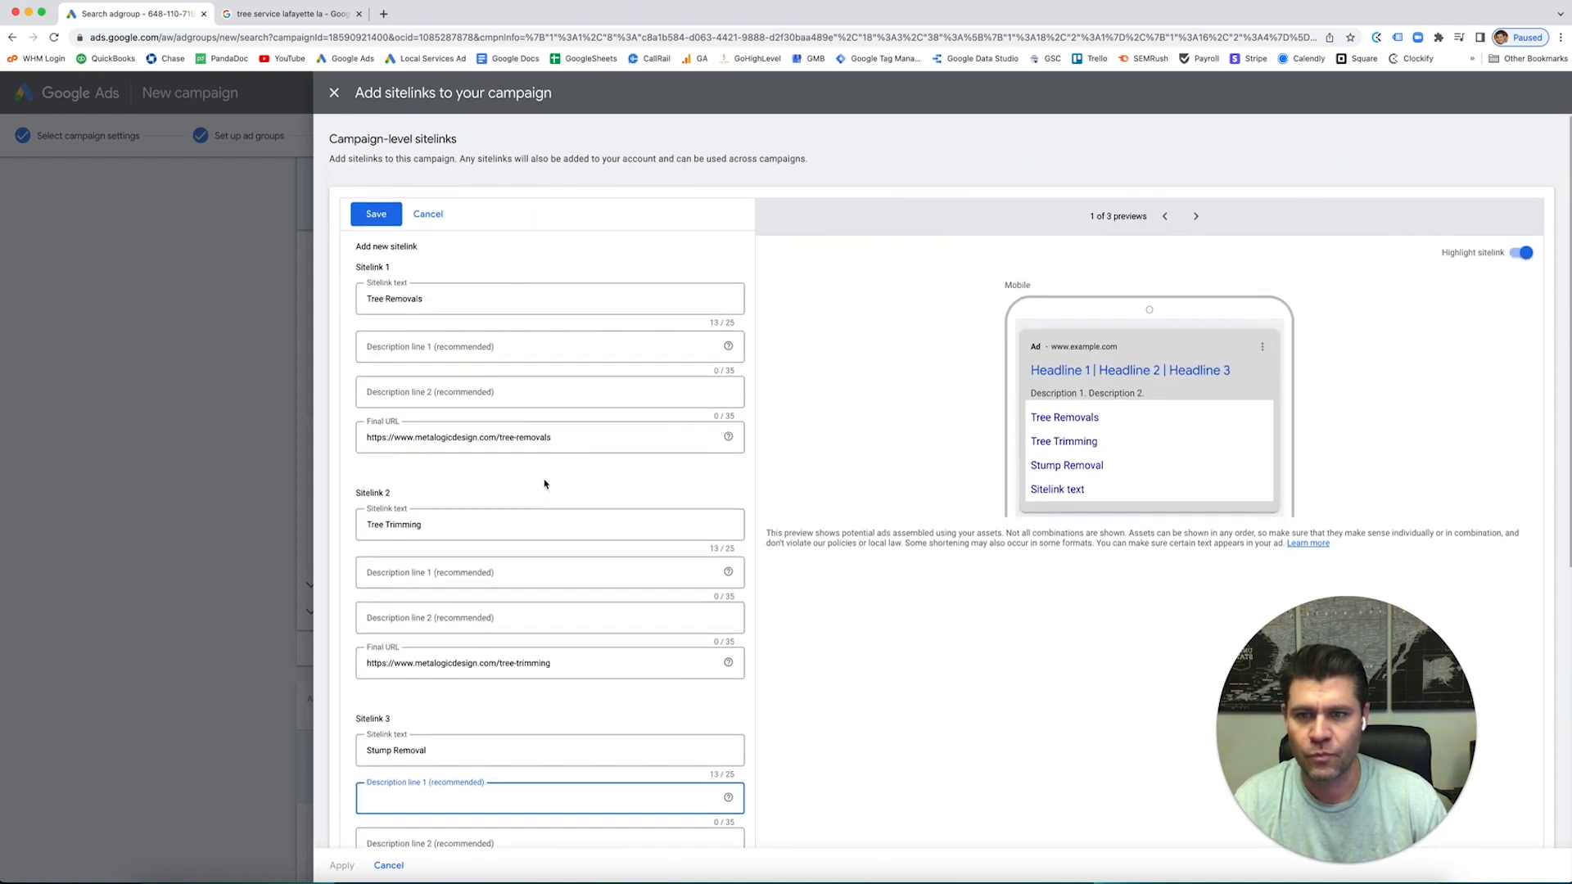
left_click(495, 352)
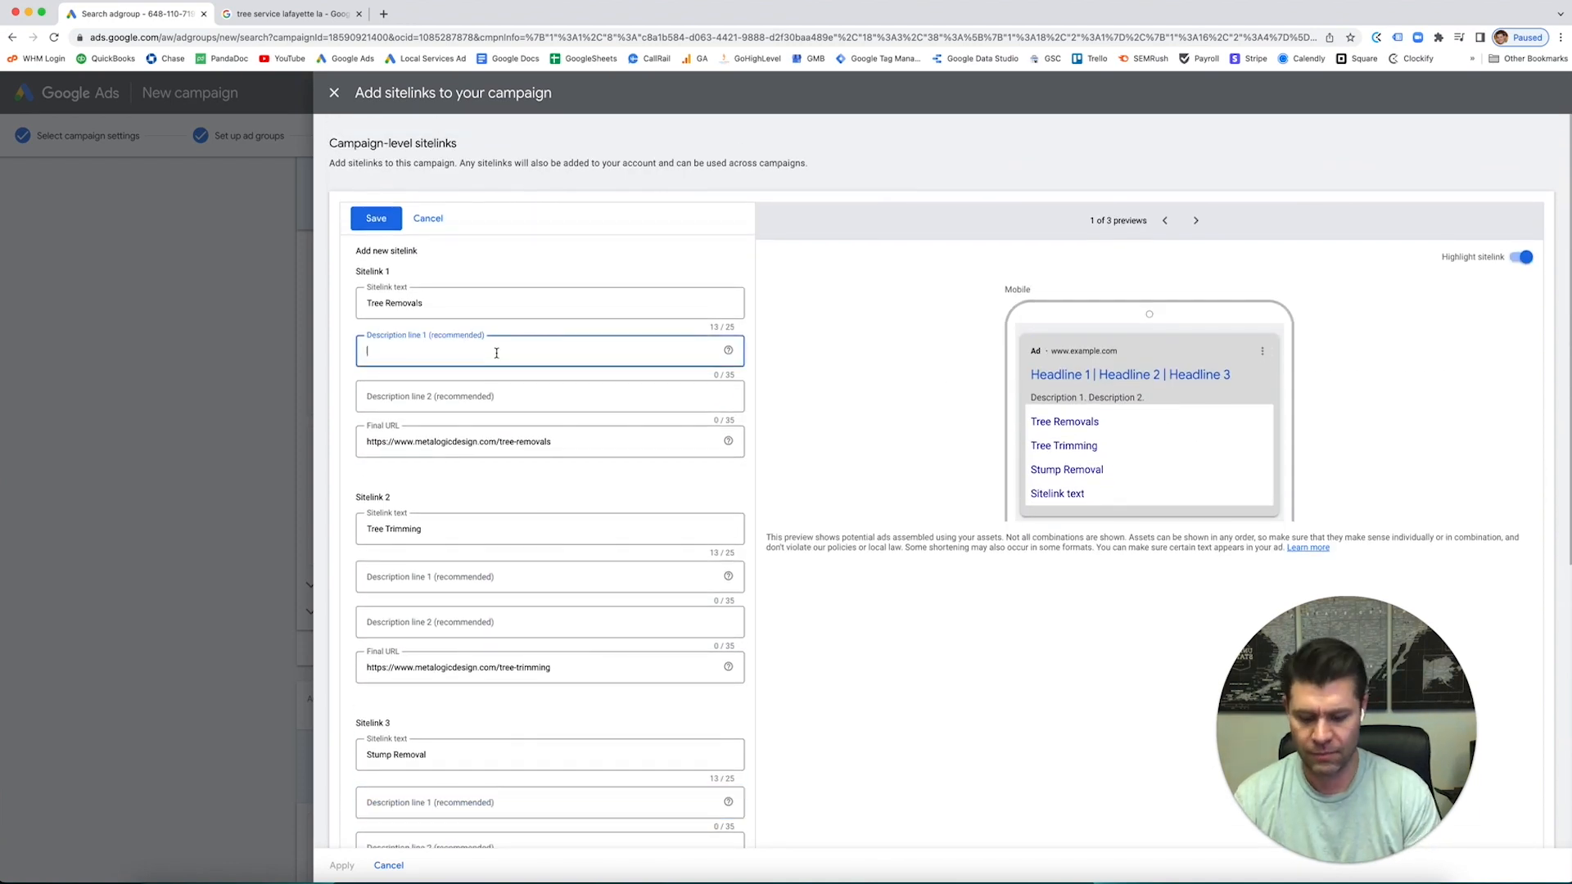
type("description")
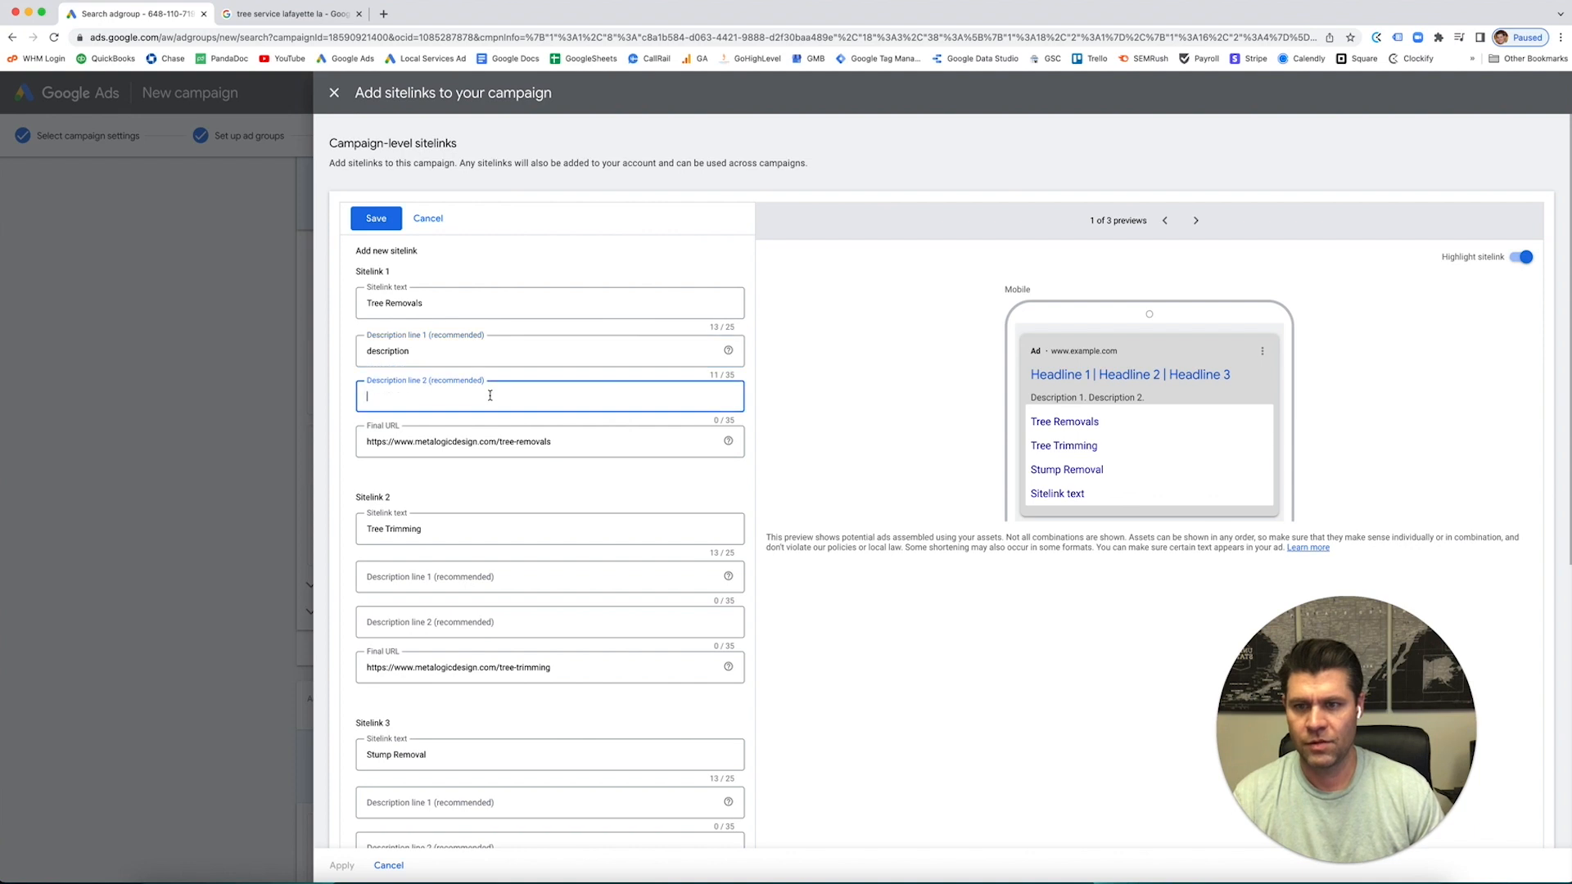
type("tes")
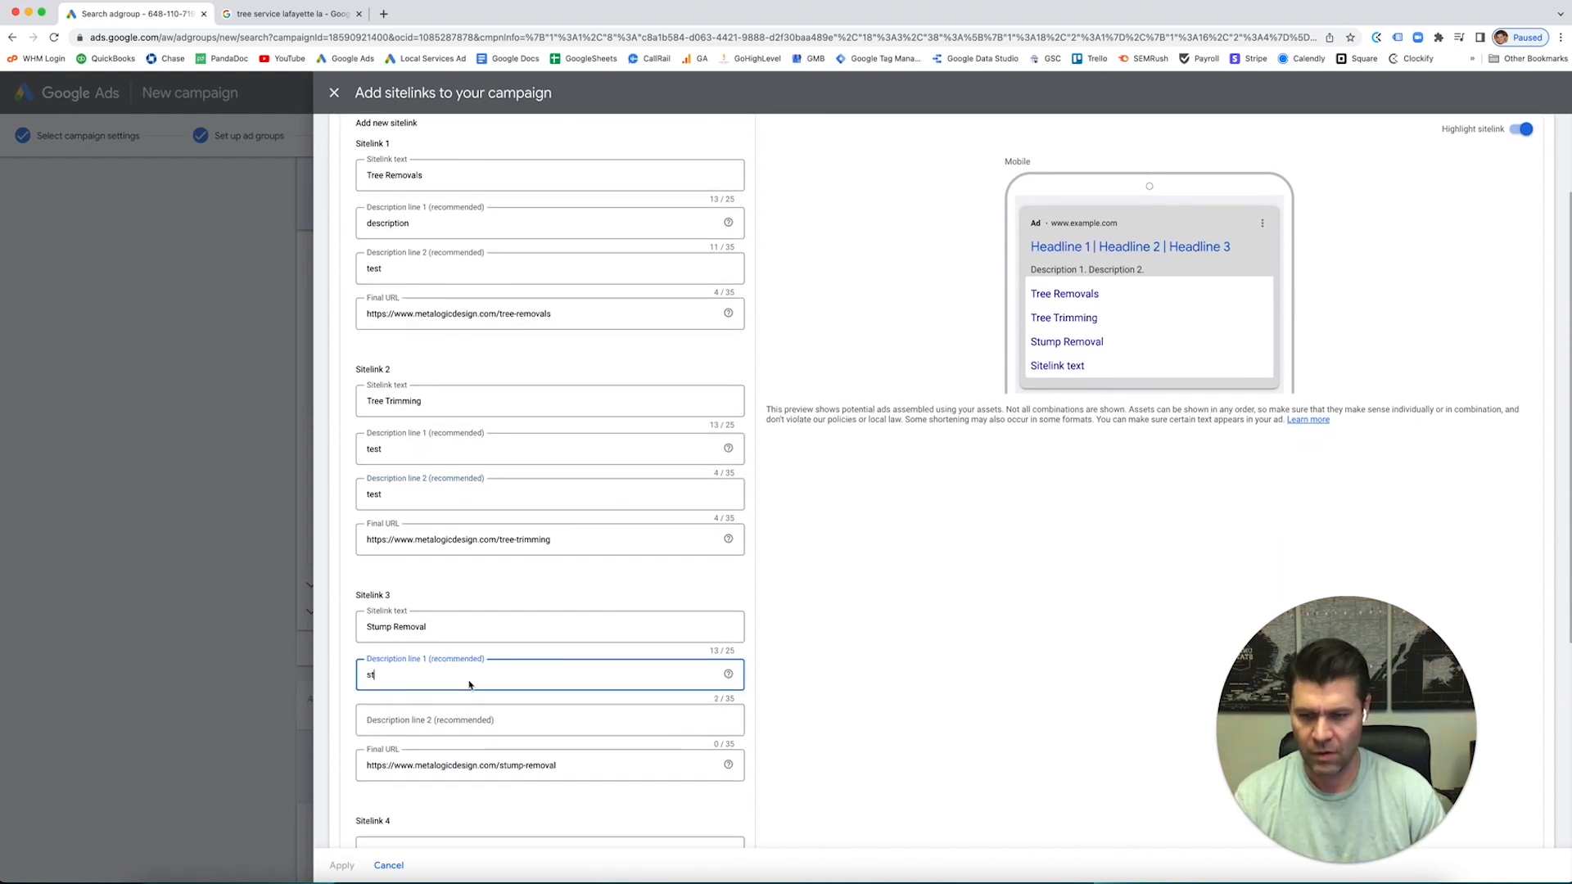
type("test")
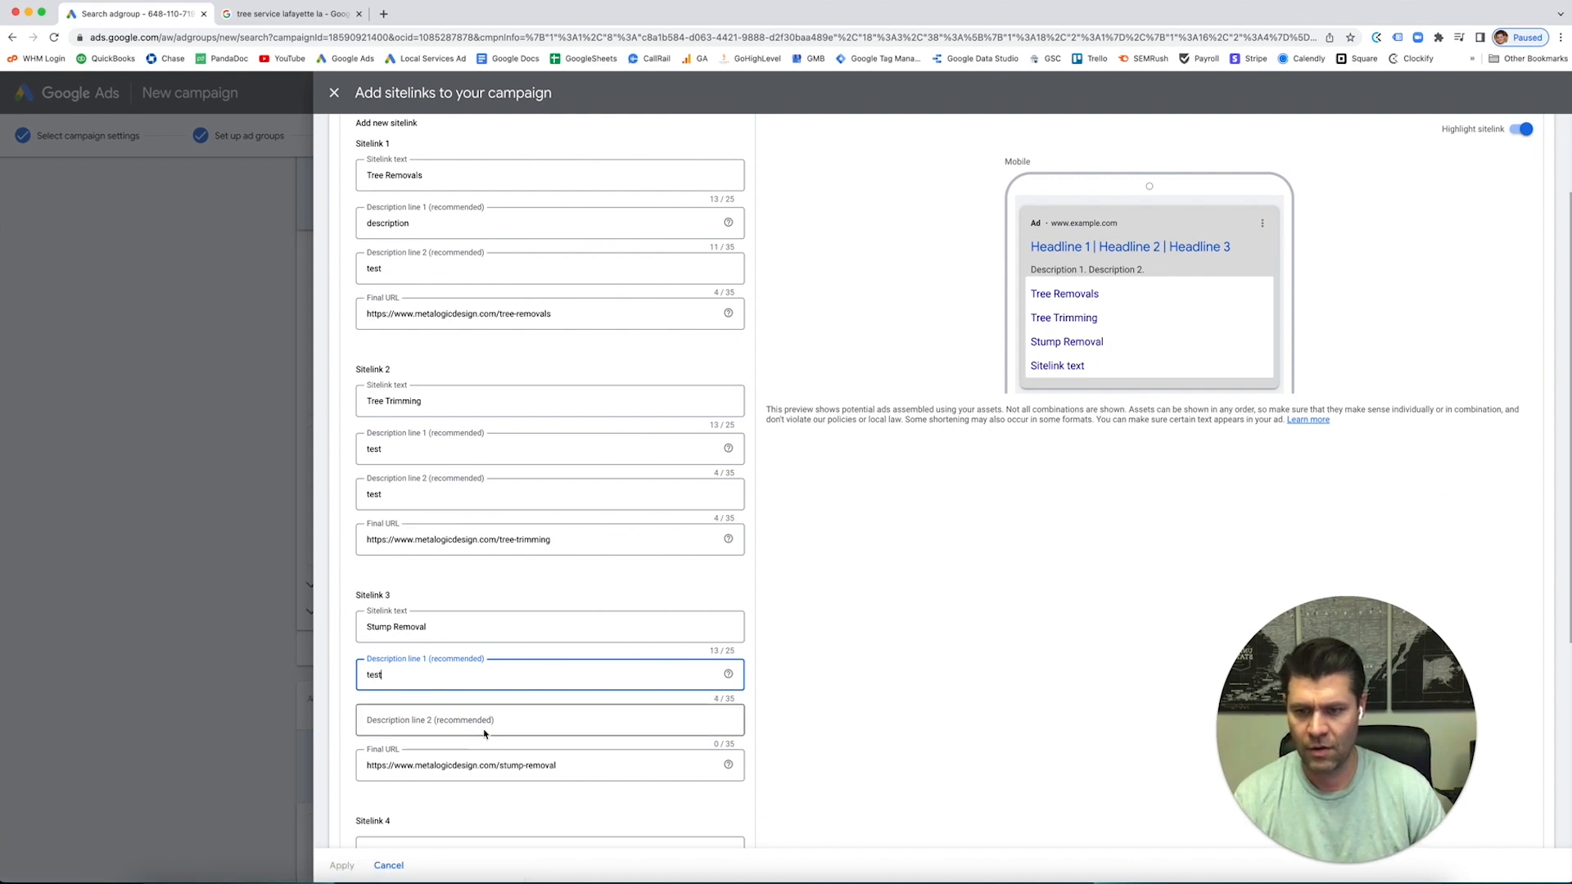
type("test")
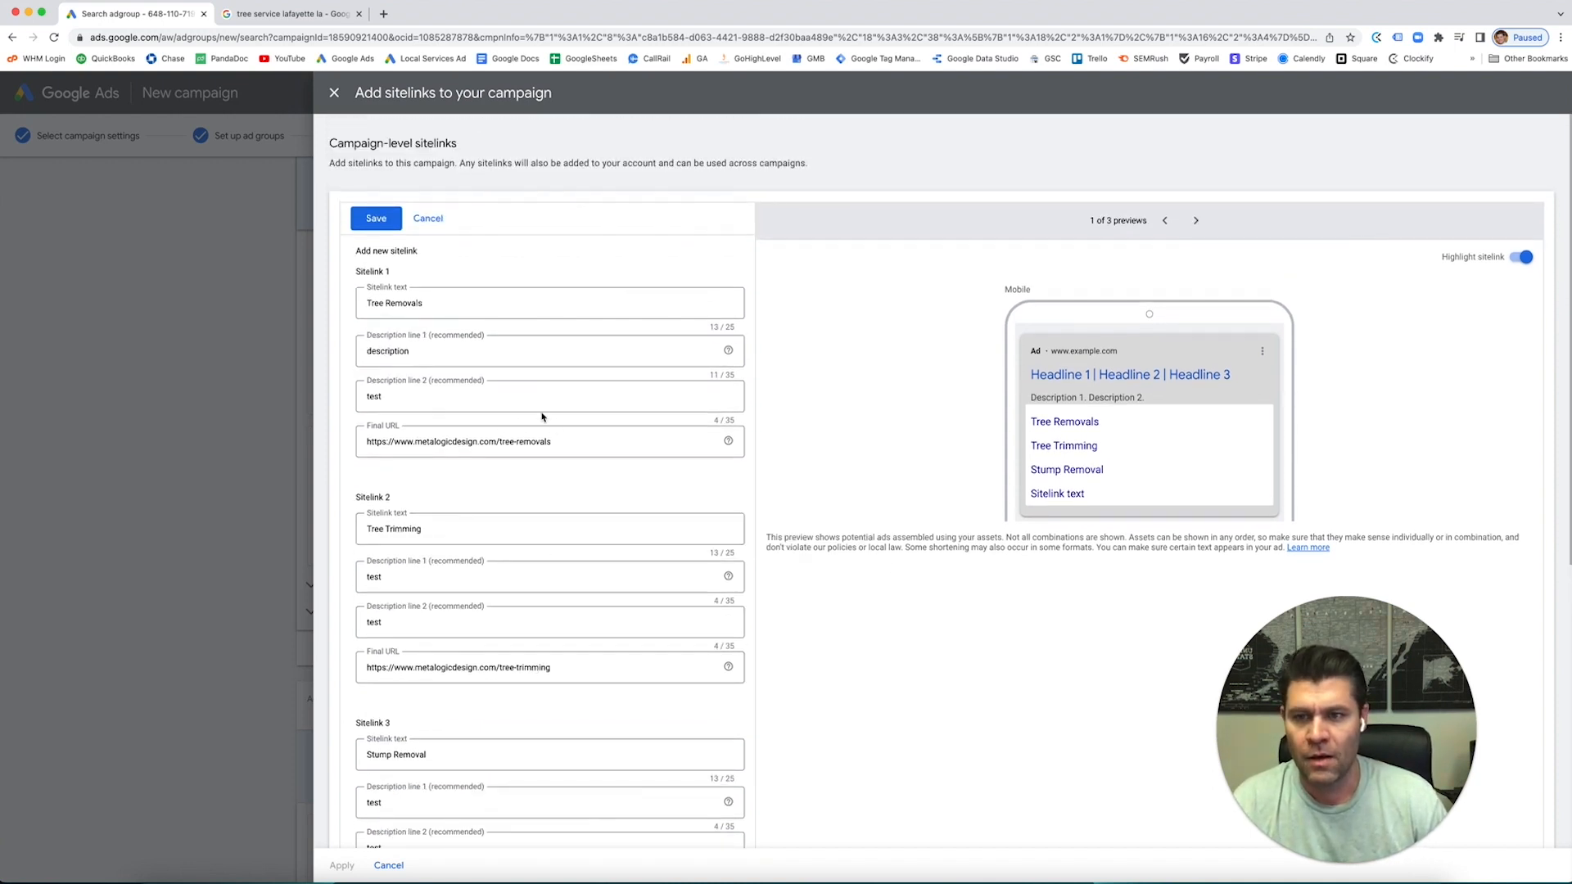
Save the three new sitelinks to the campaign.
scroll("down", 3)
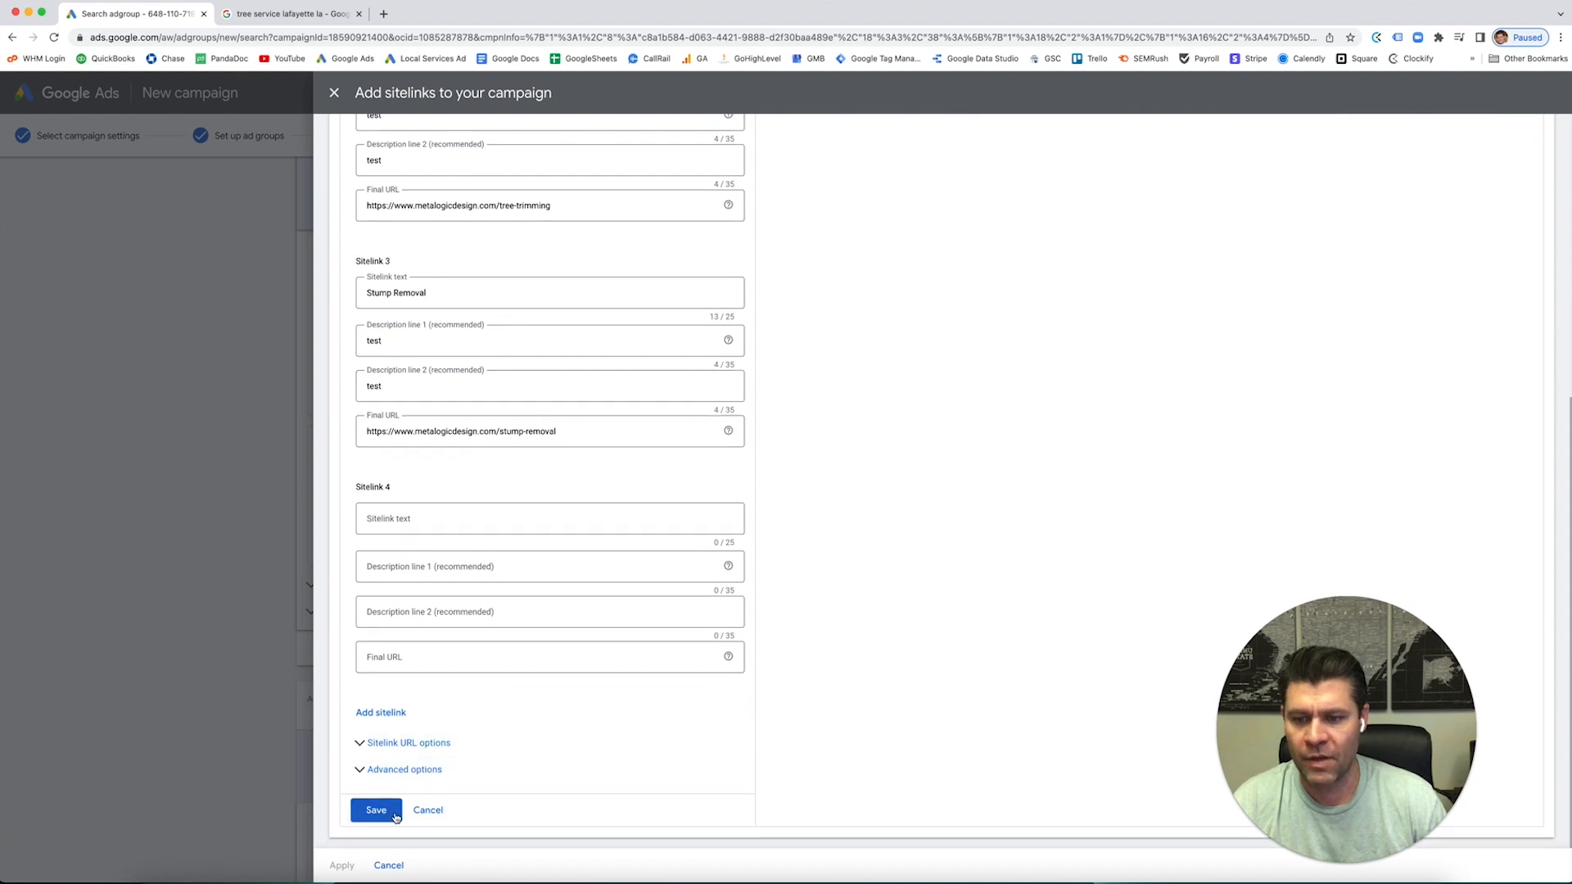
left_click(376, 810)
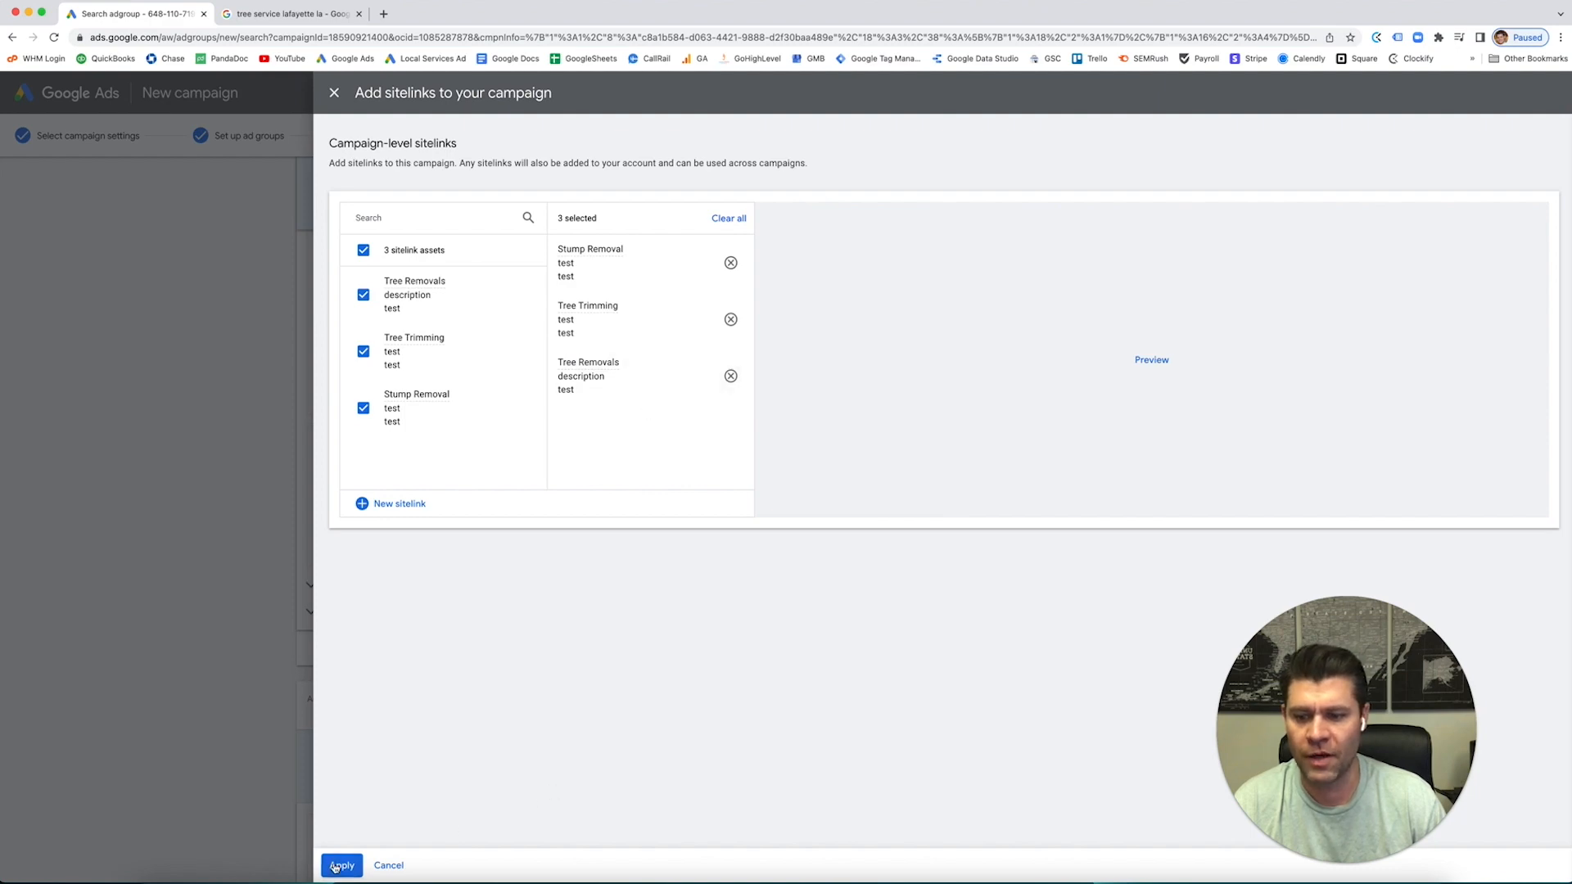
Apply the three sitelinks to the campaign, landing on the Tree Service ads page.
left_click(341, 864)
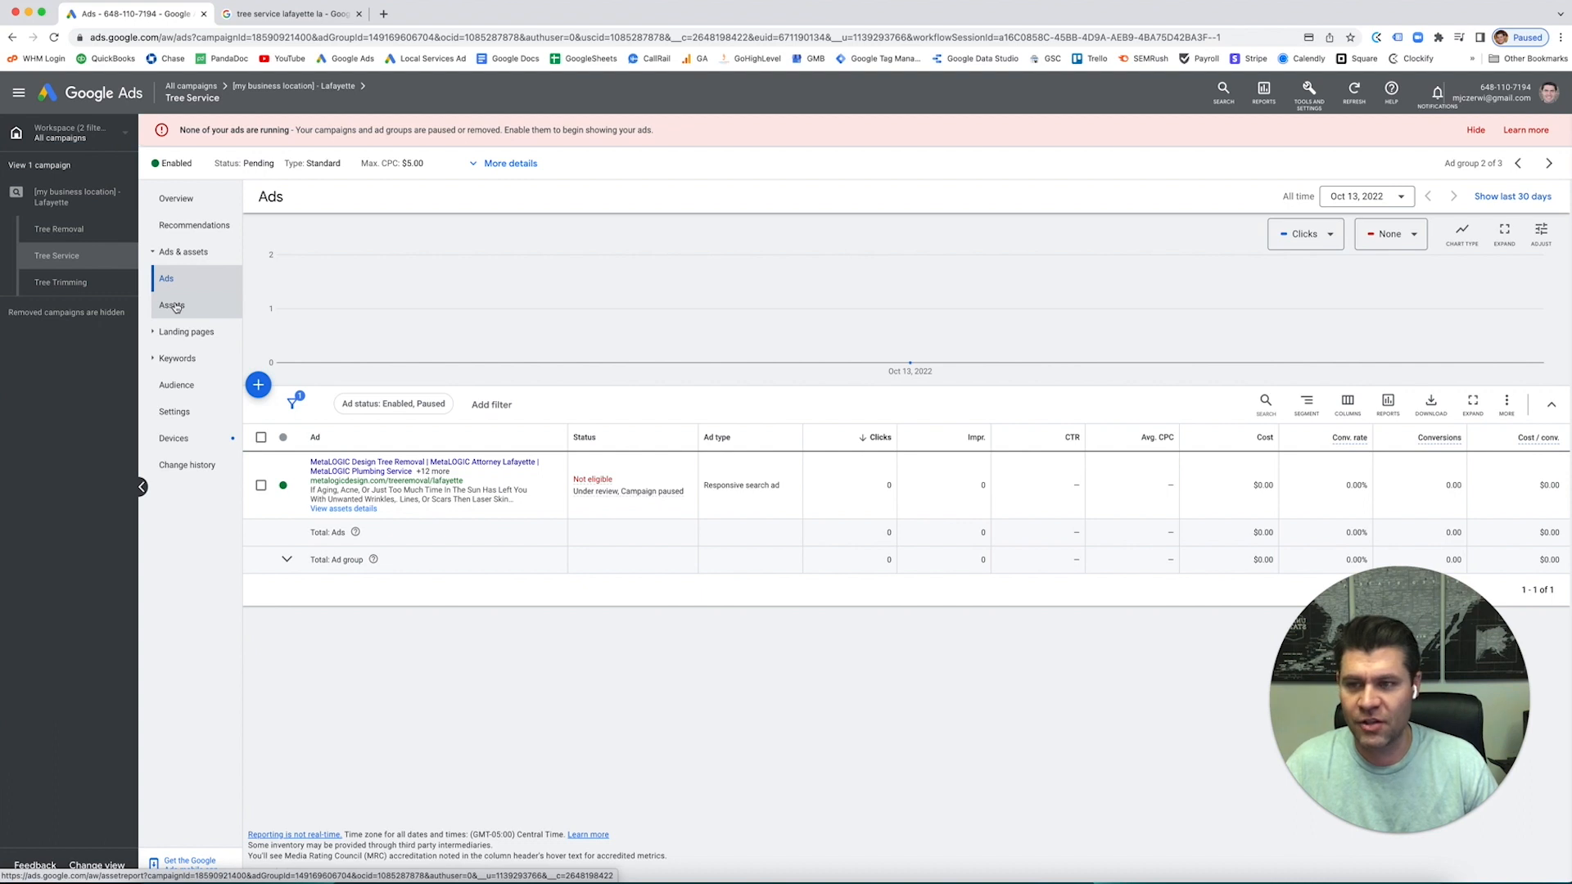
From the ad group's Assets, start a sitelink asset kept at ad group level.
left_click(172, 304)
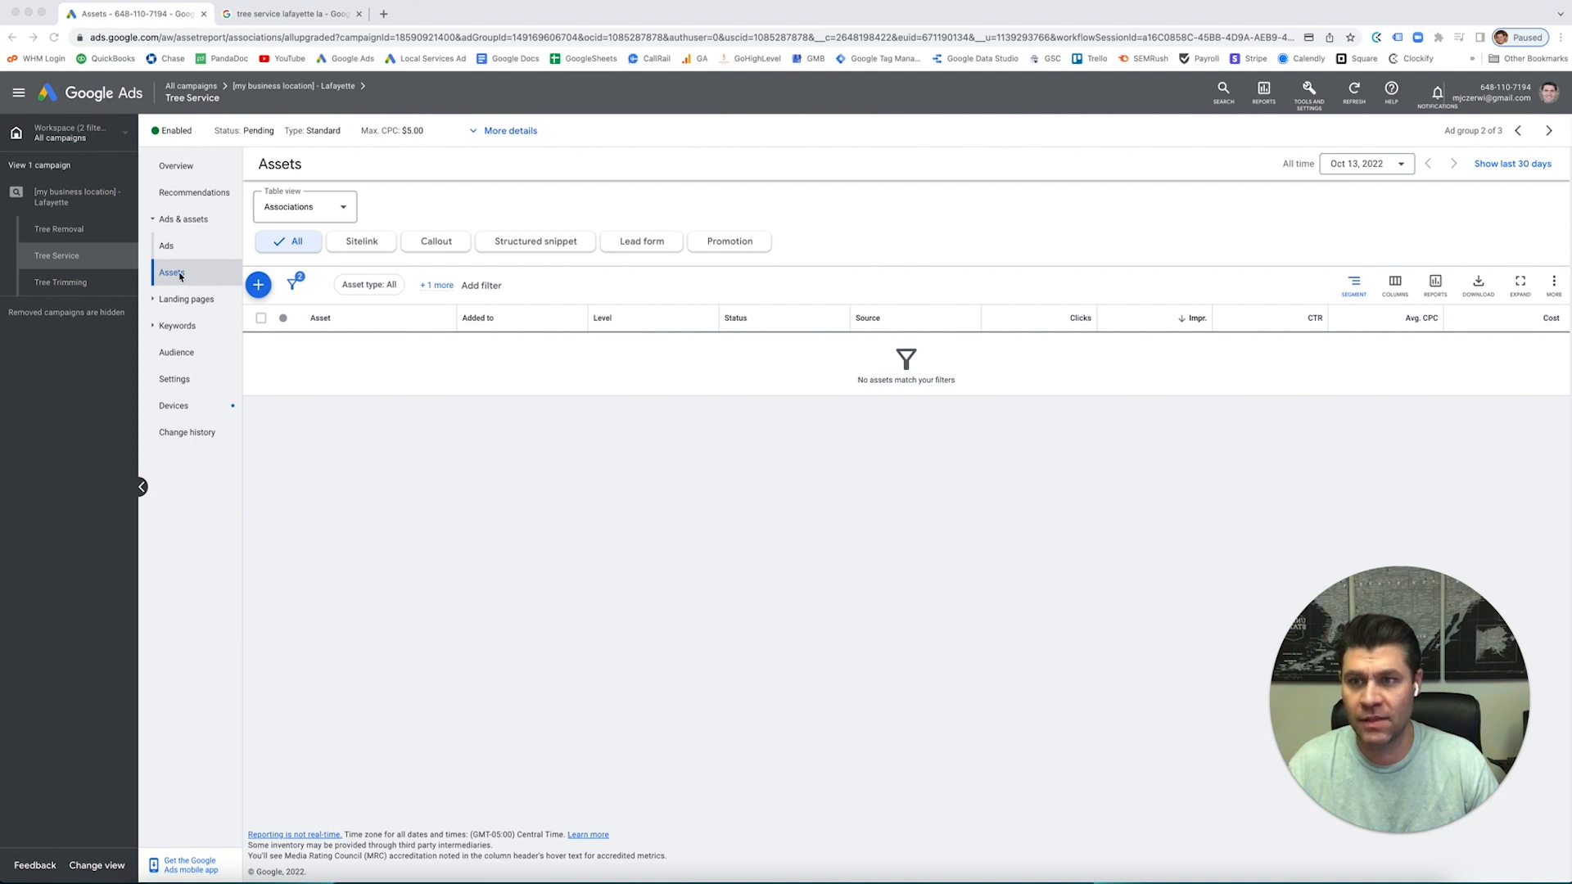
mouse_move(403, 477)
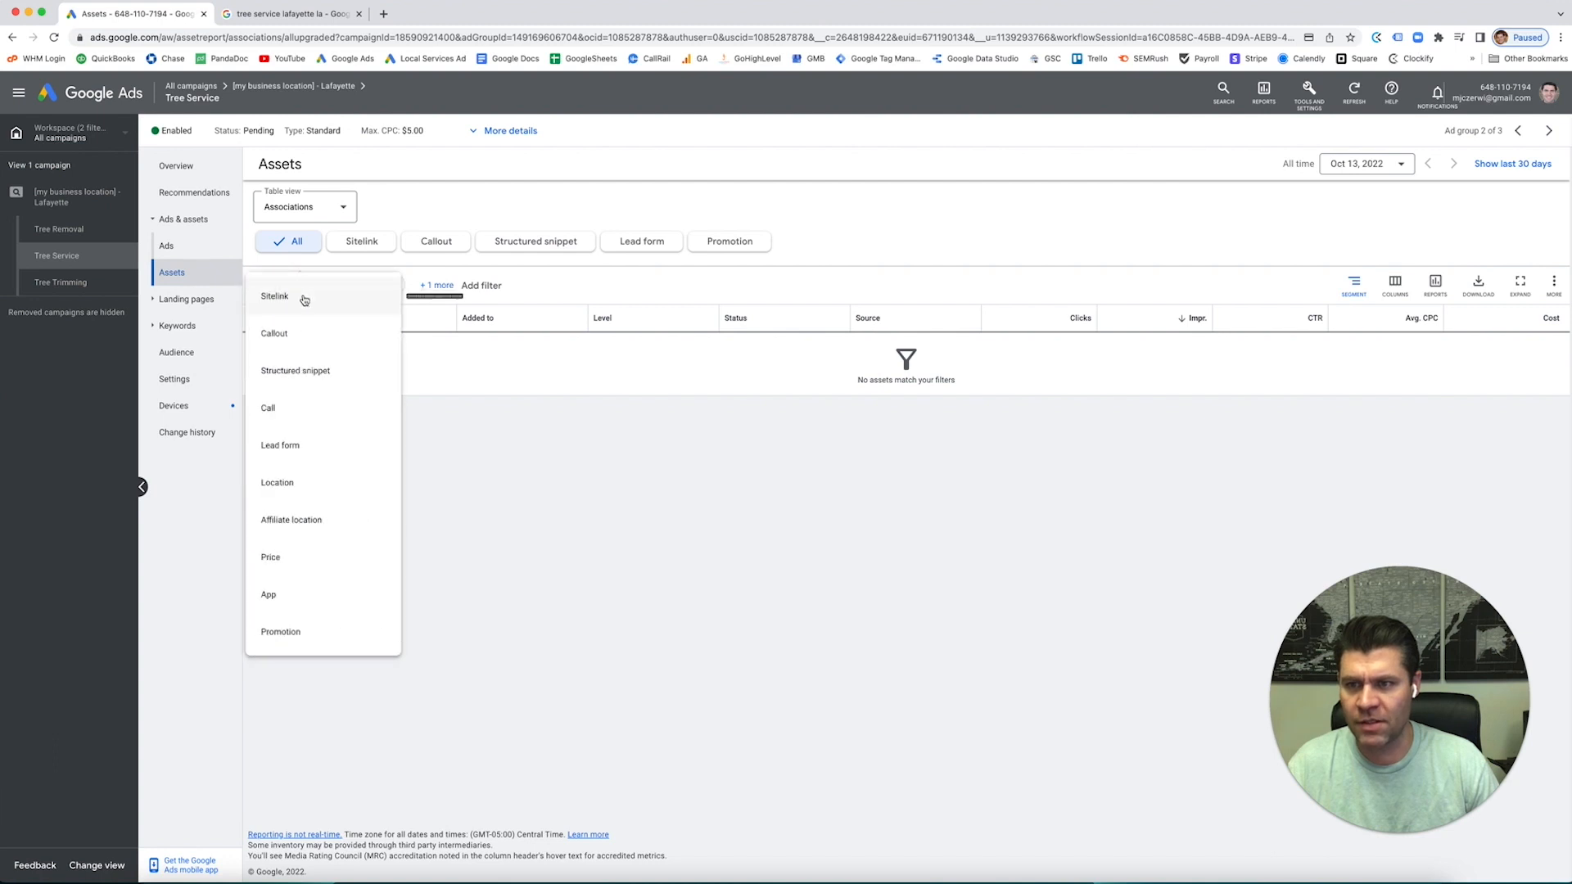
left_click(273, 296)
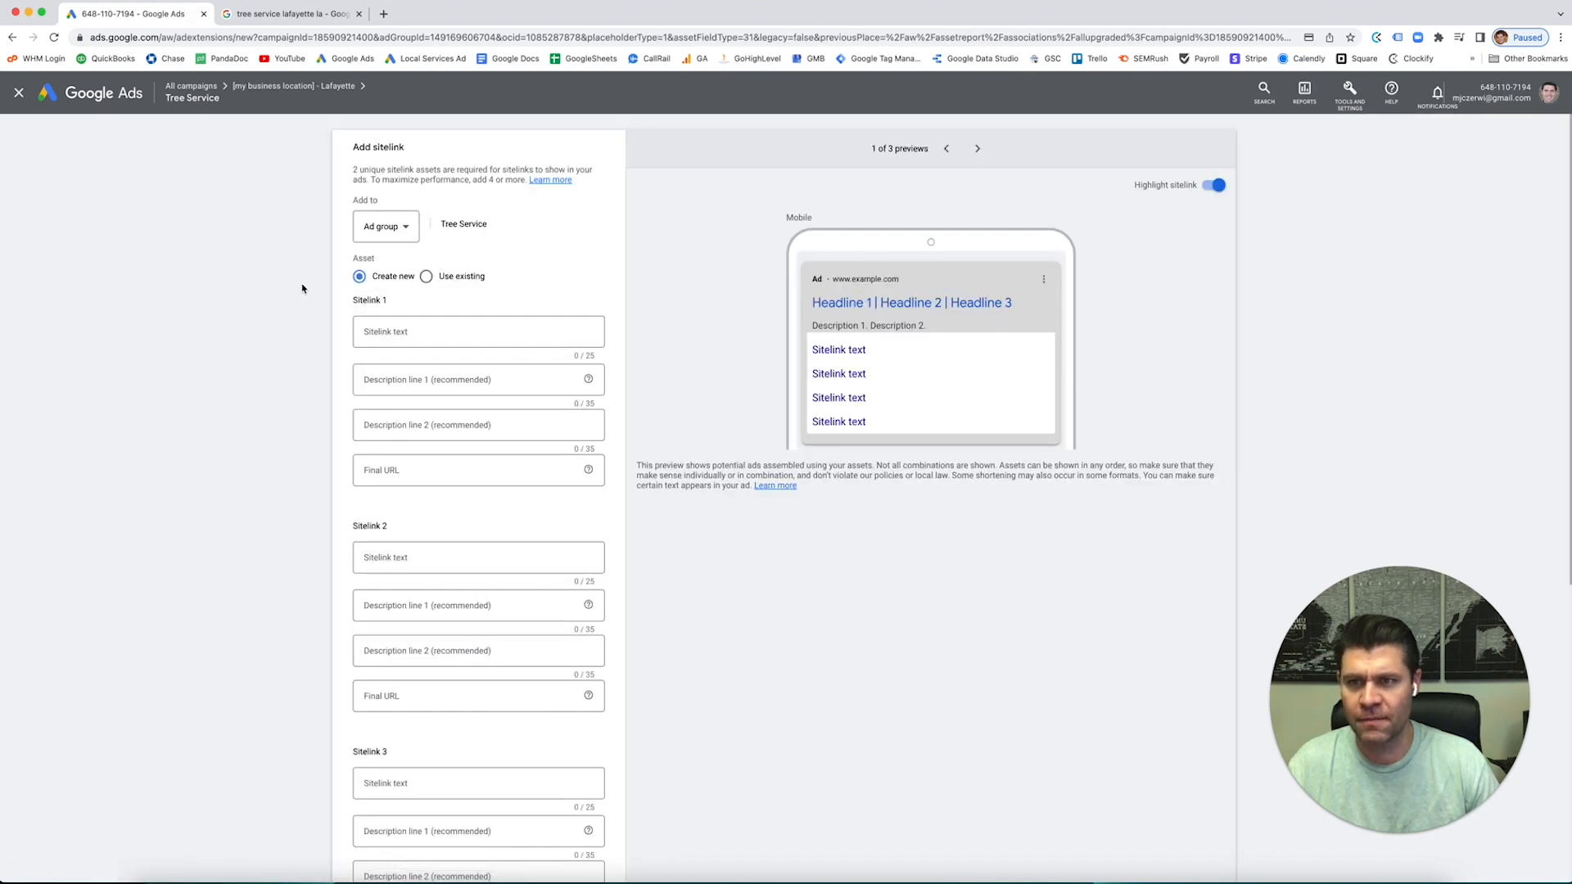
left_click(383, 226)
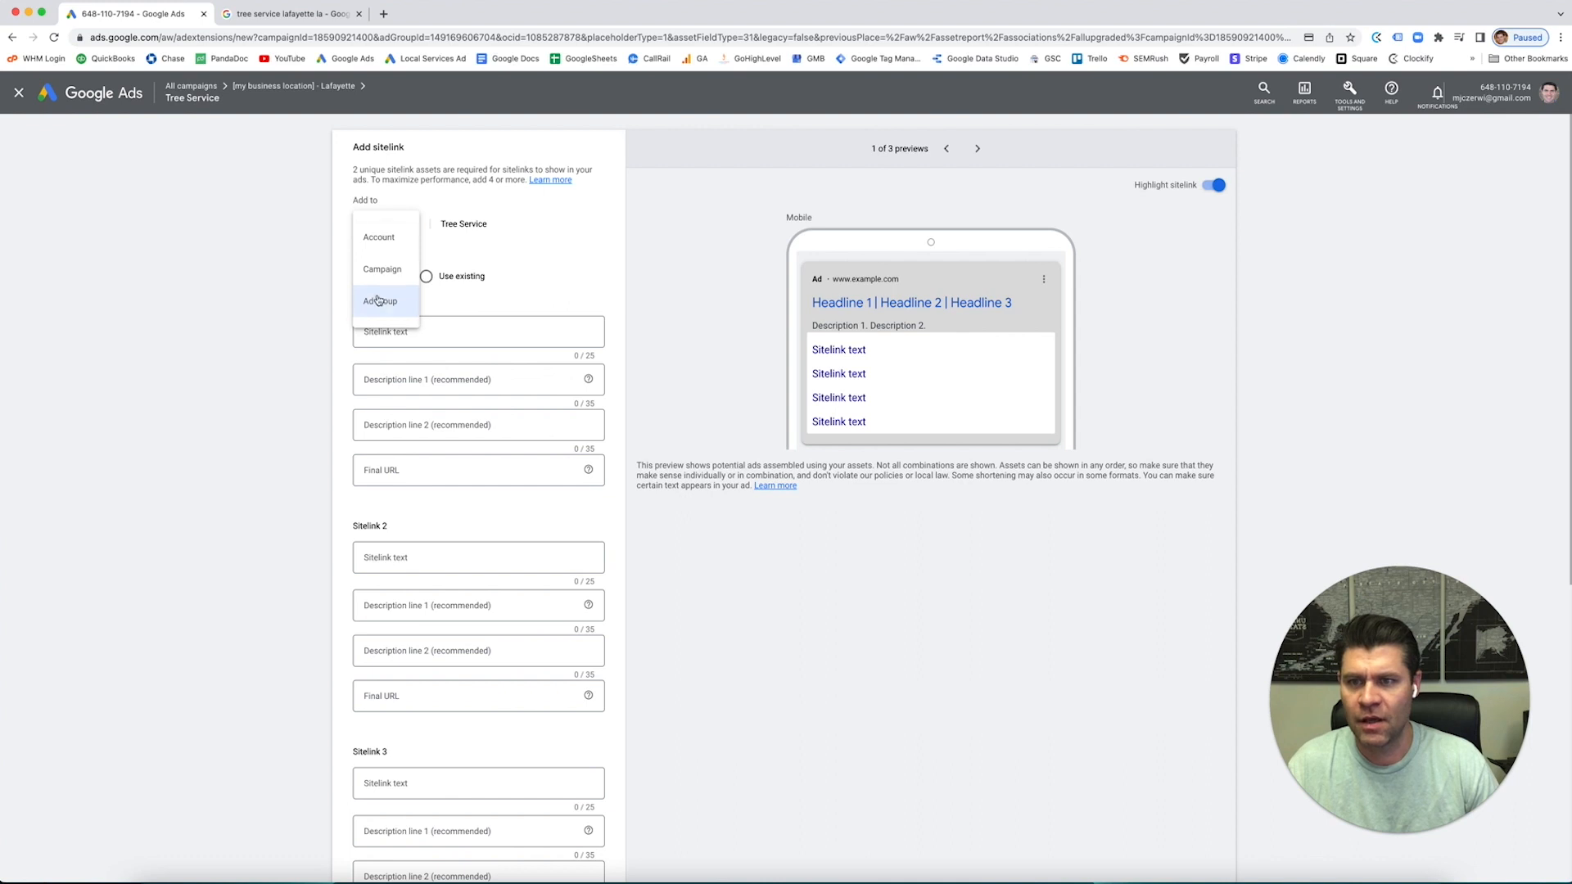
mouse_move(382, 268)
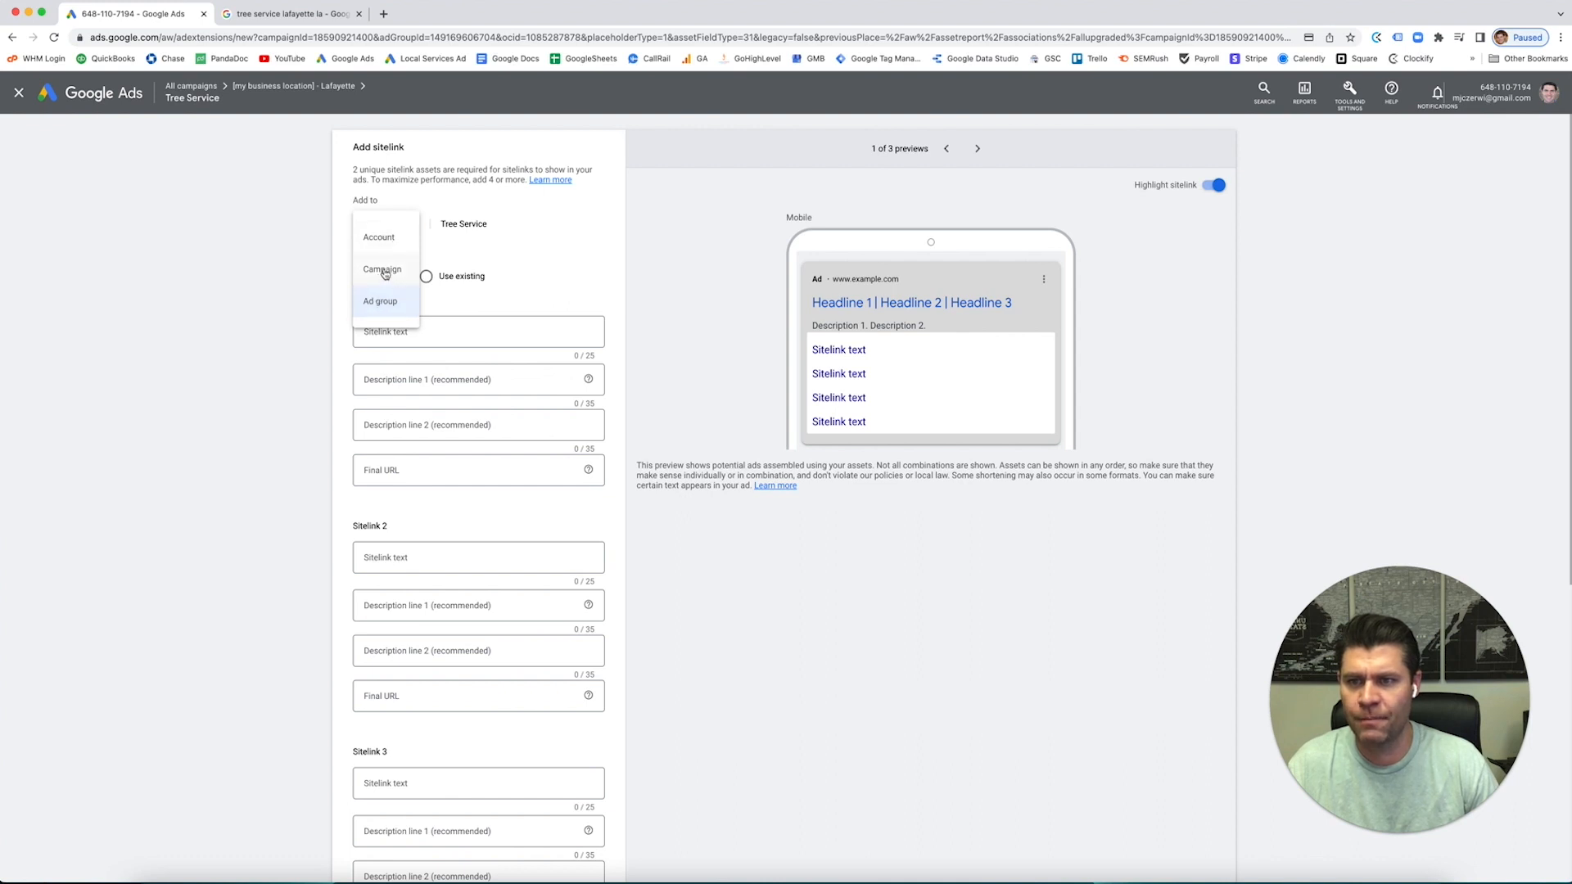
left_click(380, 302)
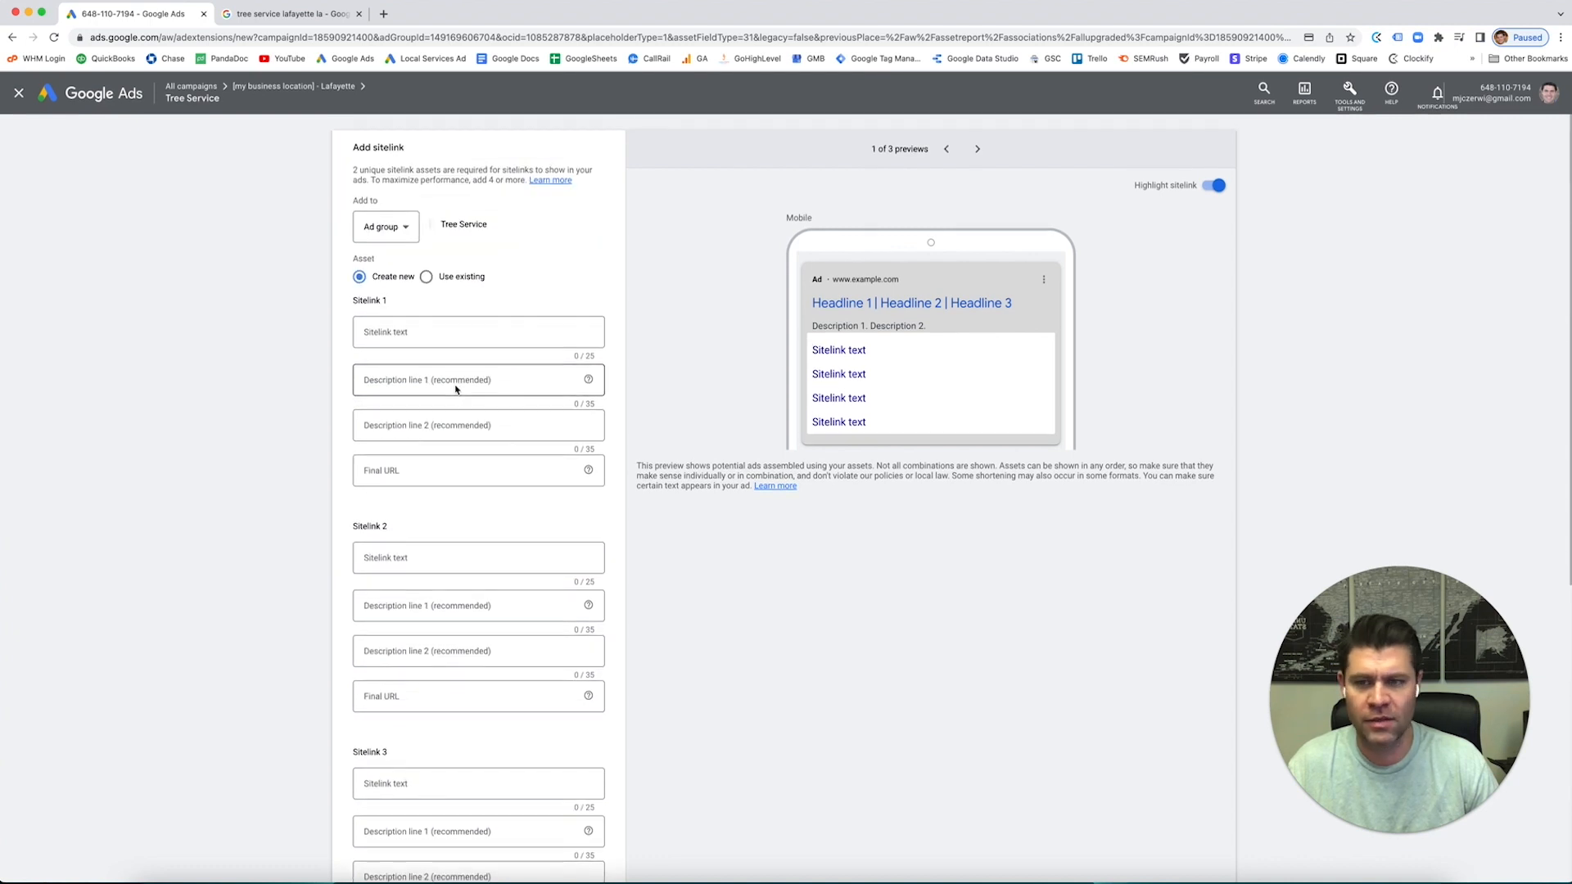
Select the three existing sitelinks, including Stump Removal, and save them to the ad group.
left_click(426, 277)
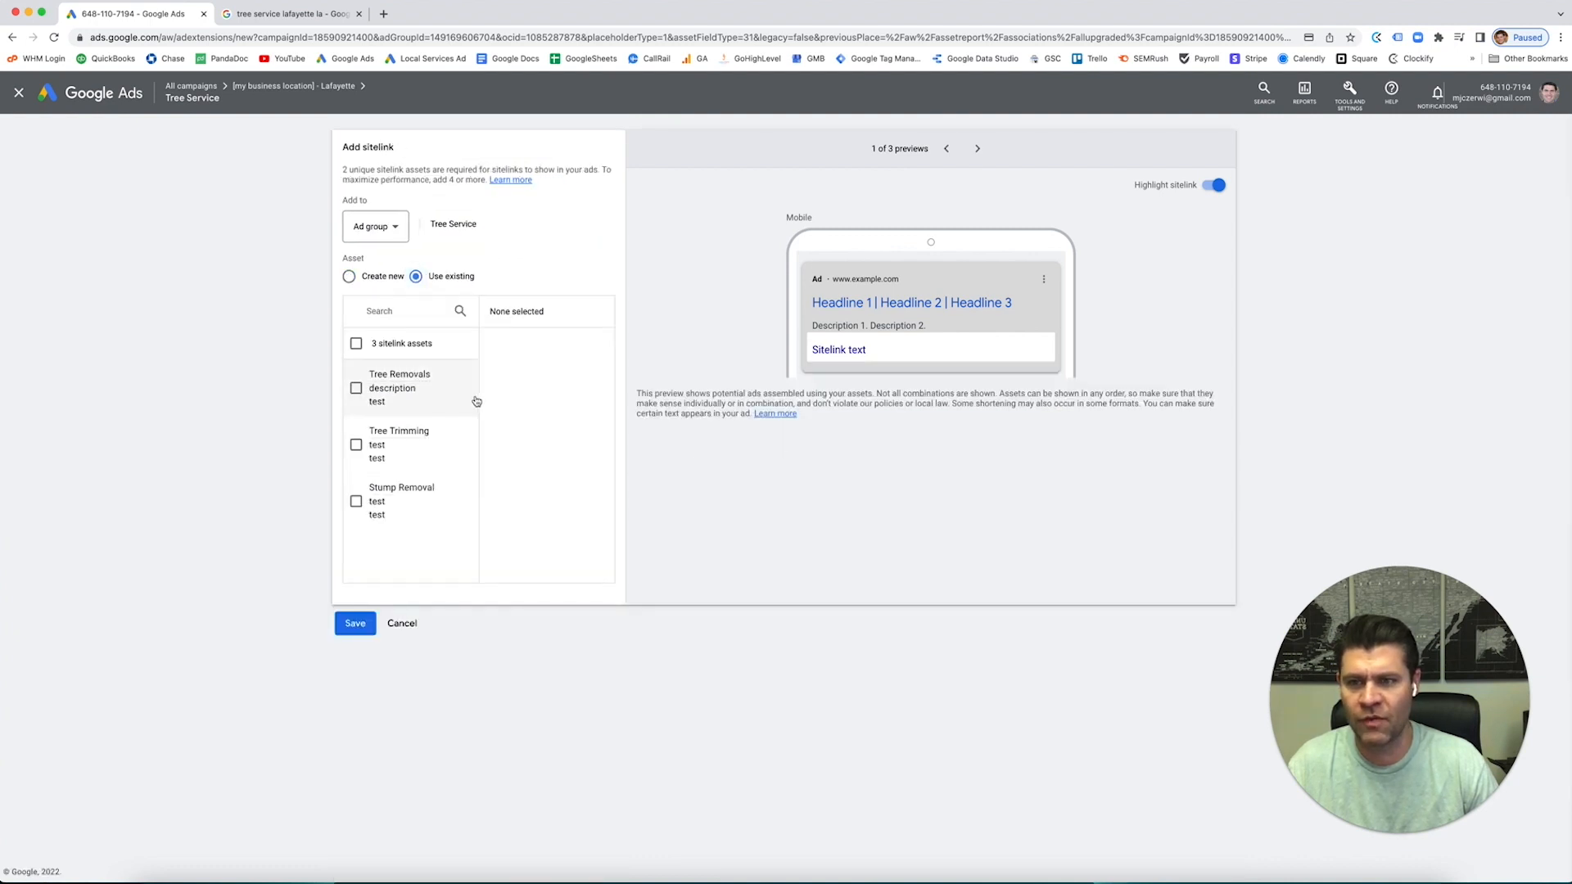
mouse_move(360, 359)
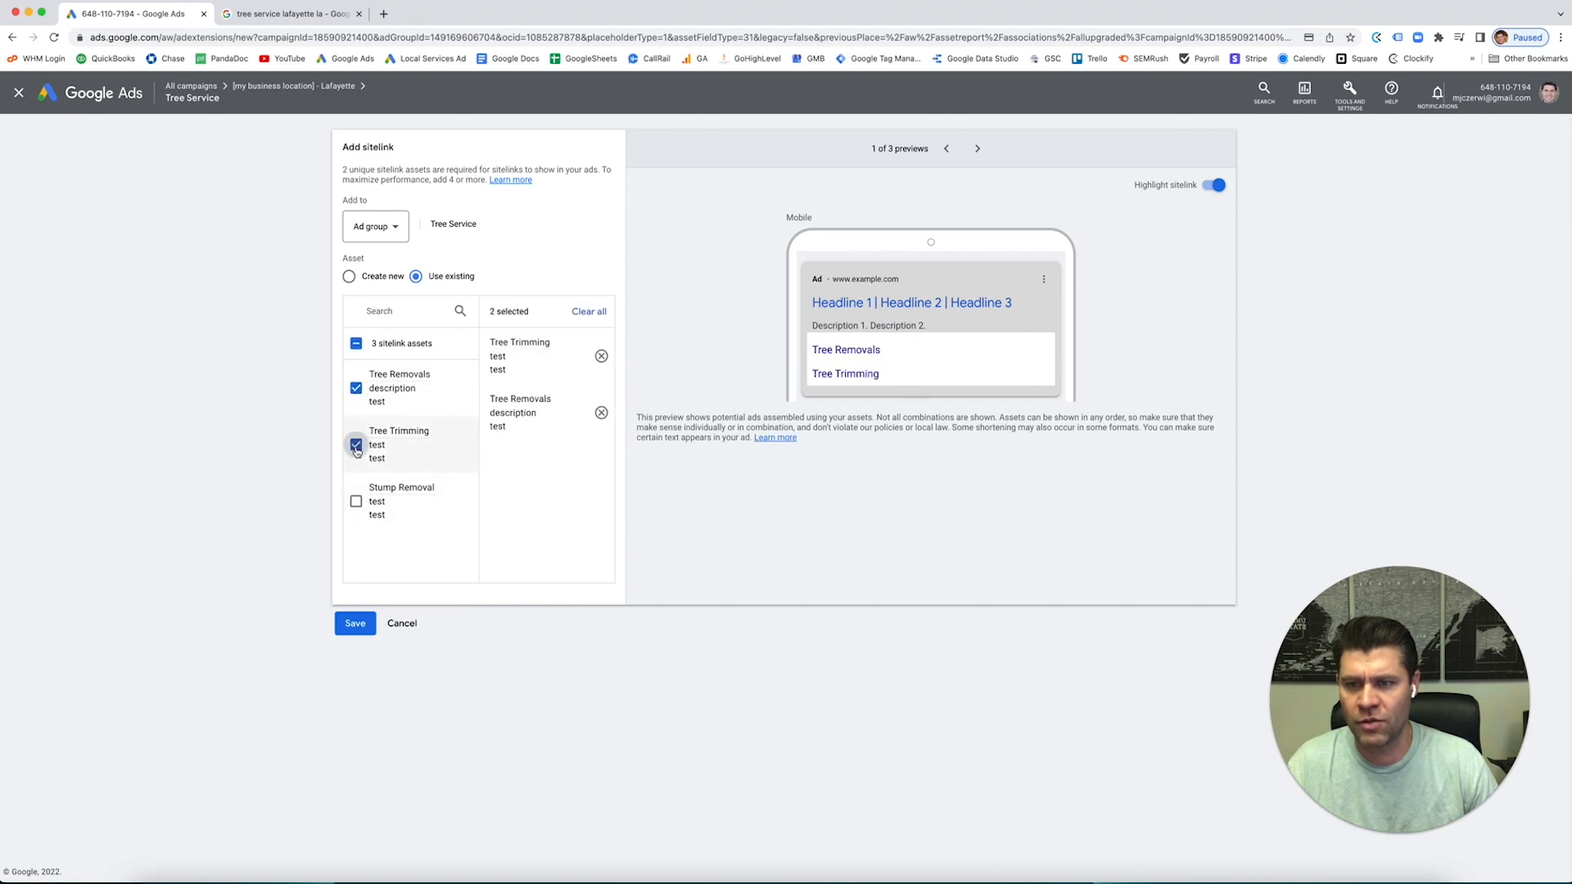
left_click(355, 501)
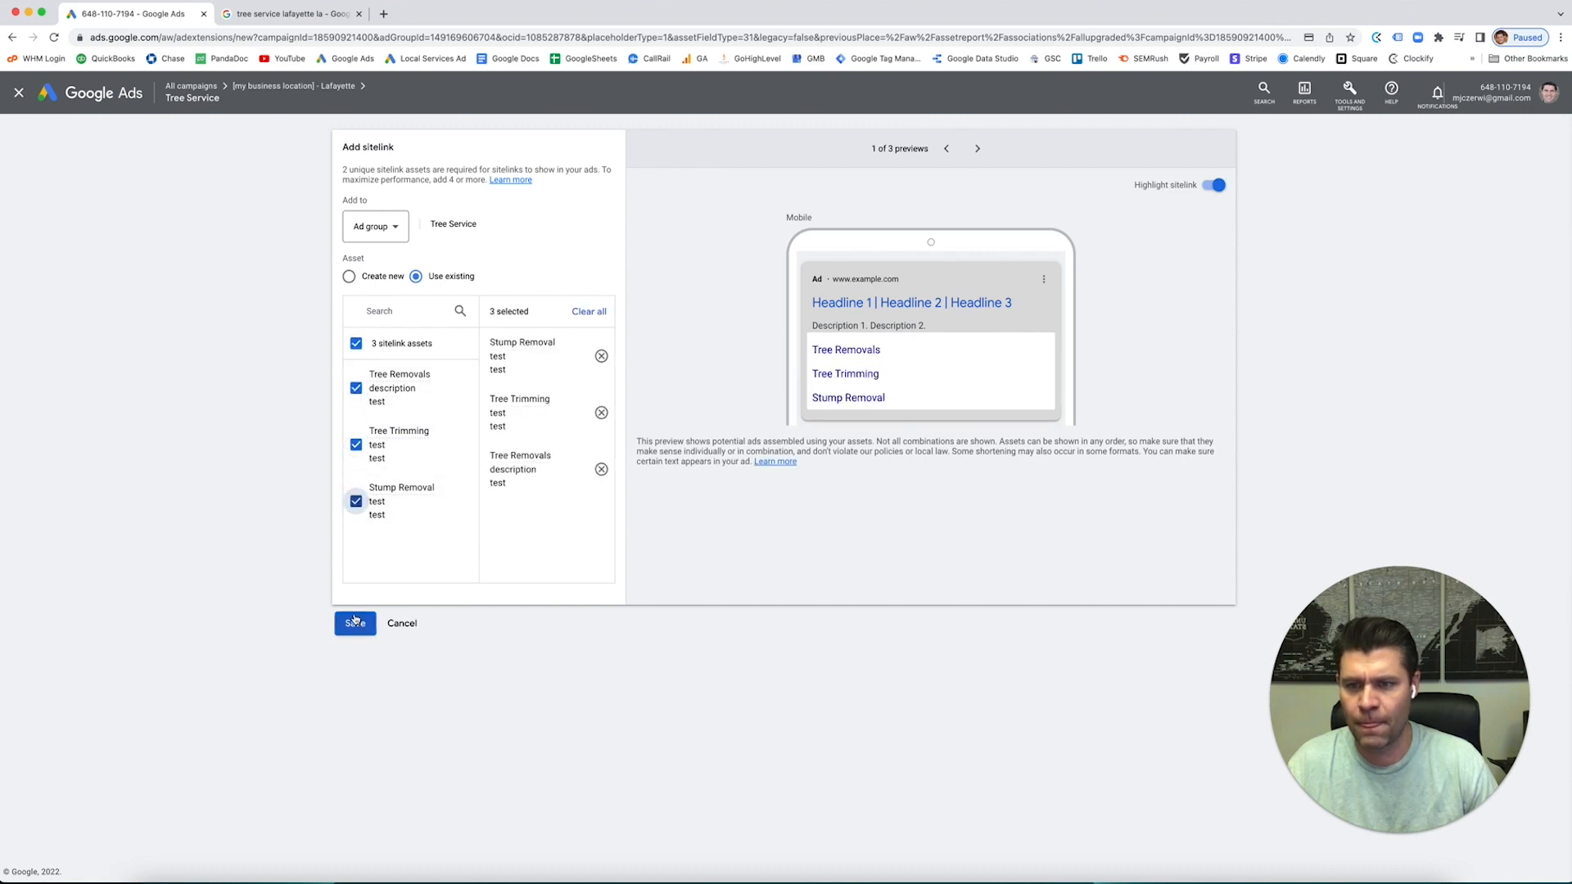
left_click(354, 623)
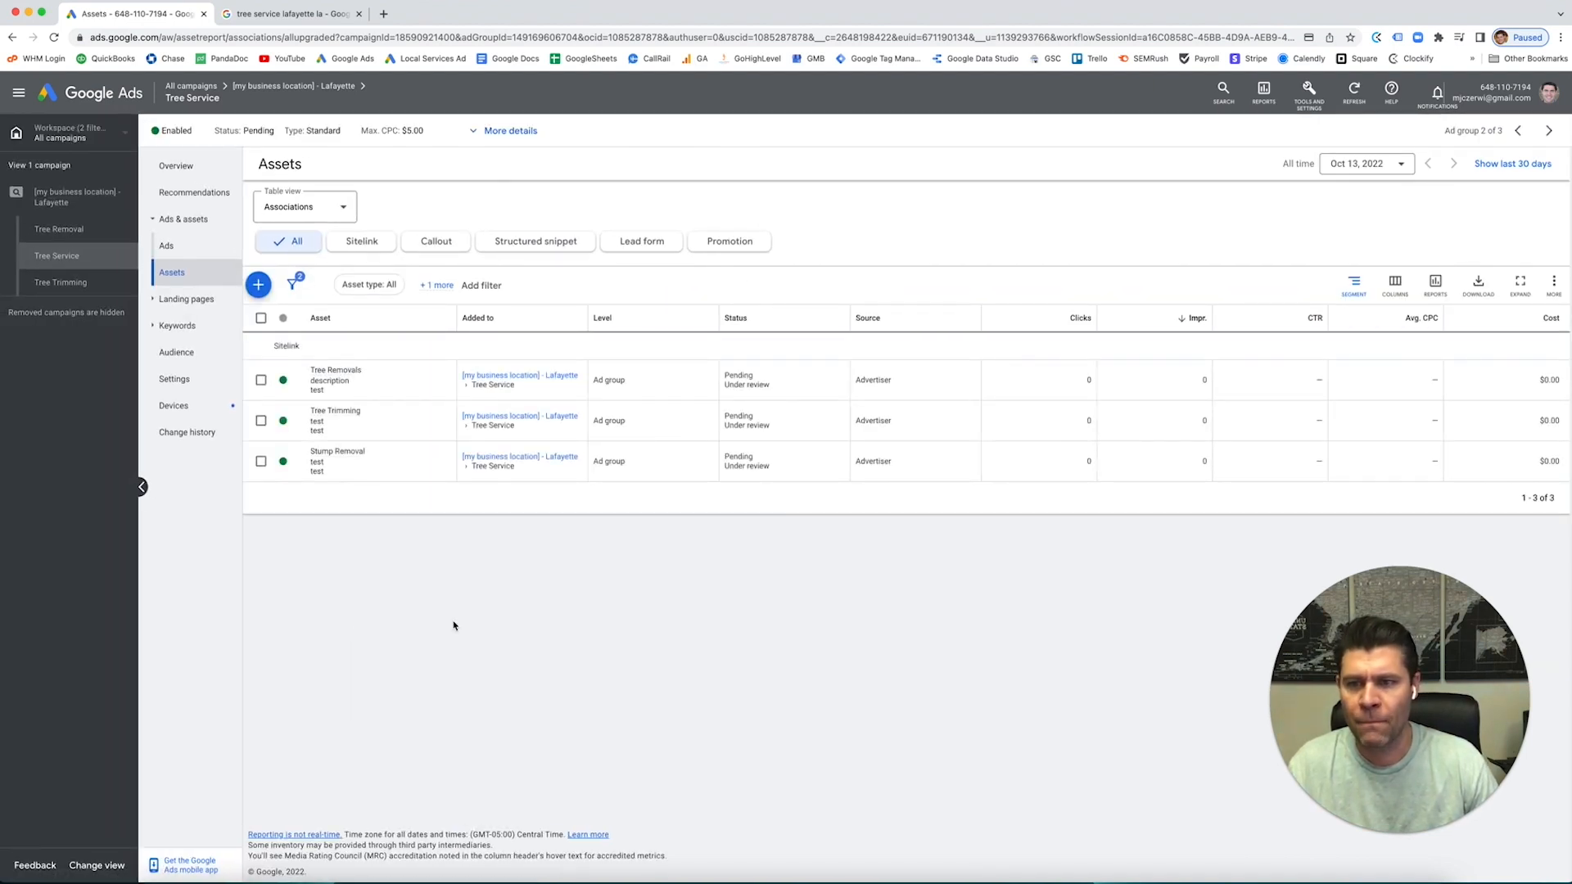
mouse_move(344, 413)
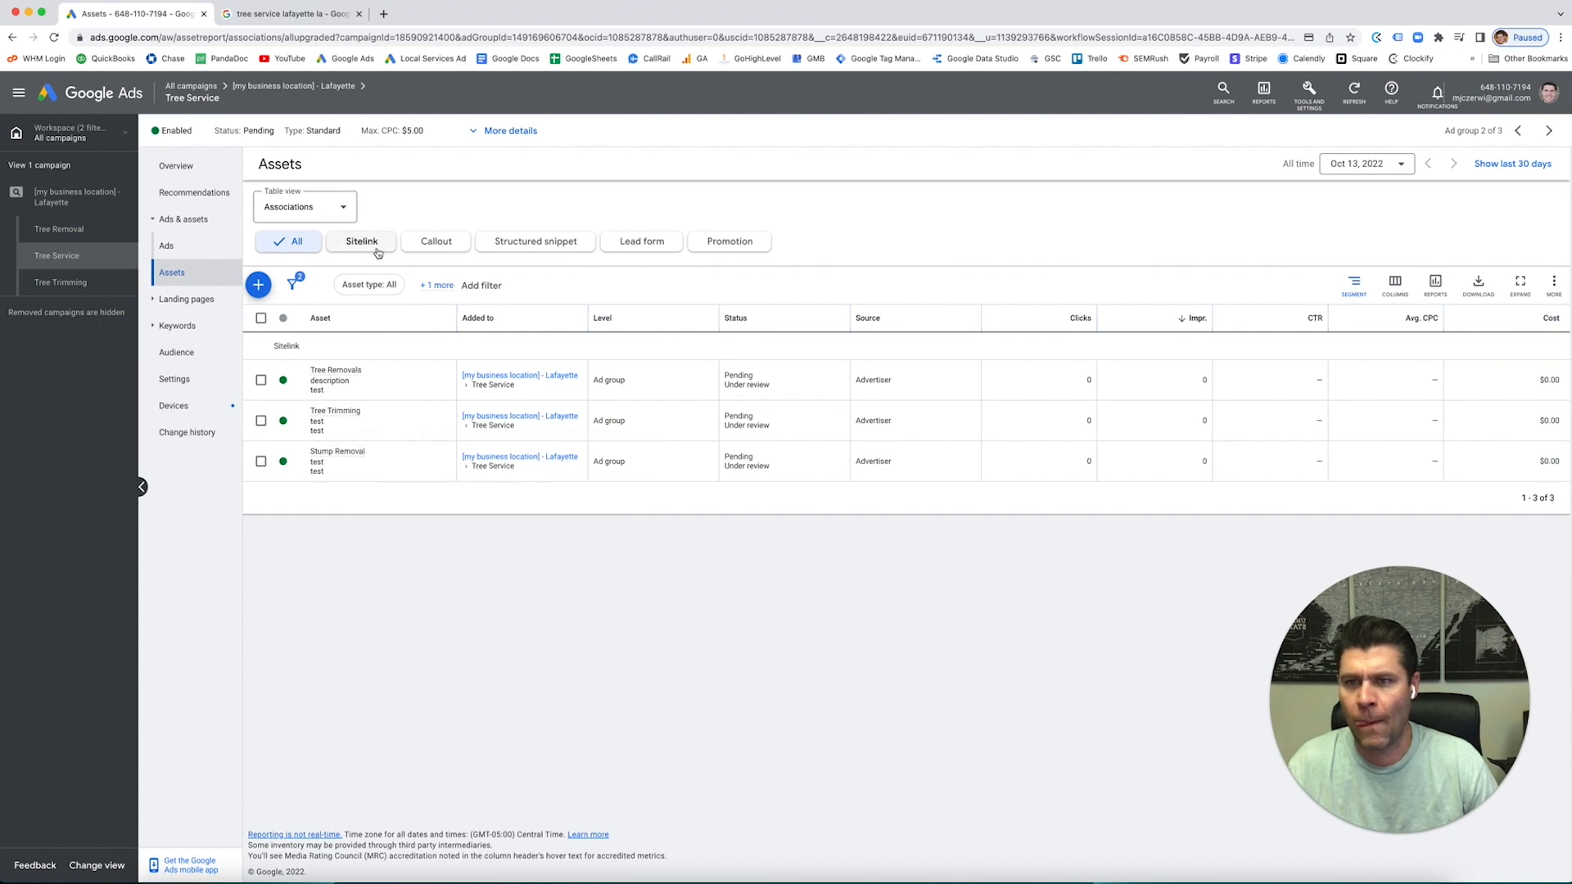
After a glance at competitor ads, bring up the list of asset types to add.
left_click(292, 13)
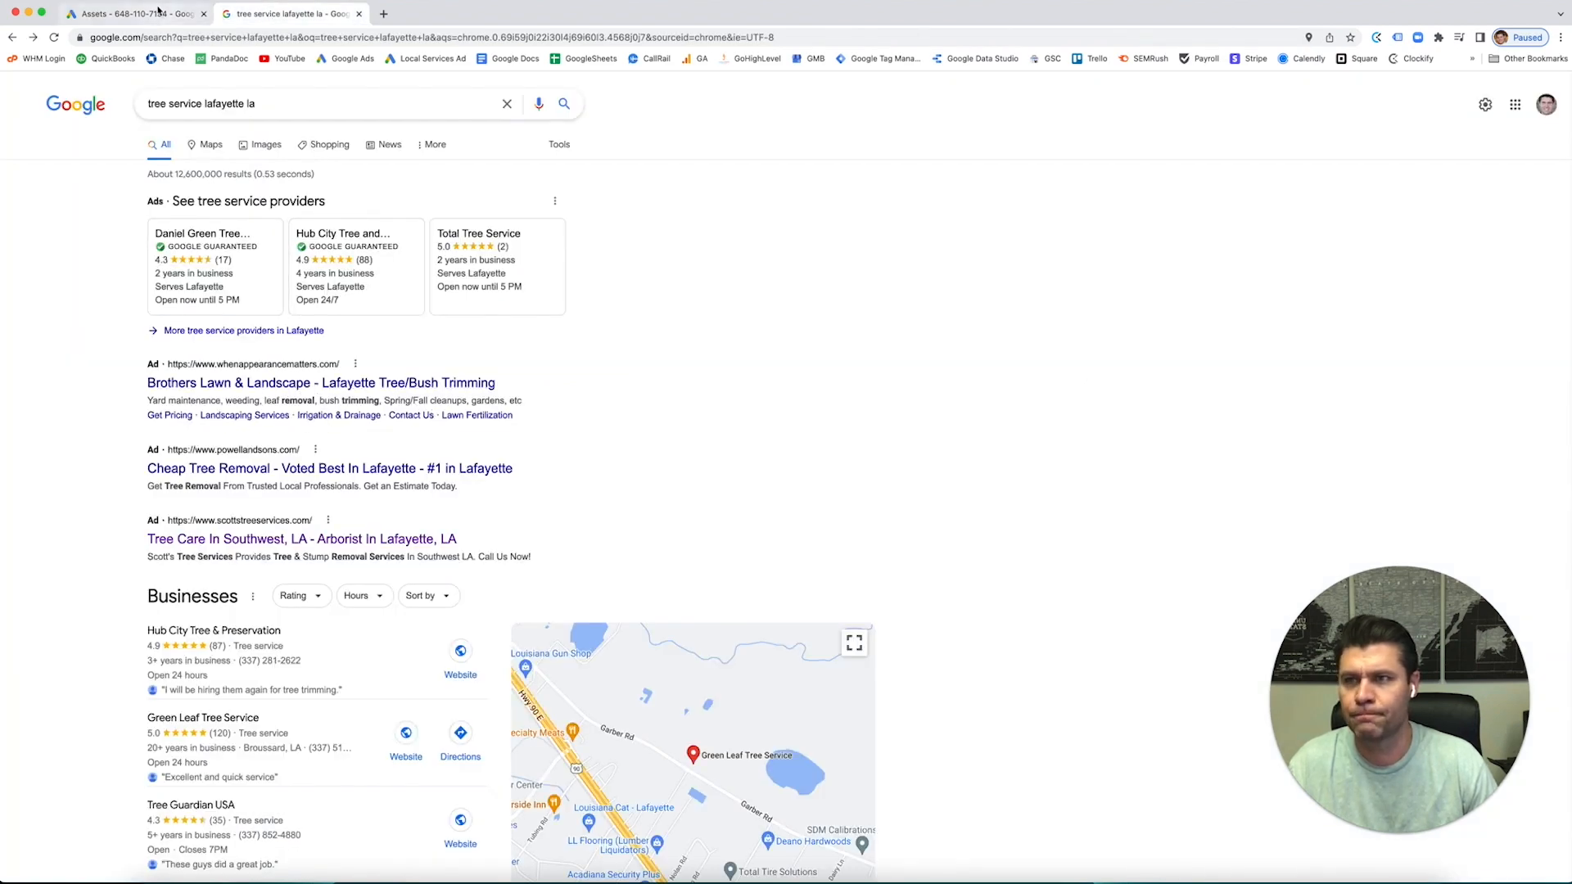
left_click(136, 13)
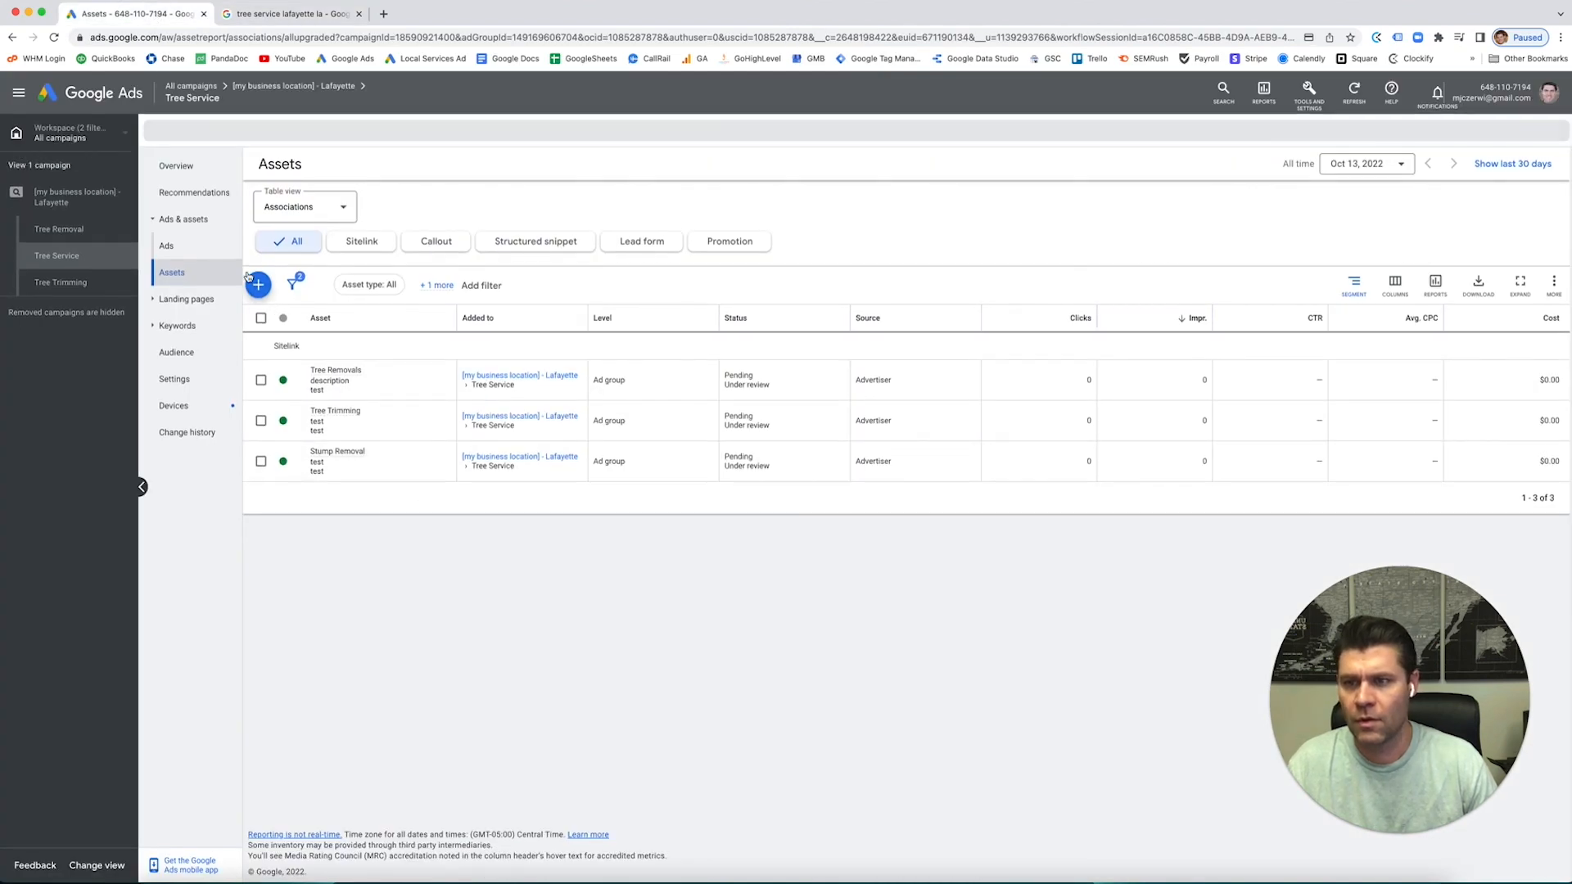
left_click(257, 285)
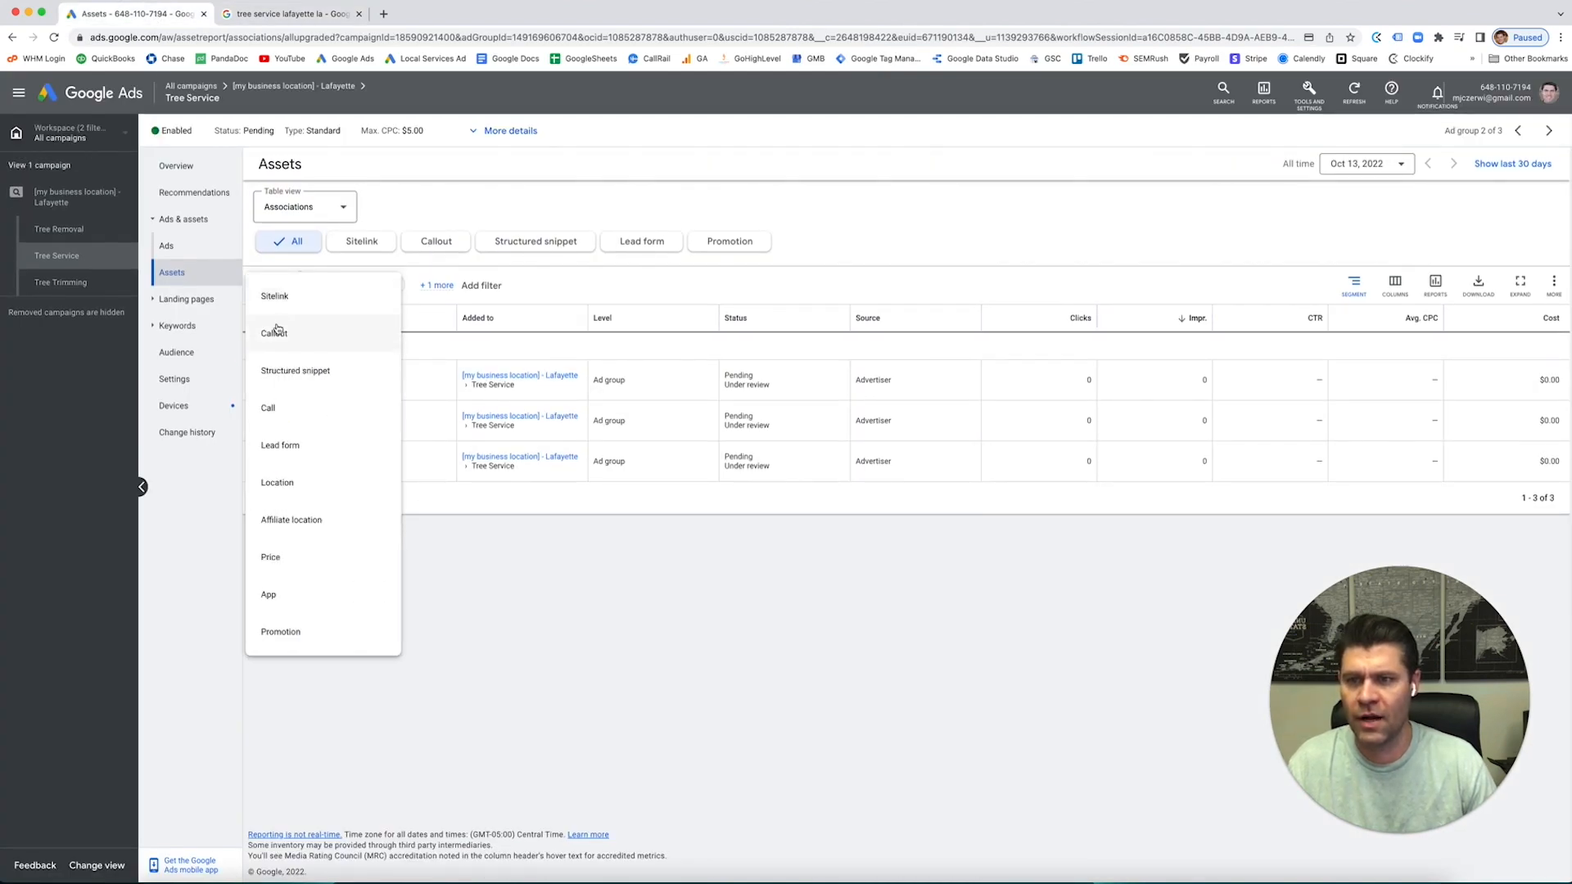
Start a new callout asset, then switch to the tree service chicago search results.
left_click(273, 332)
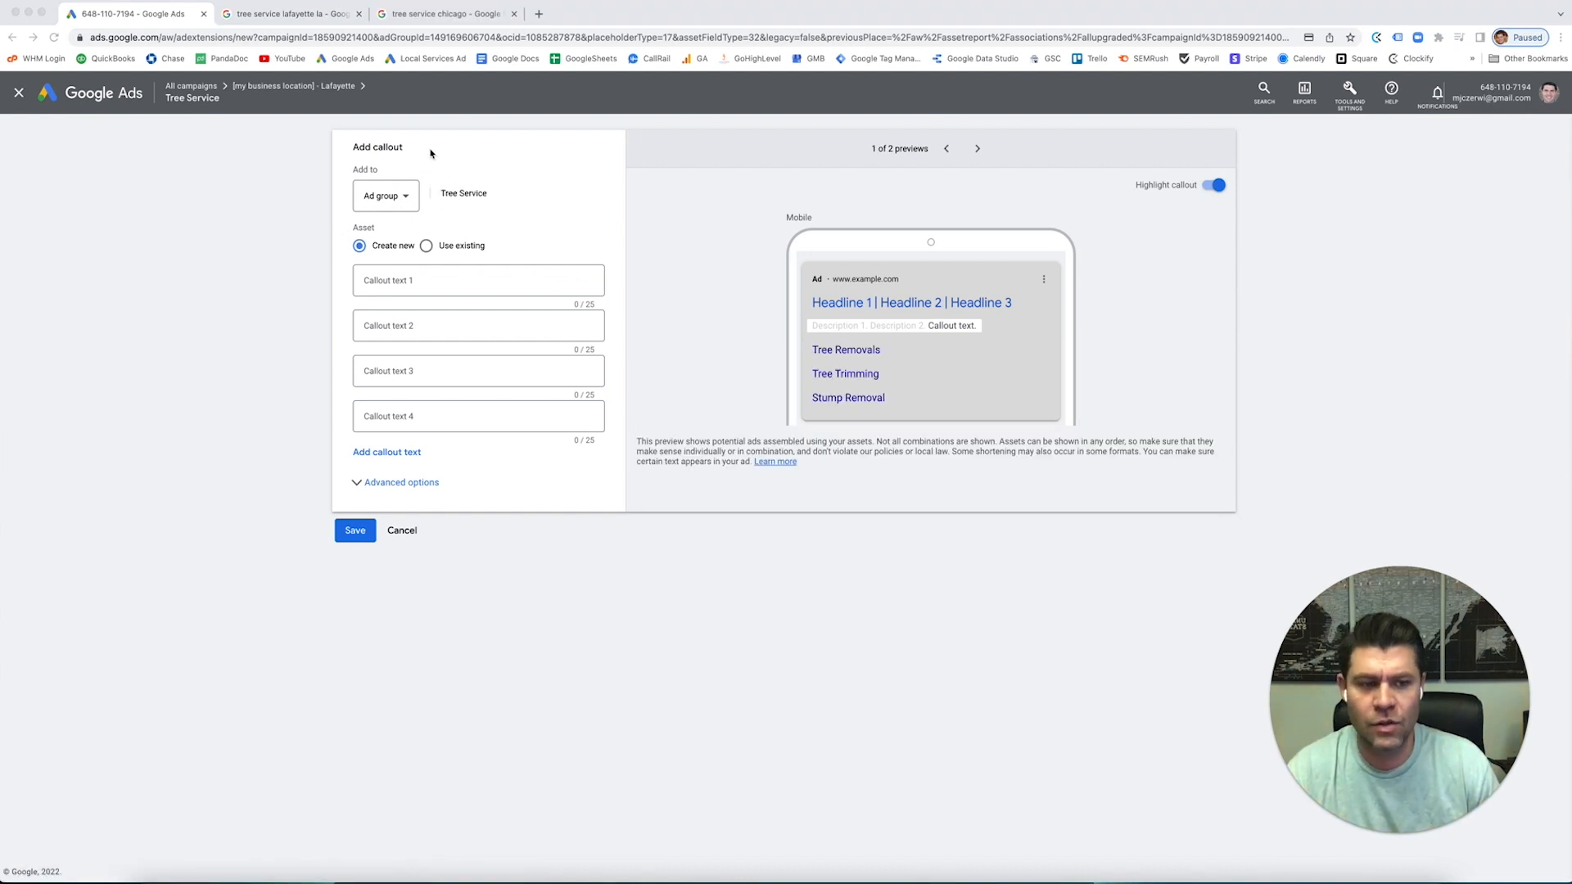
mouse_move(536, 195)
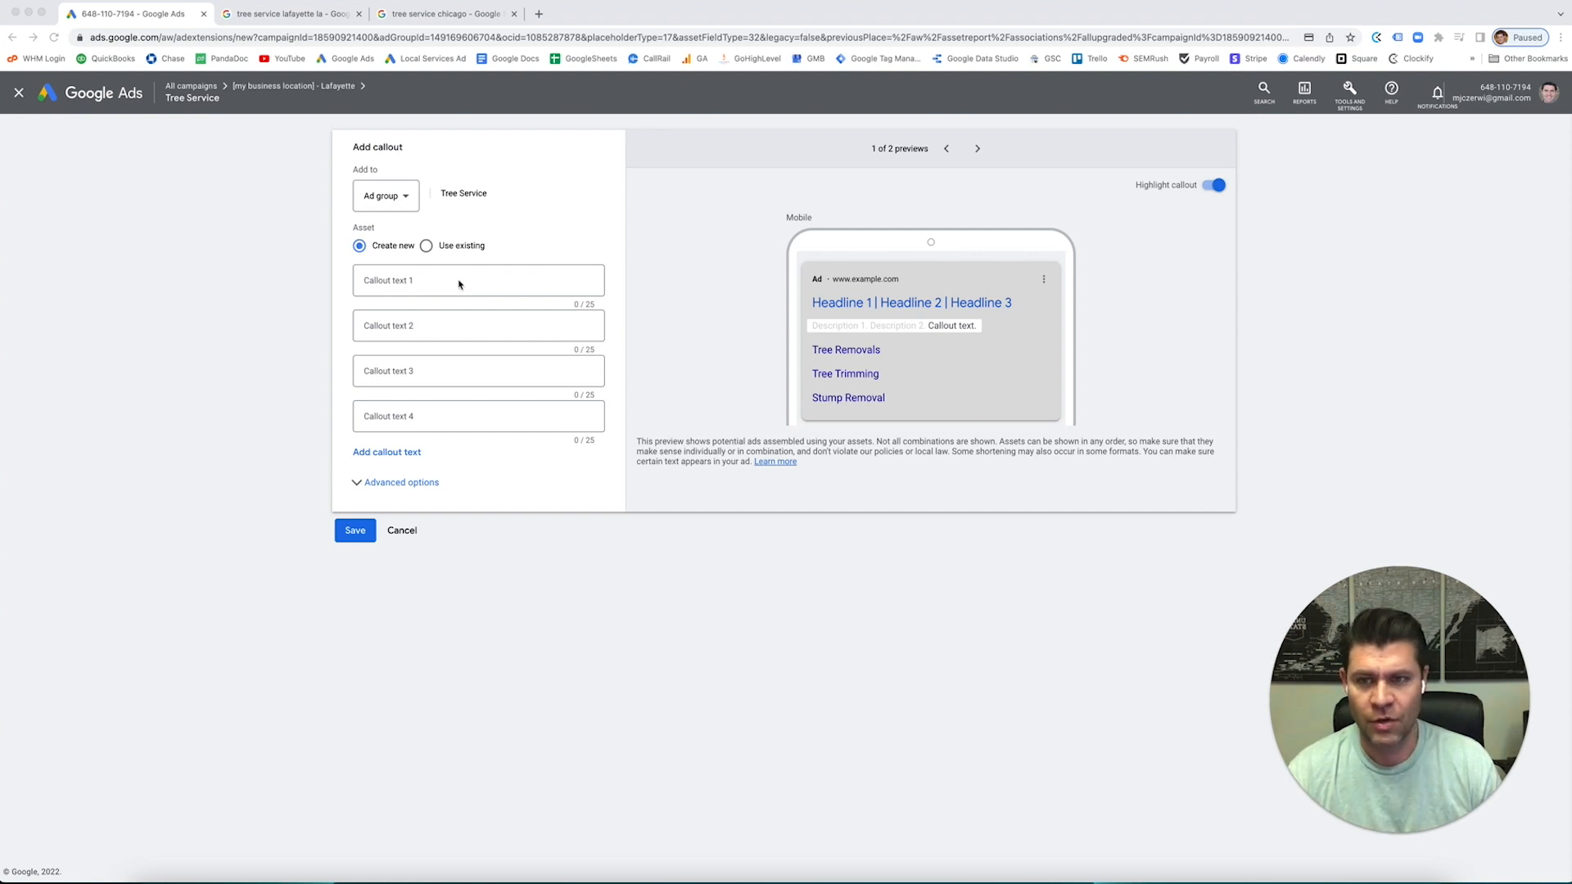
left_click(476, 280)
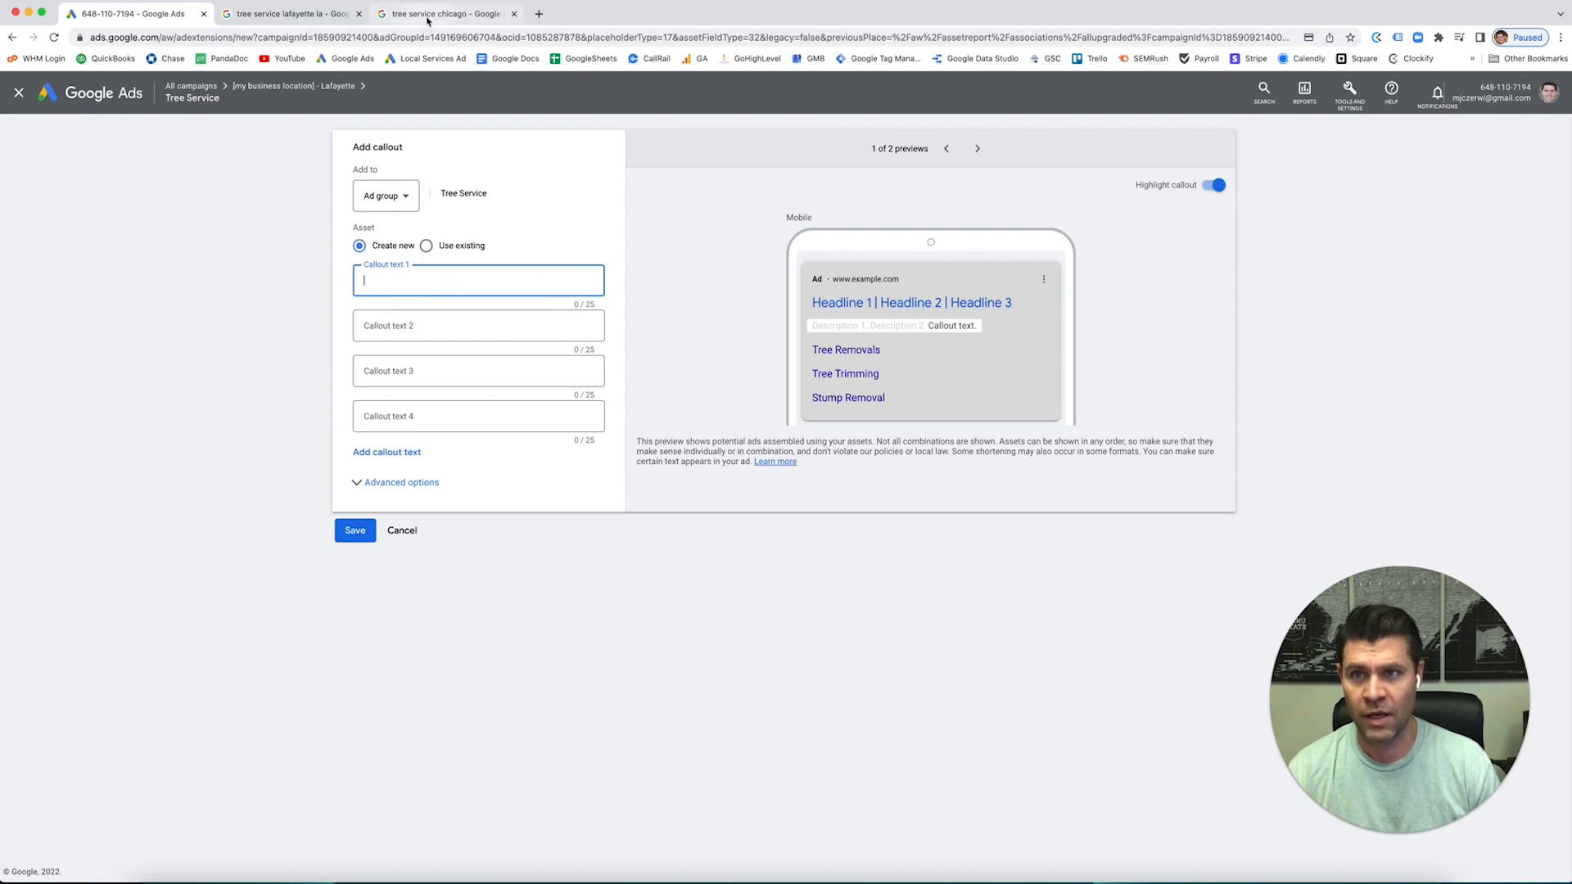
left_click(447, 13)
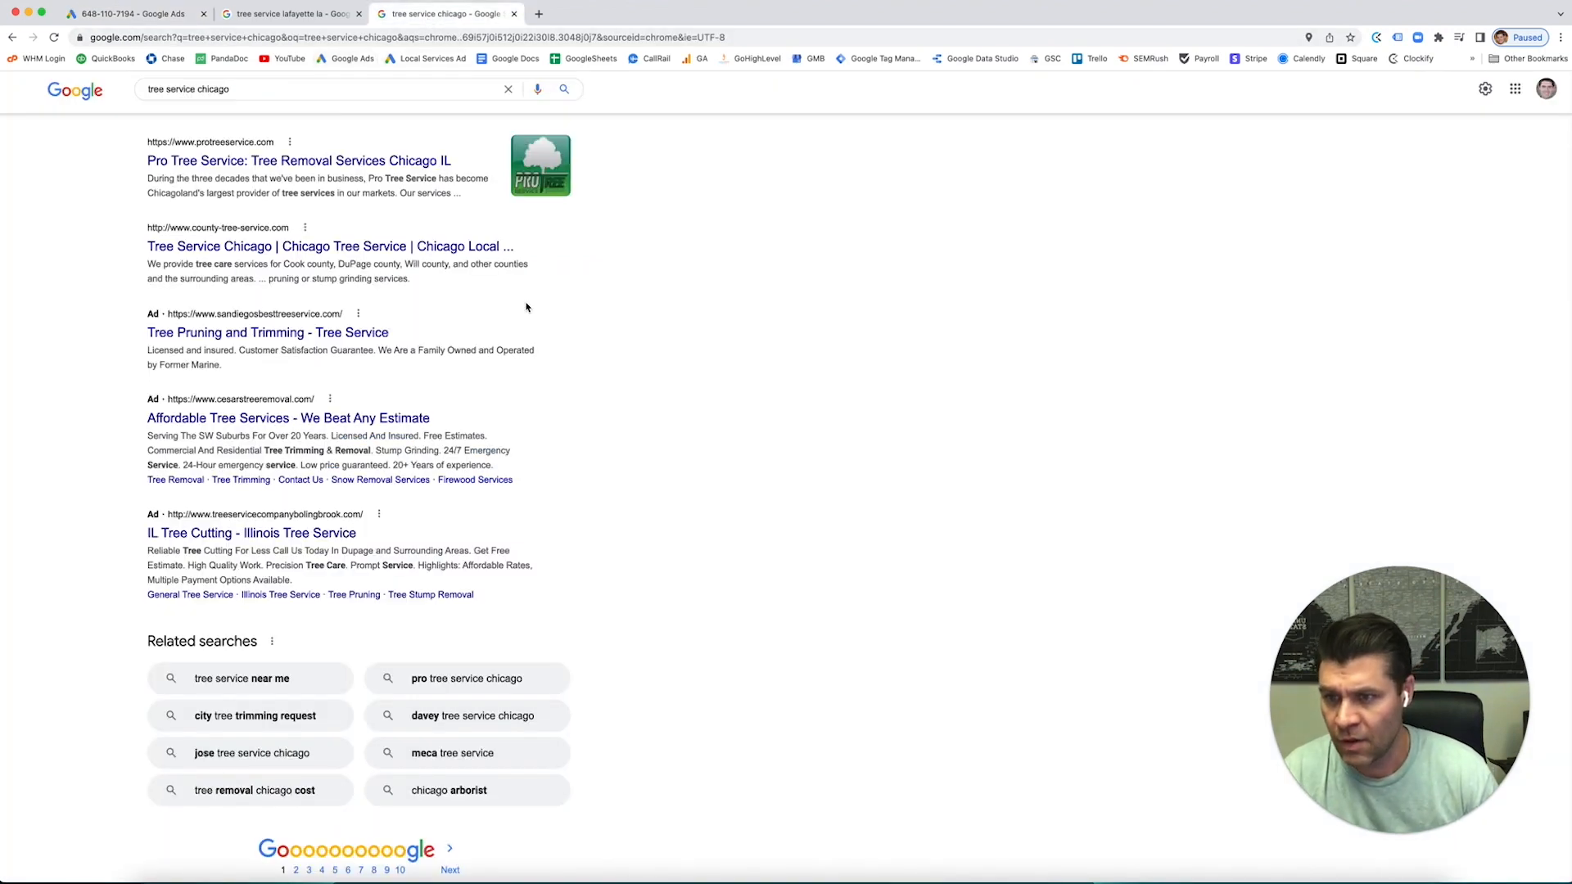
Review competitor callouts like '20+ Years of experience', then return to the callout form.
scroll("down", 3)
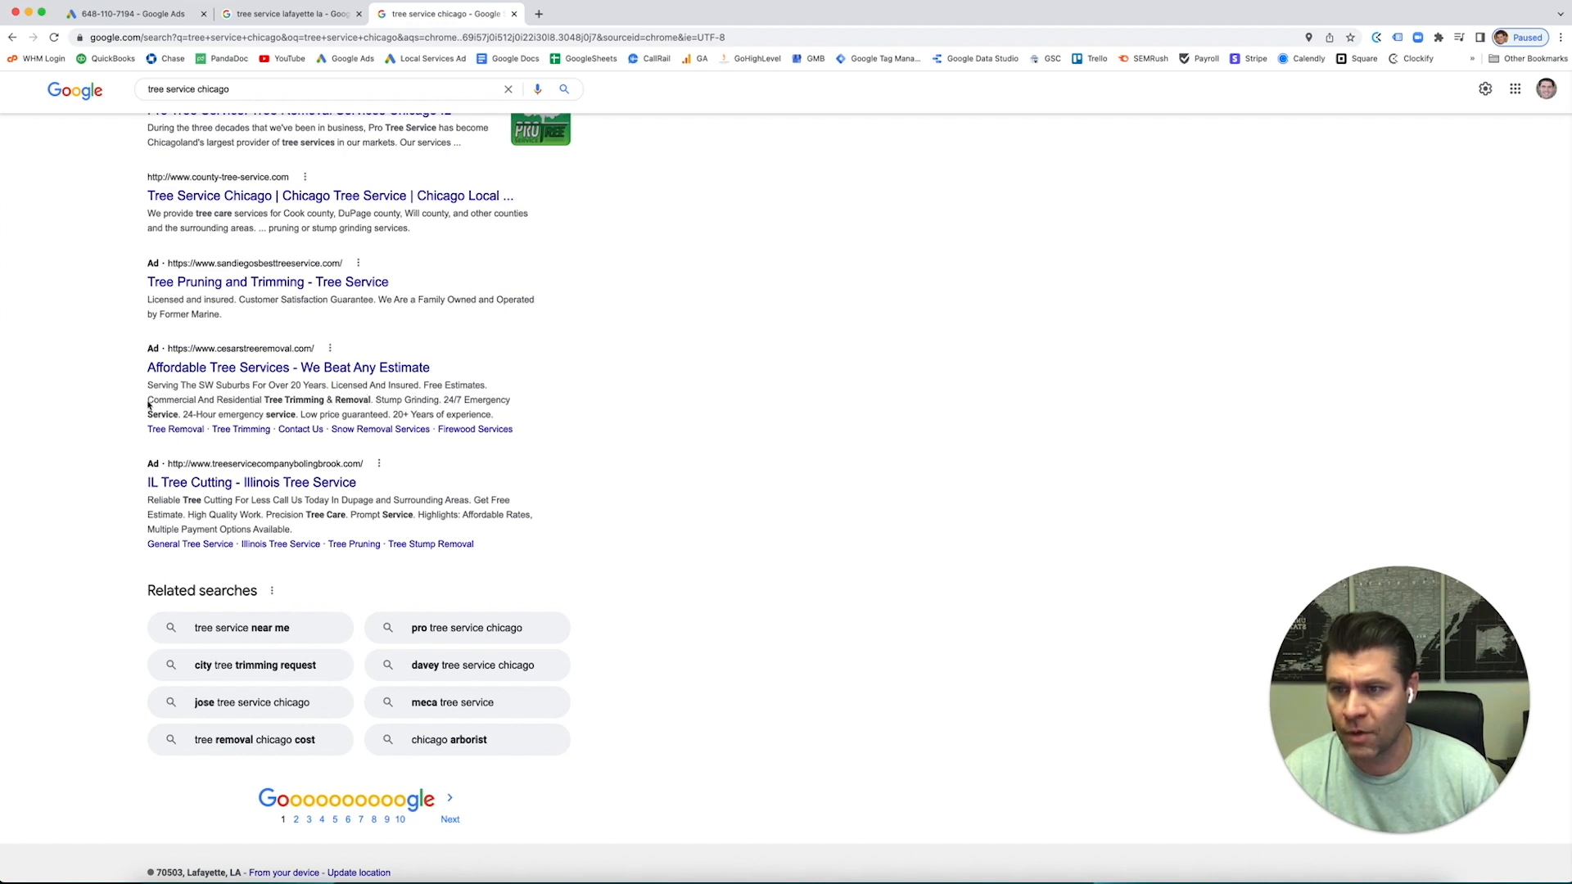
double_click(180, 400)
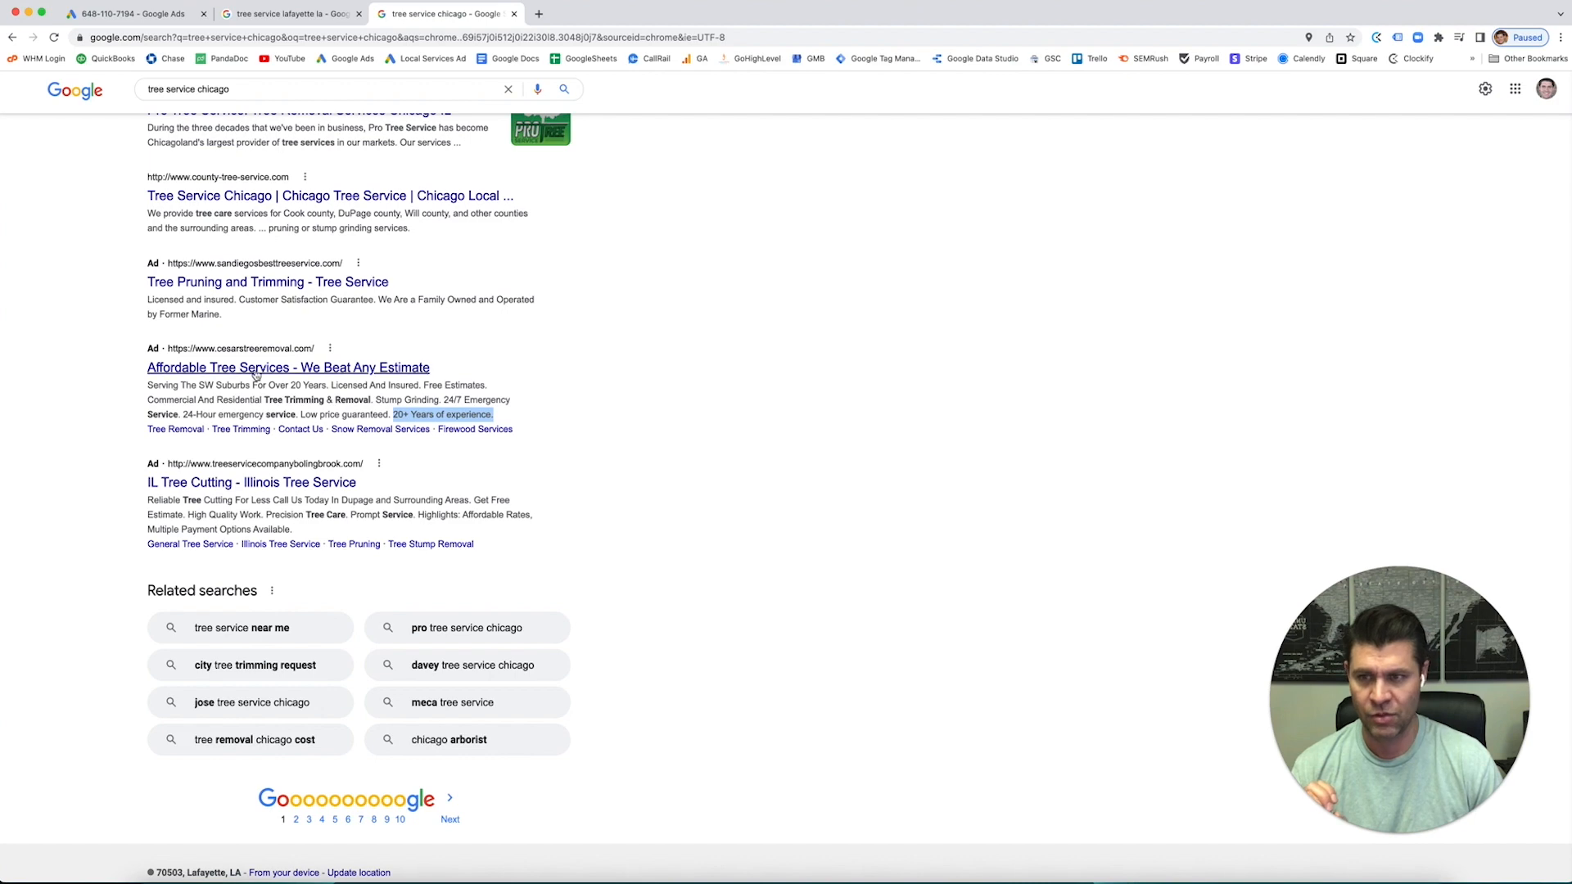
scroll("up", 3)
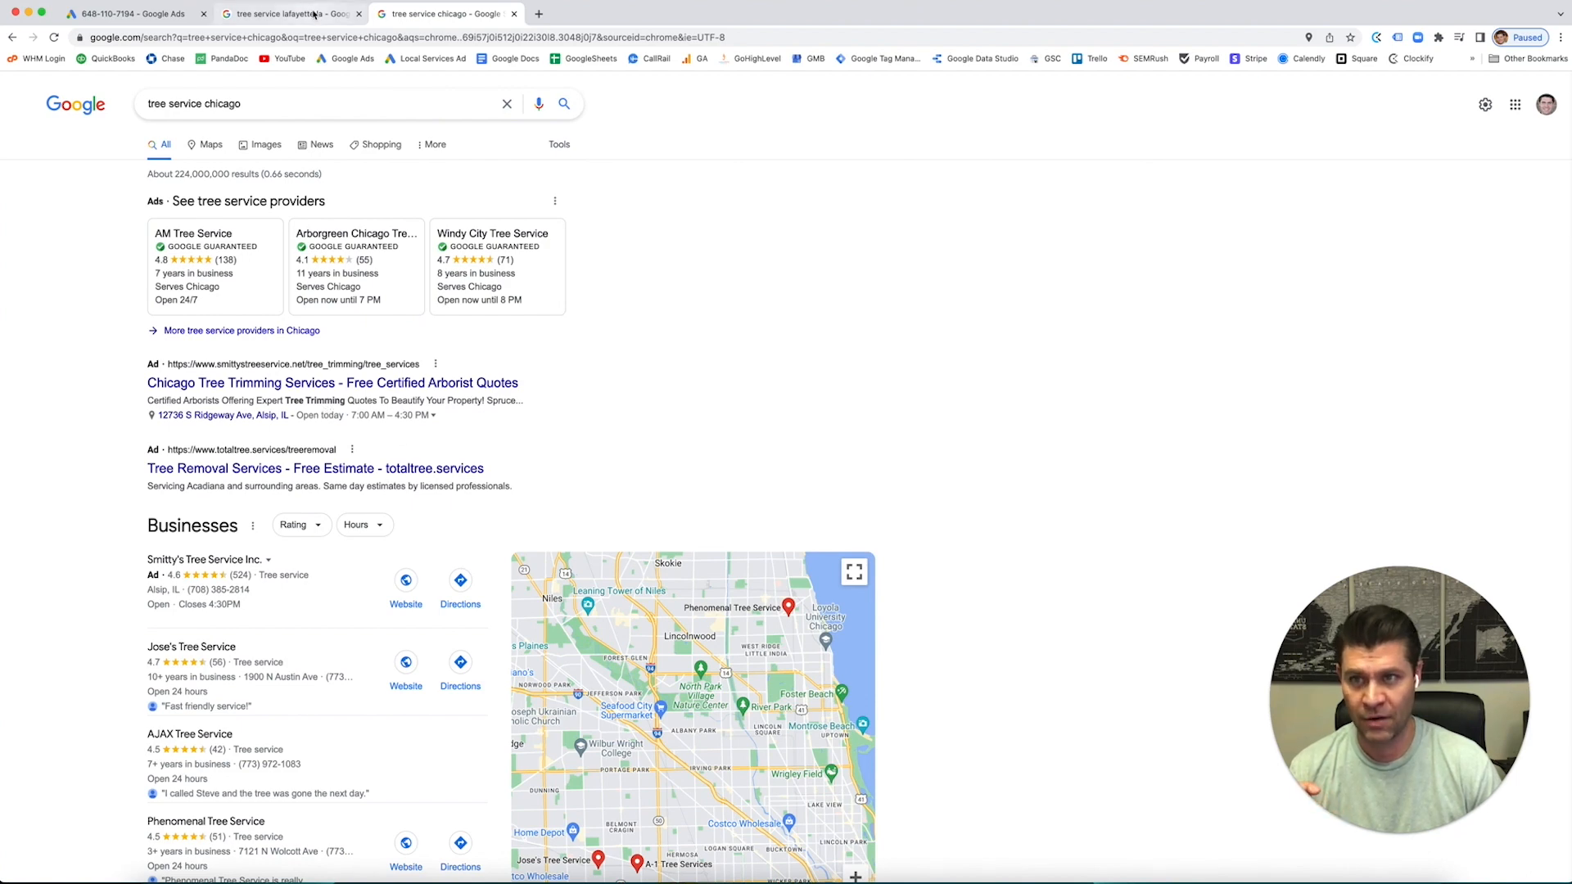
left_click(136, 13)
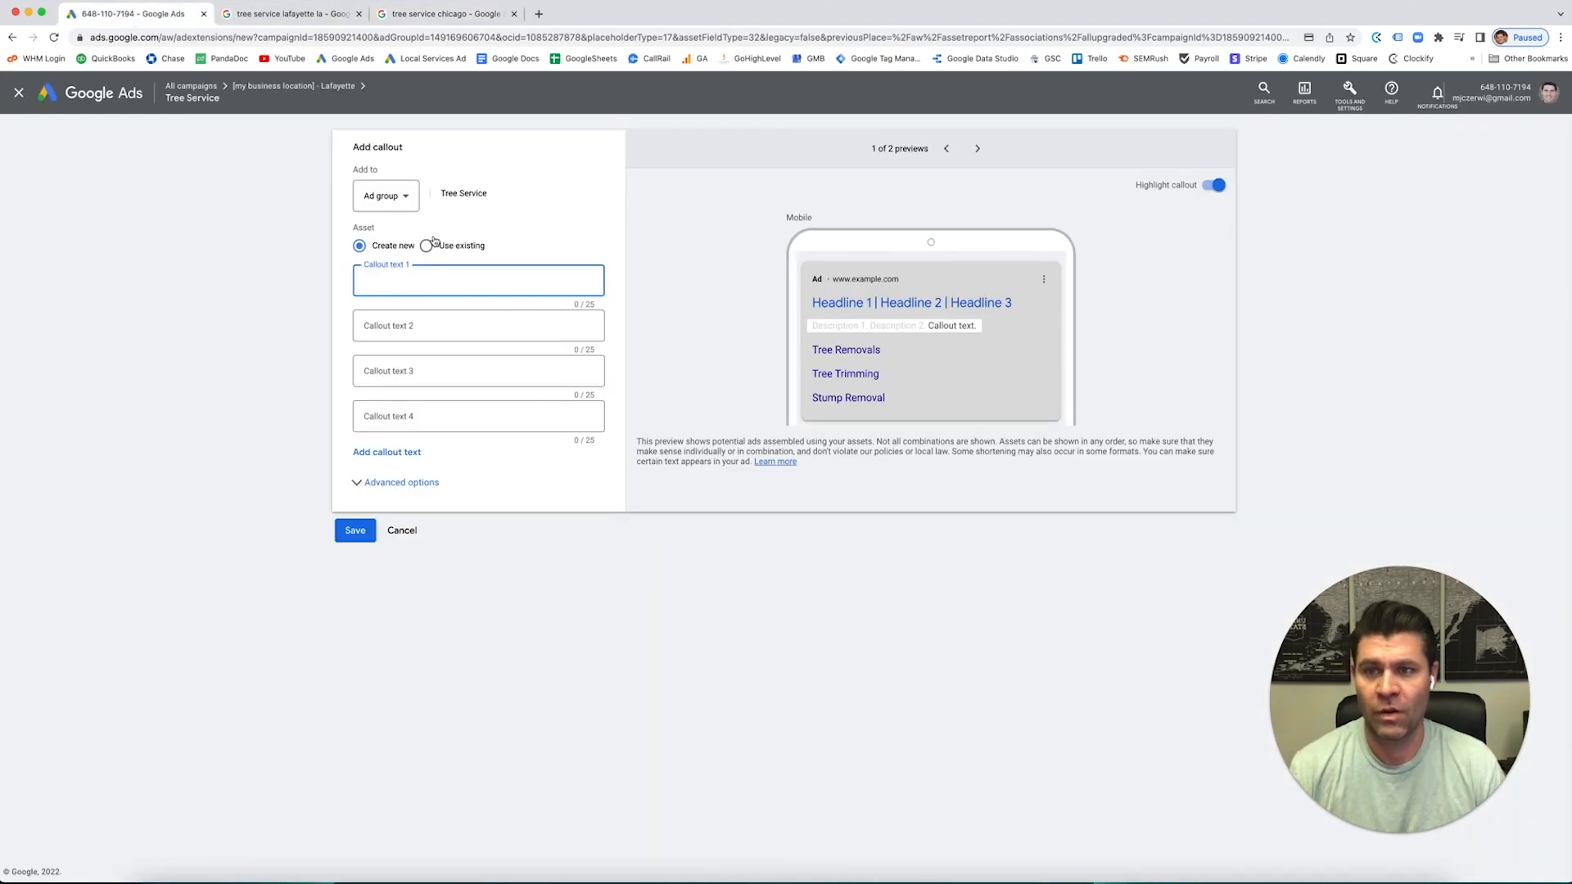
mouse_move(427, 316)
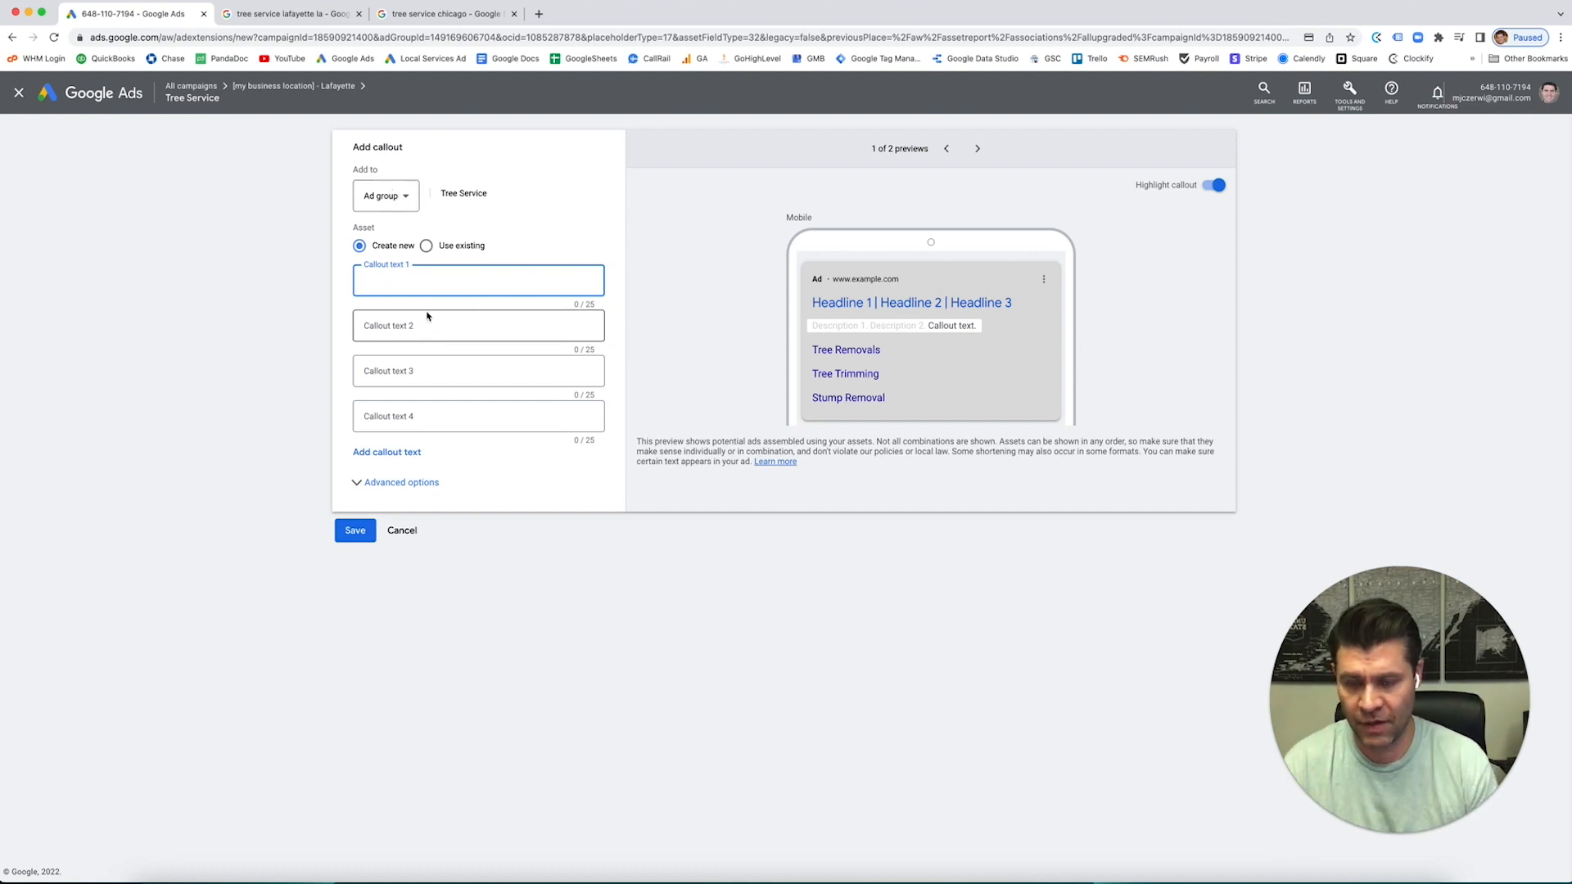
Enter the callouts '24/7 service' and 'low price guarantee', fixing the typo in the first.
type("242")
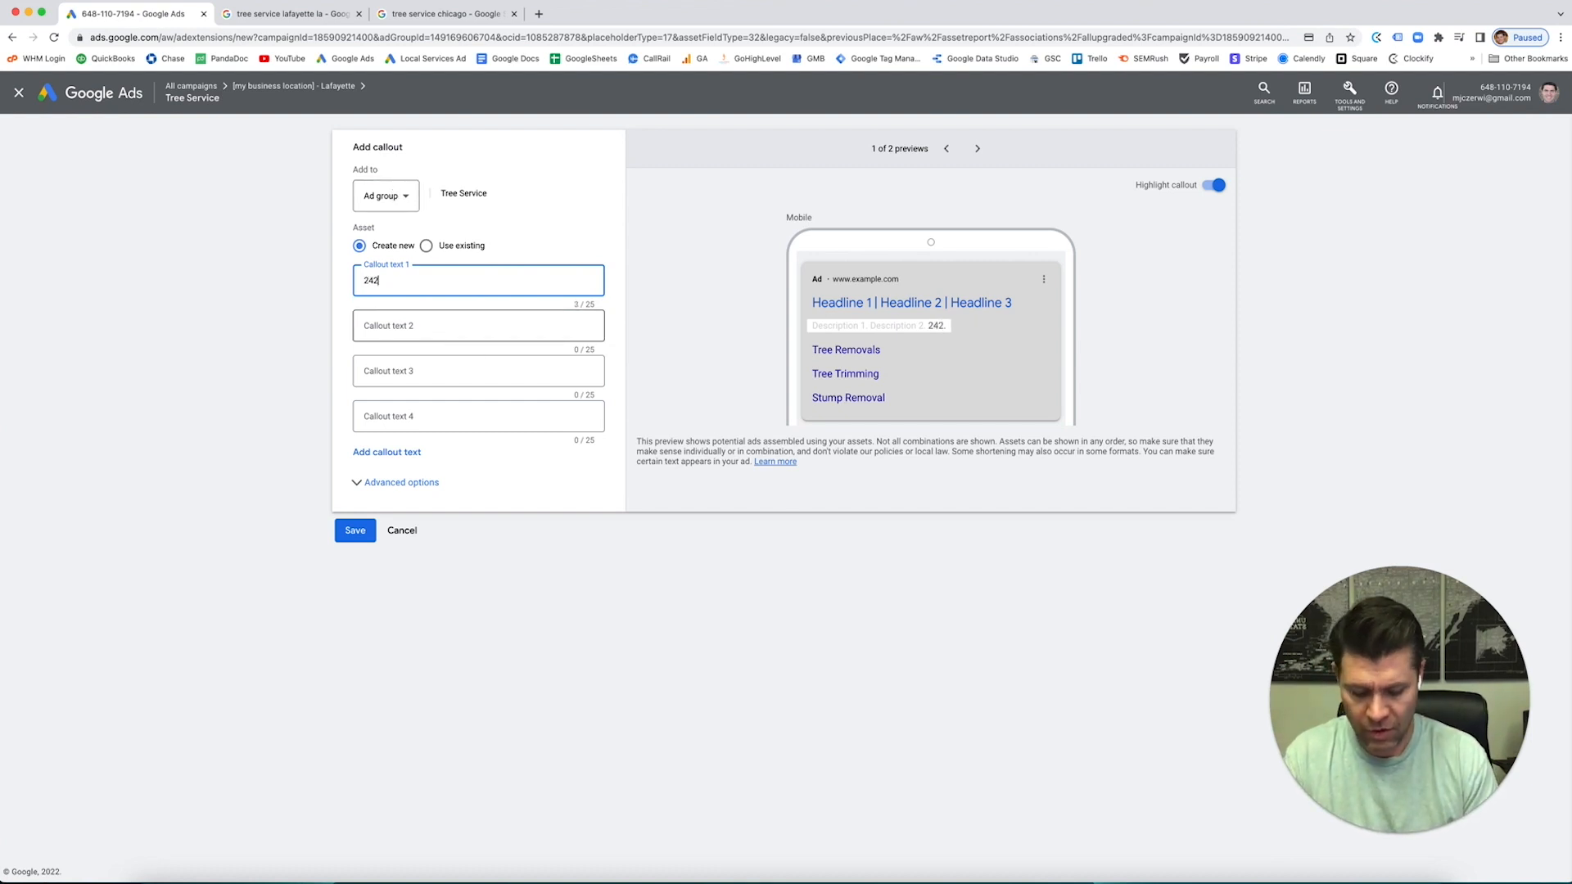
key("Backspace")
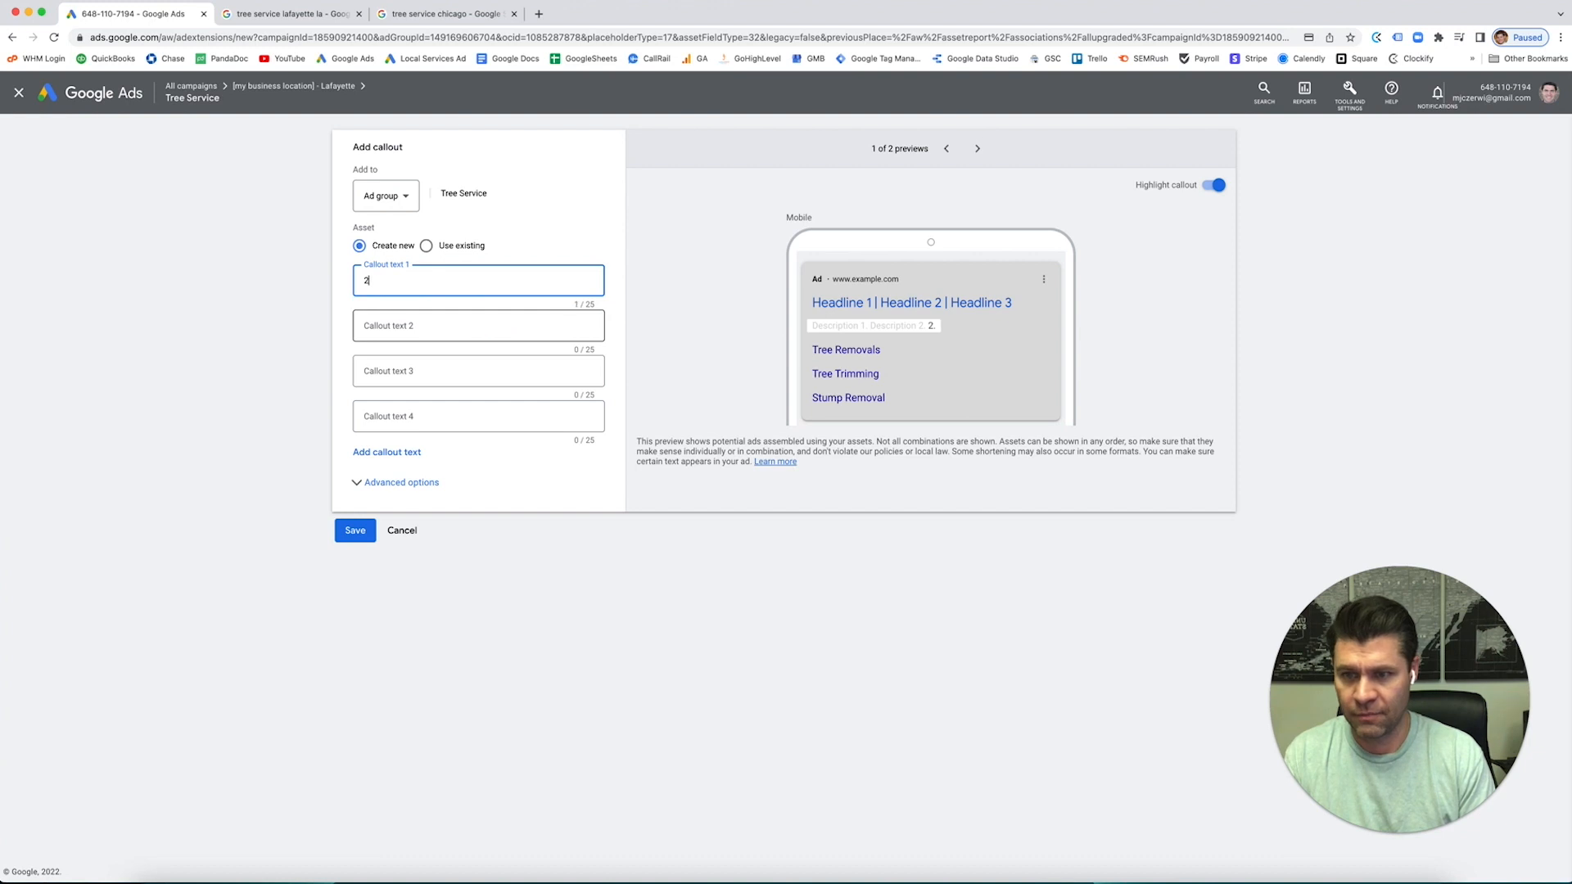
type("4/7 service")
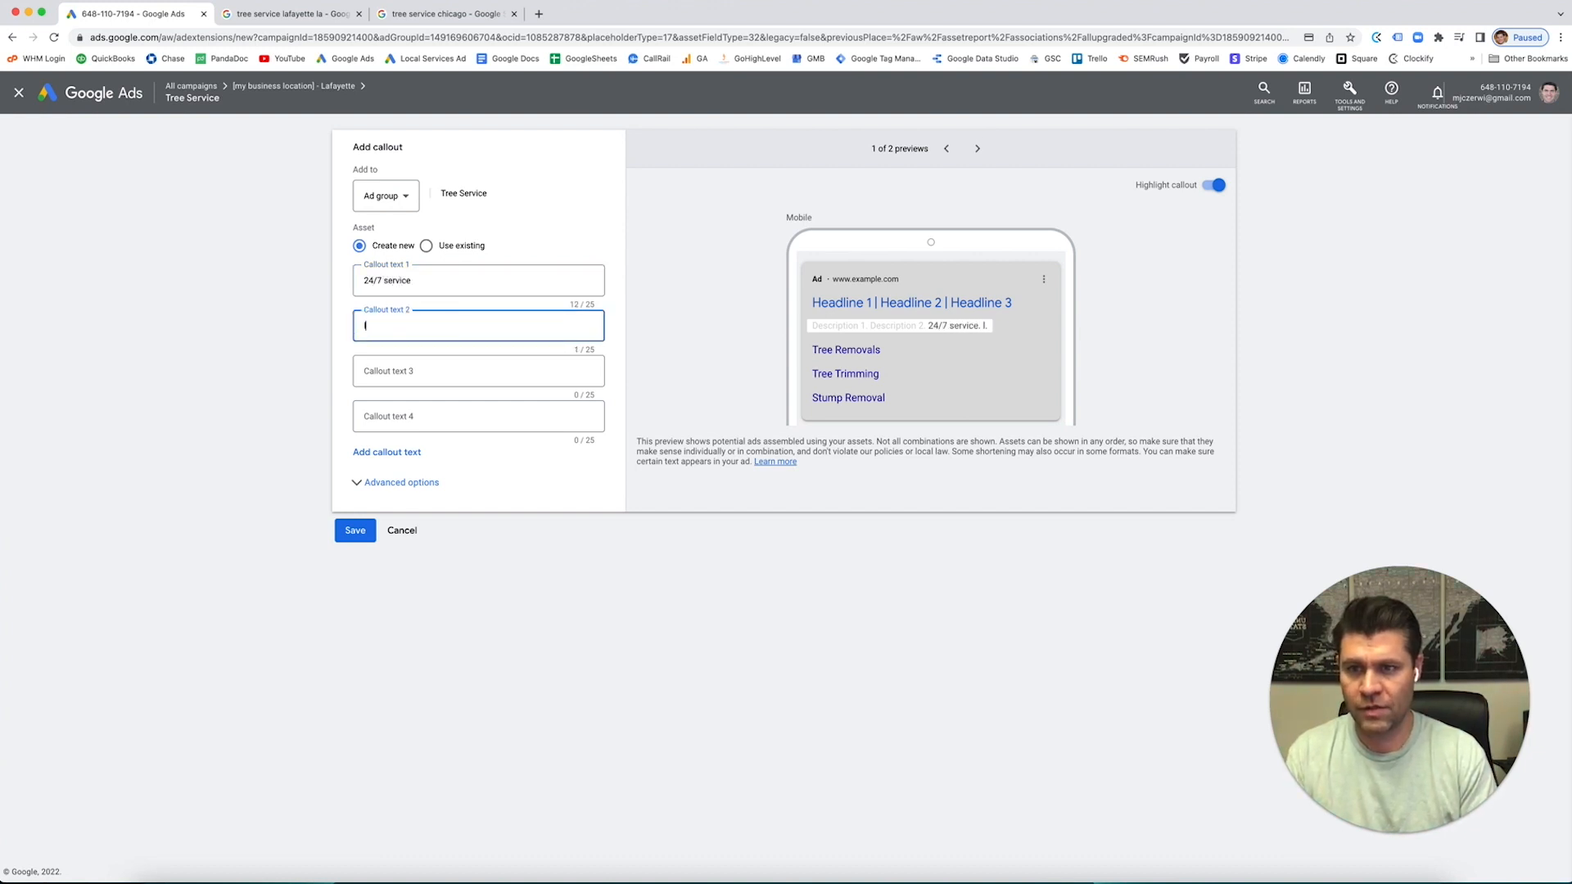
type("low price")
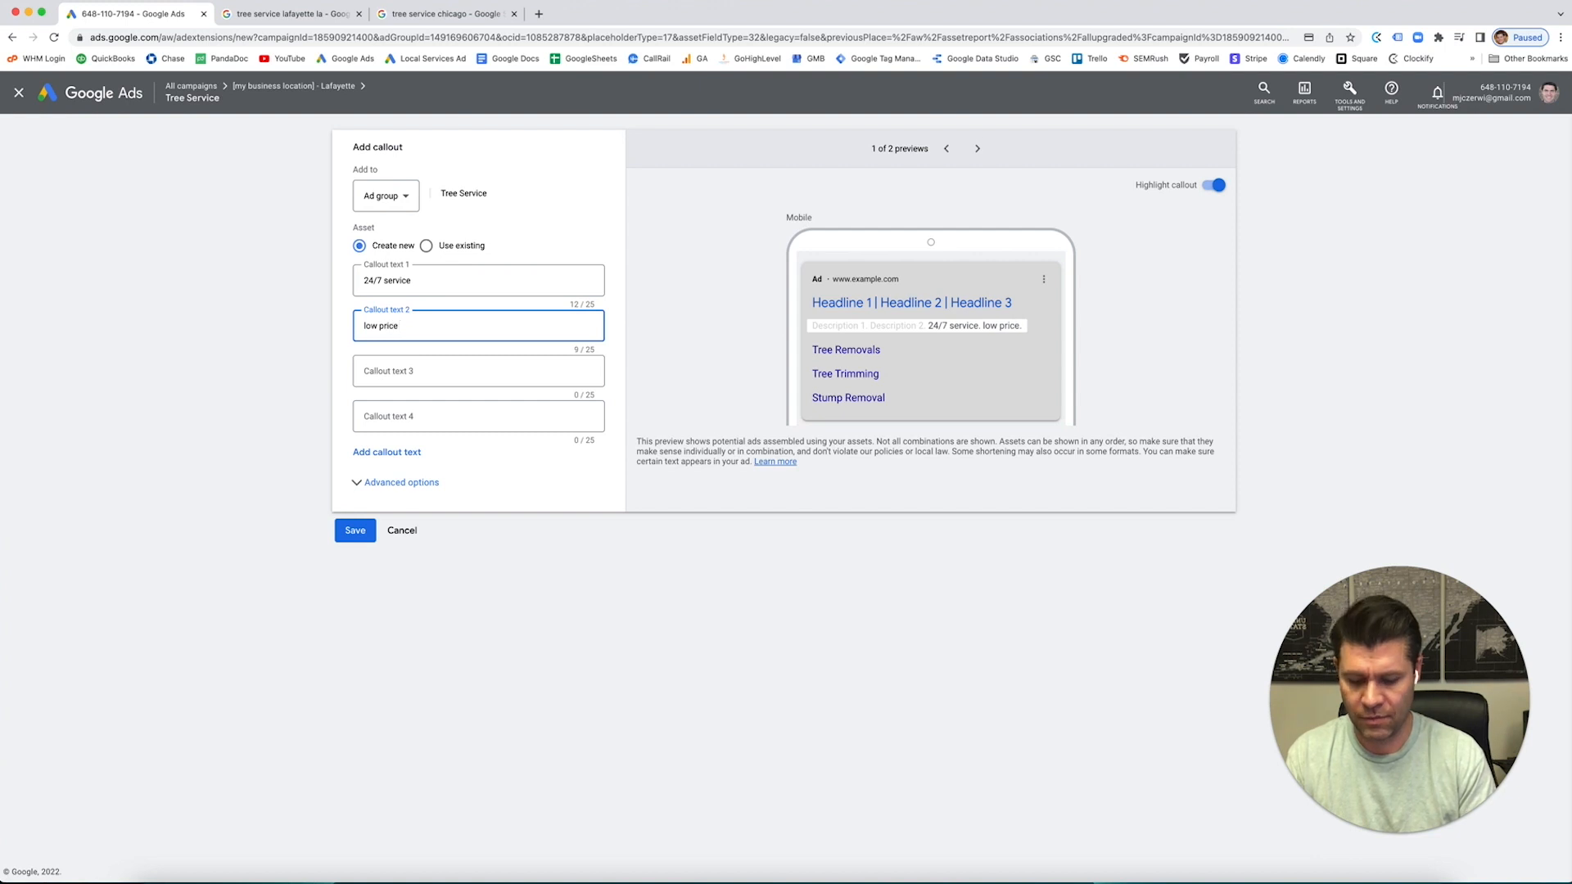
type("guarantee")
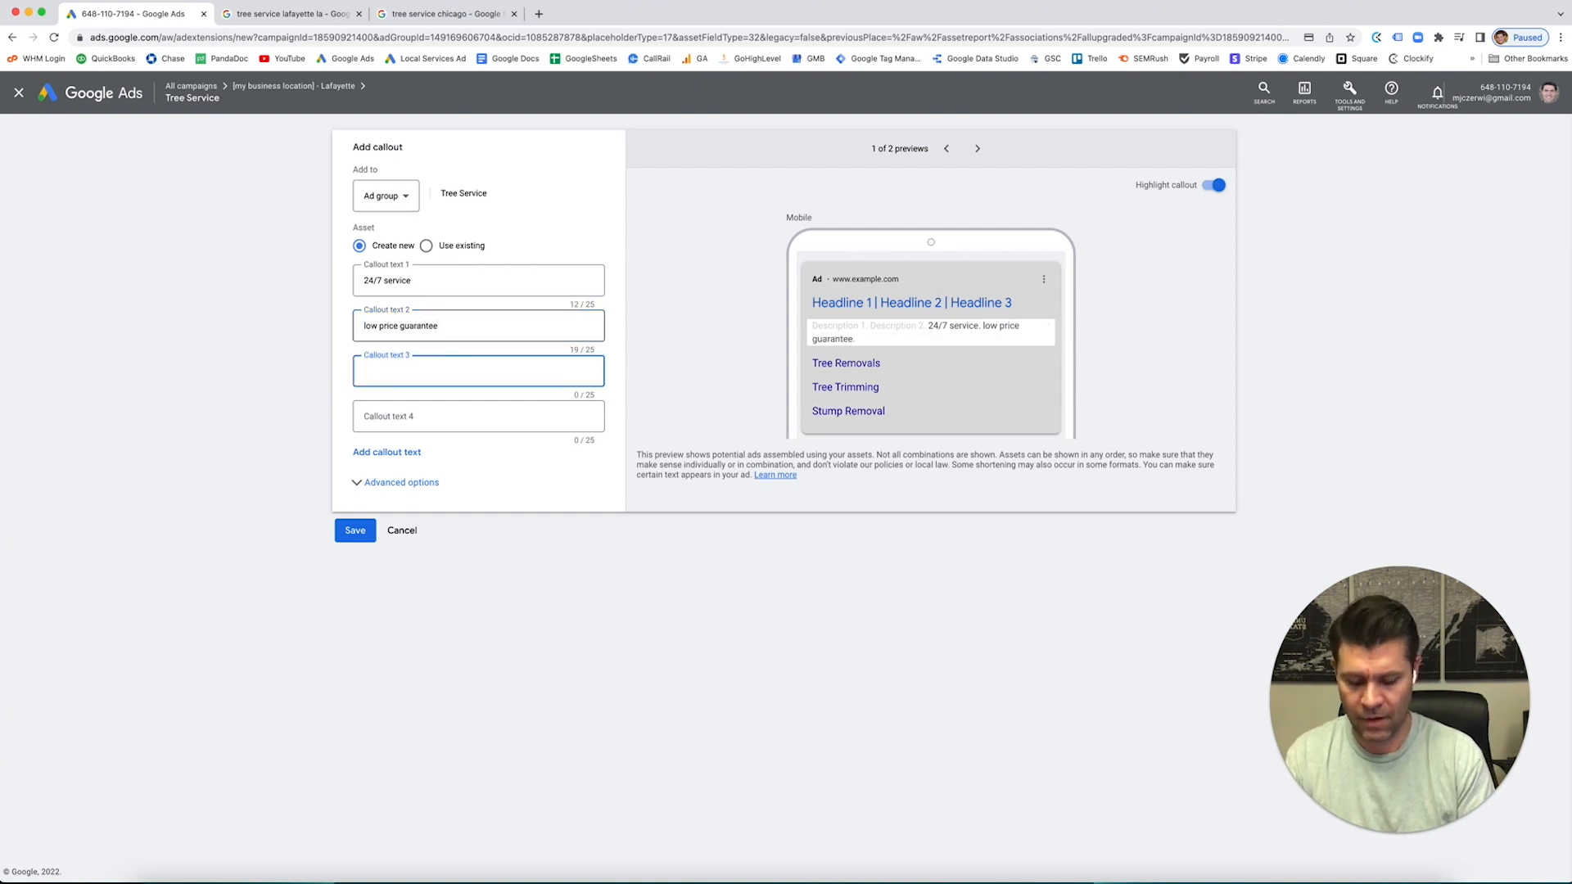
Enter 'Safety training certified' and 'Fully Insured' and save the four callouts.
type("Sag")
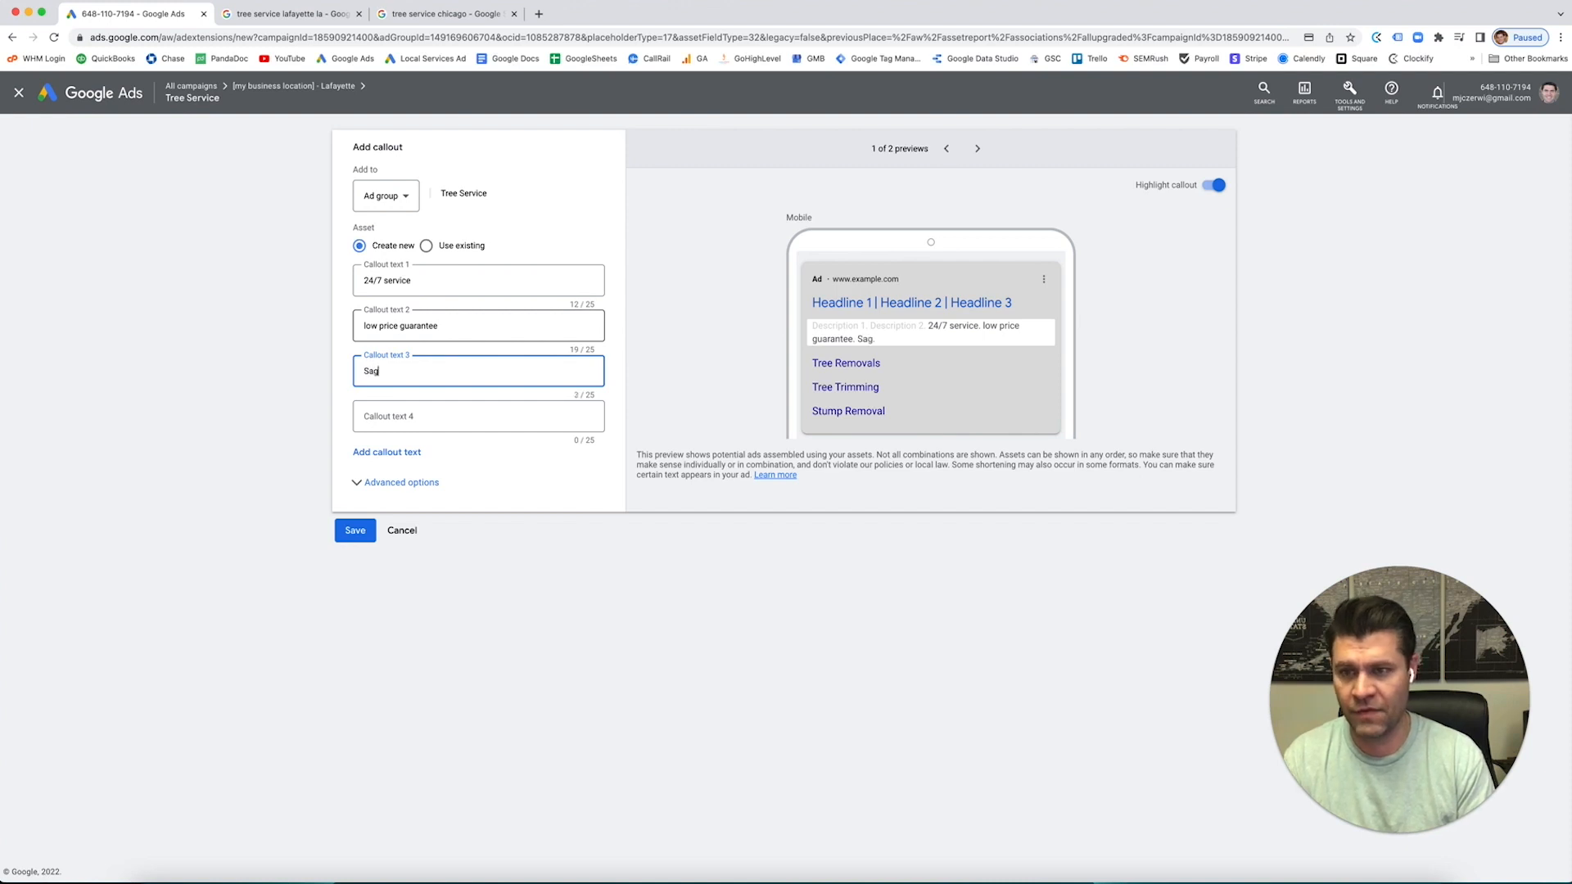
type("Safety trai")
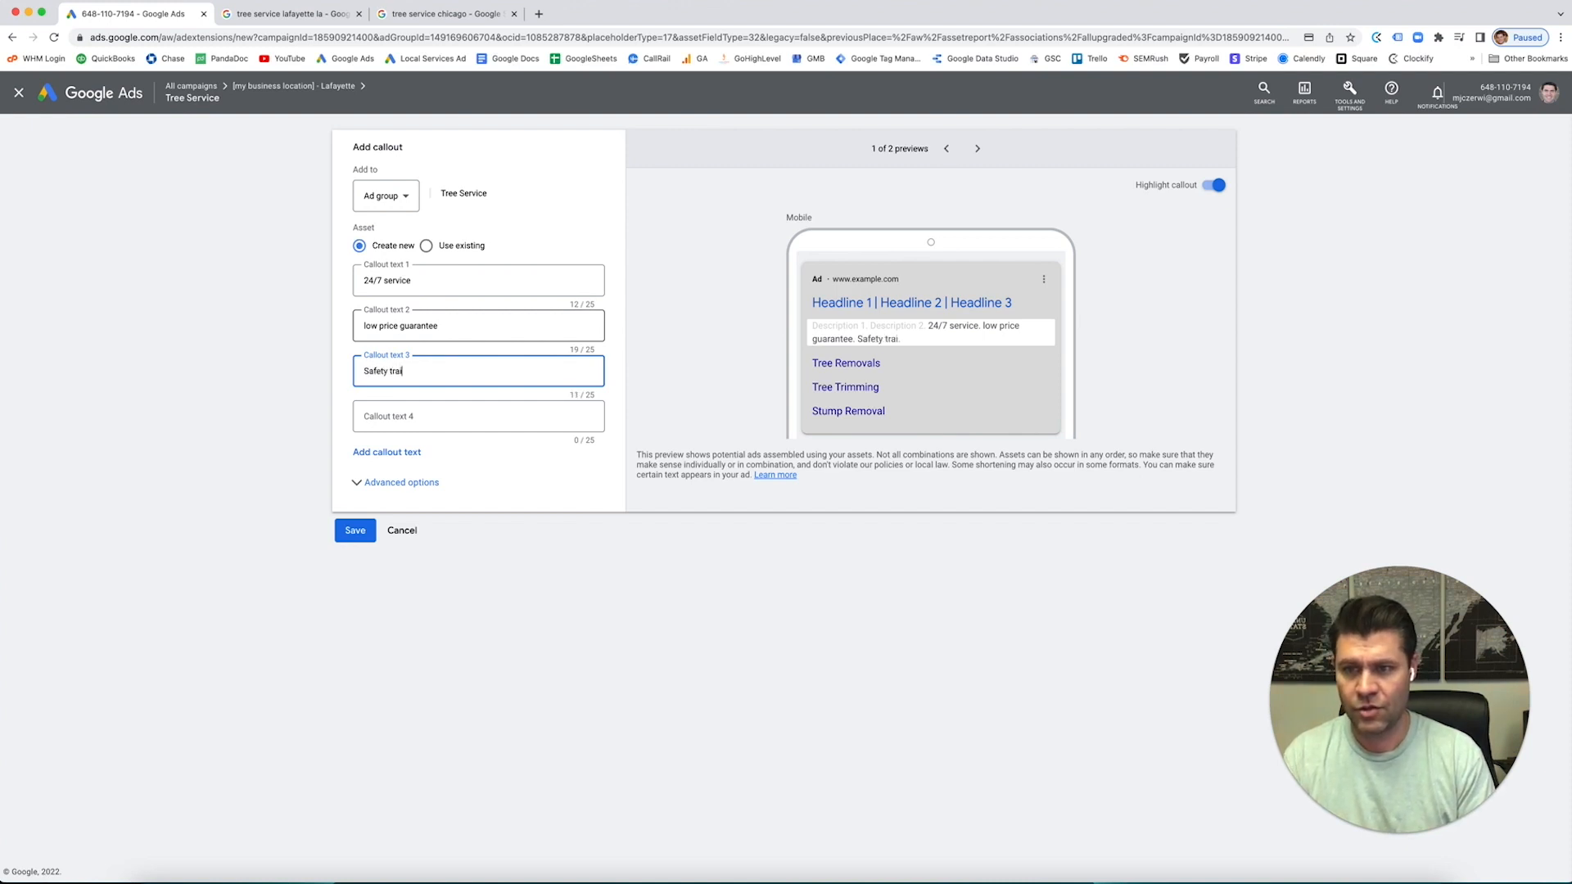
type("ning")
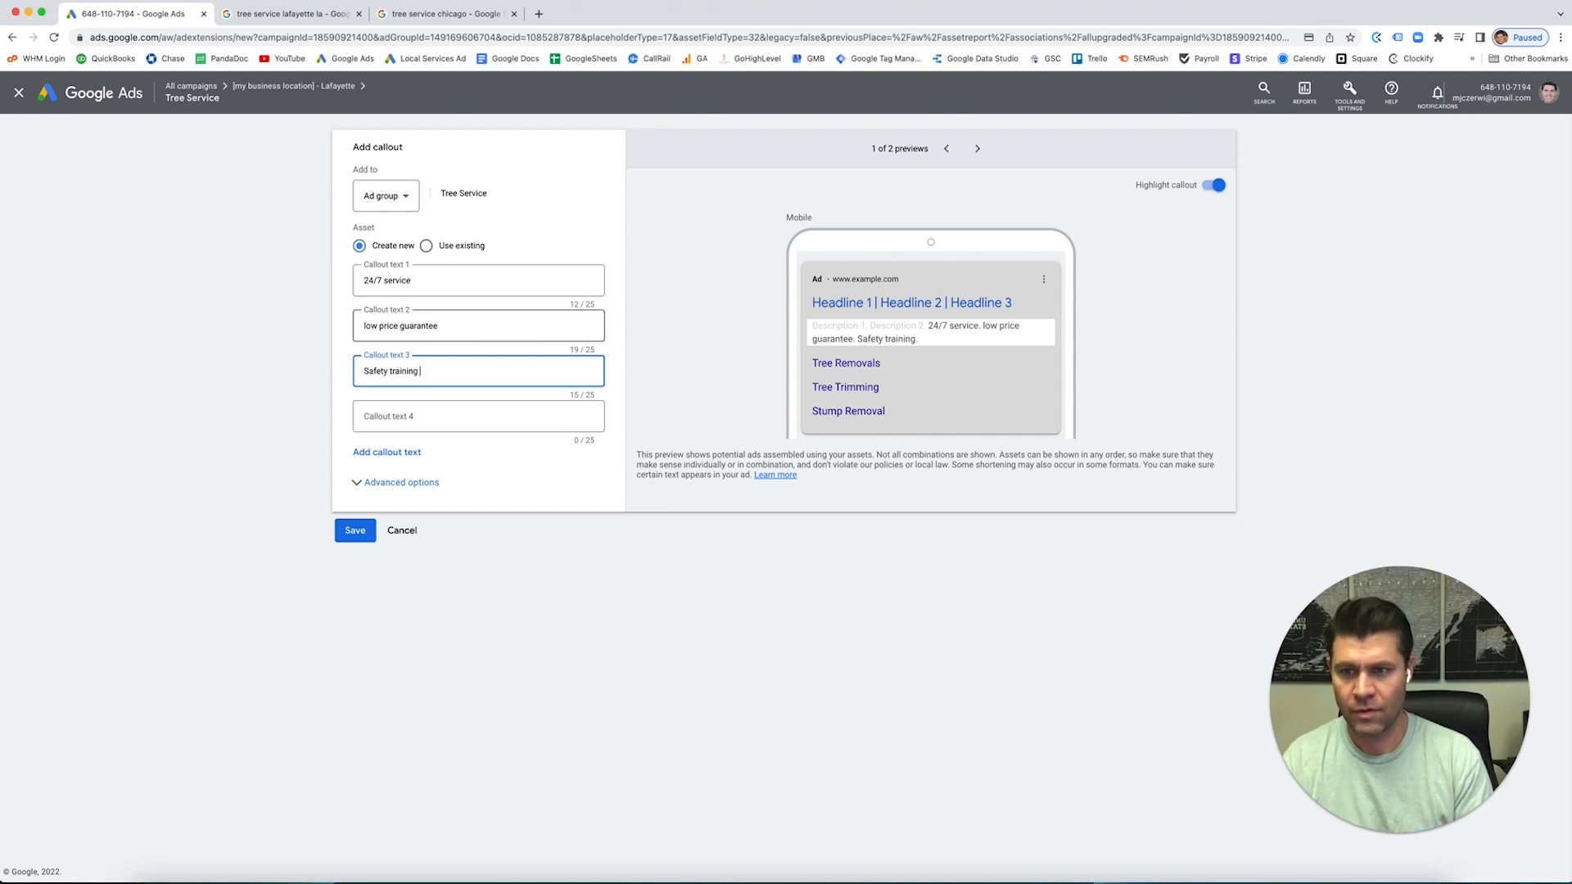
type("cerfi")
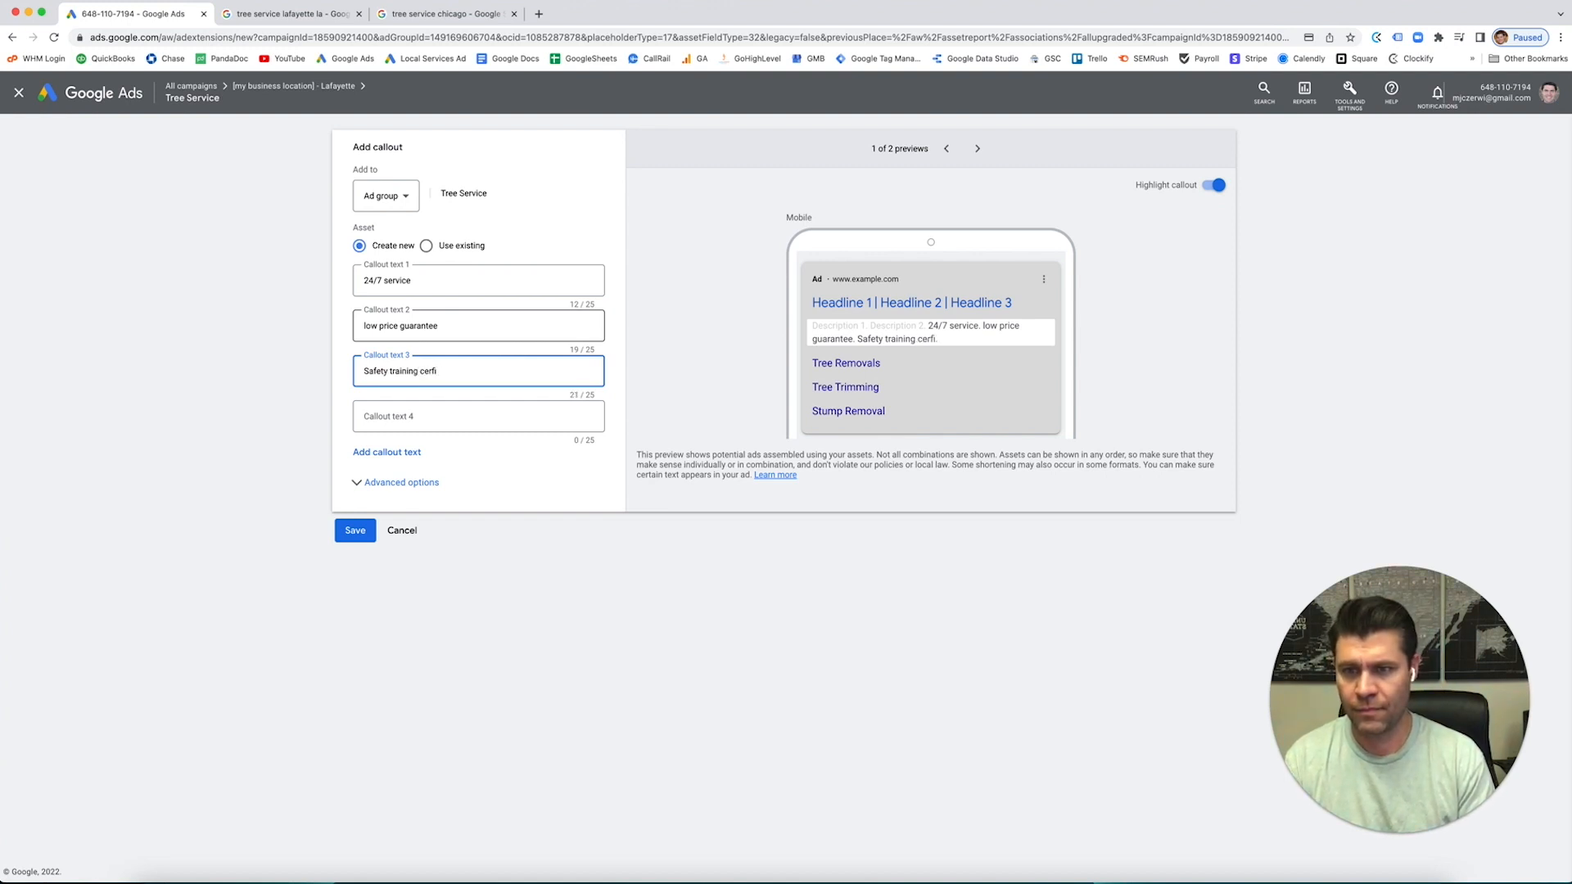
type("ified")
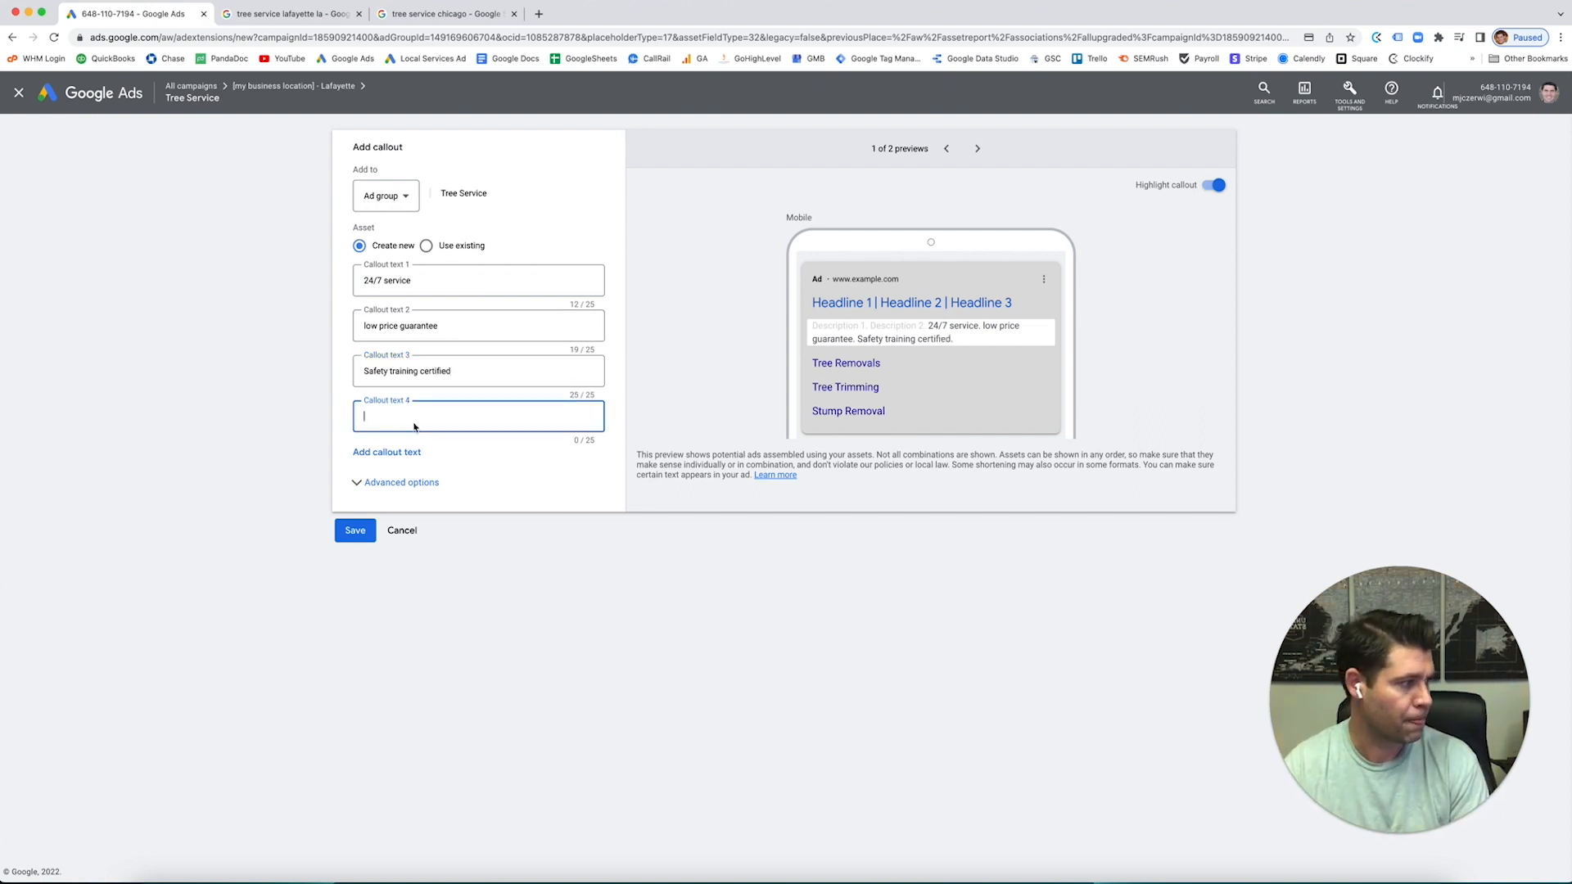
type("Fully Insure")
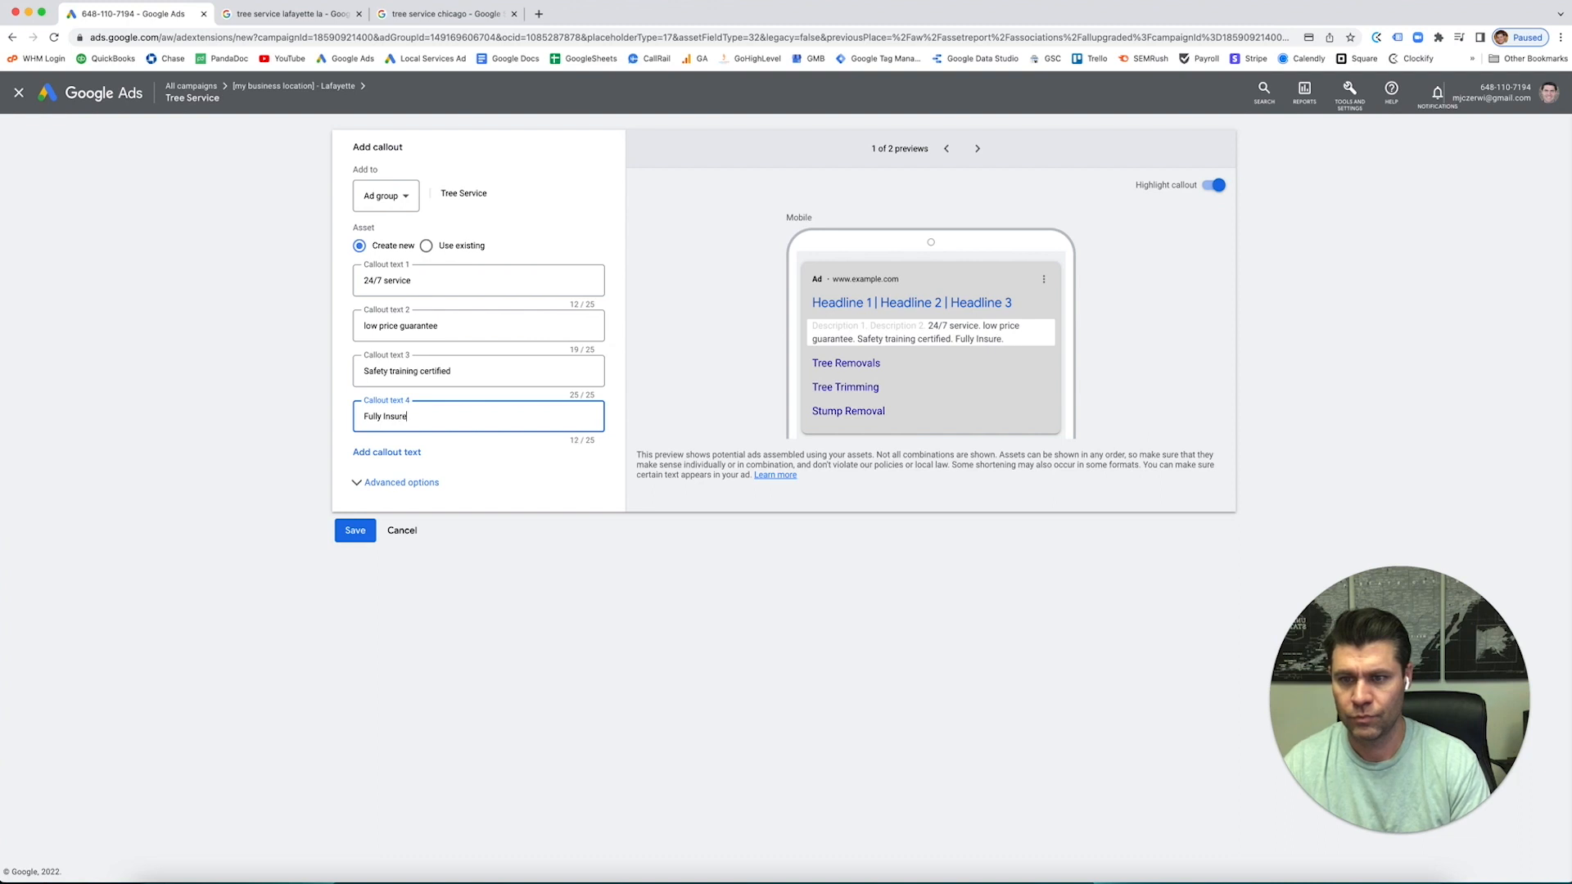
type("d")
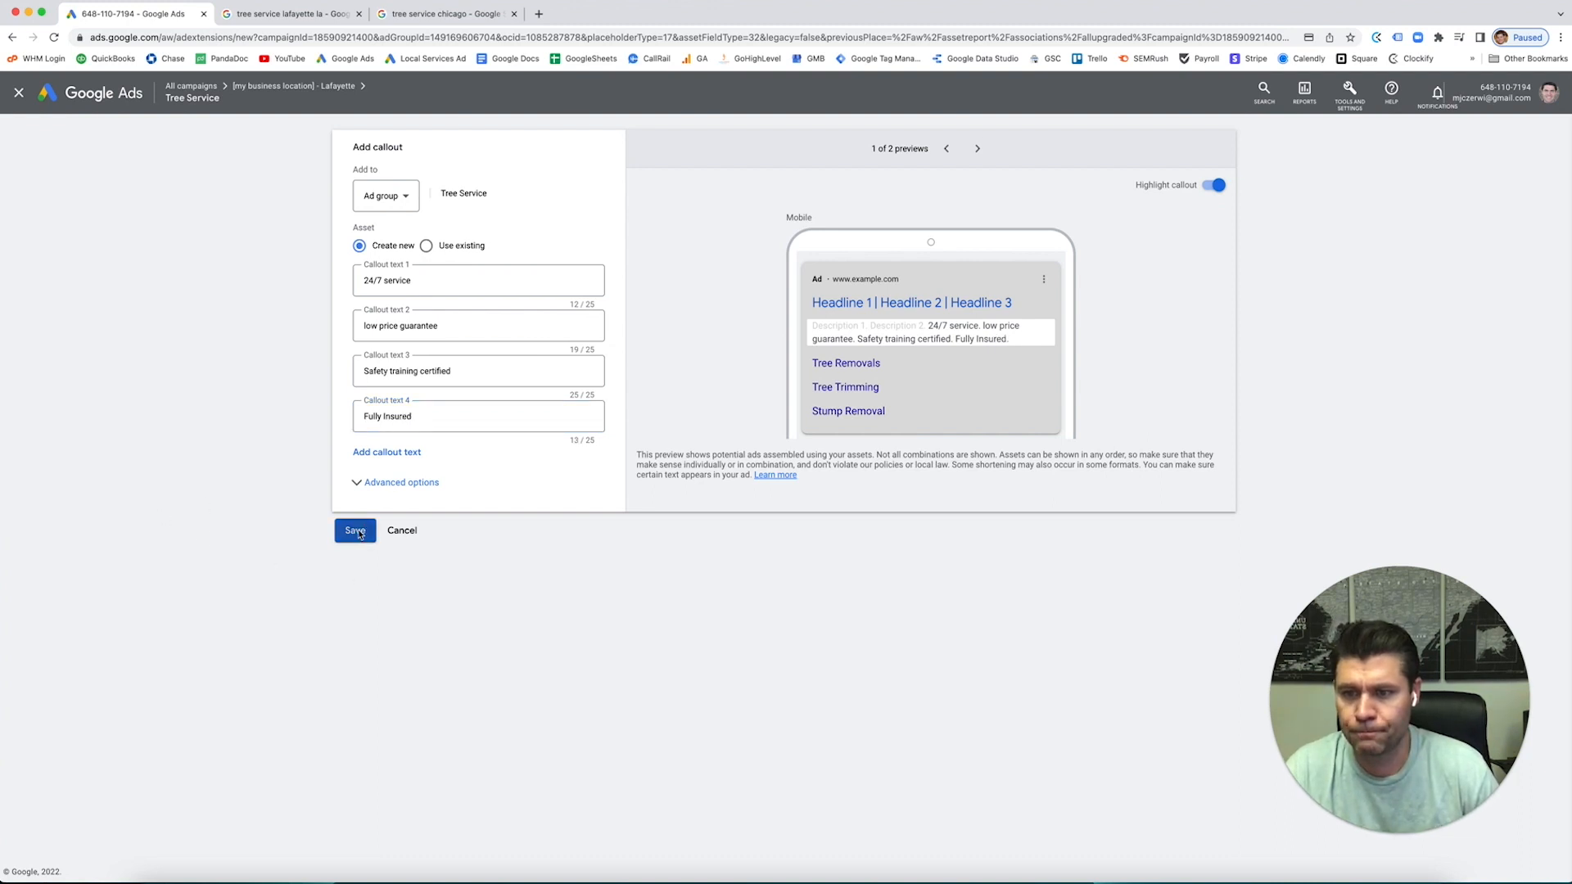
left_click(353, 531)
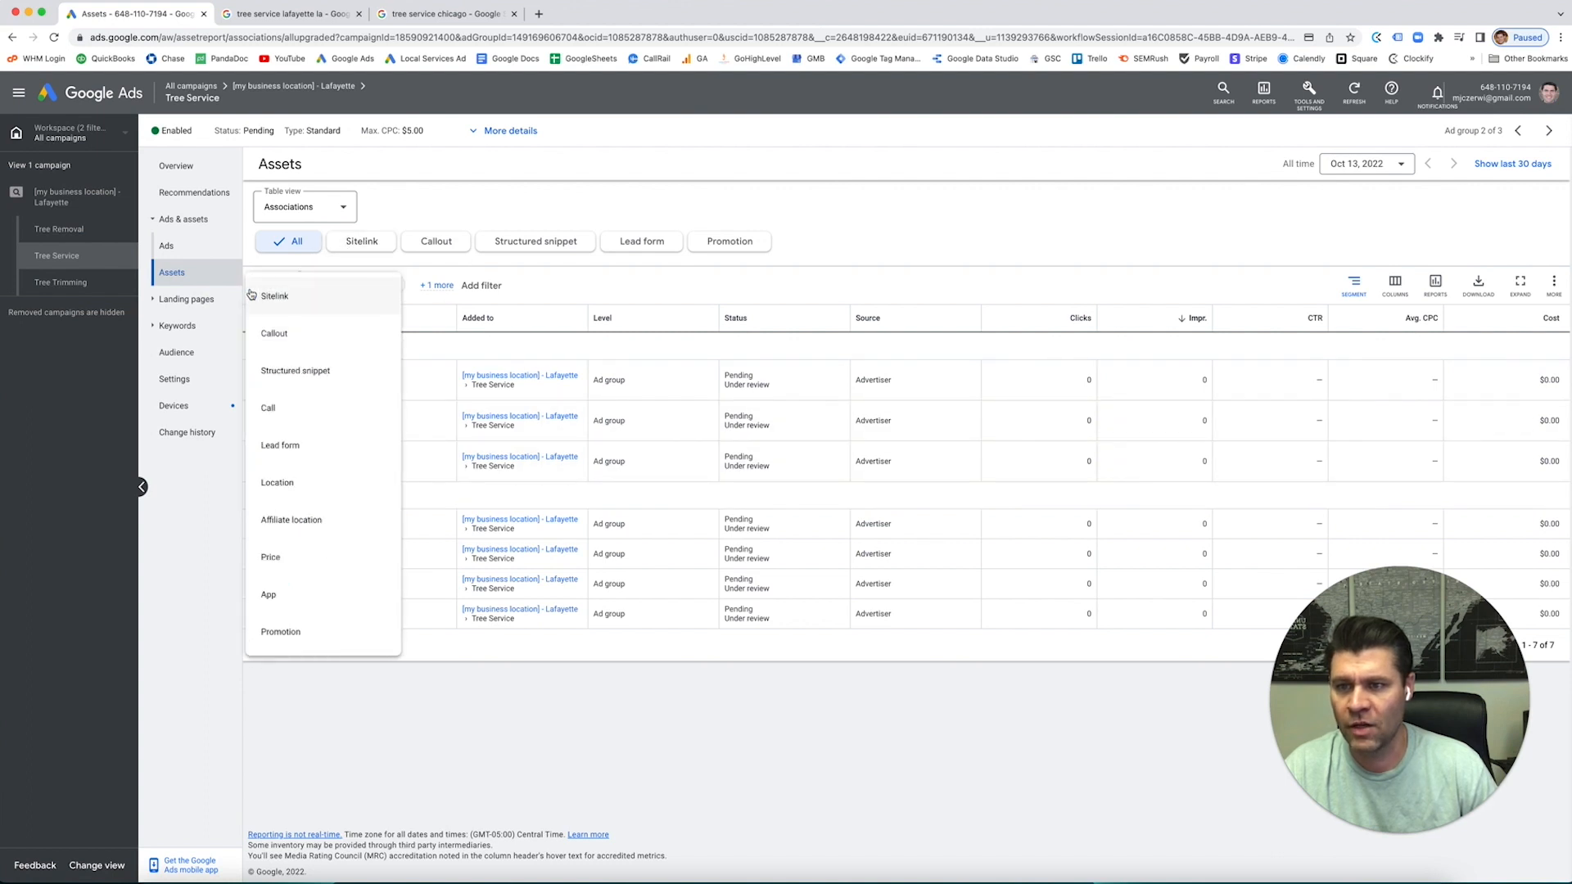
Start a structured snippet asset kept at the Tree Service ad group level.
left_click(295, 370)
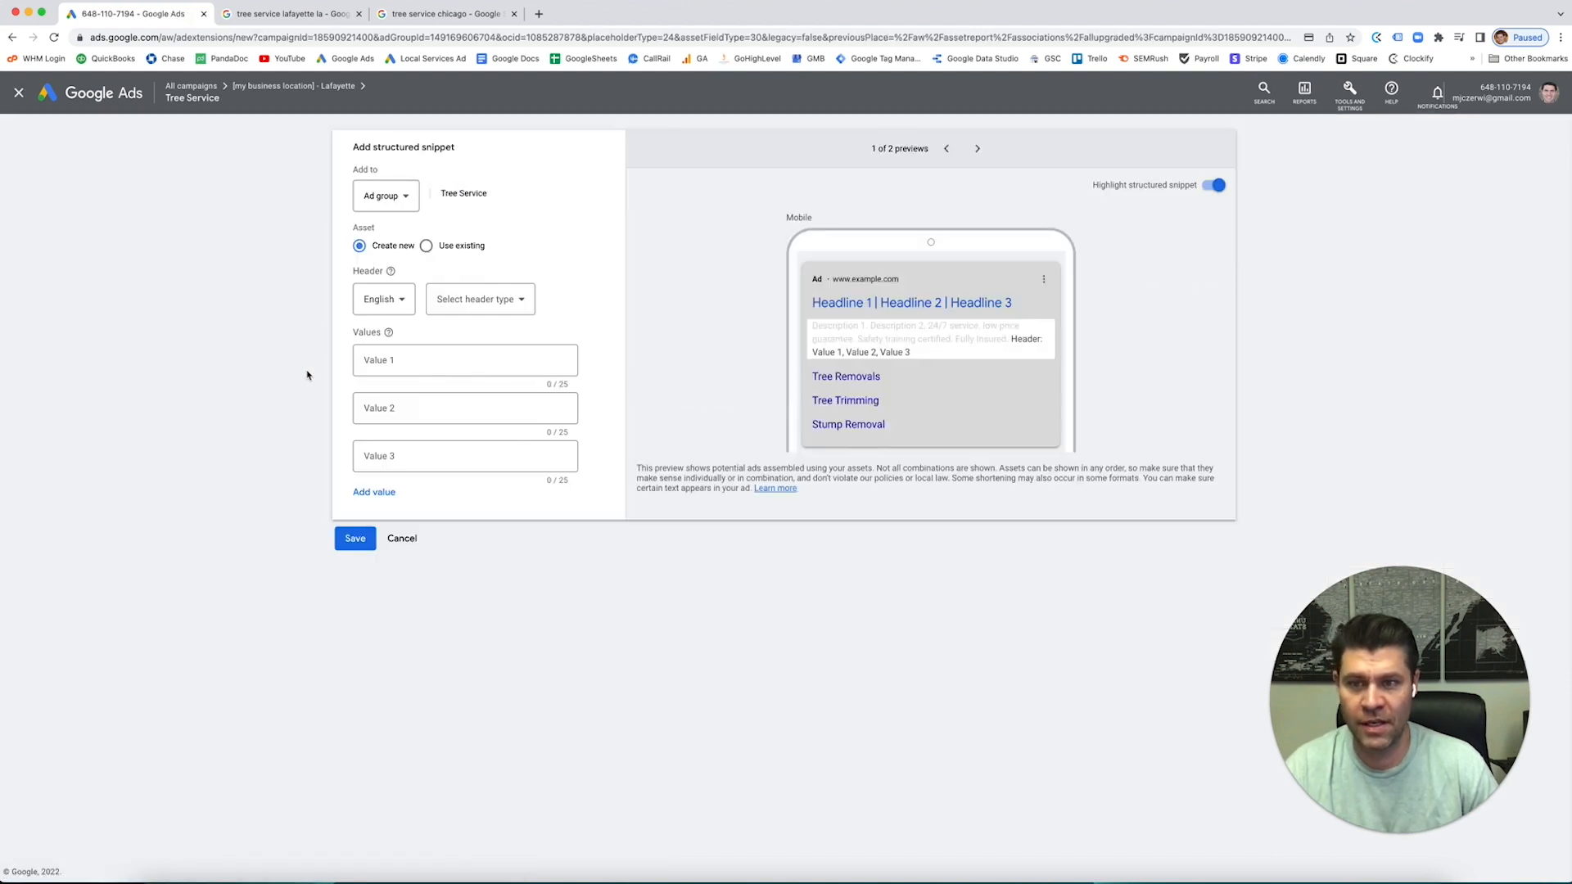
mouse_move(1027, 344)
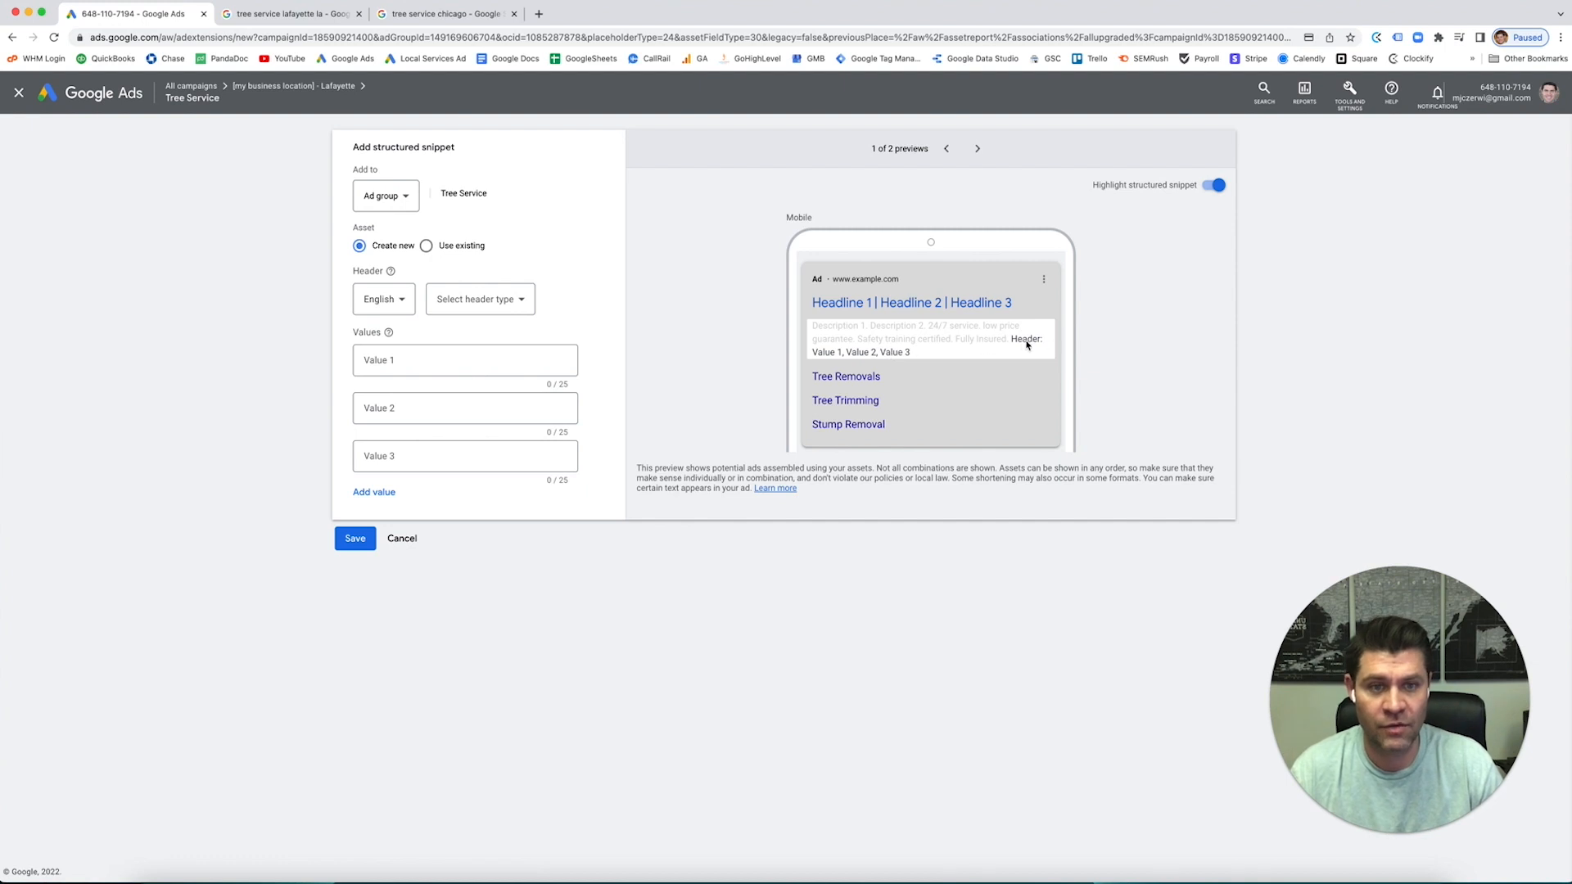
mouse_move(1012, 343)
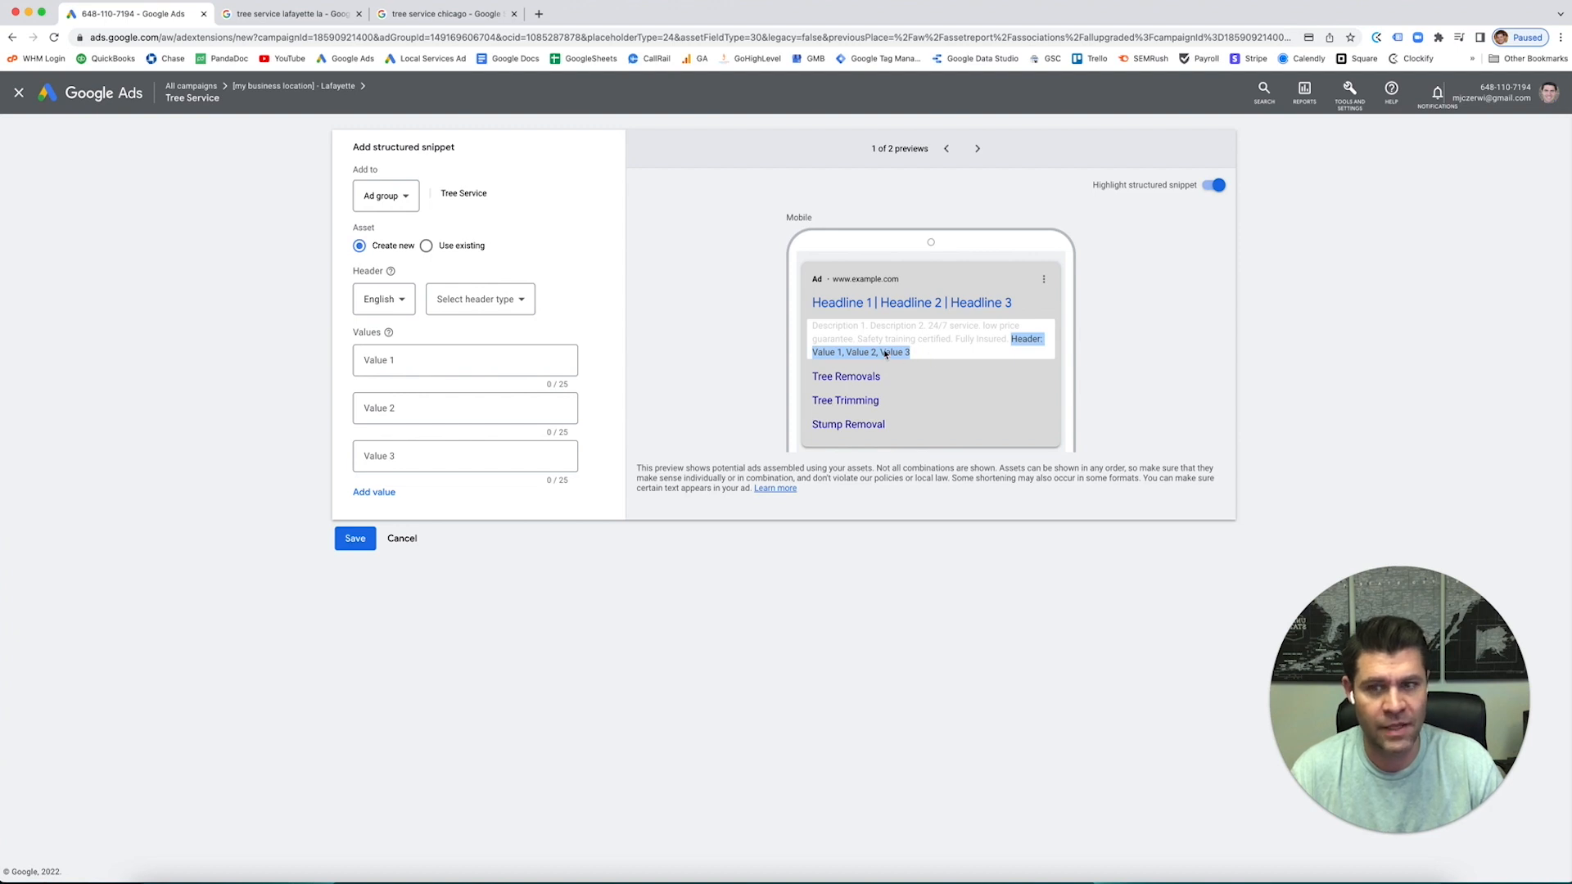
left_click(383, 195)
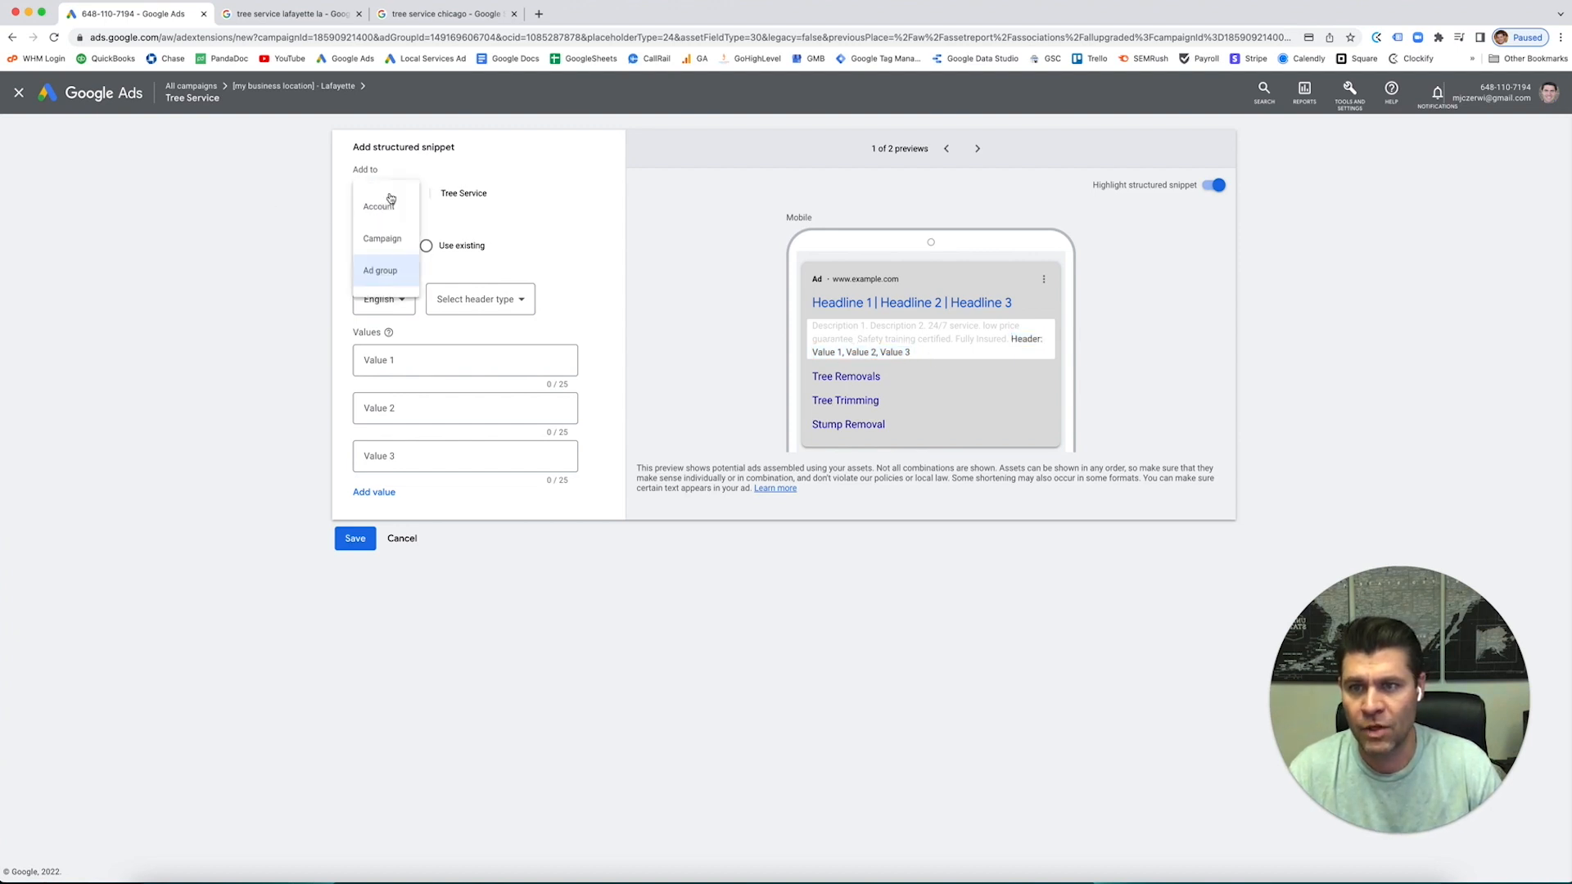
left_click(378, 270)
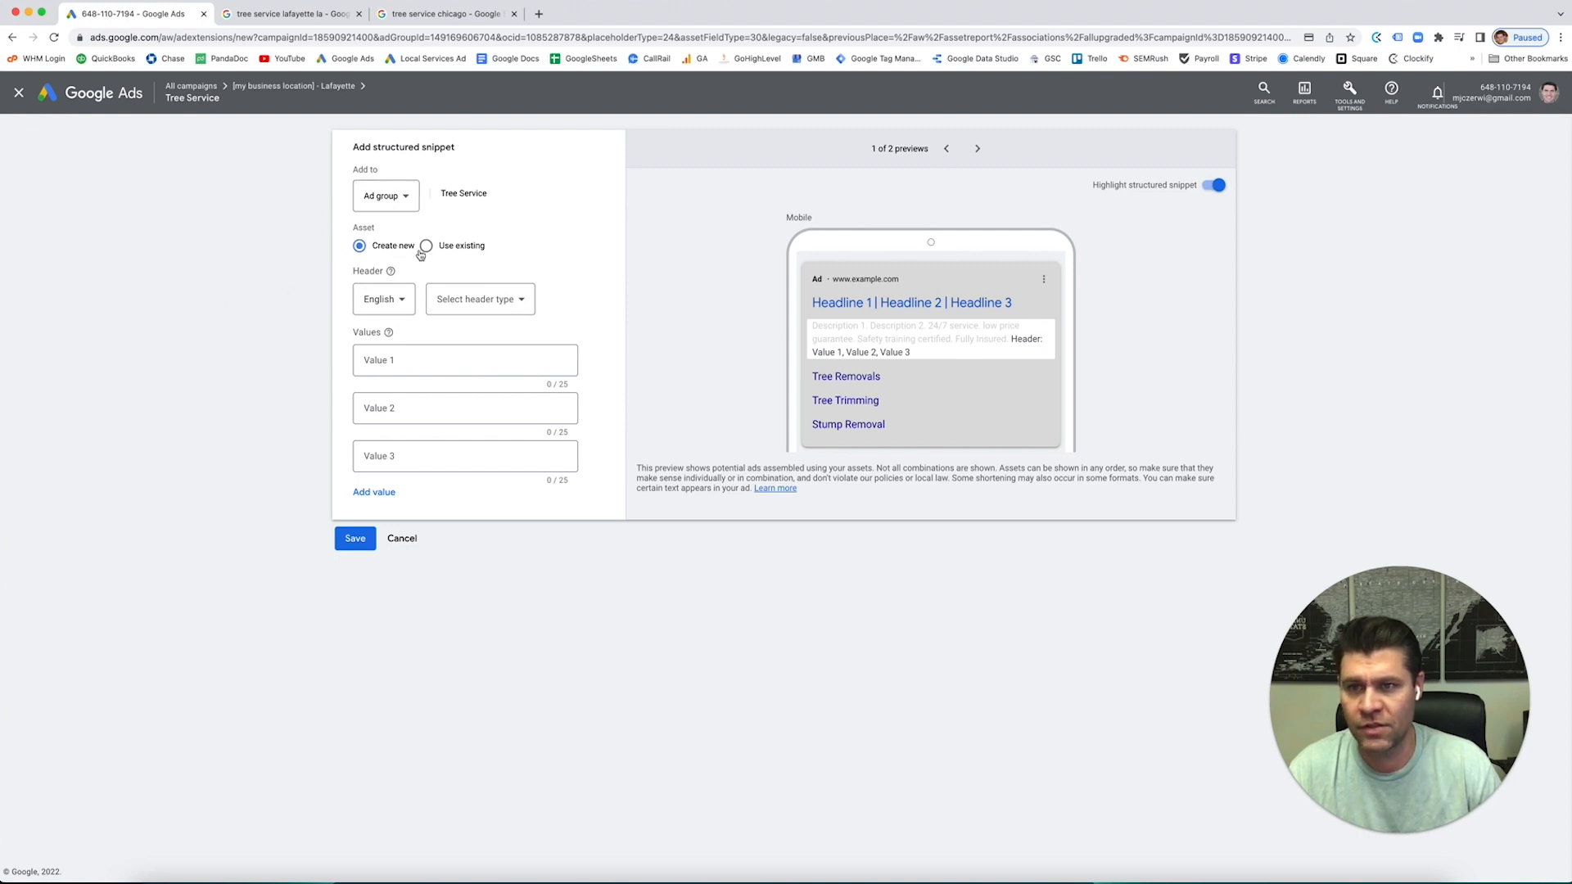
Browse the full list of structured snippet header types without choosing one.
left_click(480, 298)
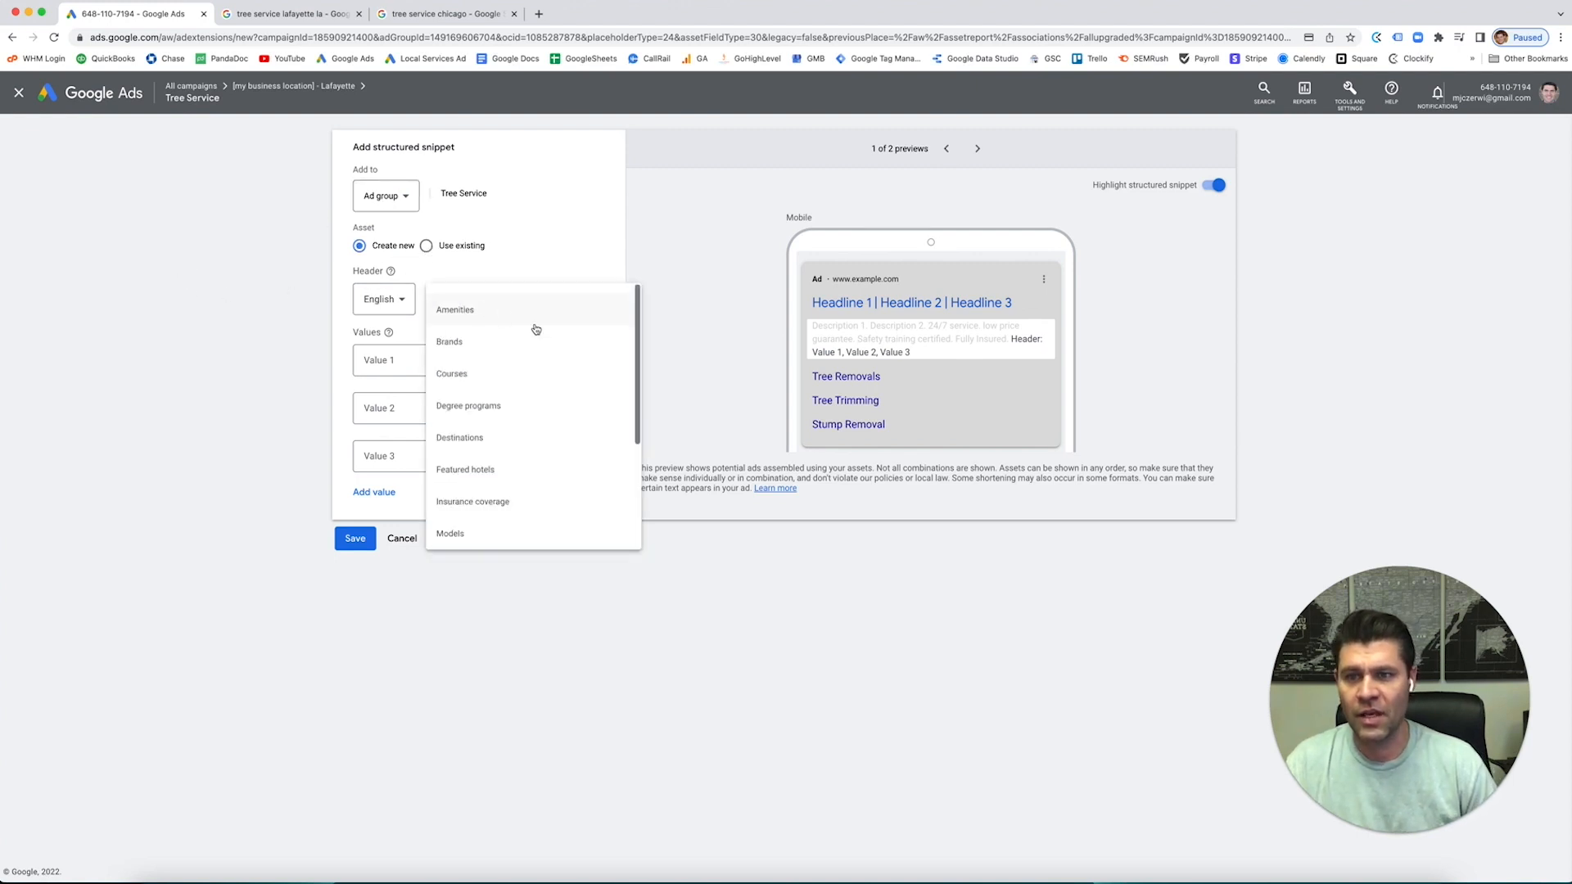
scroll("down", 3)
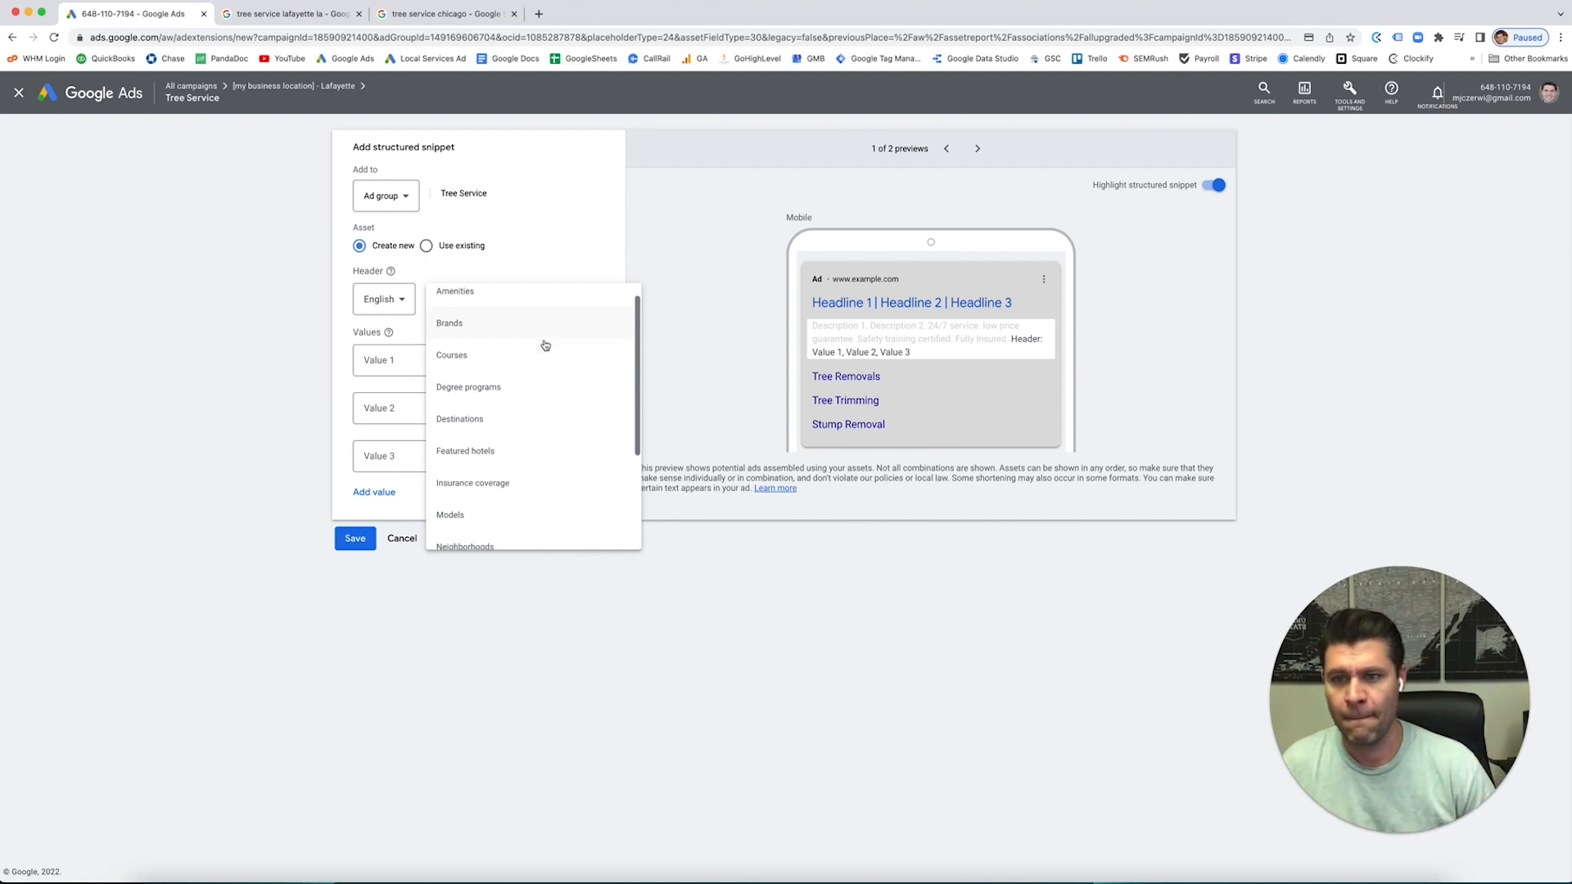
scroll("down", 3)
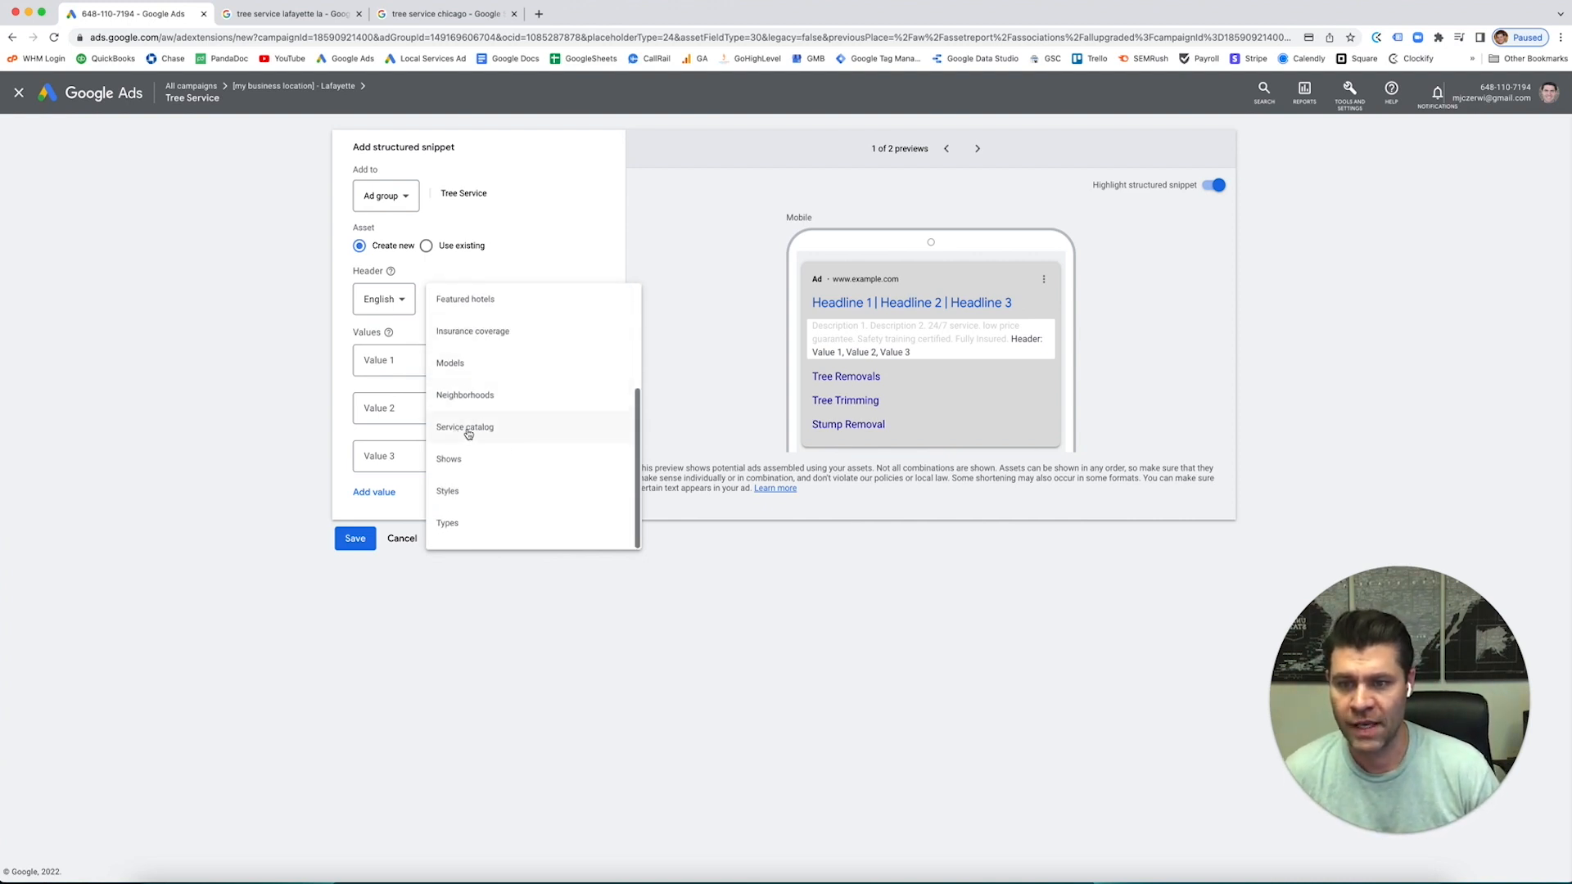
mouse_move(465, 502)
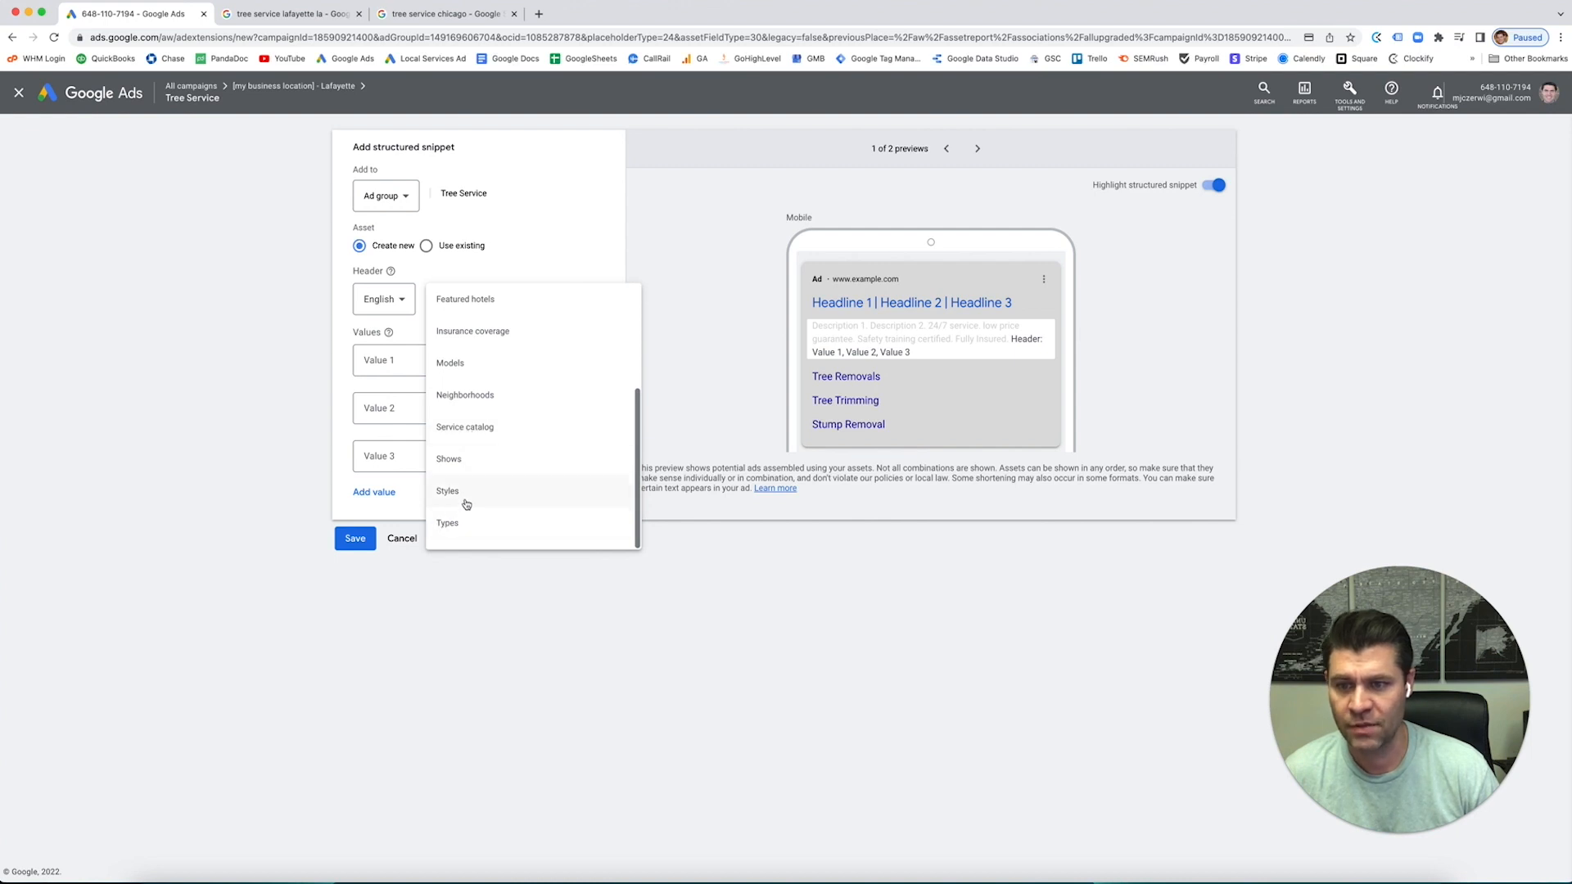
scroll("up", 3)
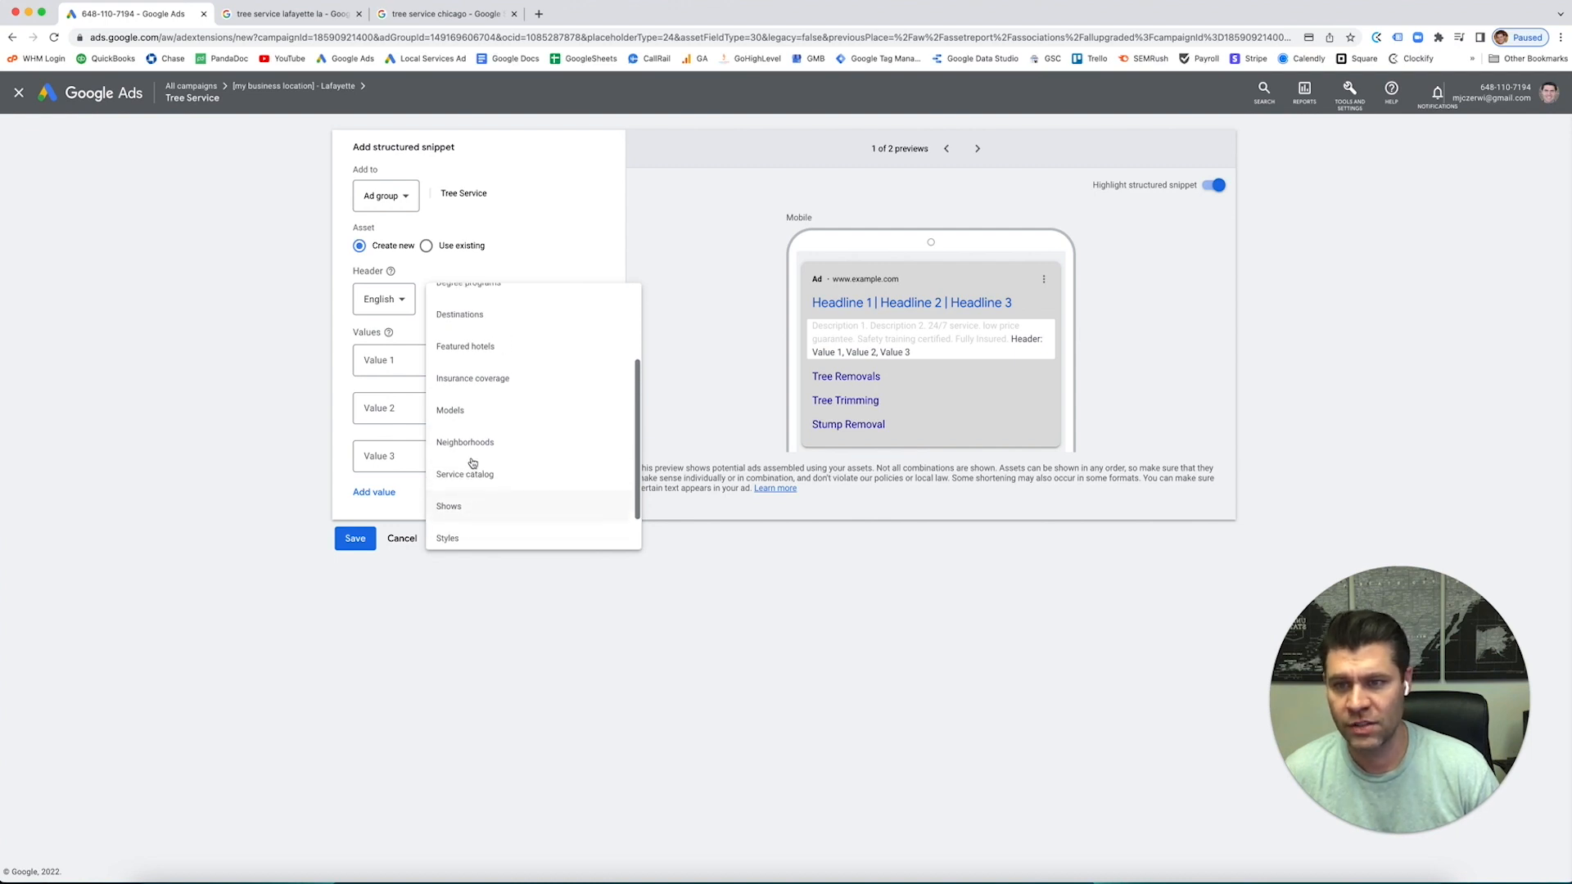
scroll("up", 3)
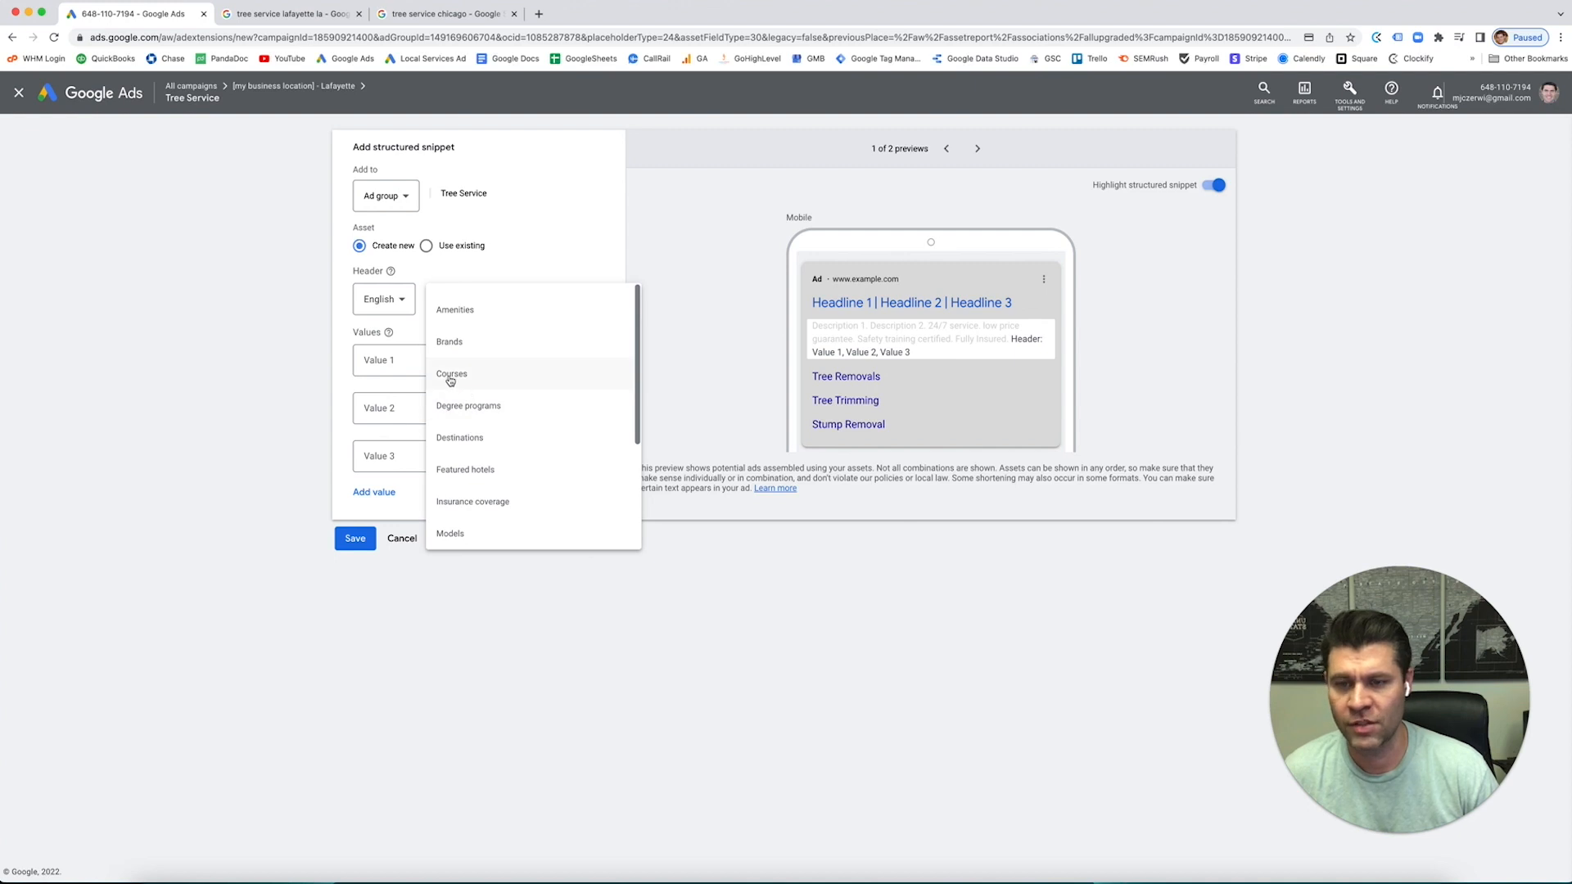
mouse_move(452, 347)
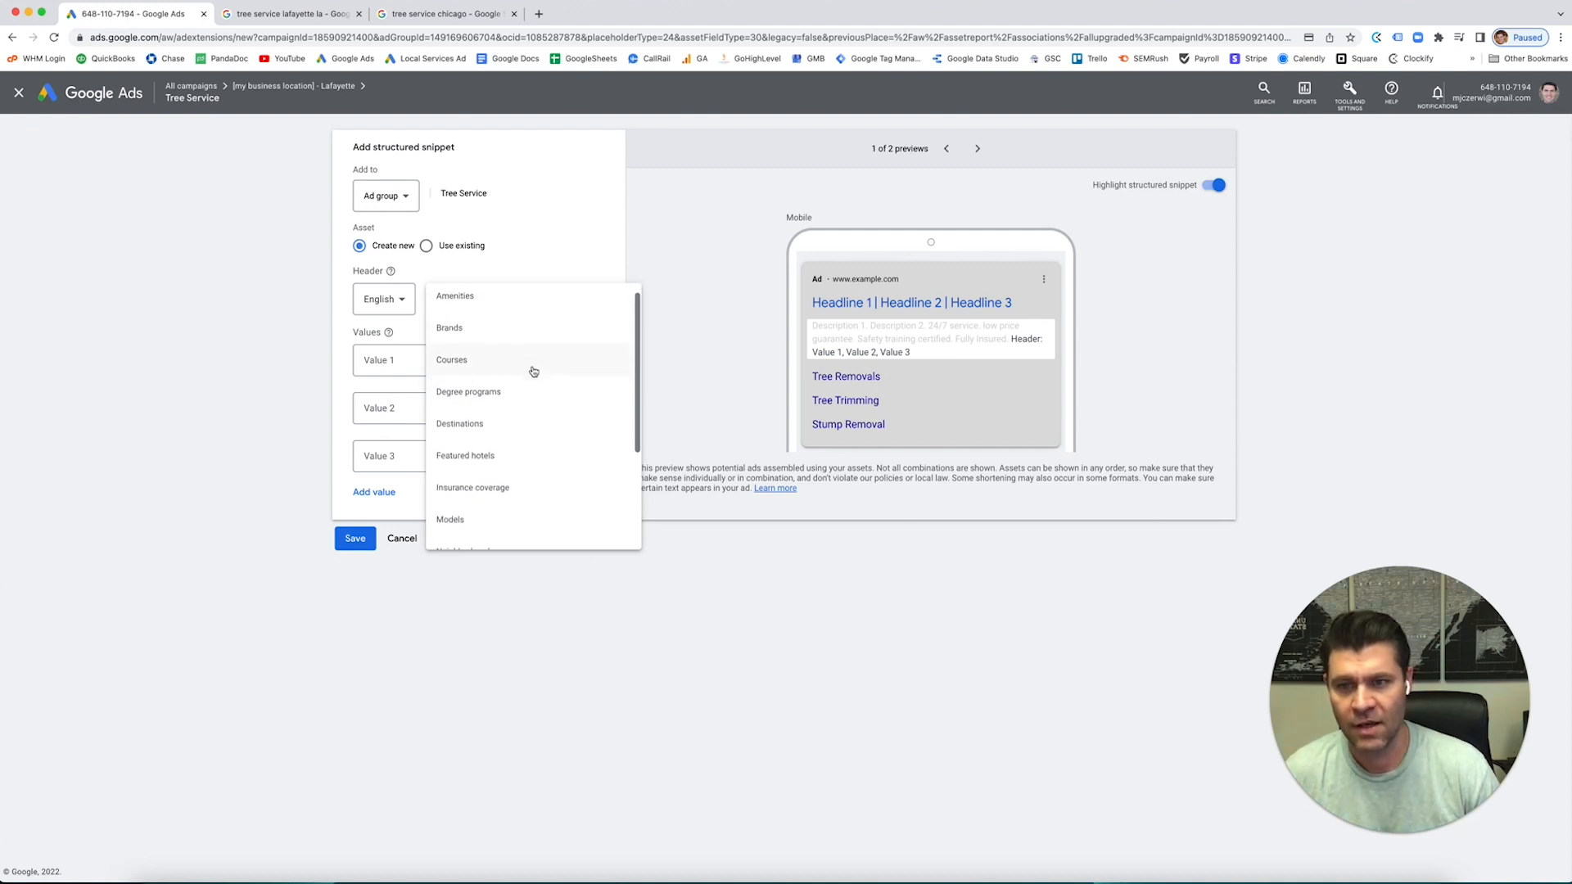
scroll("down", 3)
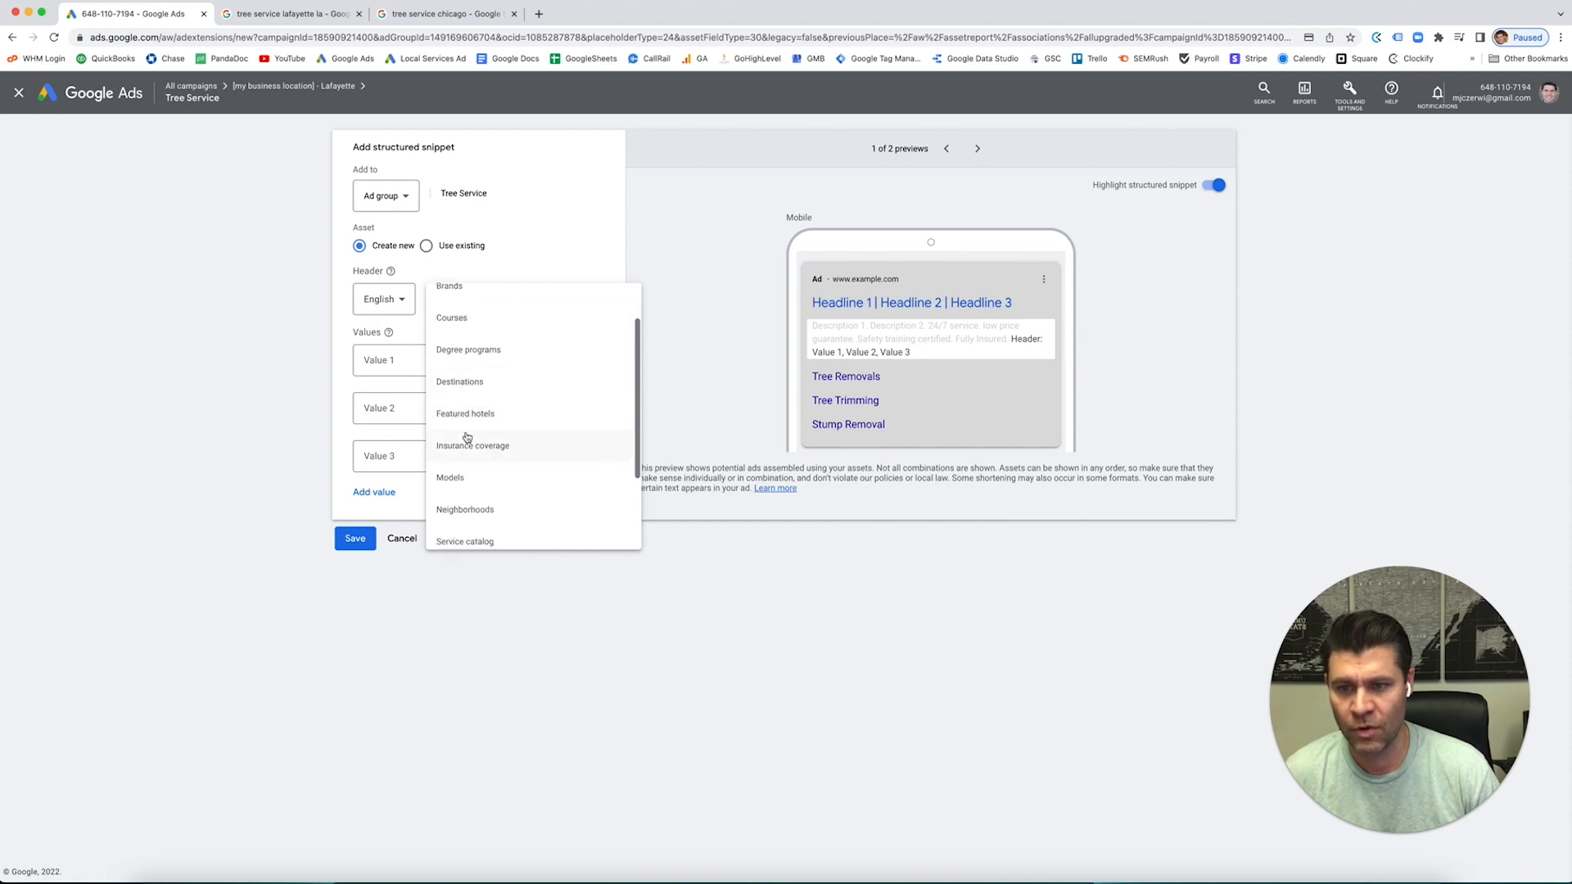
scroll("down", 3)
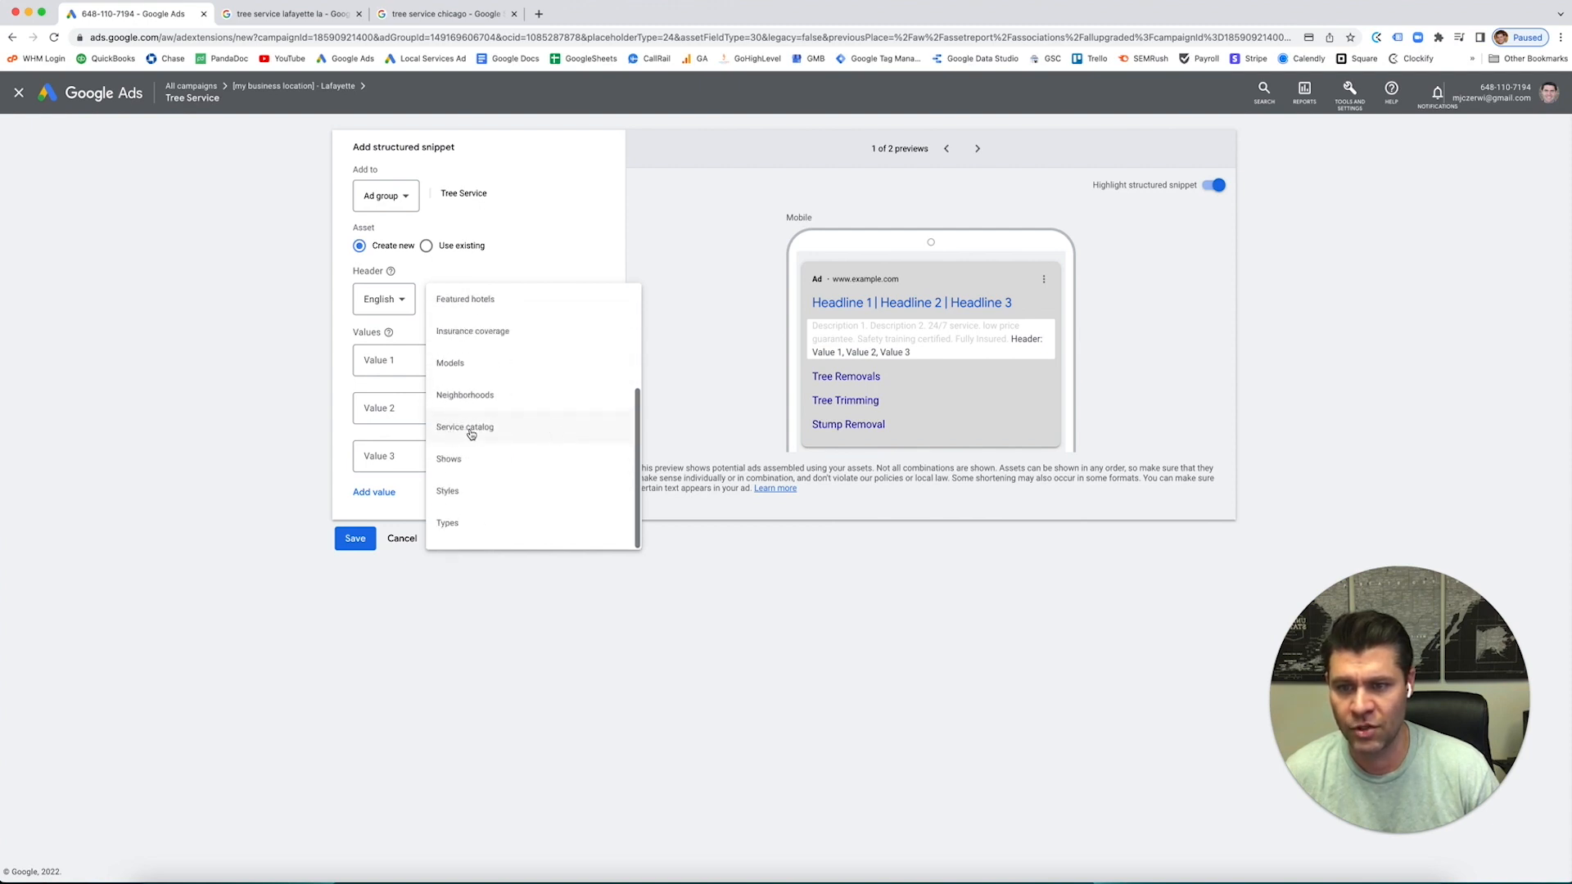
Choose Service catalog as the header and start values with Tree / Tree Removal, adding a fourth field.
left_click(463, 425)
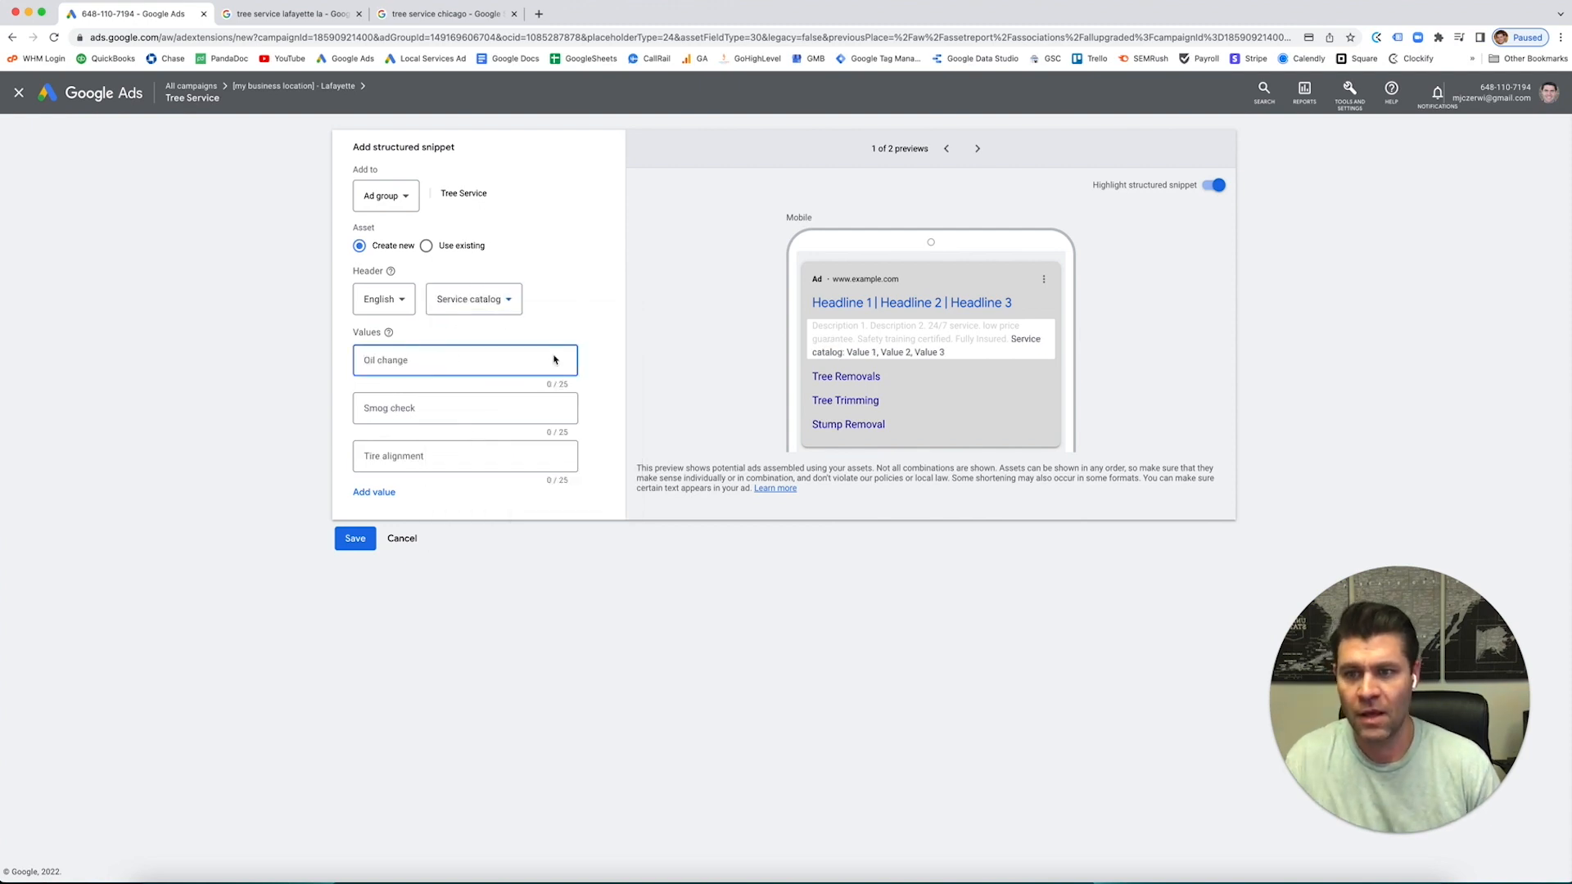
type("Tree Trimming")
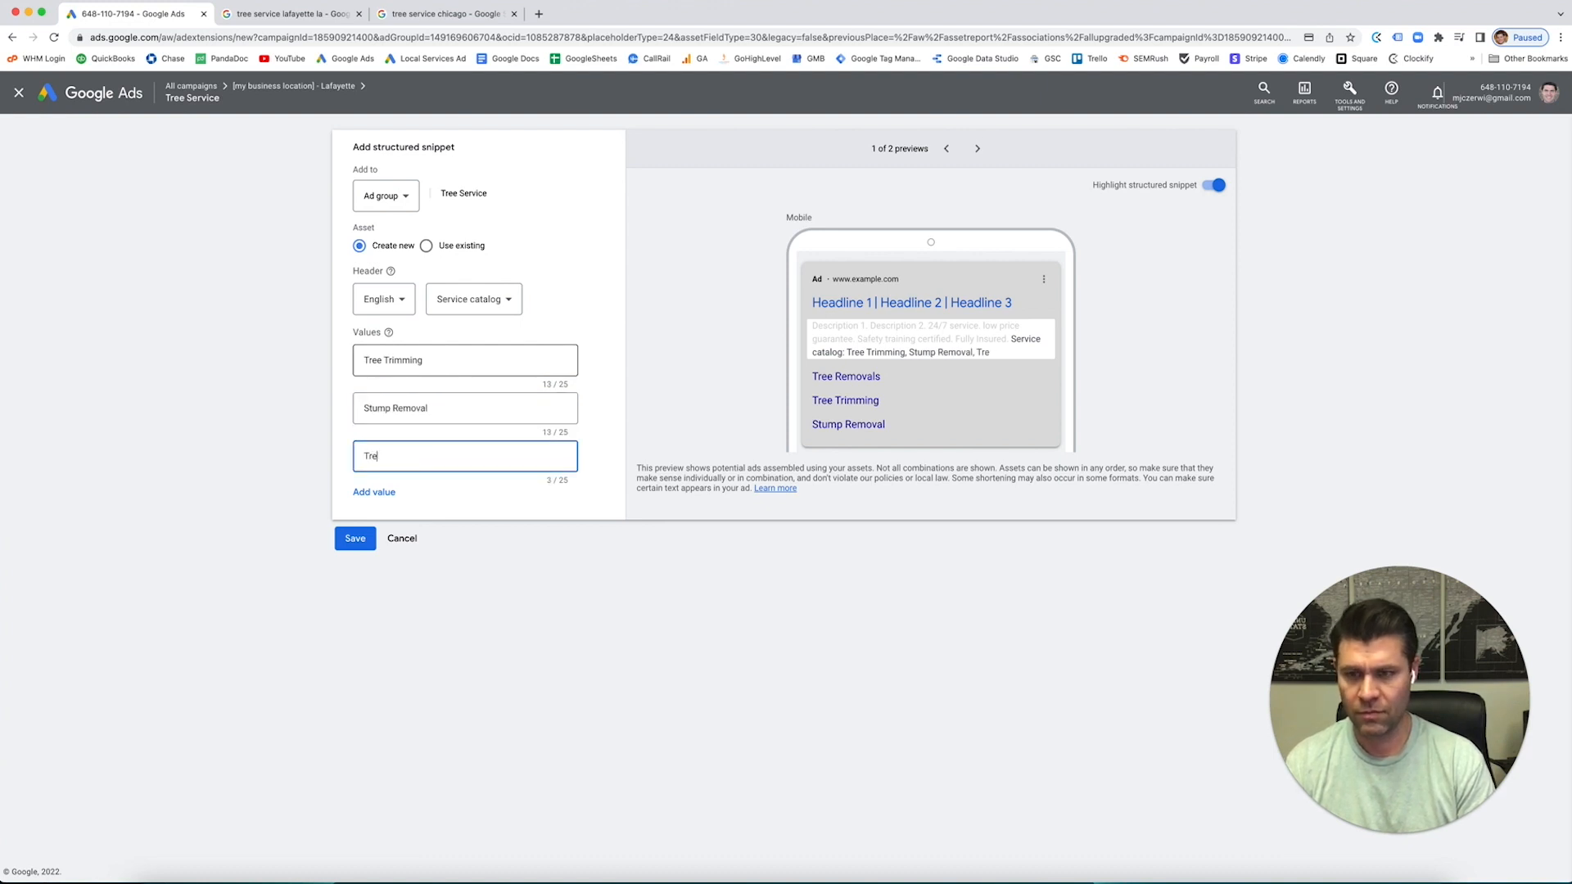
type("Tree Removal")
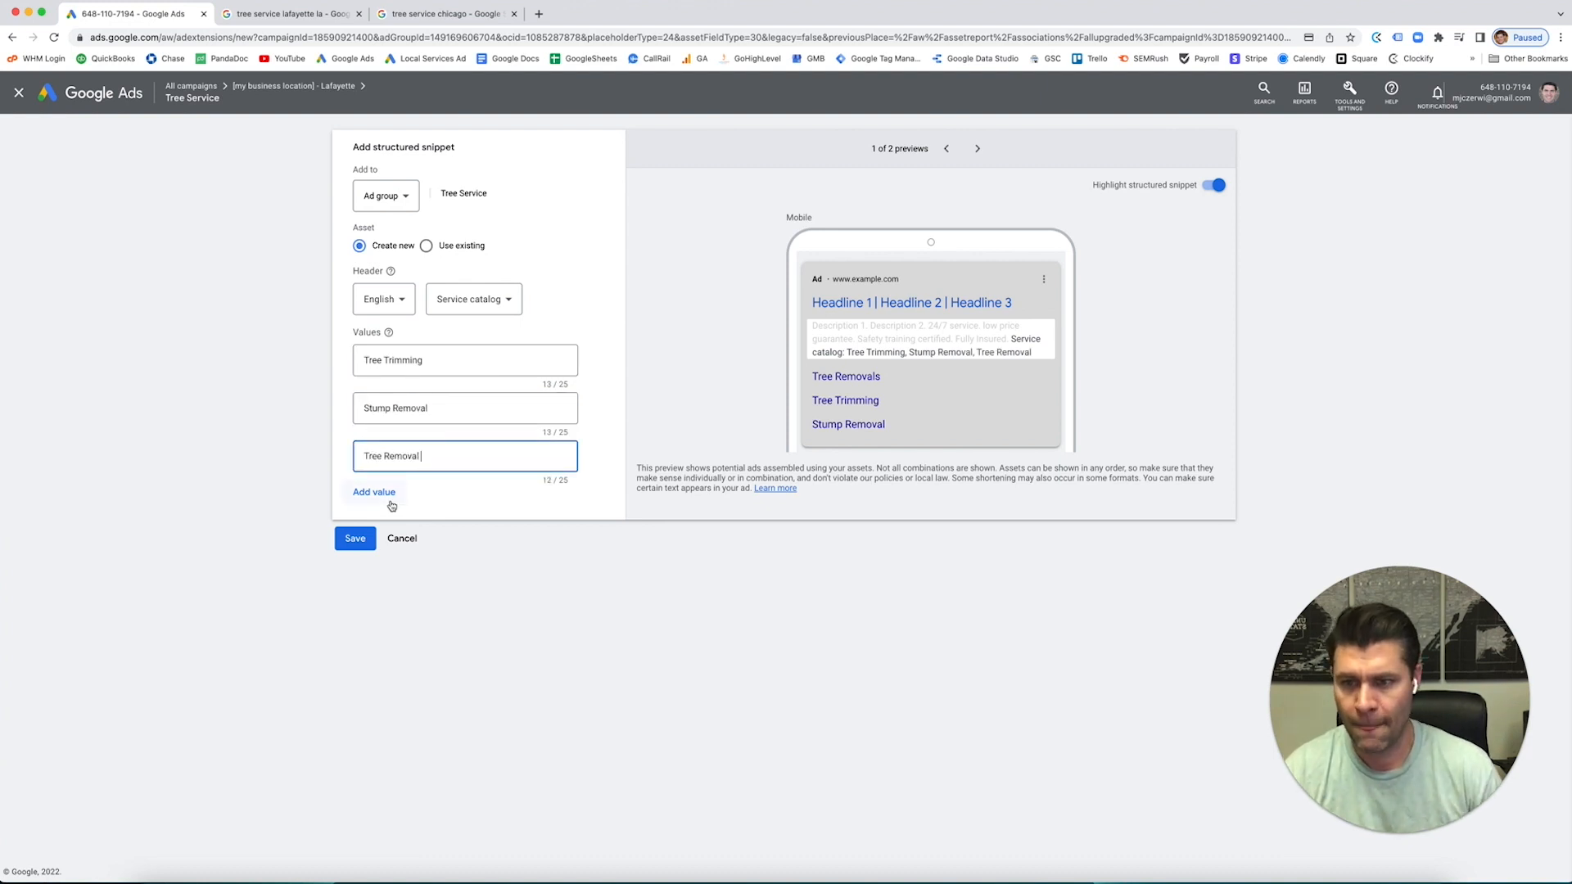
left_click(373, 491)
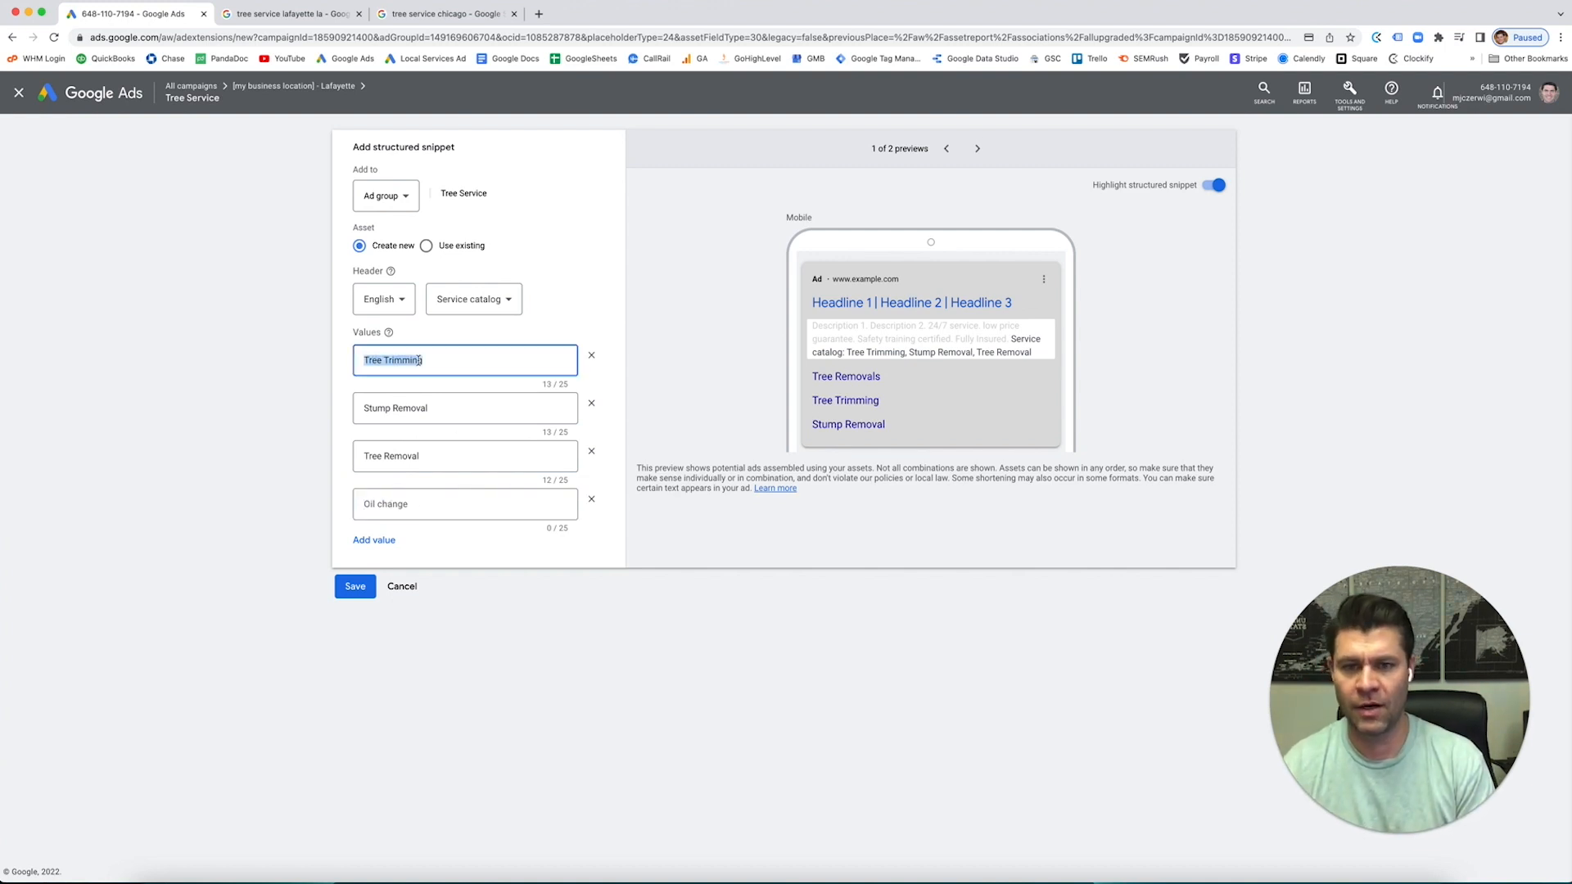
Fill the values car wreck, truck wrecks, personal injury, corporate finance, drop the empty fifth and save.
type("car wreck")
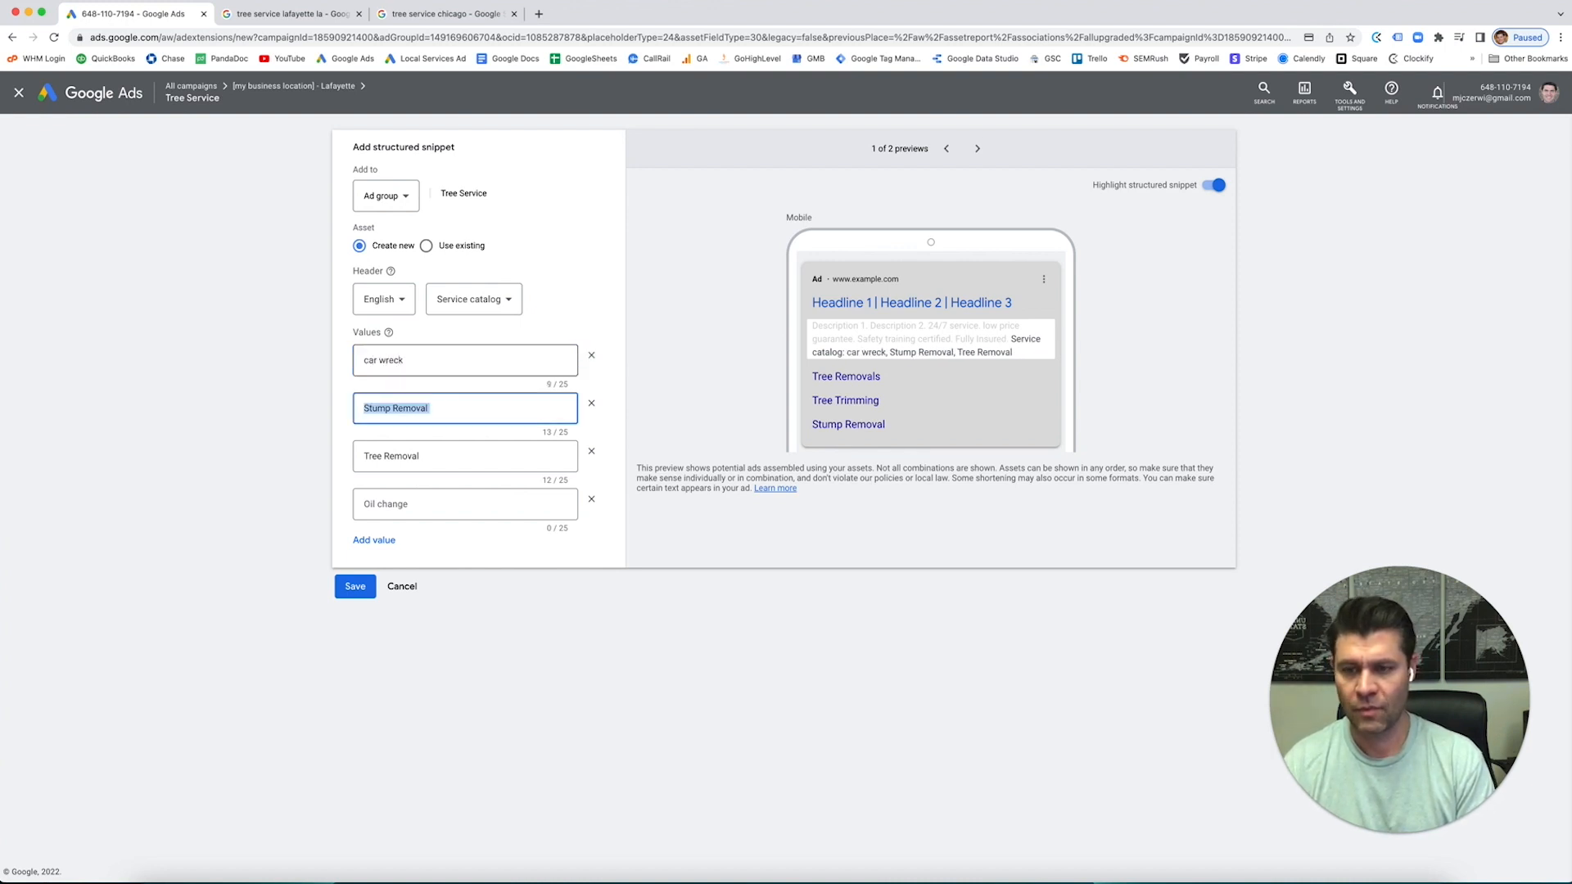
type("truck r")
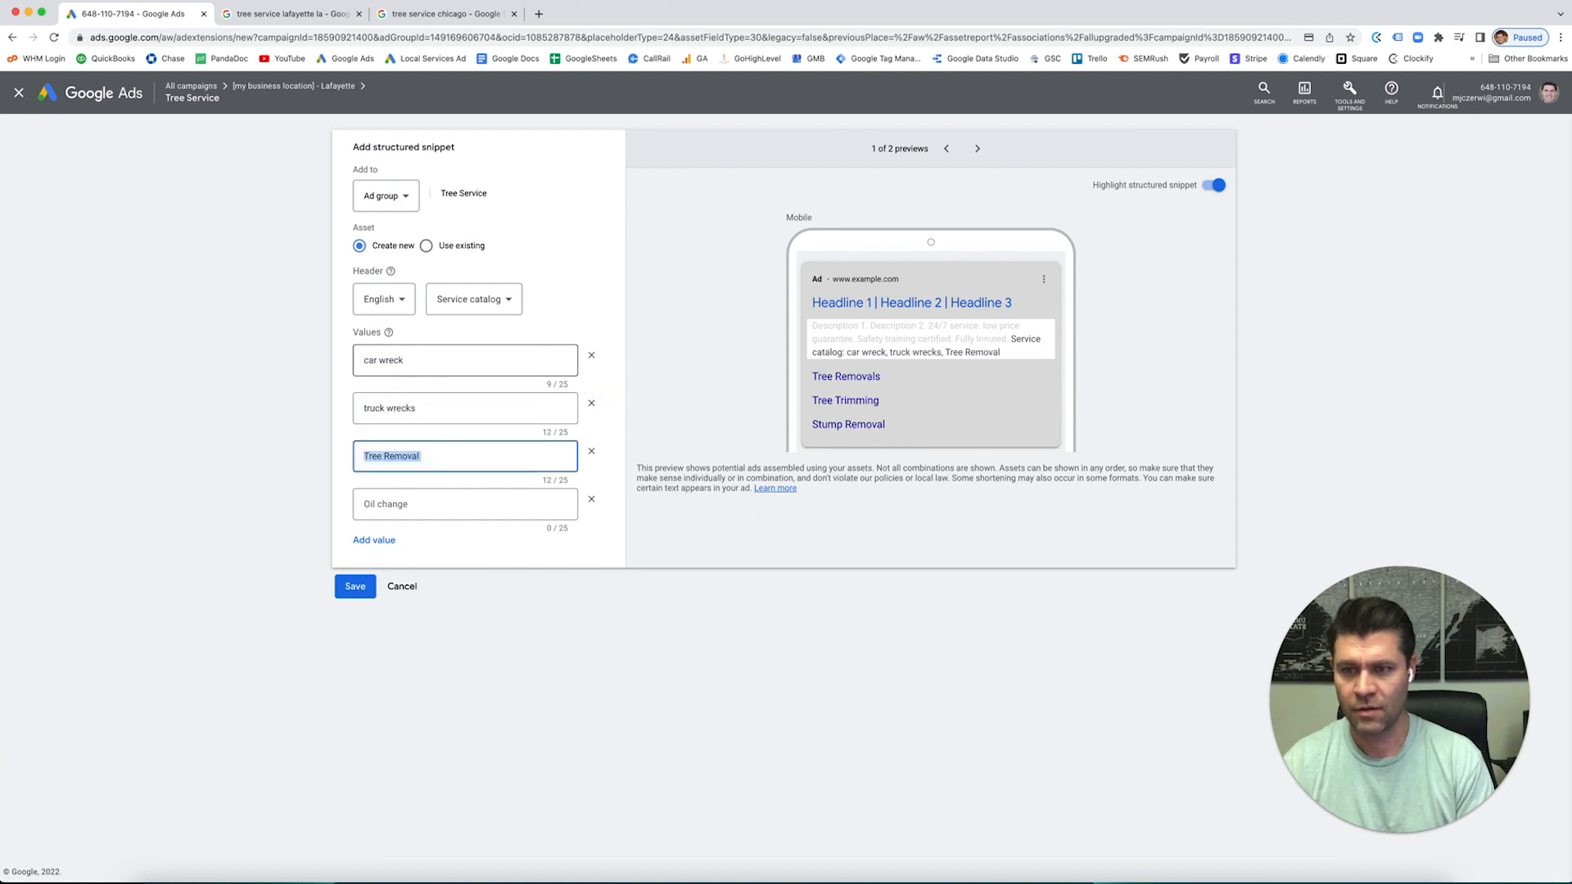
type("personal injury")
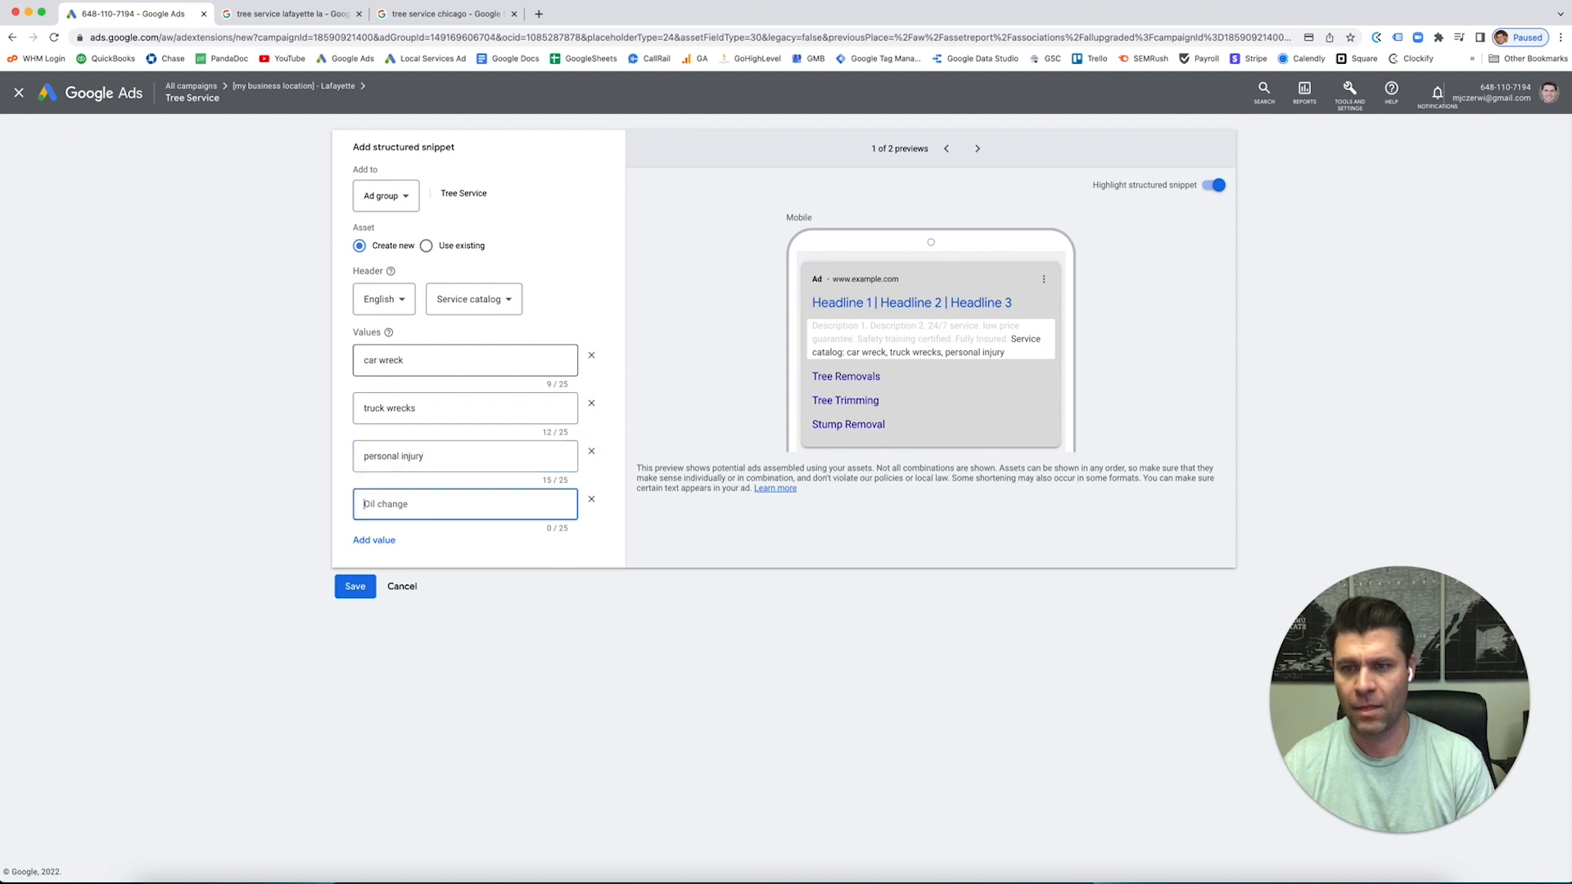
type("corporate finance")
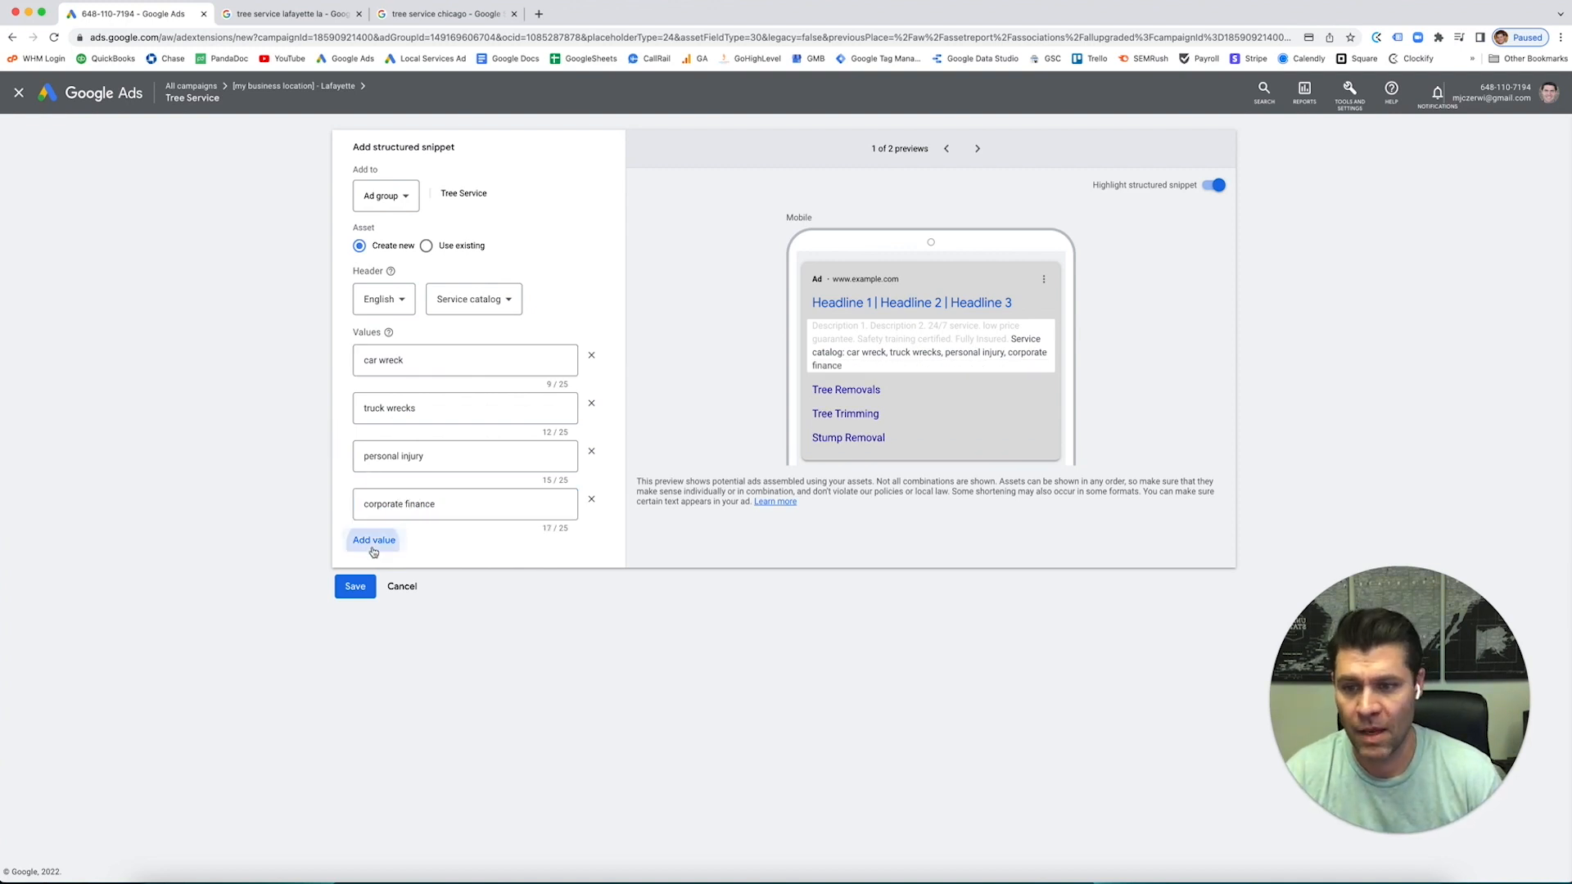
left_click(373, 539)
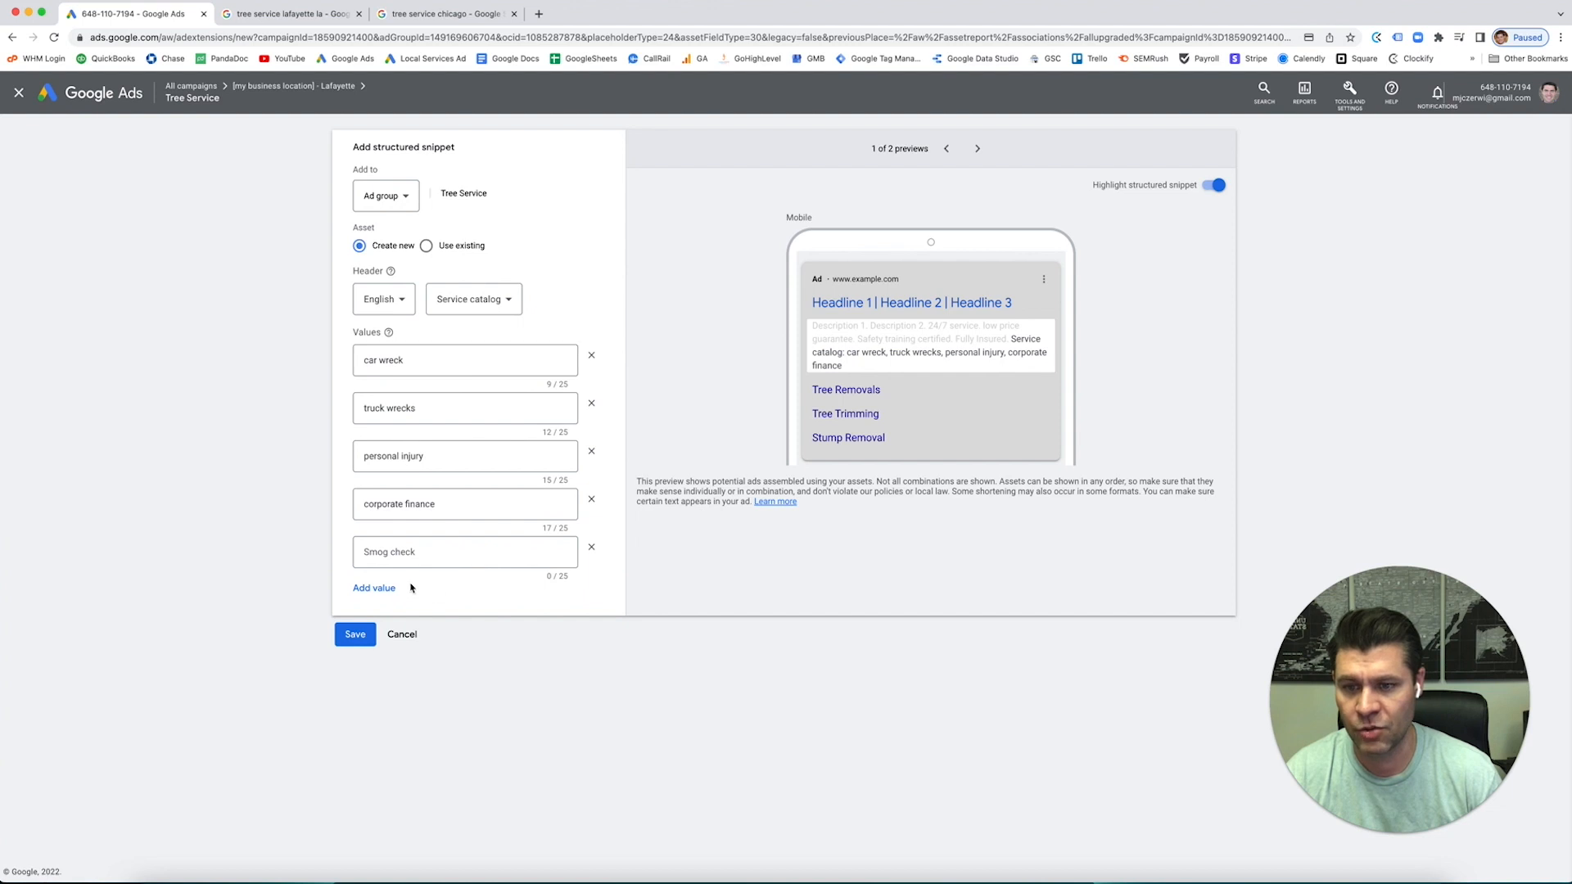
left_click(591, 547)
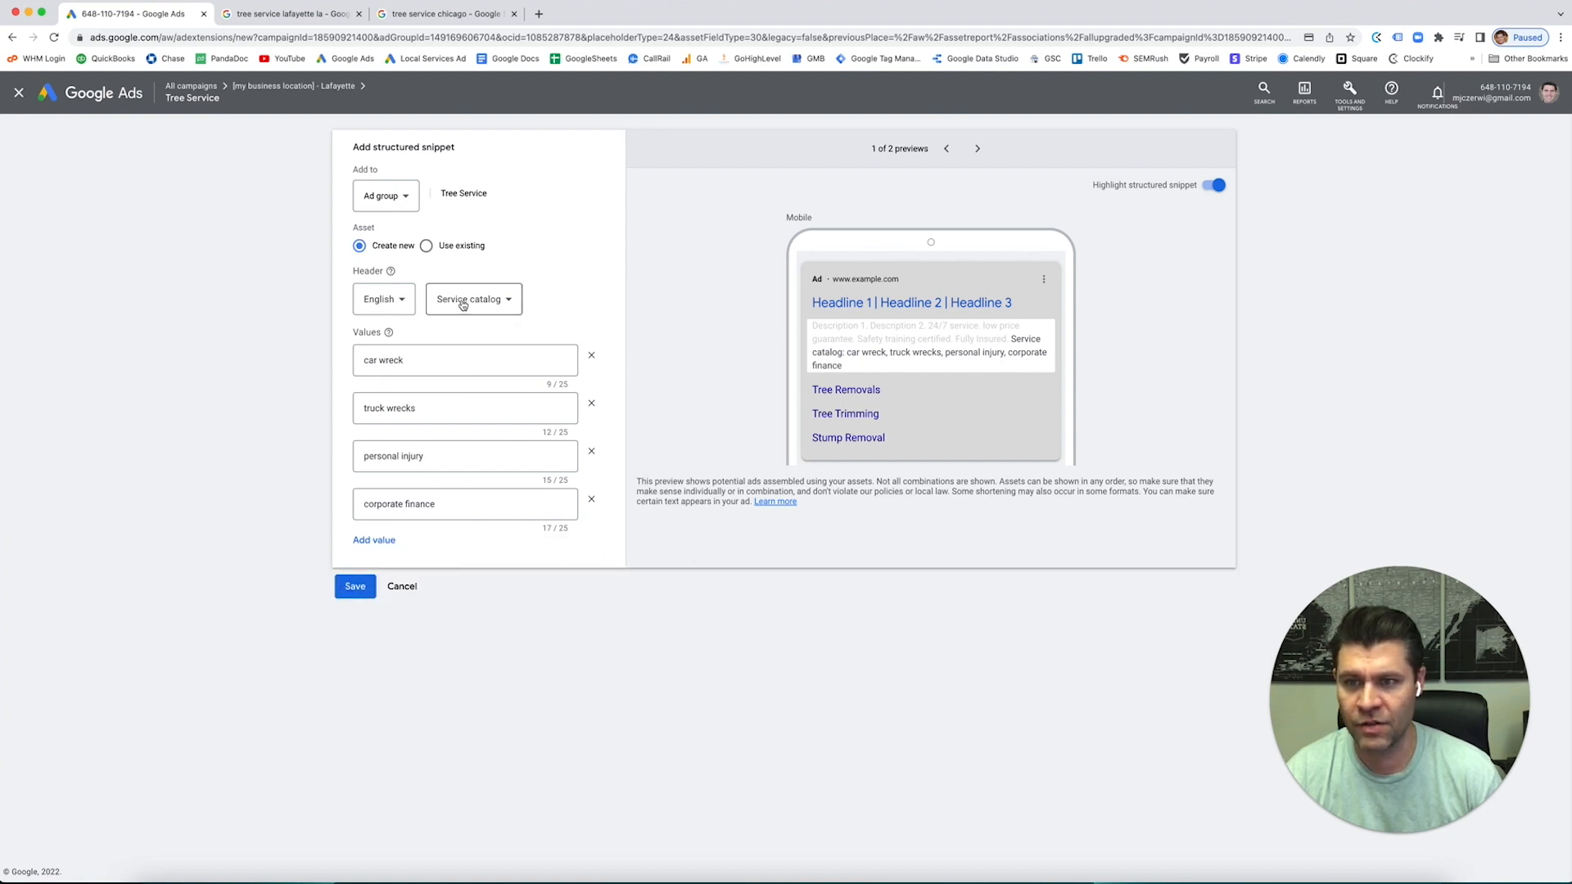
left_click(354, 586)
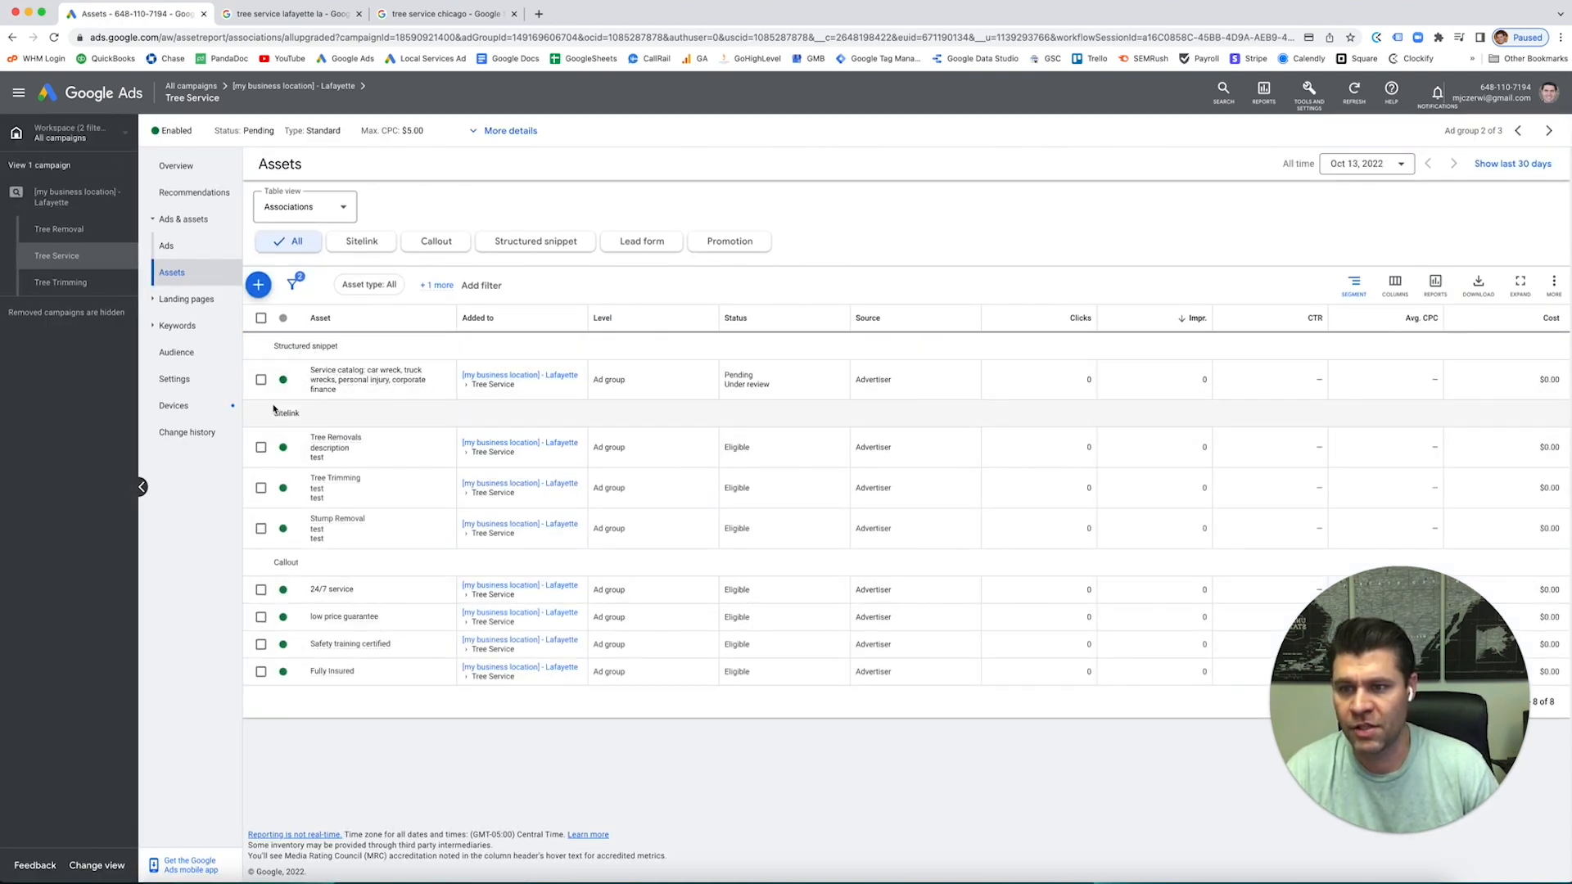
Start adding a Call asset to the Tree Service ad group.
left_click(257, 285)
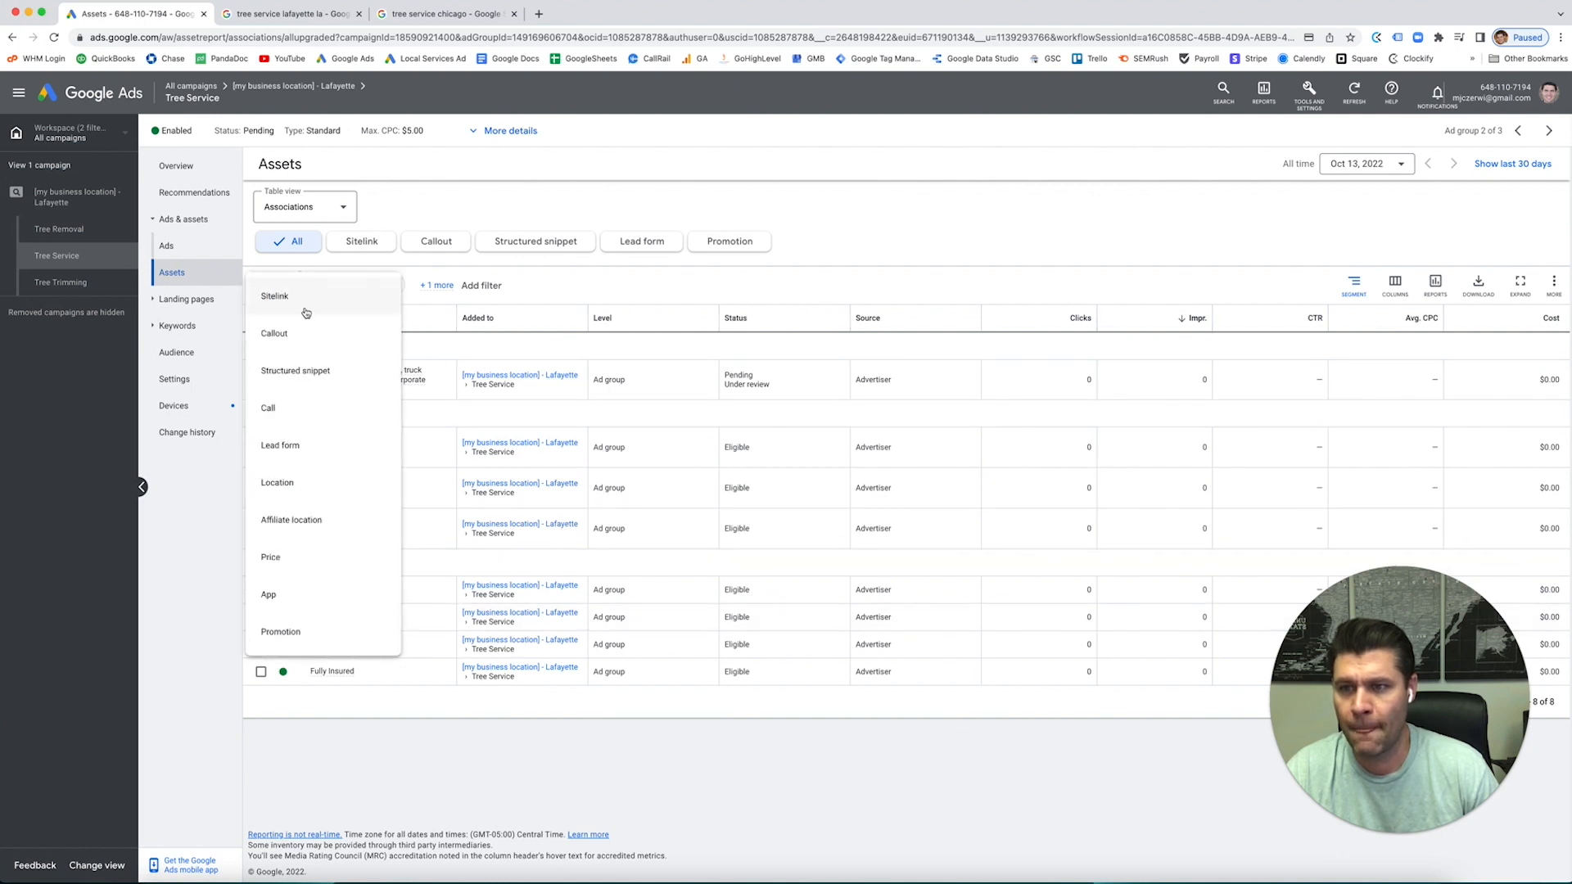
mouse_move(267, 408)
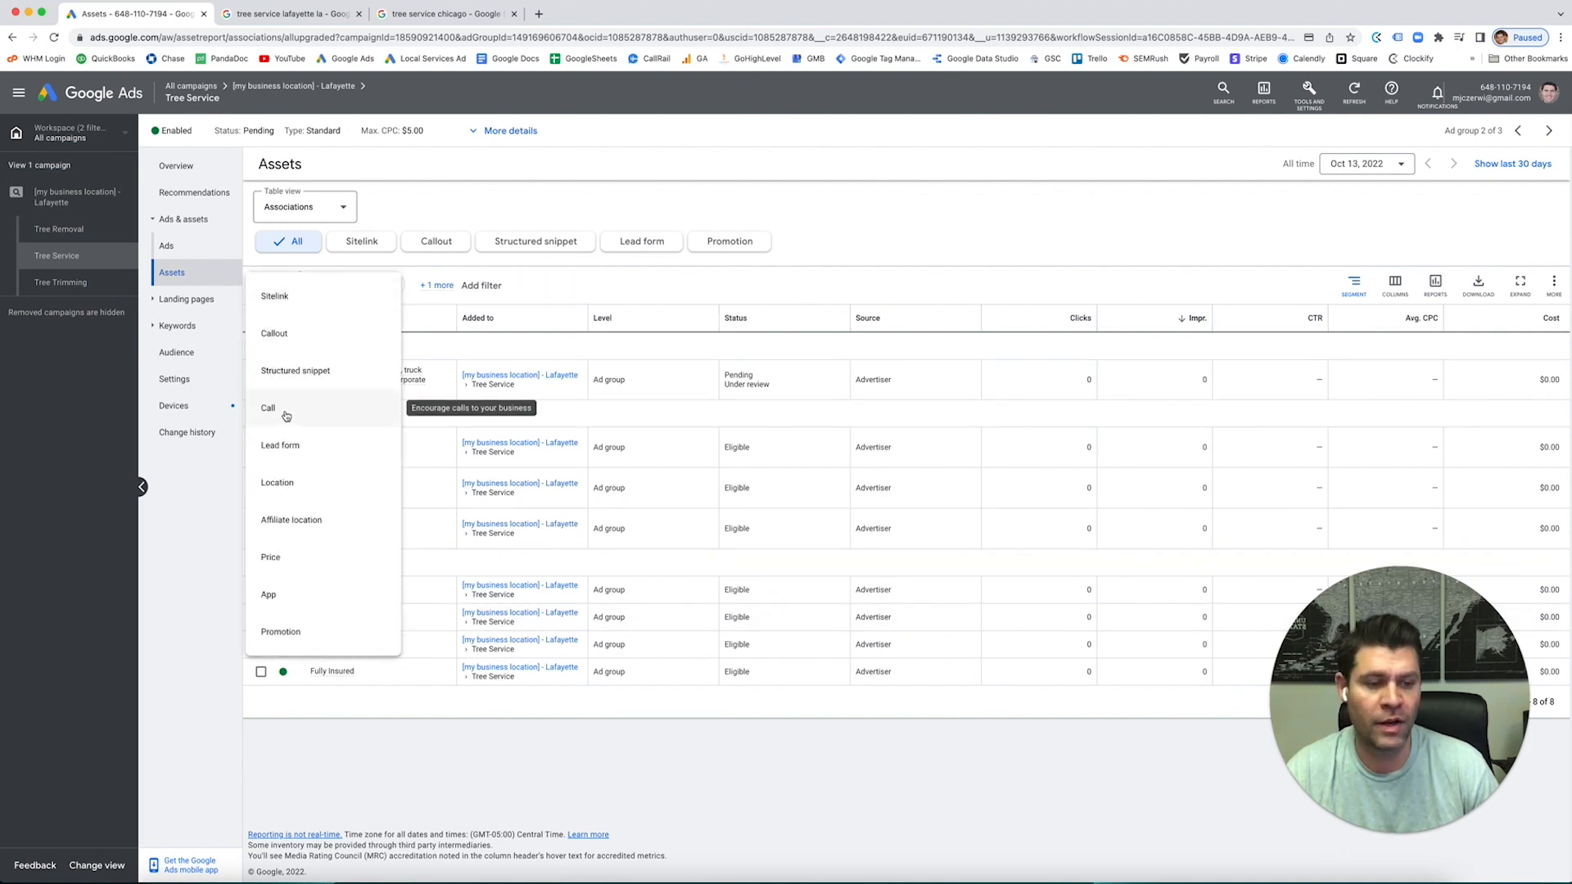
left_click(267, 408)
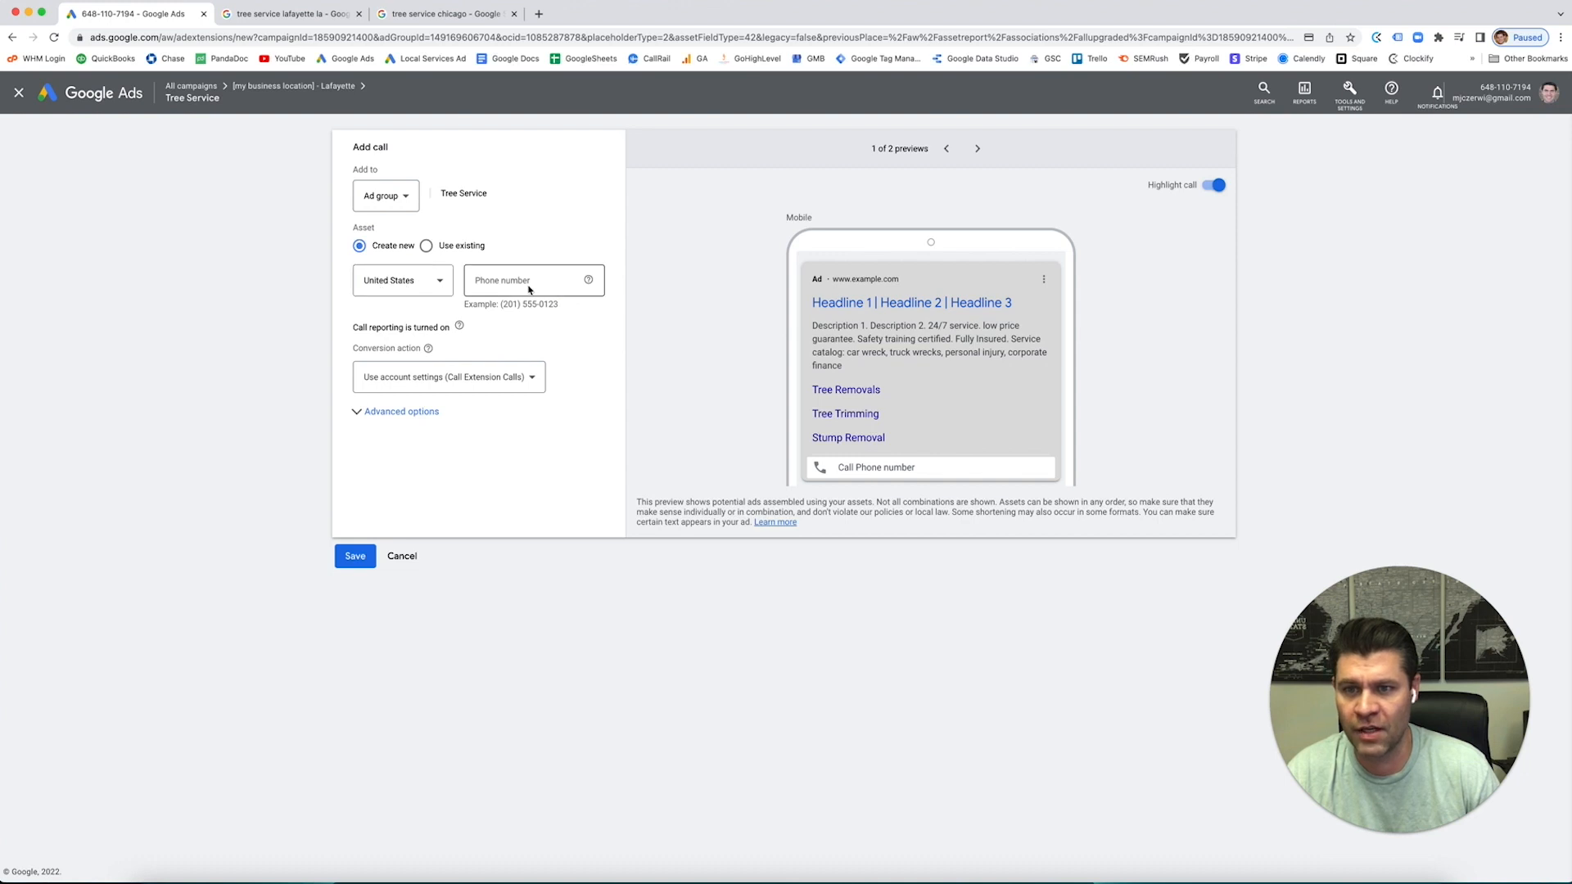
left_click(533, 280)
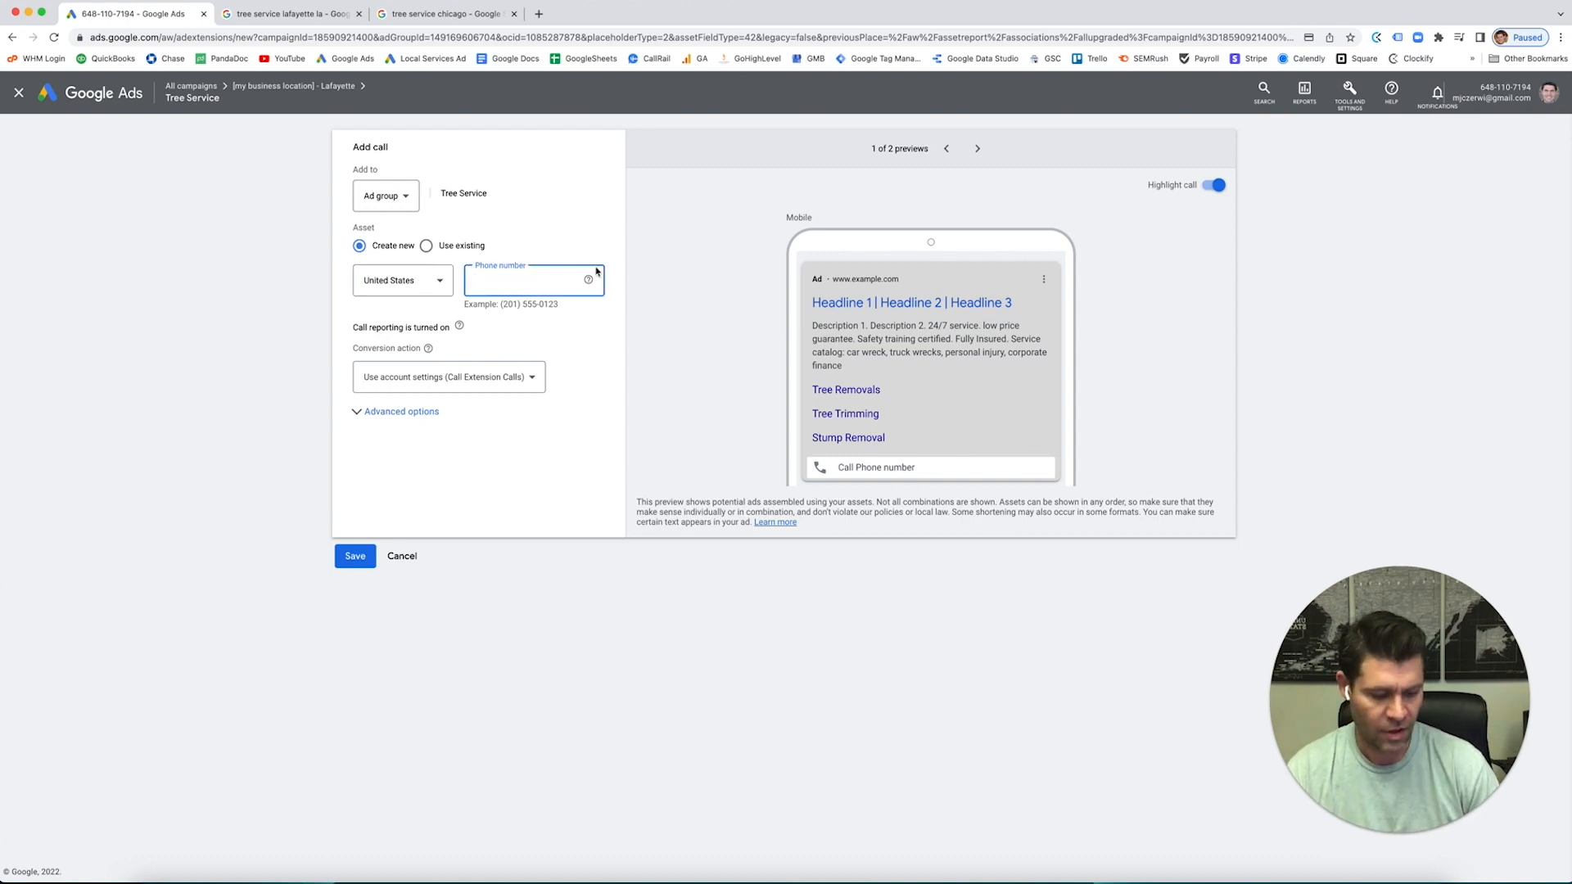
type("63056913")
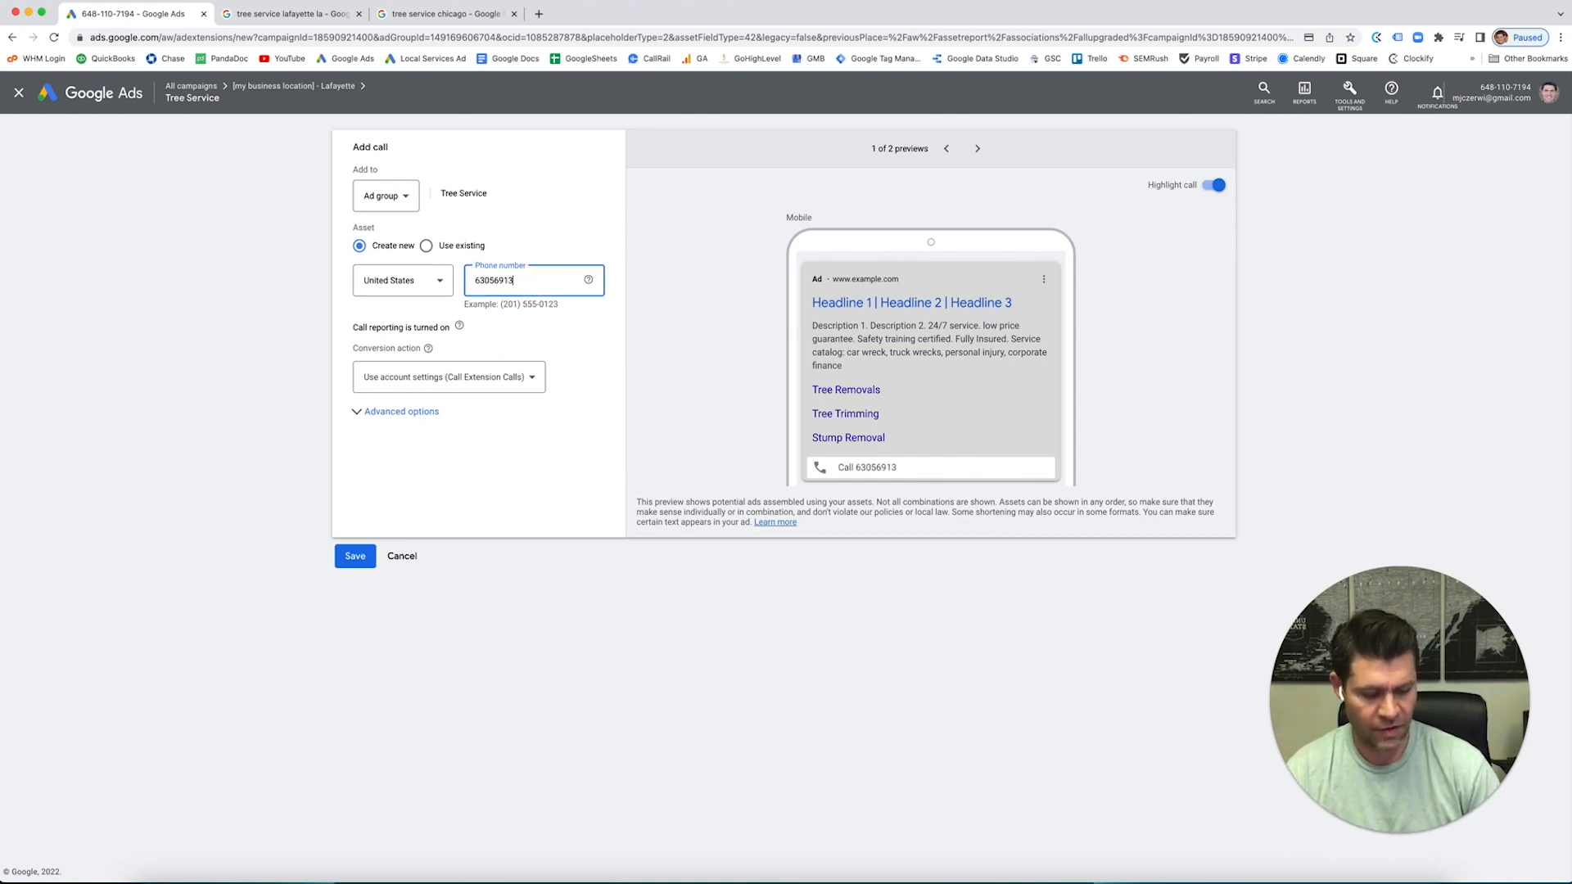
type("01")
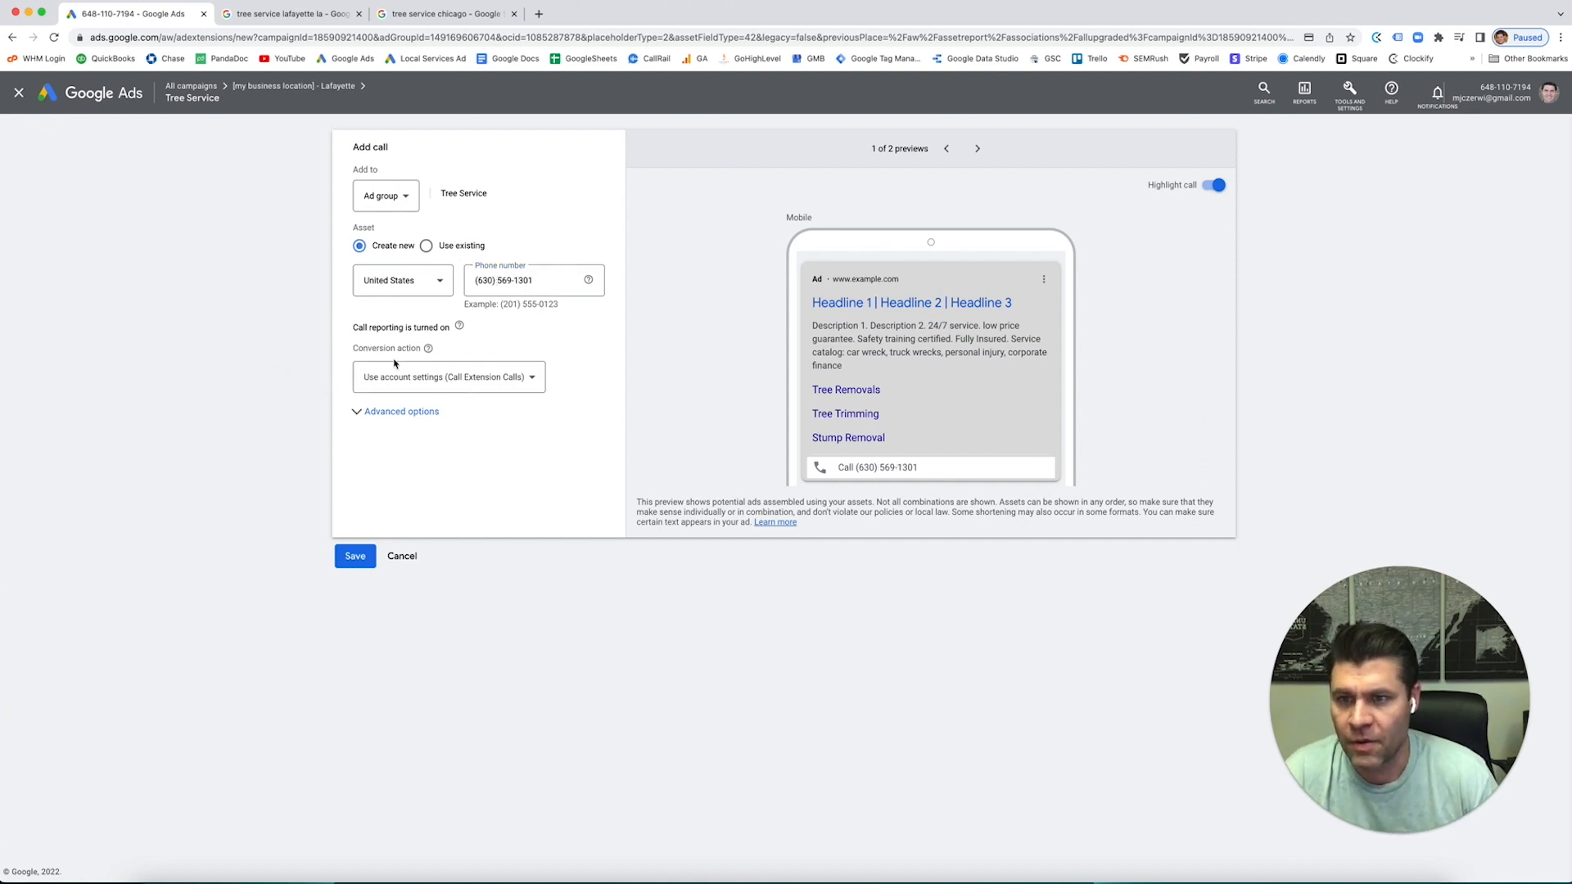
Keep the call conversion action on 'Use account settings' after reviewing the choices.
left_click(448, 376)
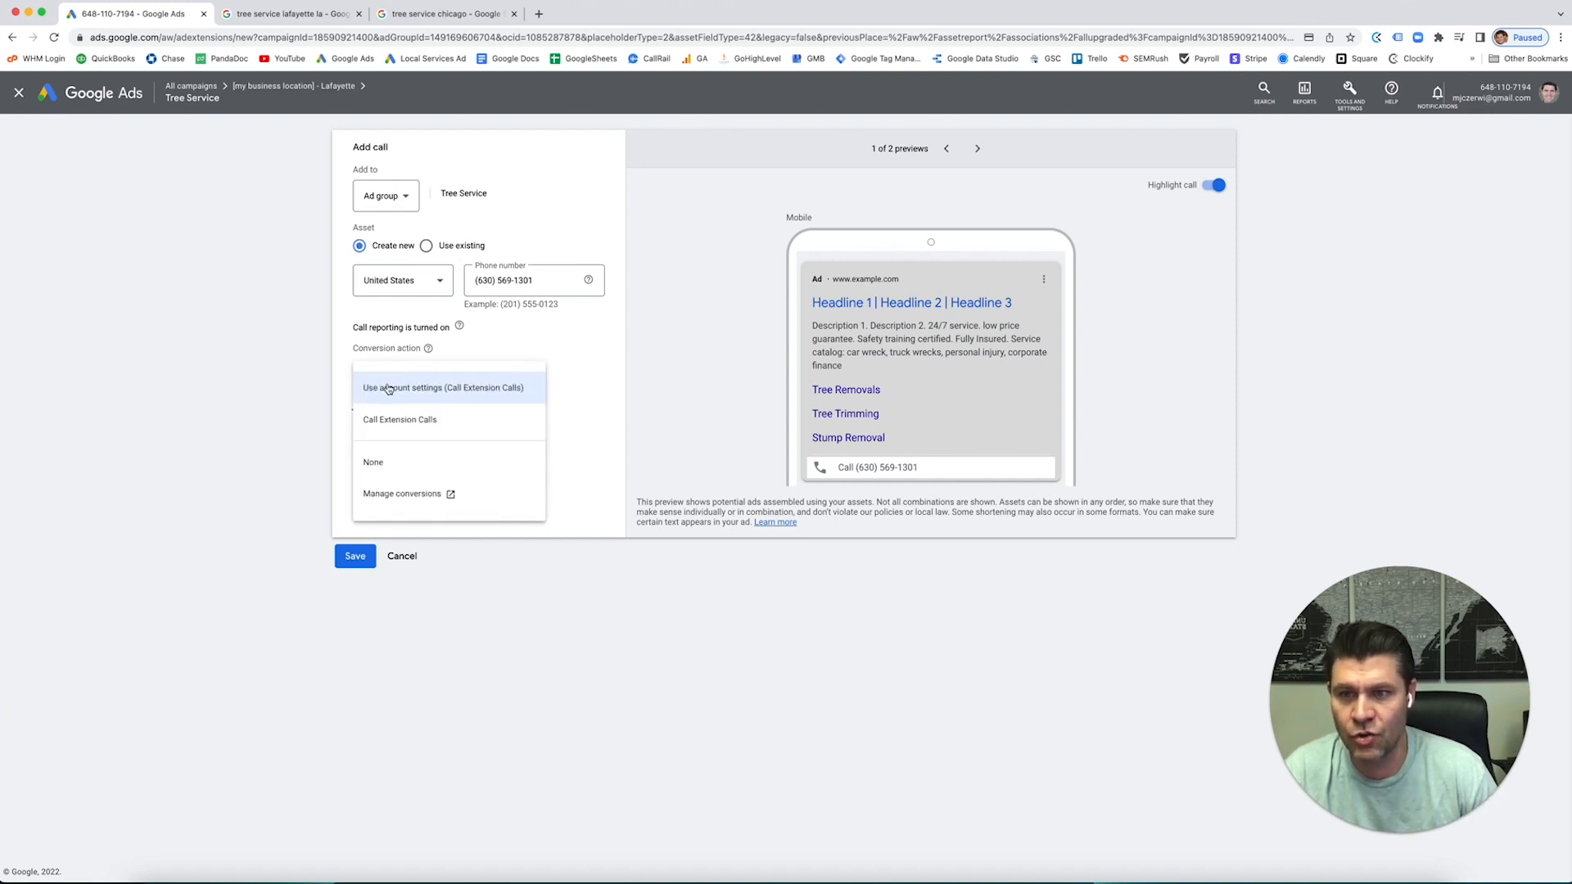
mouse_move(435, 392)
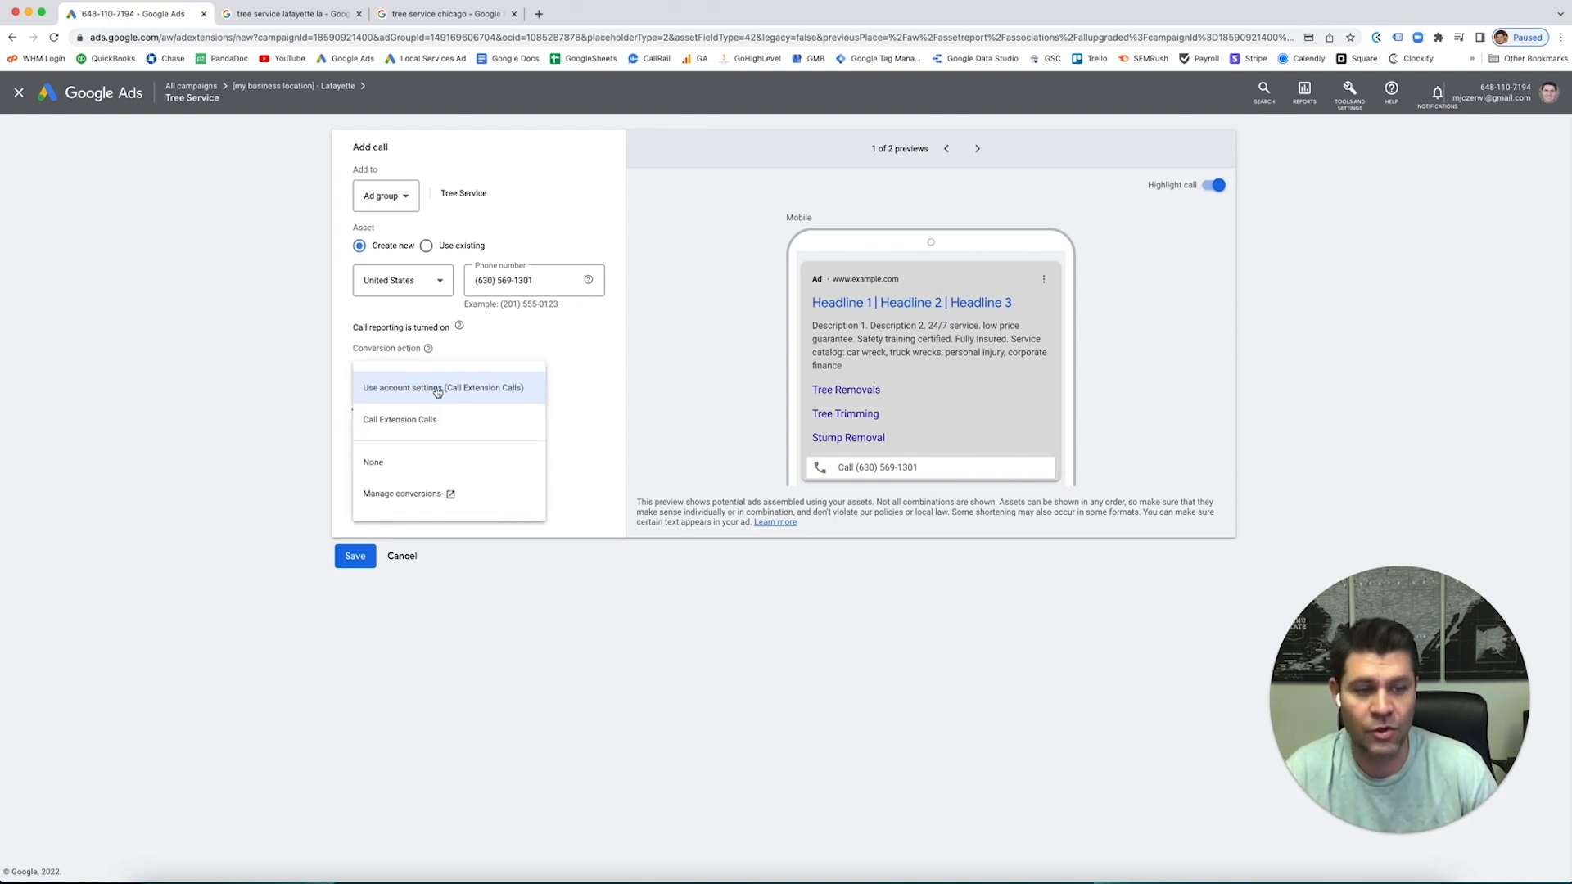
mouse_move(429, 414)
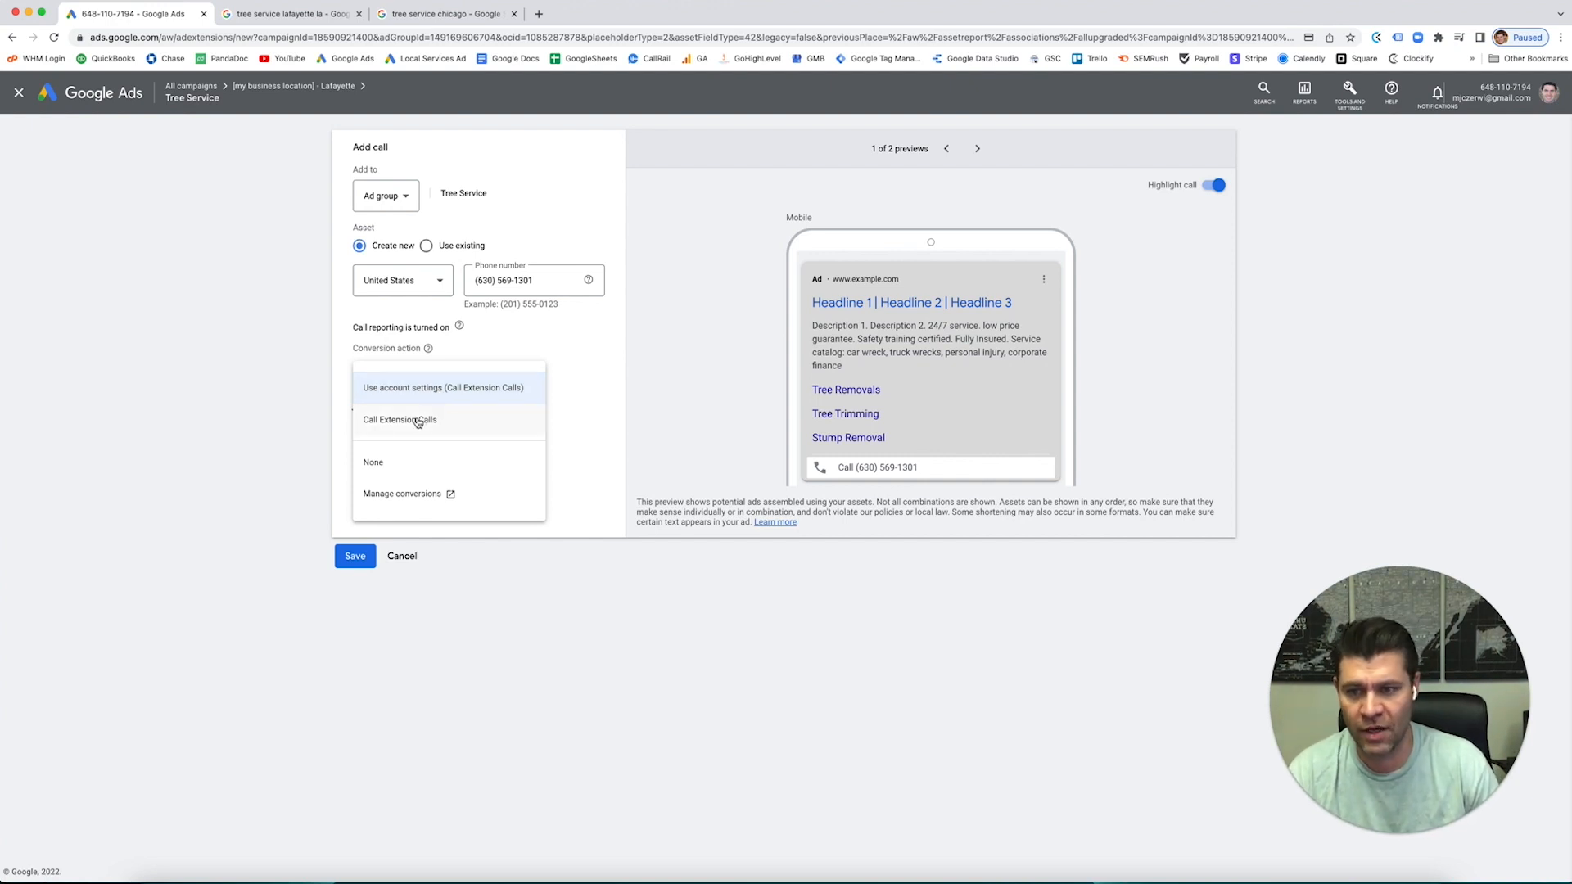
left_click(444, 386)
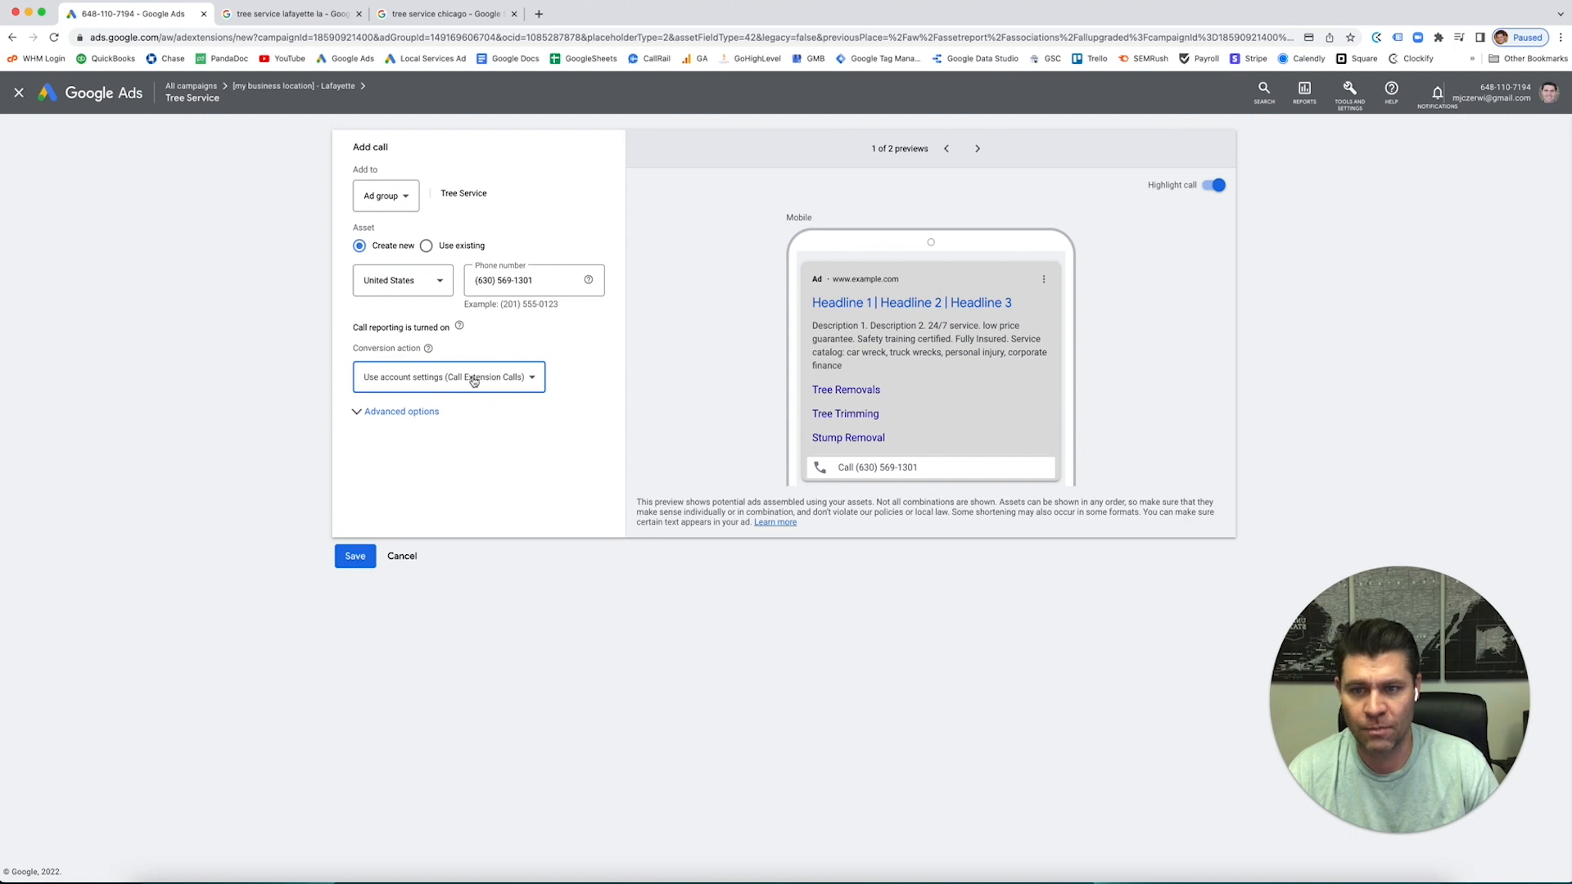
left_click(448, 376)
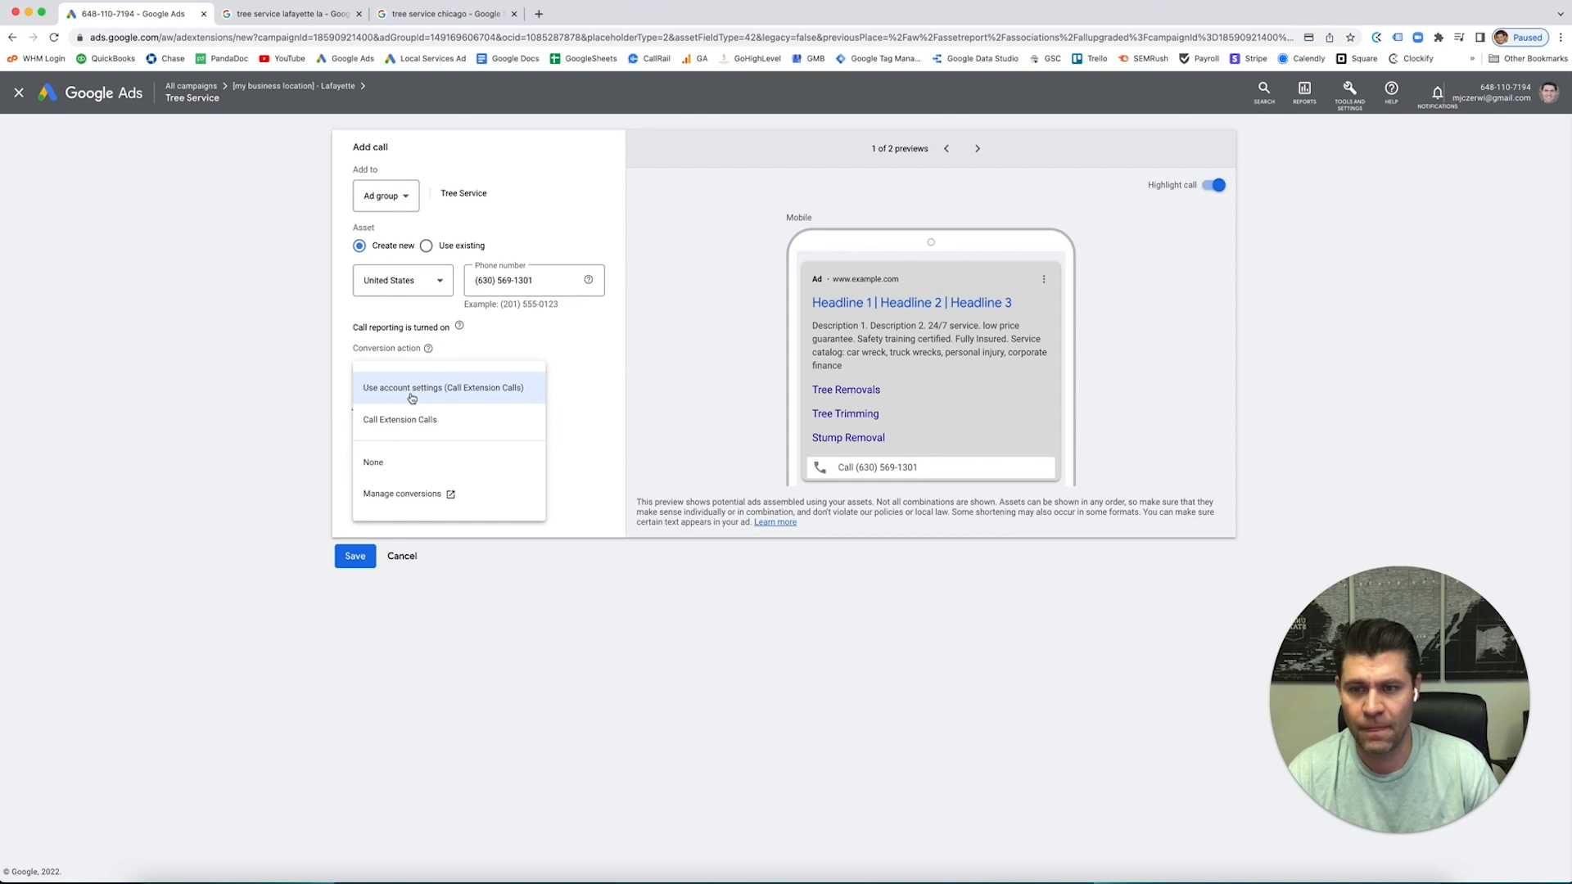
mouse_move(403, 419)
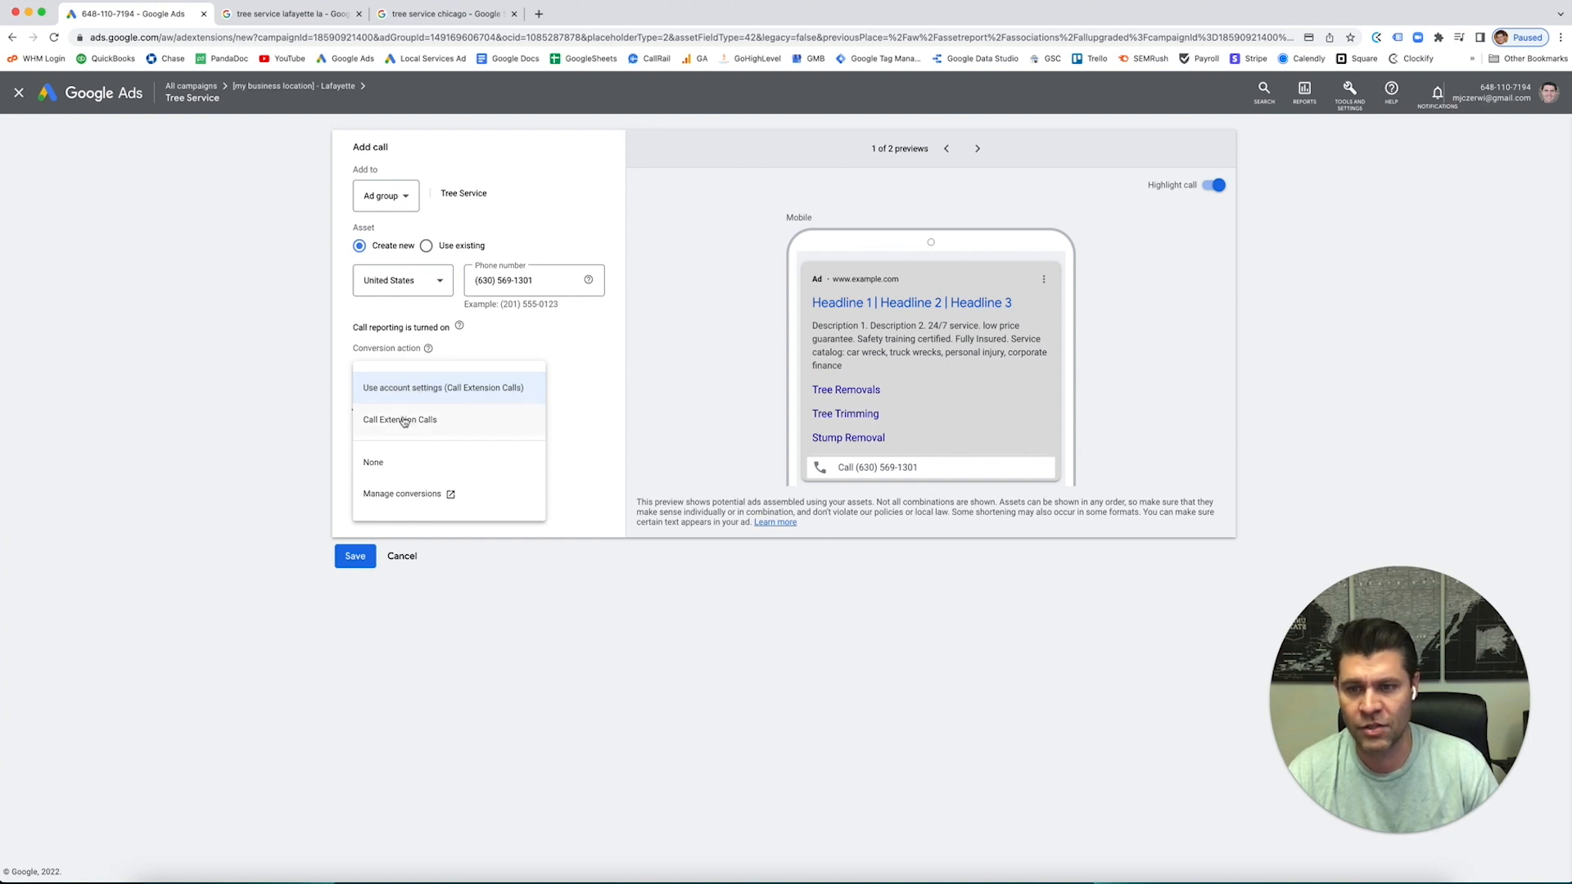
left_click(442, 388)
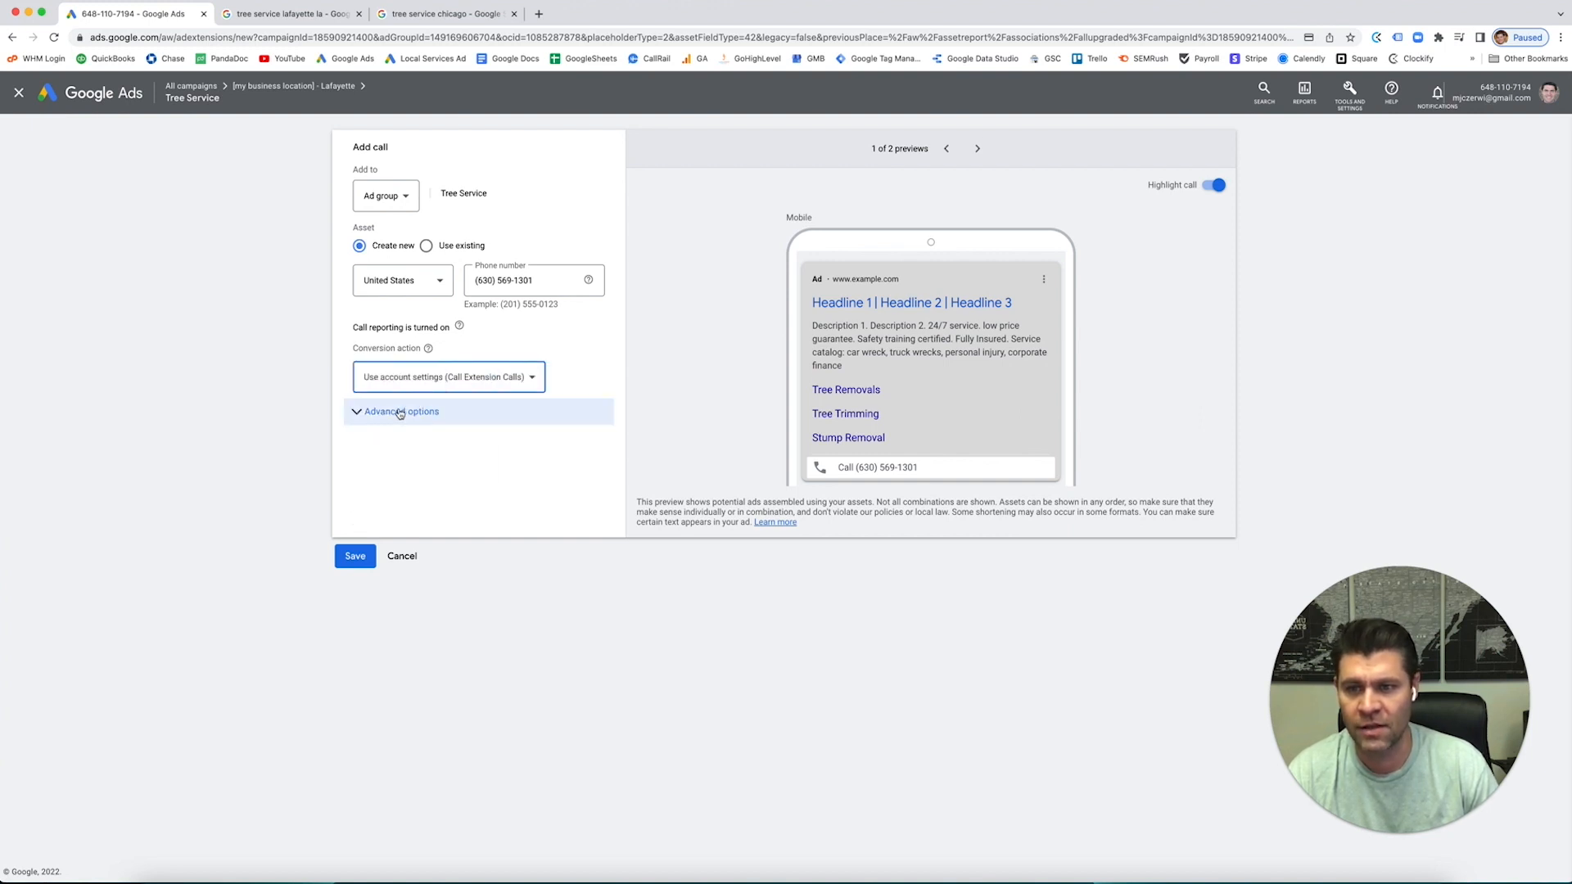
Review the call scheduling options keeping all days, then save the call asset.
left_click(400, 411)
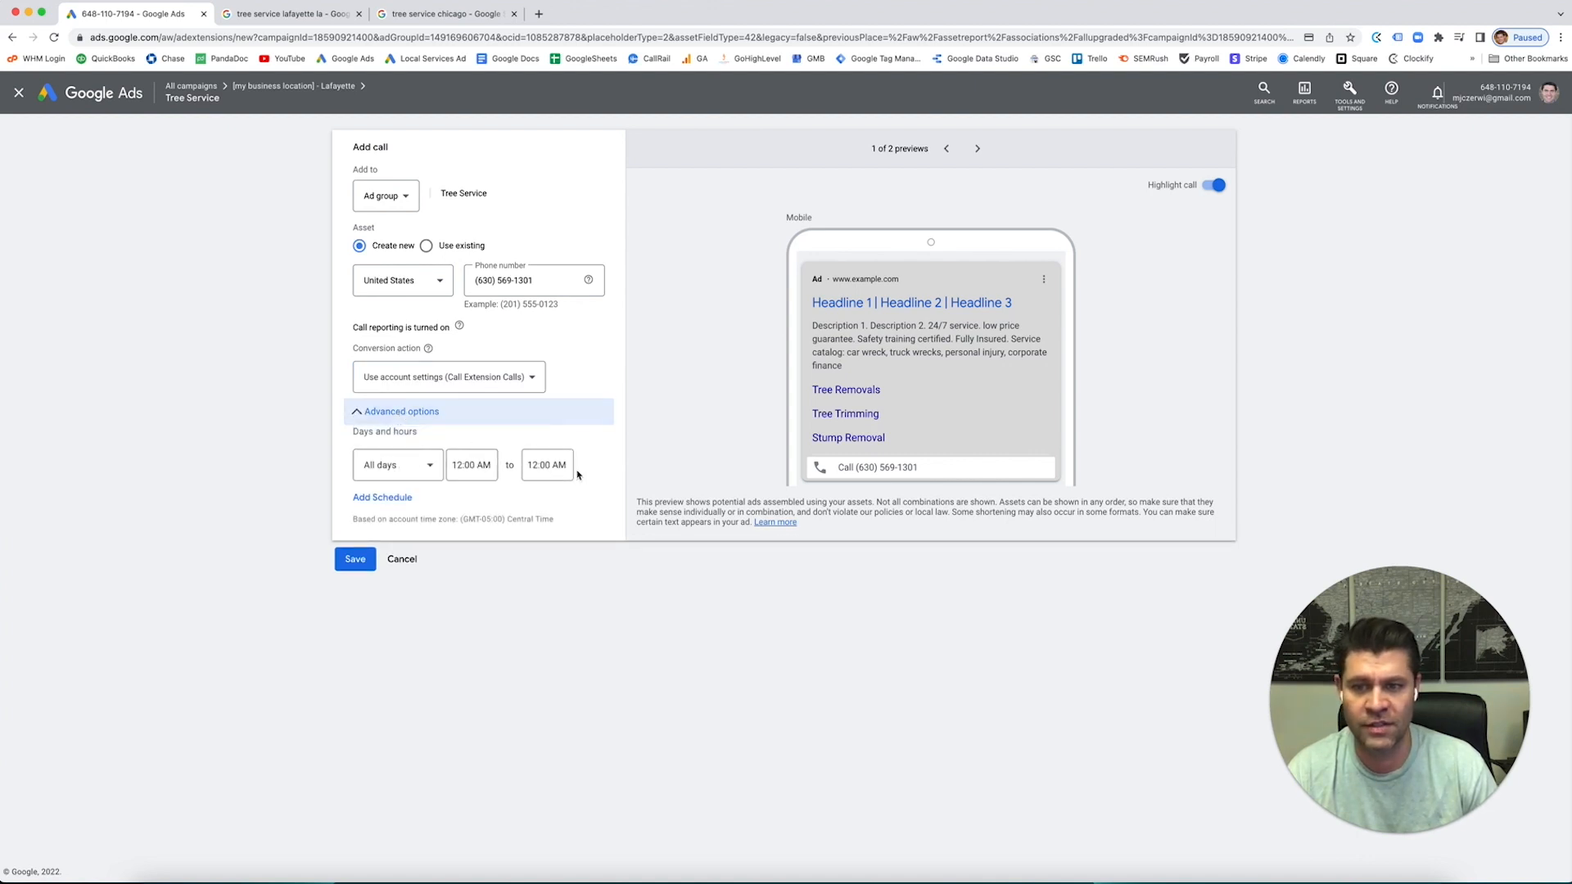
left_click(396, 463)
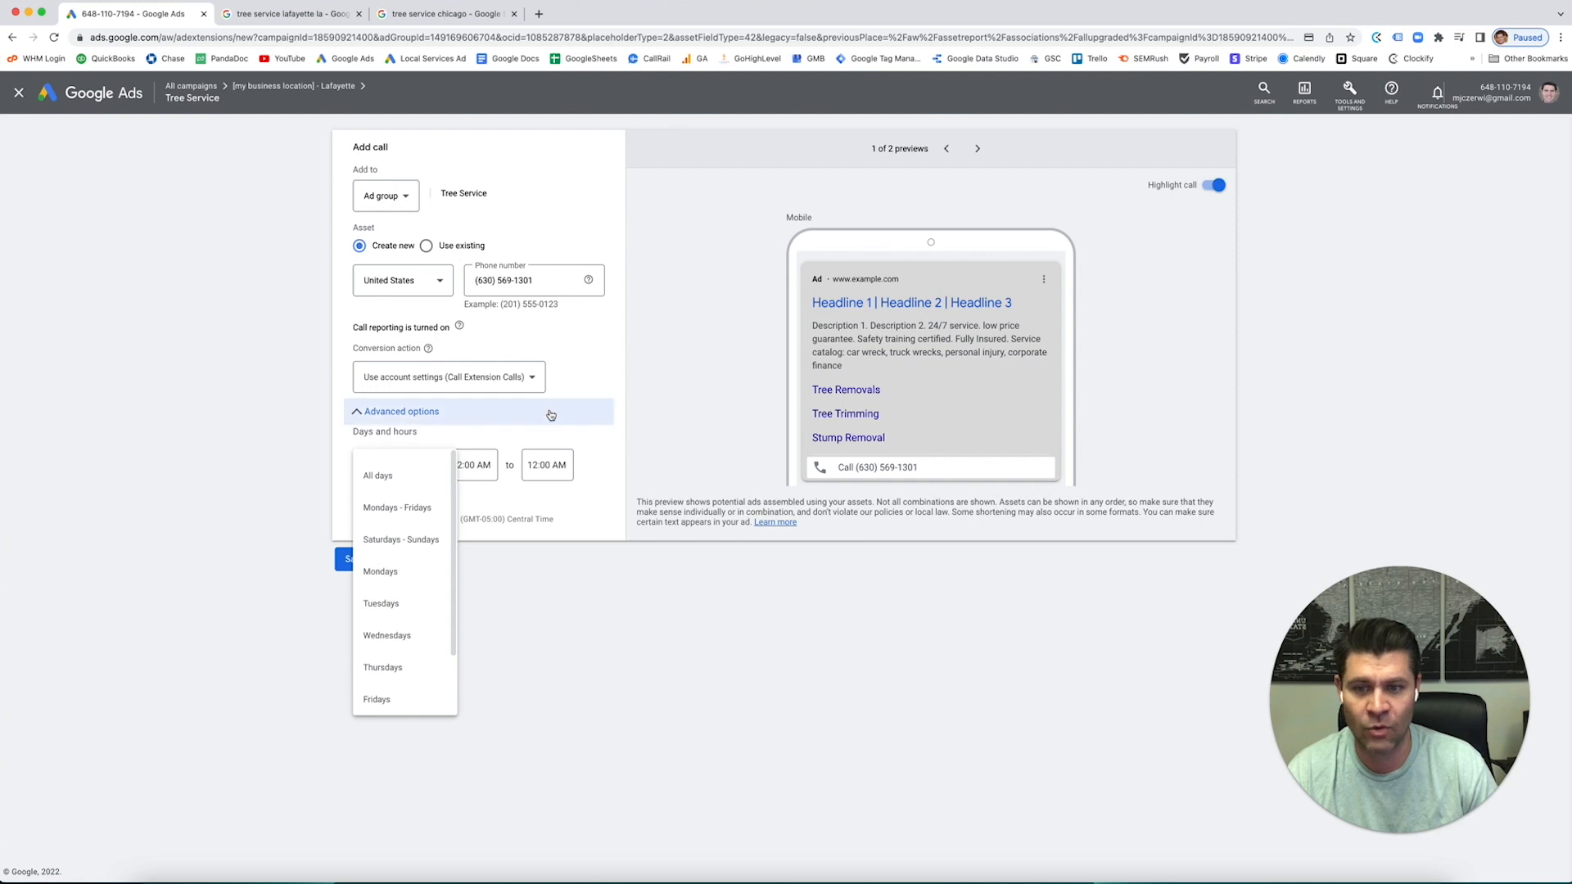
left_click(378, 474)
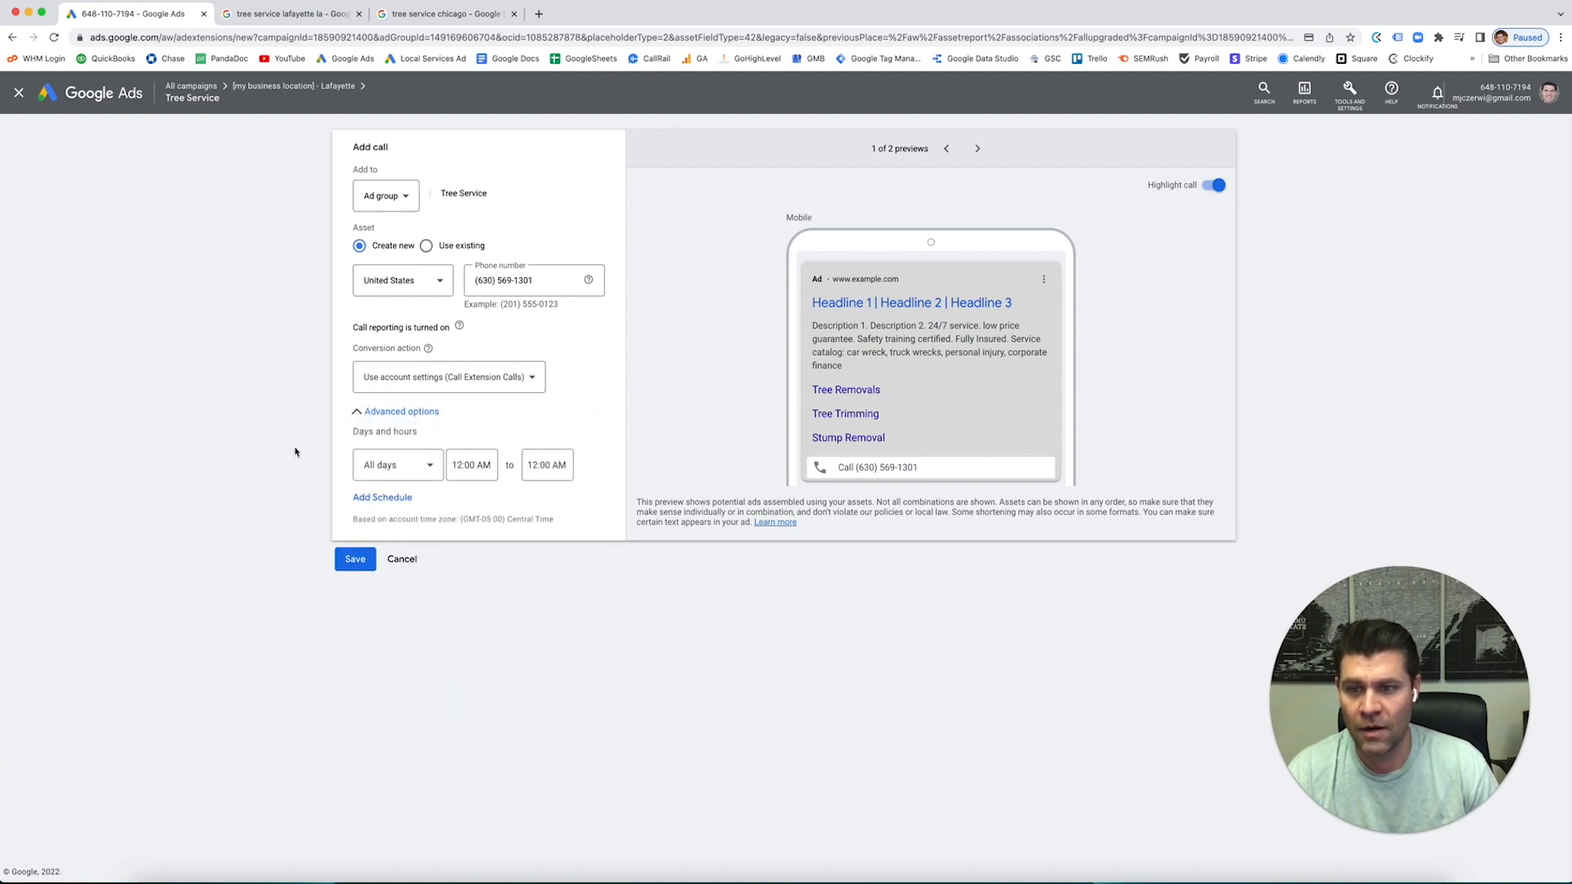
left_click(399, 411)
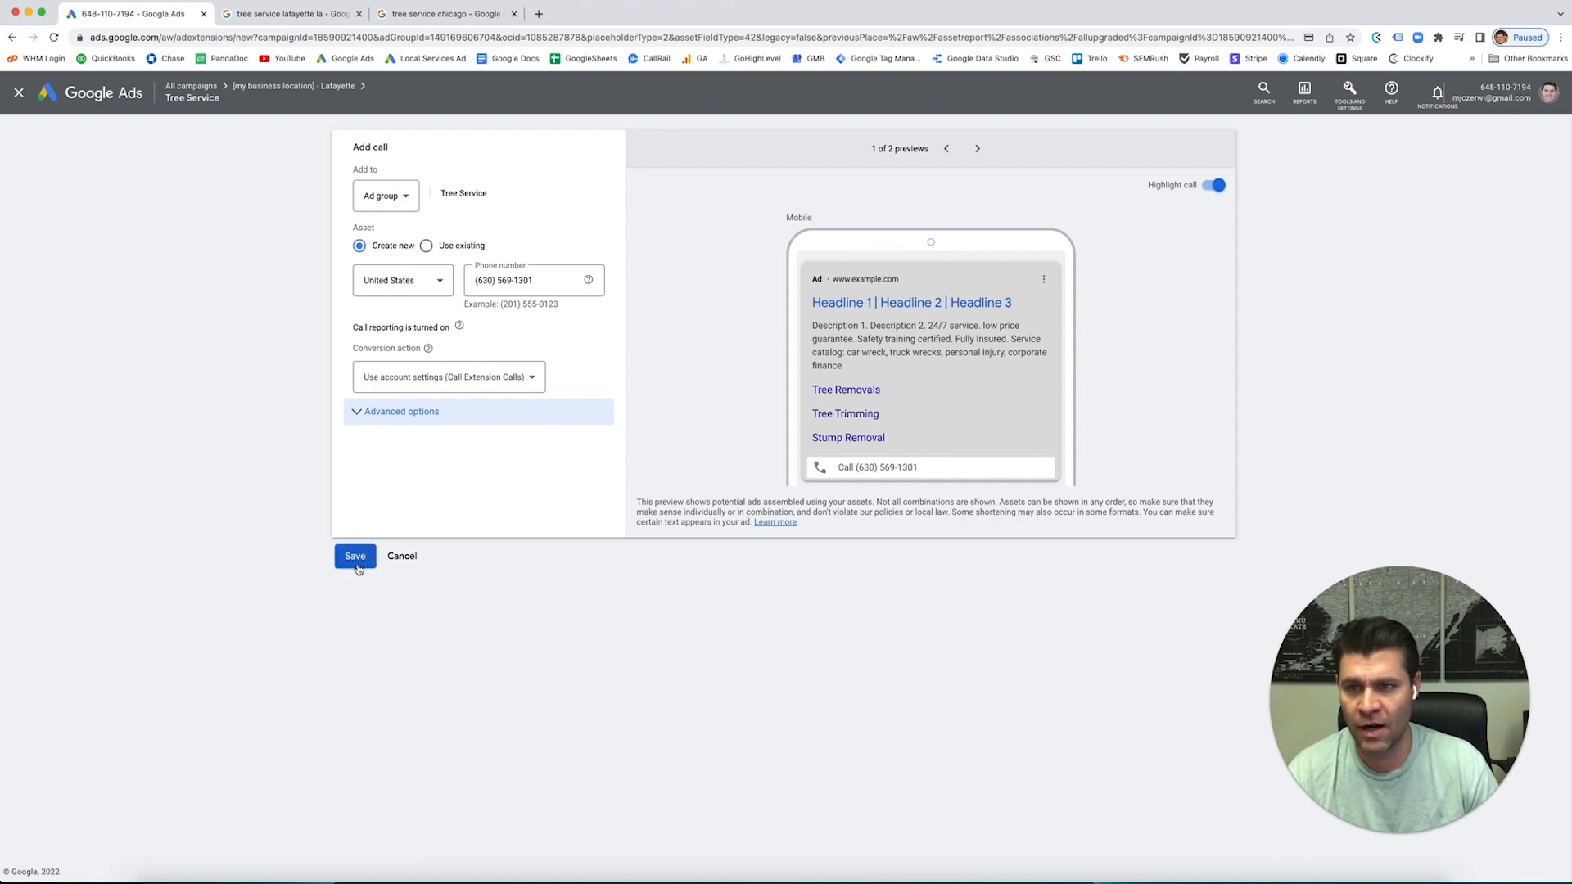
left_click(356, 557)
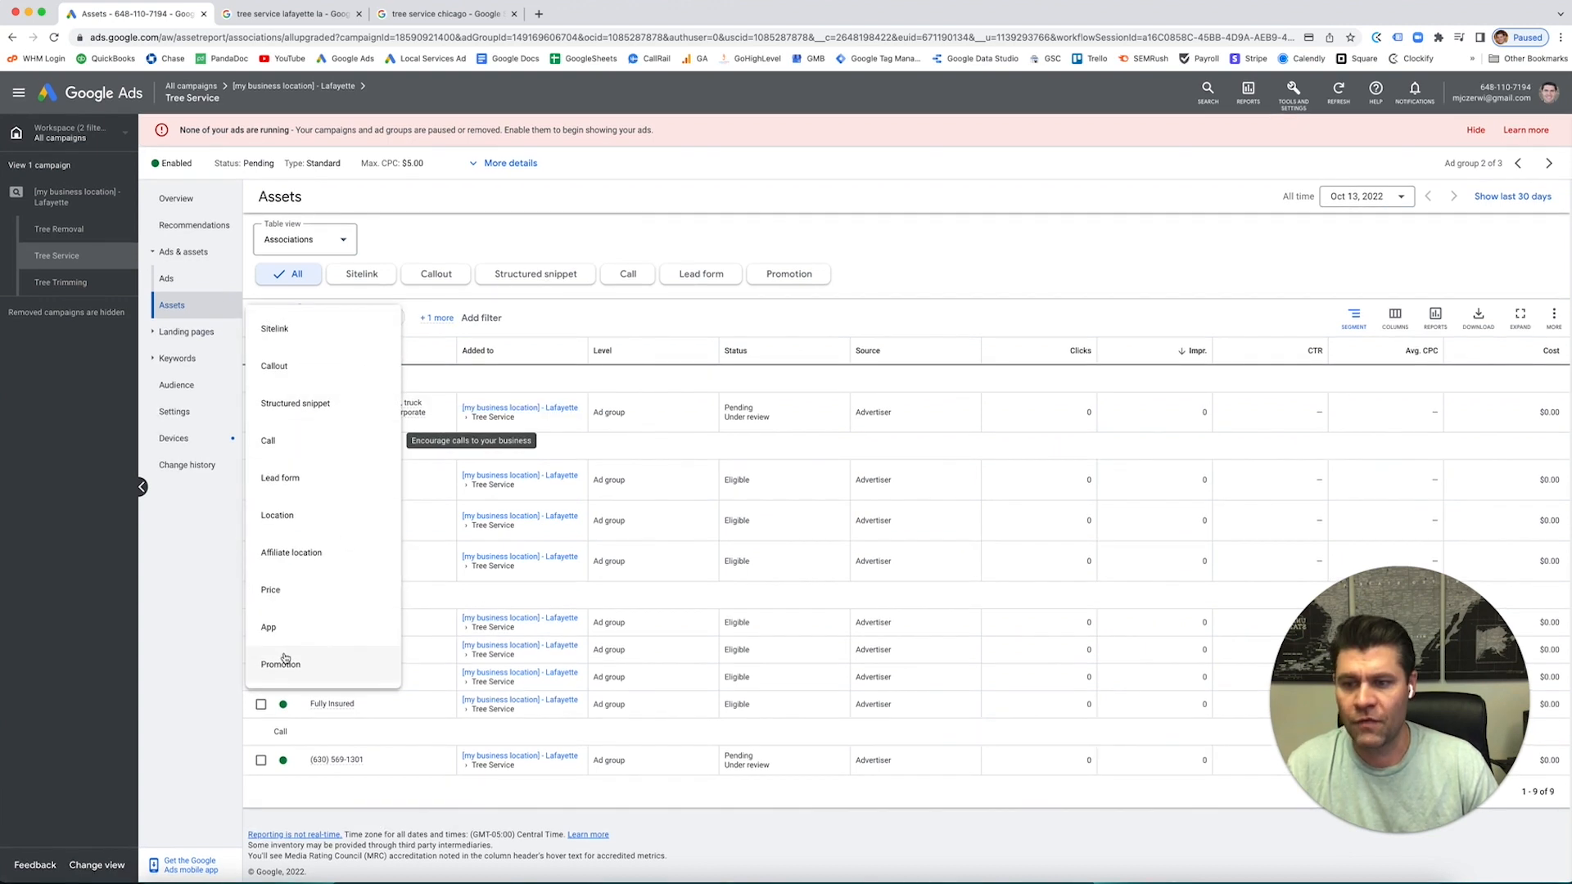
mouse_move(280, 663)
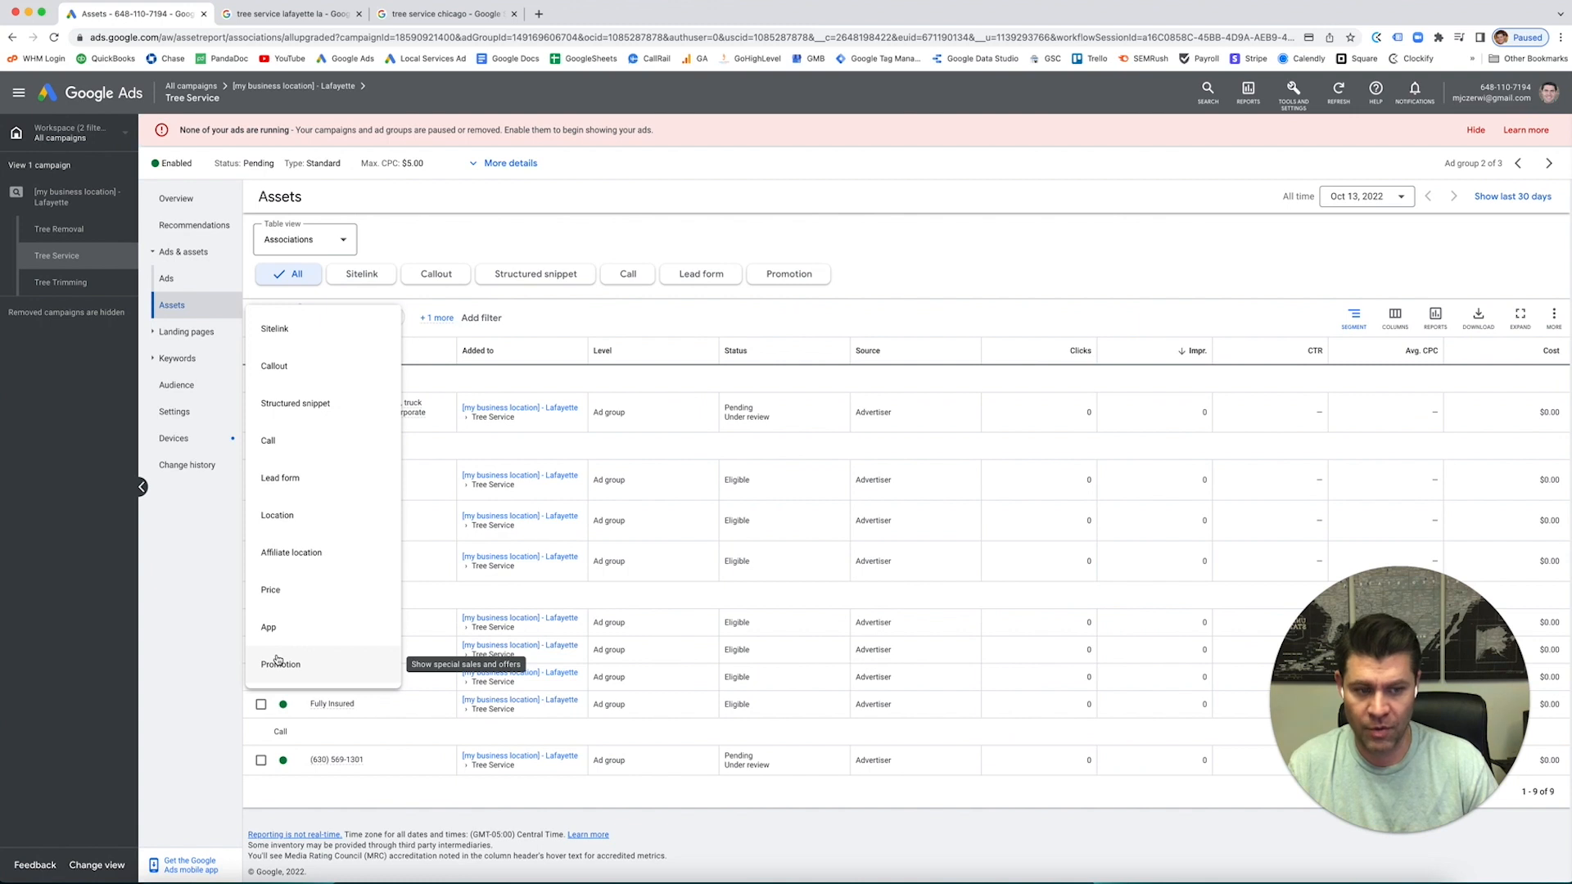
Start adding a Promotion asset to the Tree Service ad group.
left_click(280, 663)
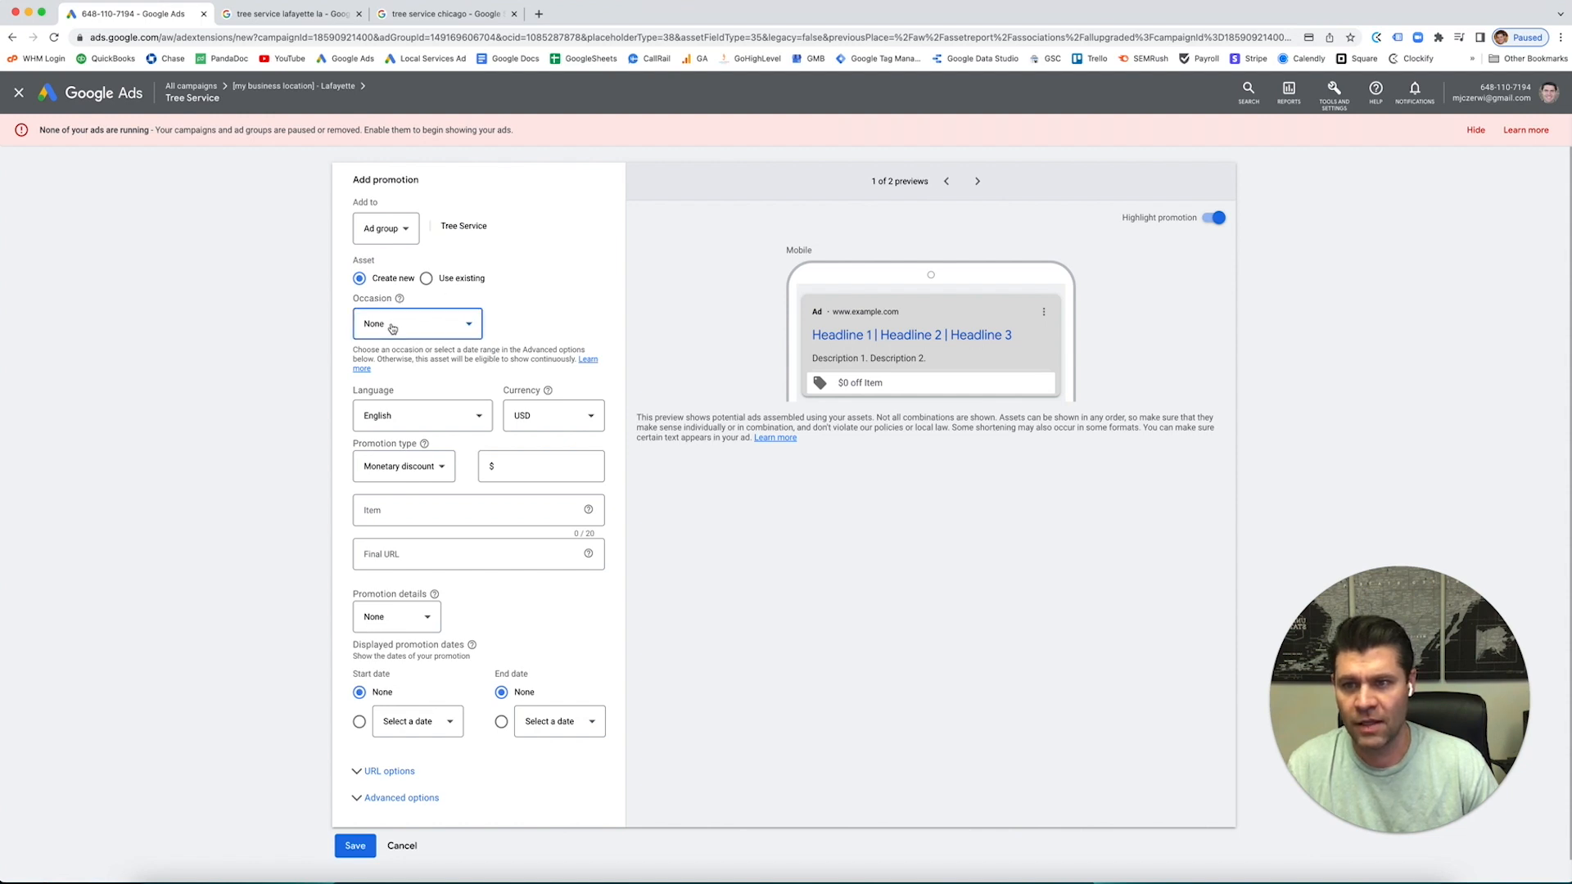
Set the occasion to Fall Sale with a $50 monetary discount on item 'Tree Service'.
left_click(416, 323)
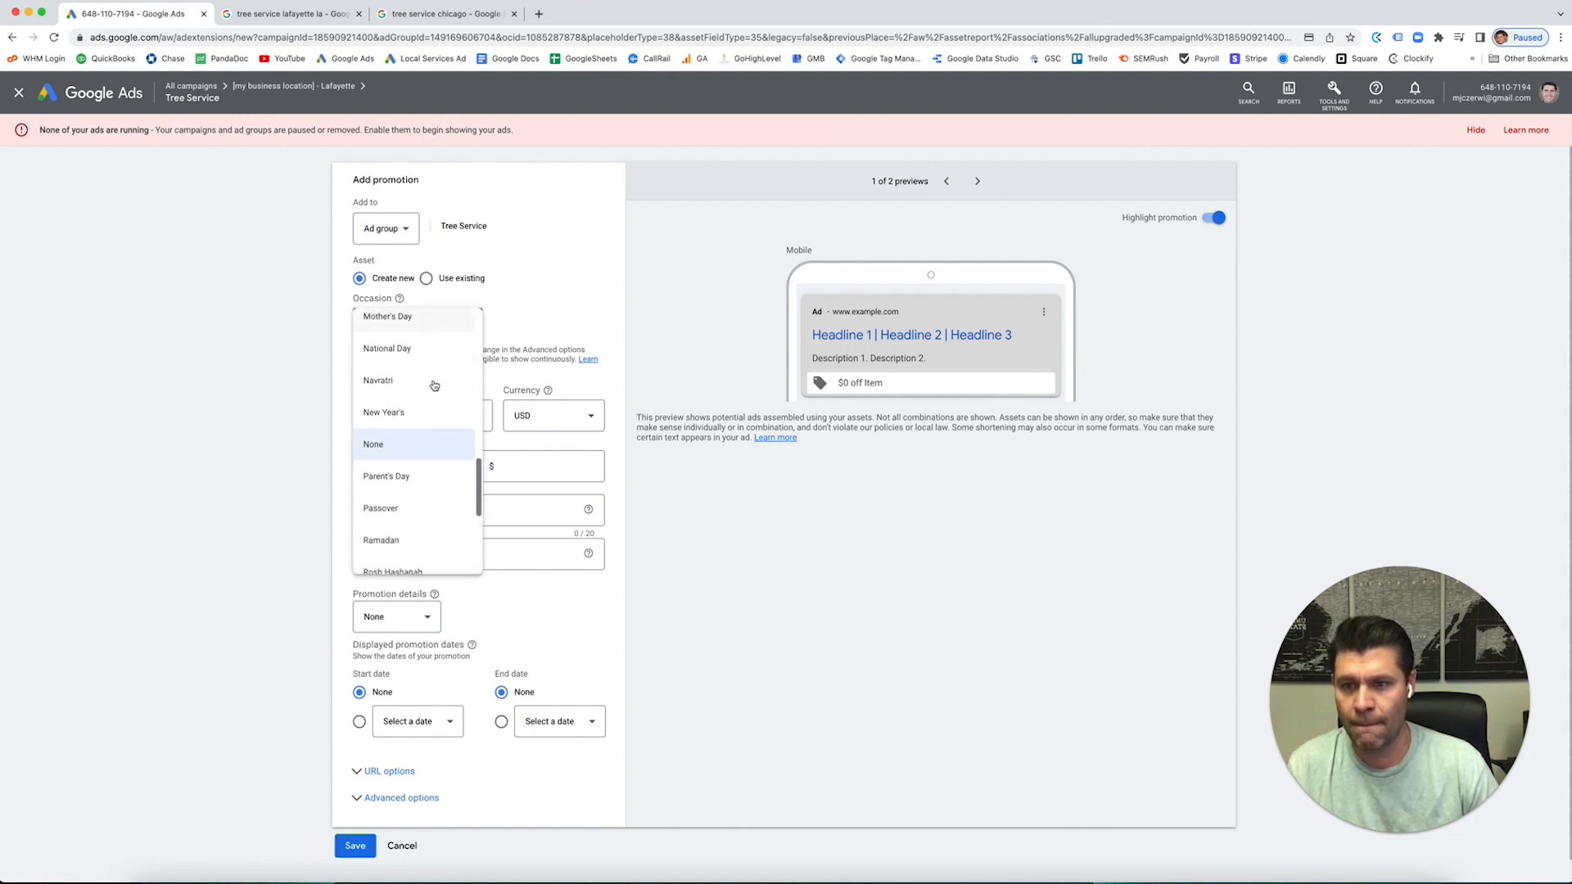
scroll("up", 3)
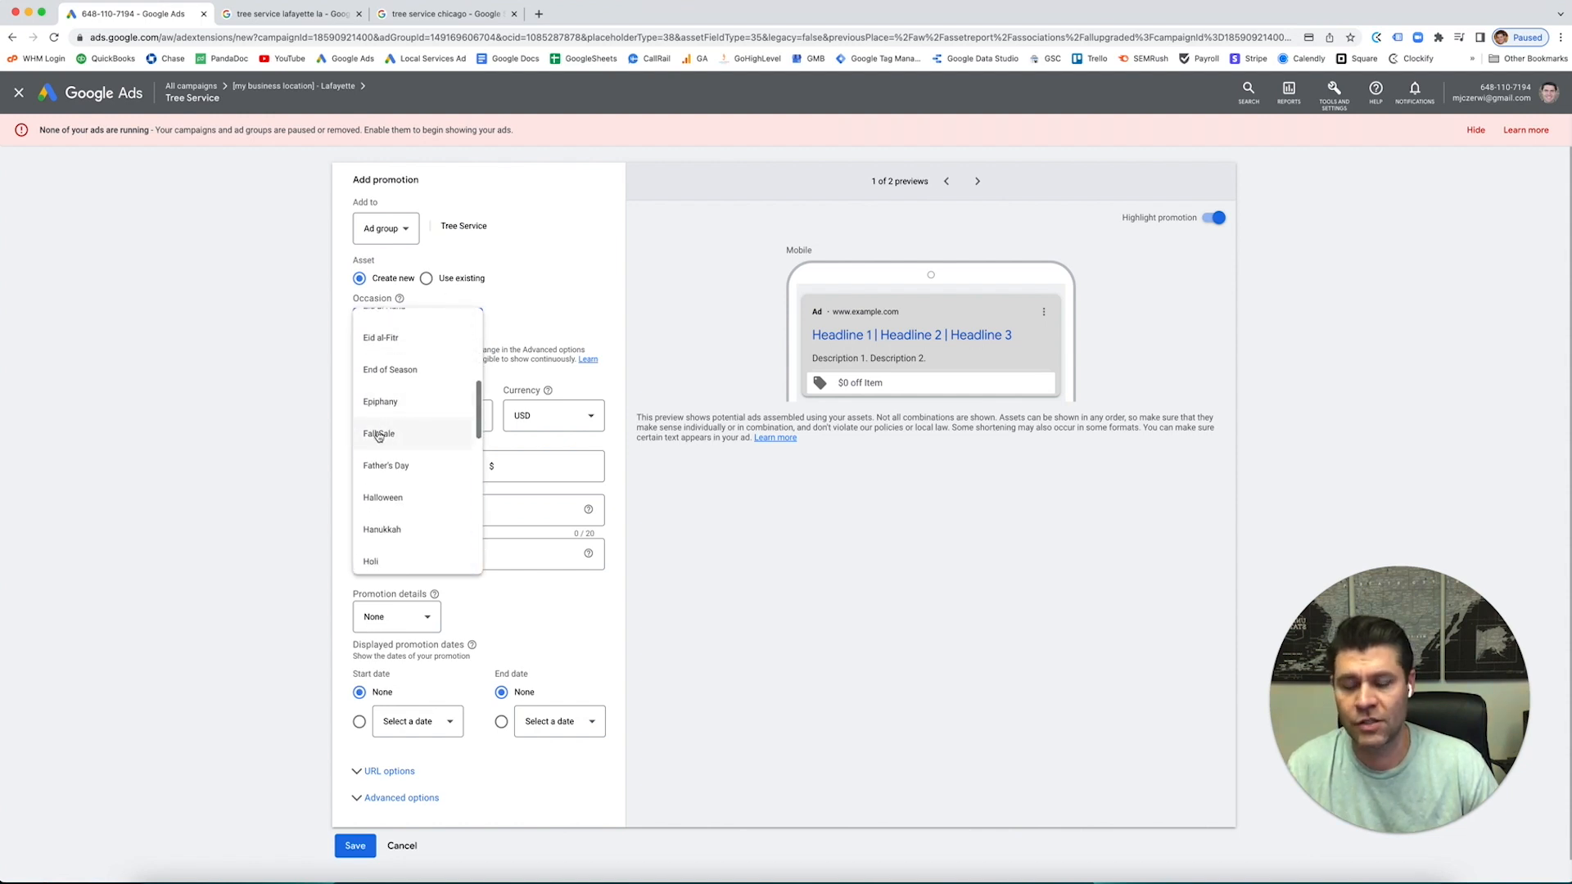
left_click(378, 432)
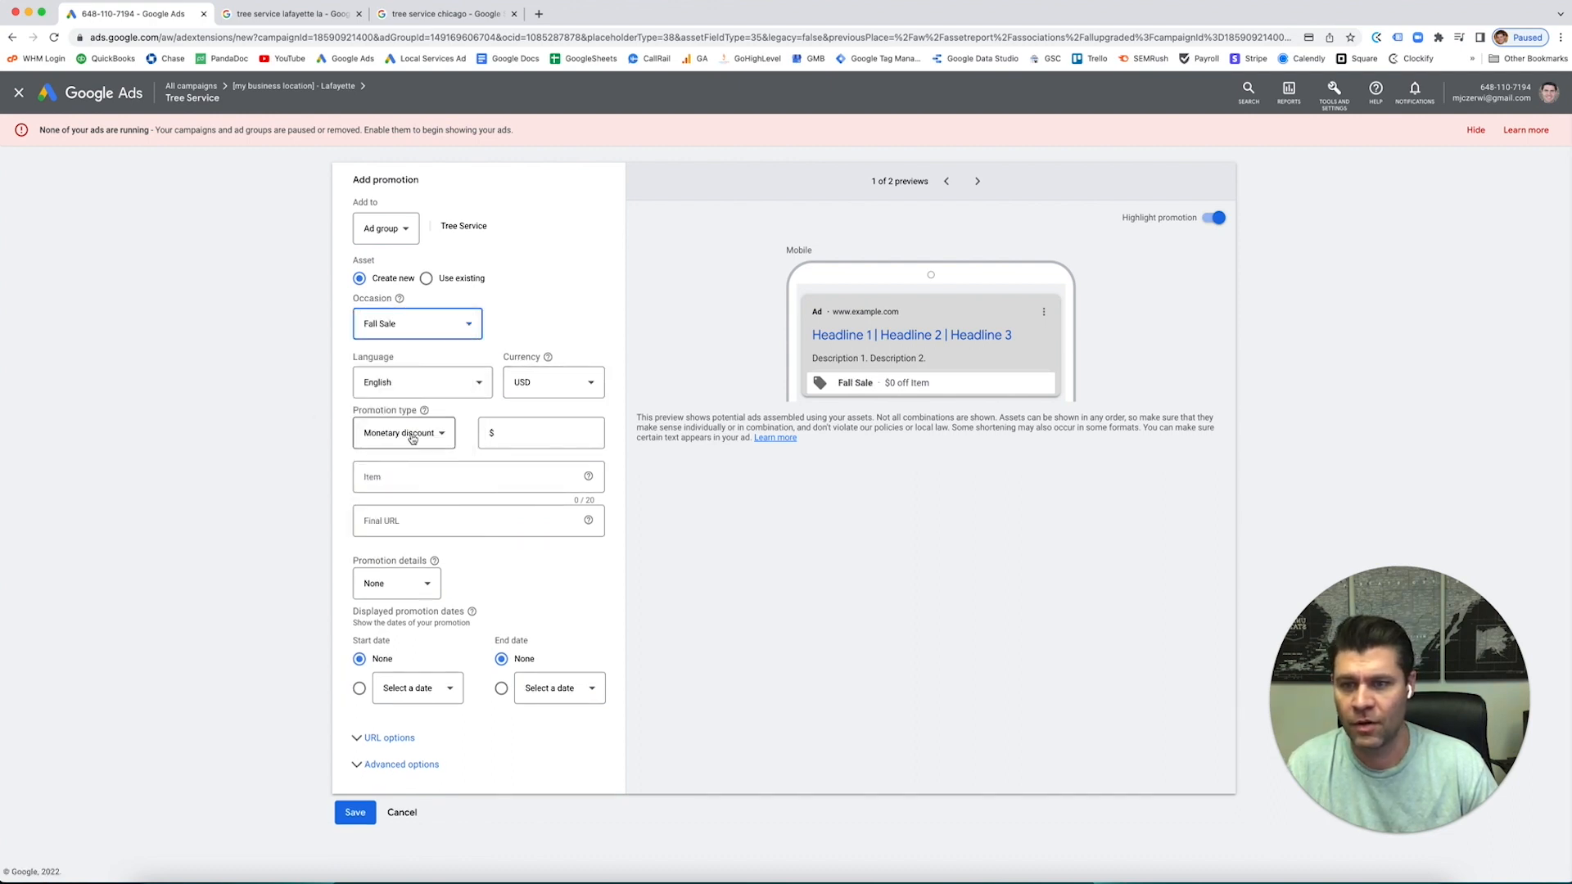
left_click(540, 432)
type(" 50.00")
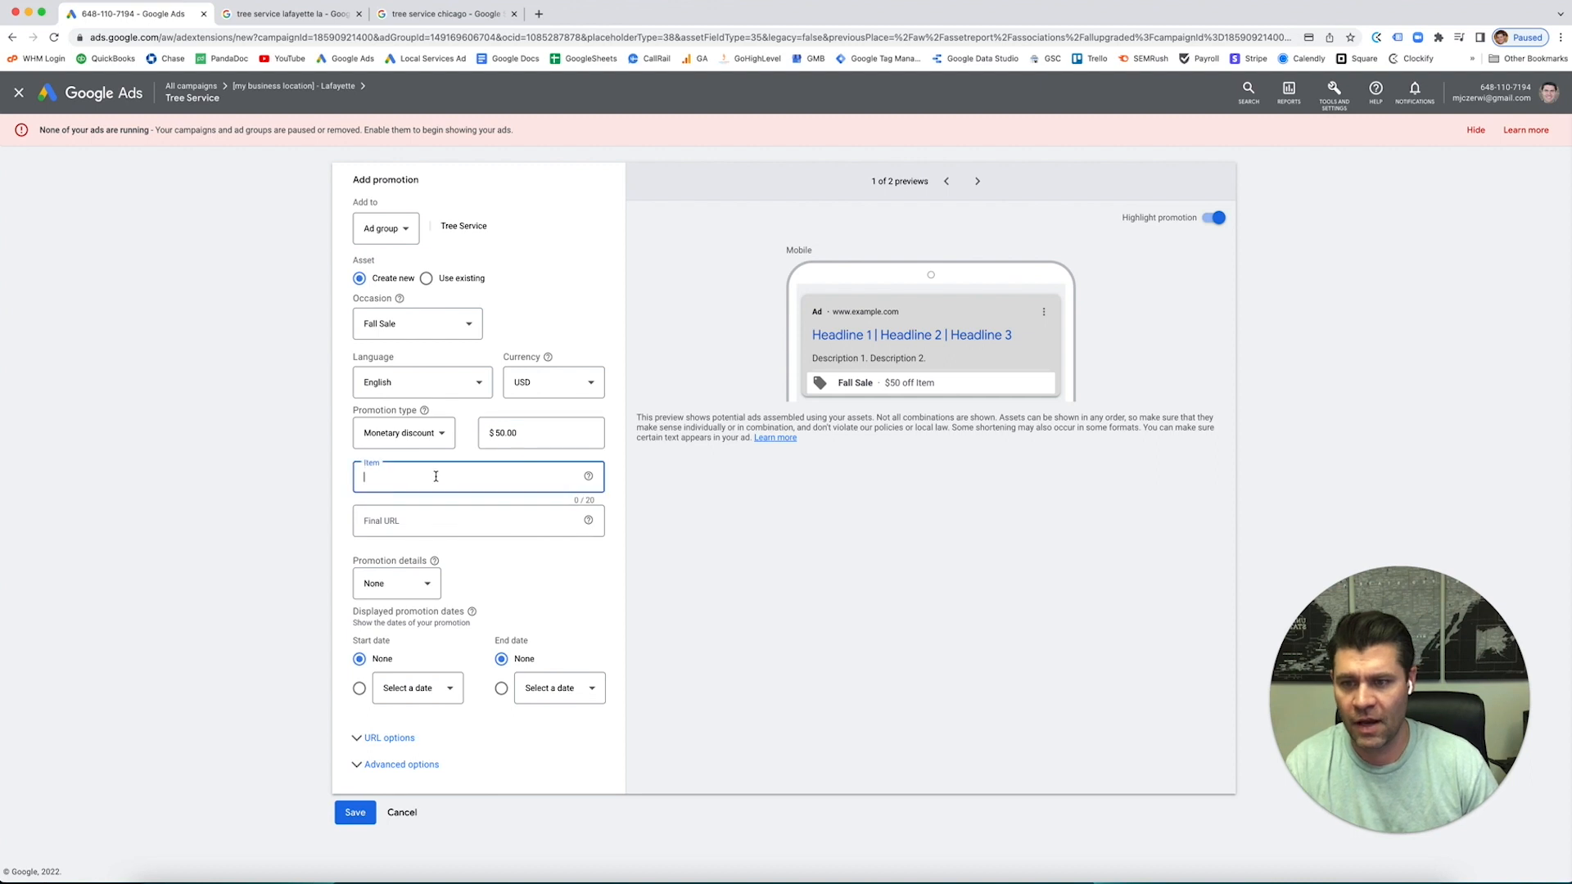
type("Tree Service")
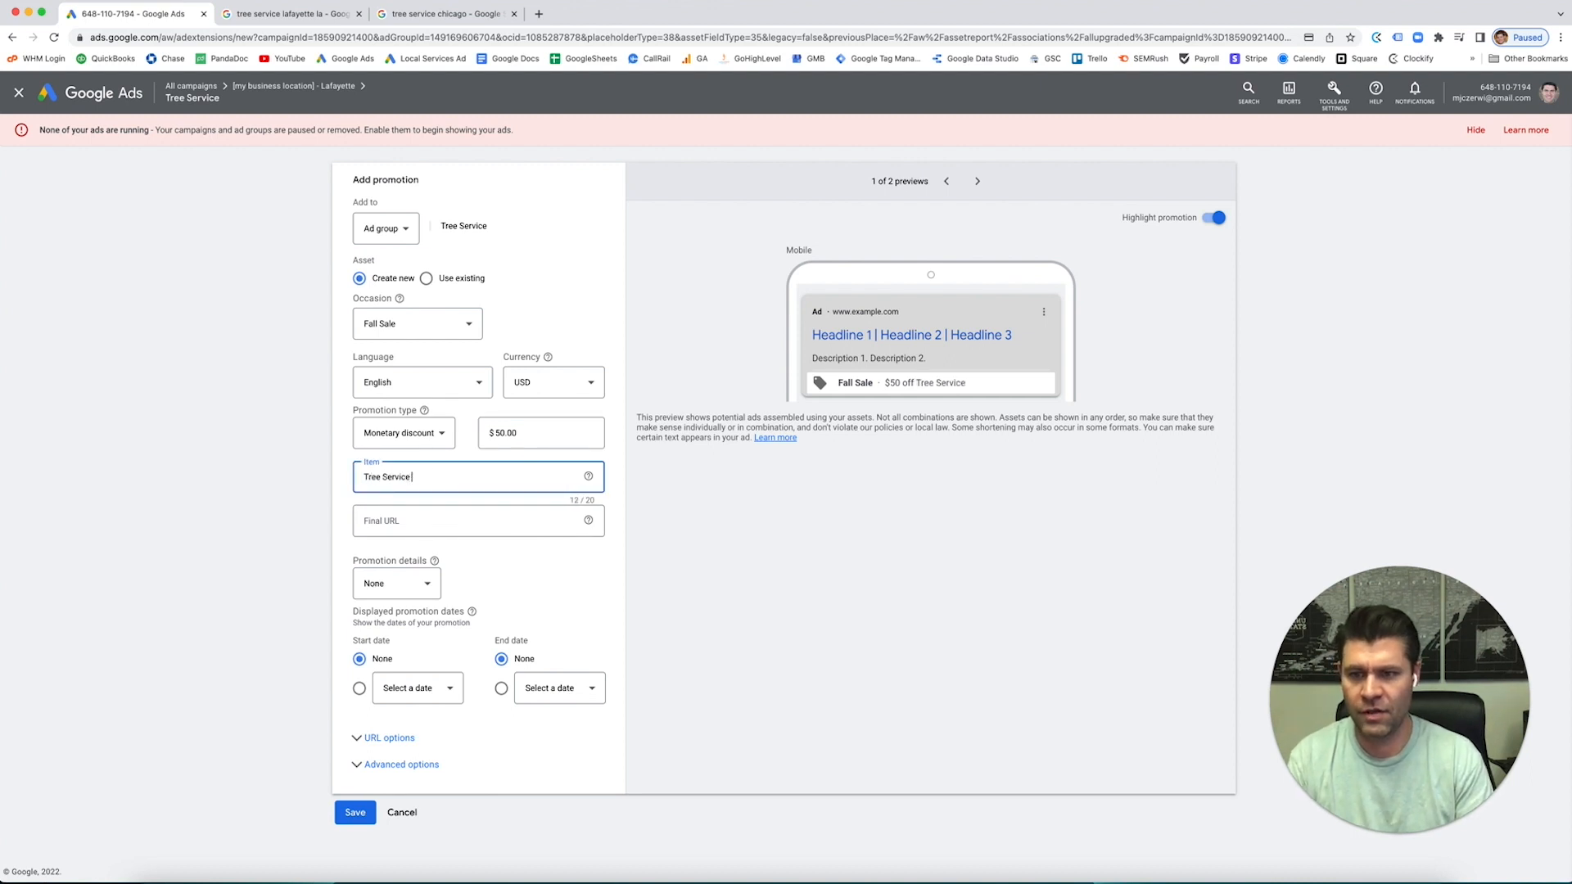
left_click(477, 520)
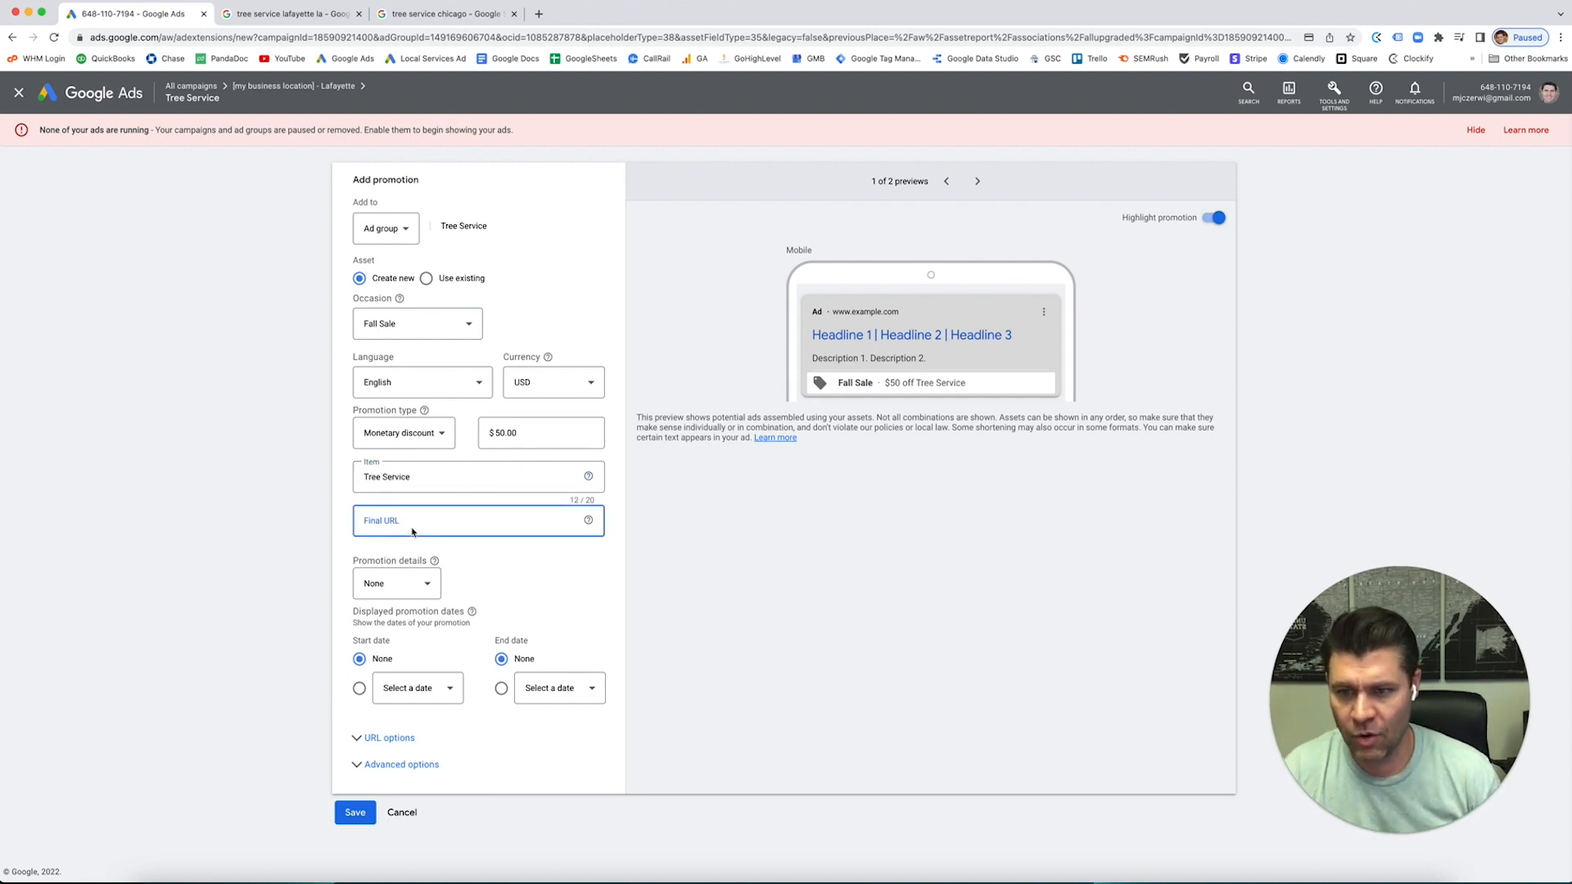
Set the promotion details to 'On orders over' $500.00.
left_click(394, 582)
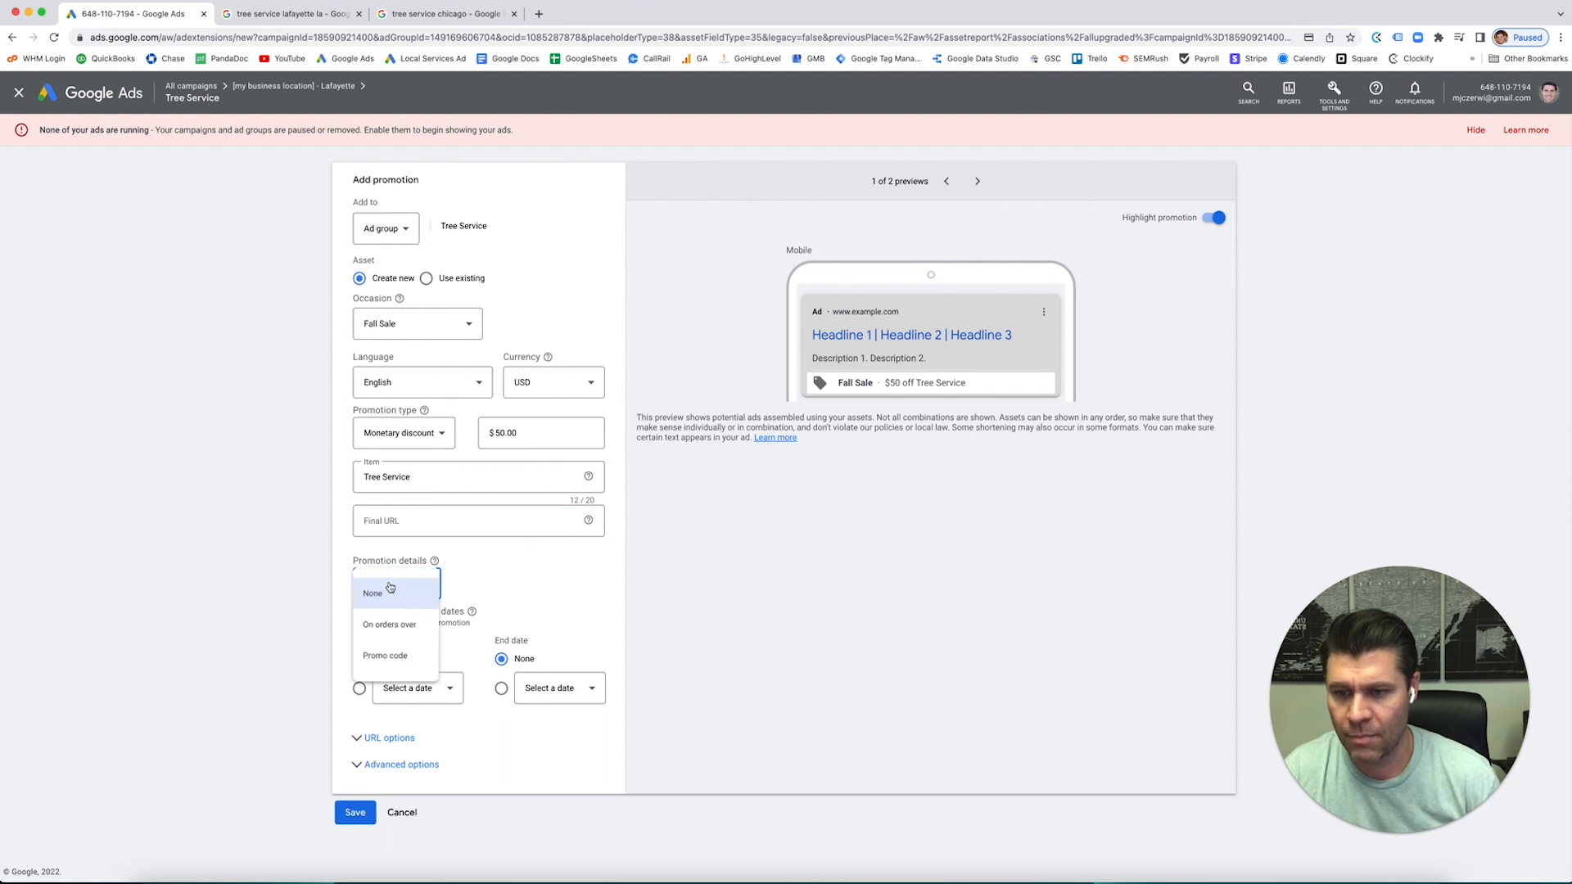
left_click(390, 624)
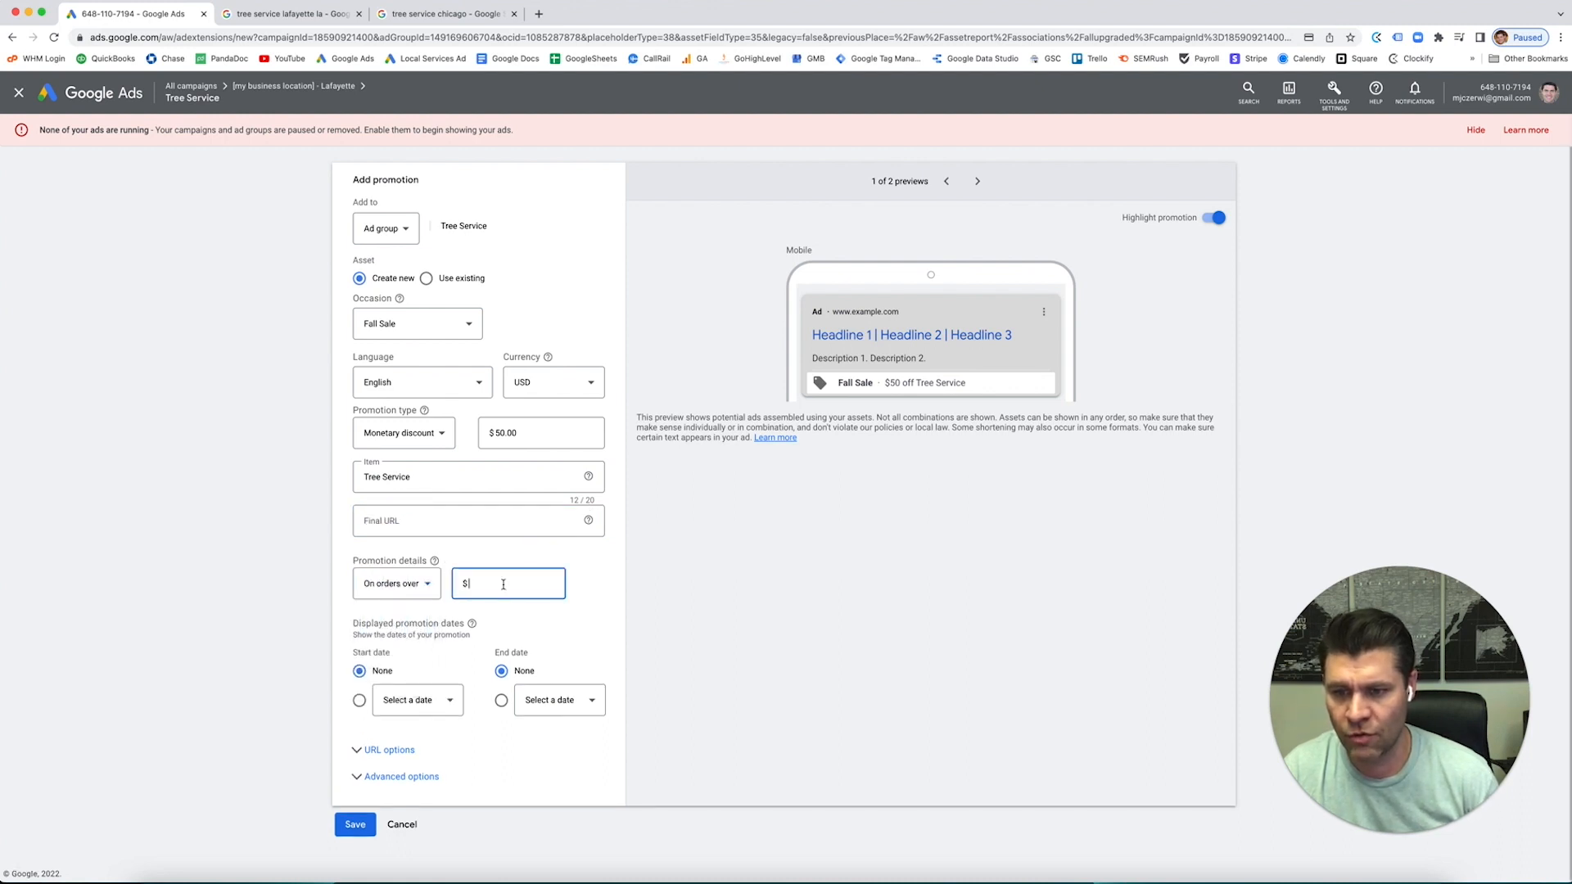
type("500")
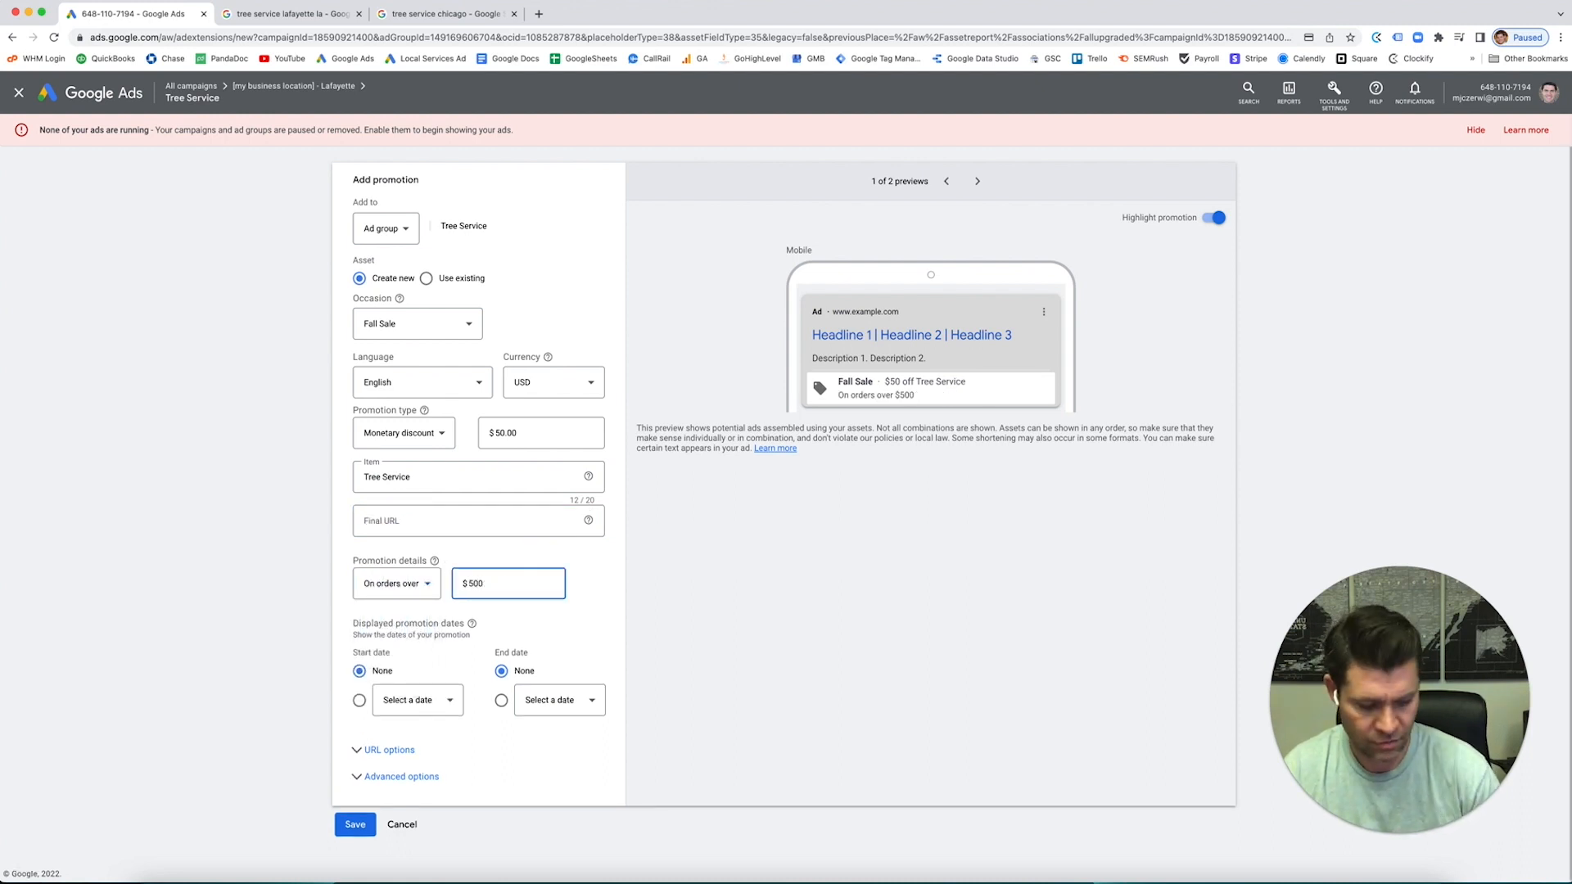
left_click(579, 577)
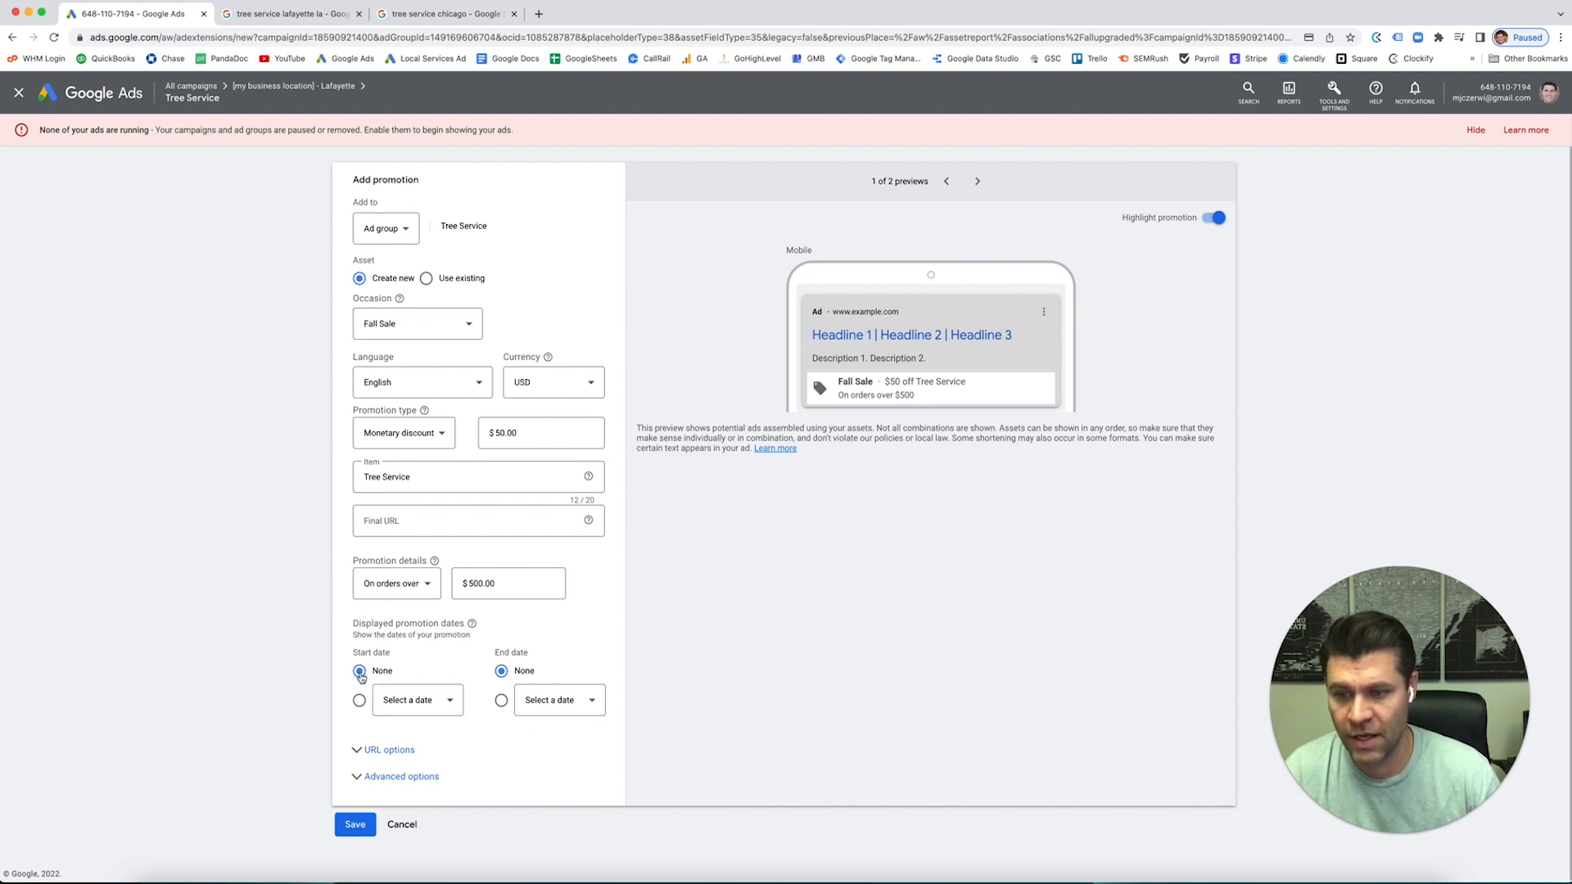
Date the promotion from Oct 13, 2022 to Dec 21, 2022.
left_click(359, 699)
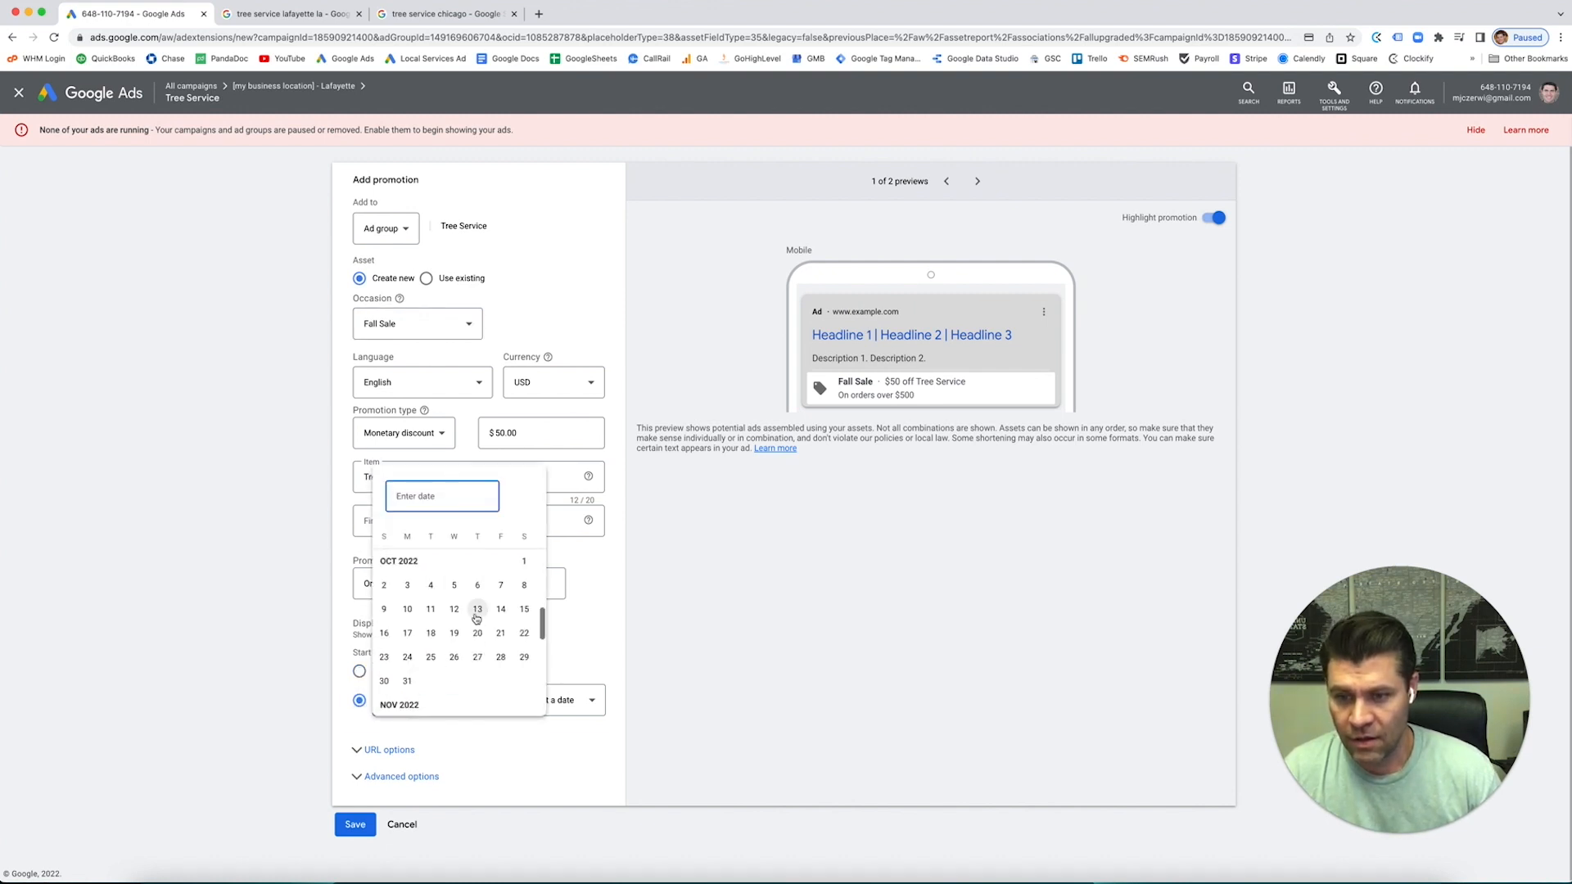
left_click(476, 609)
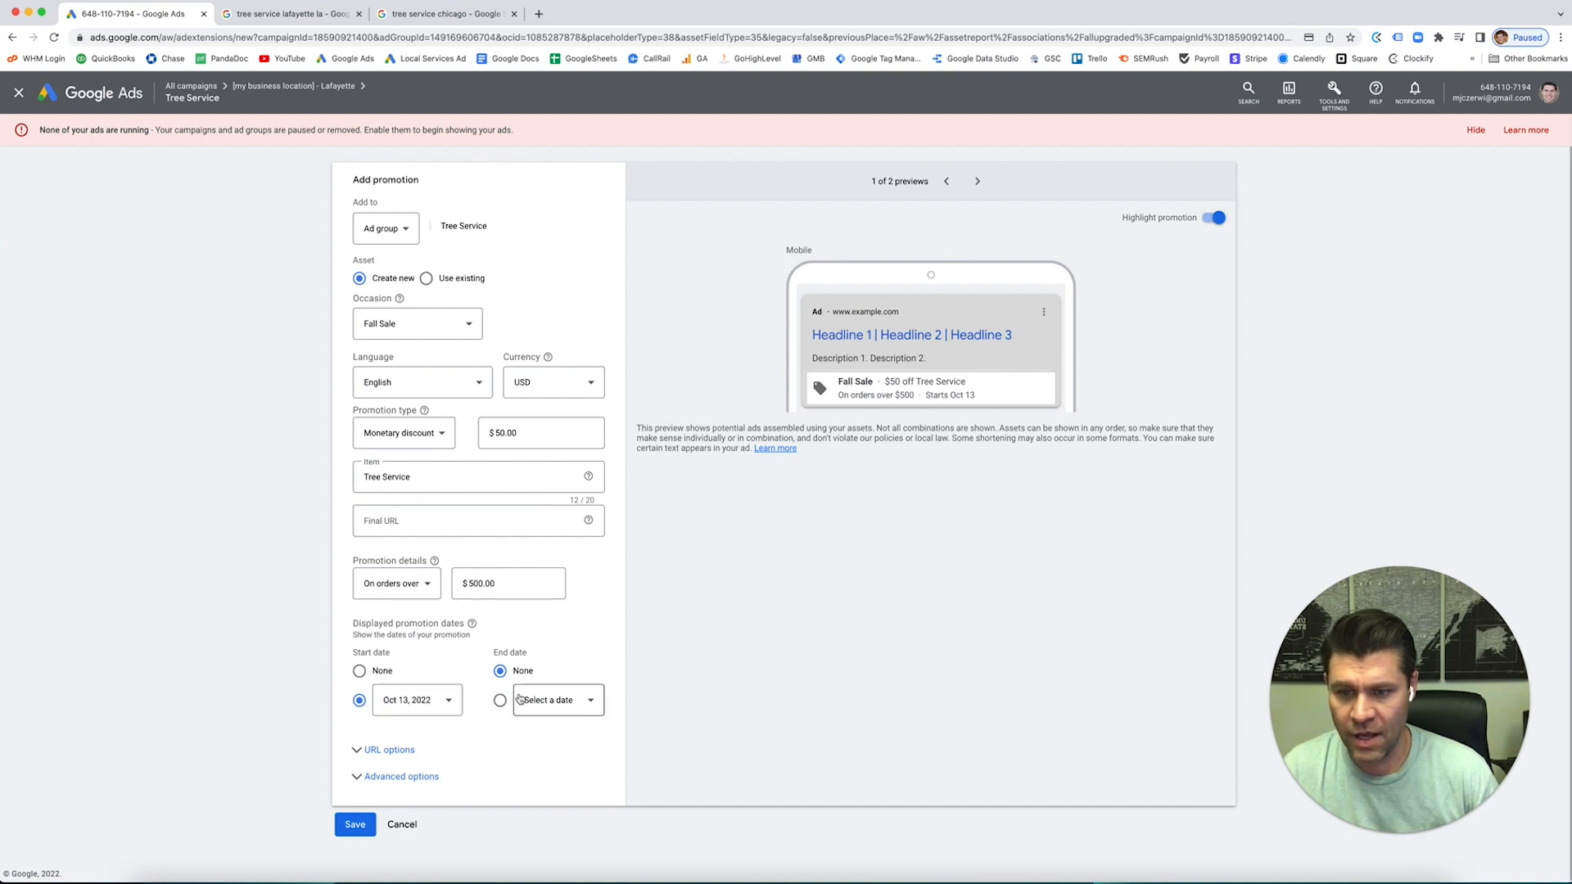
left_click(552, 699)
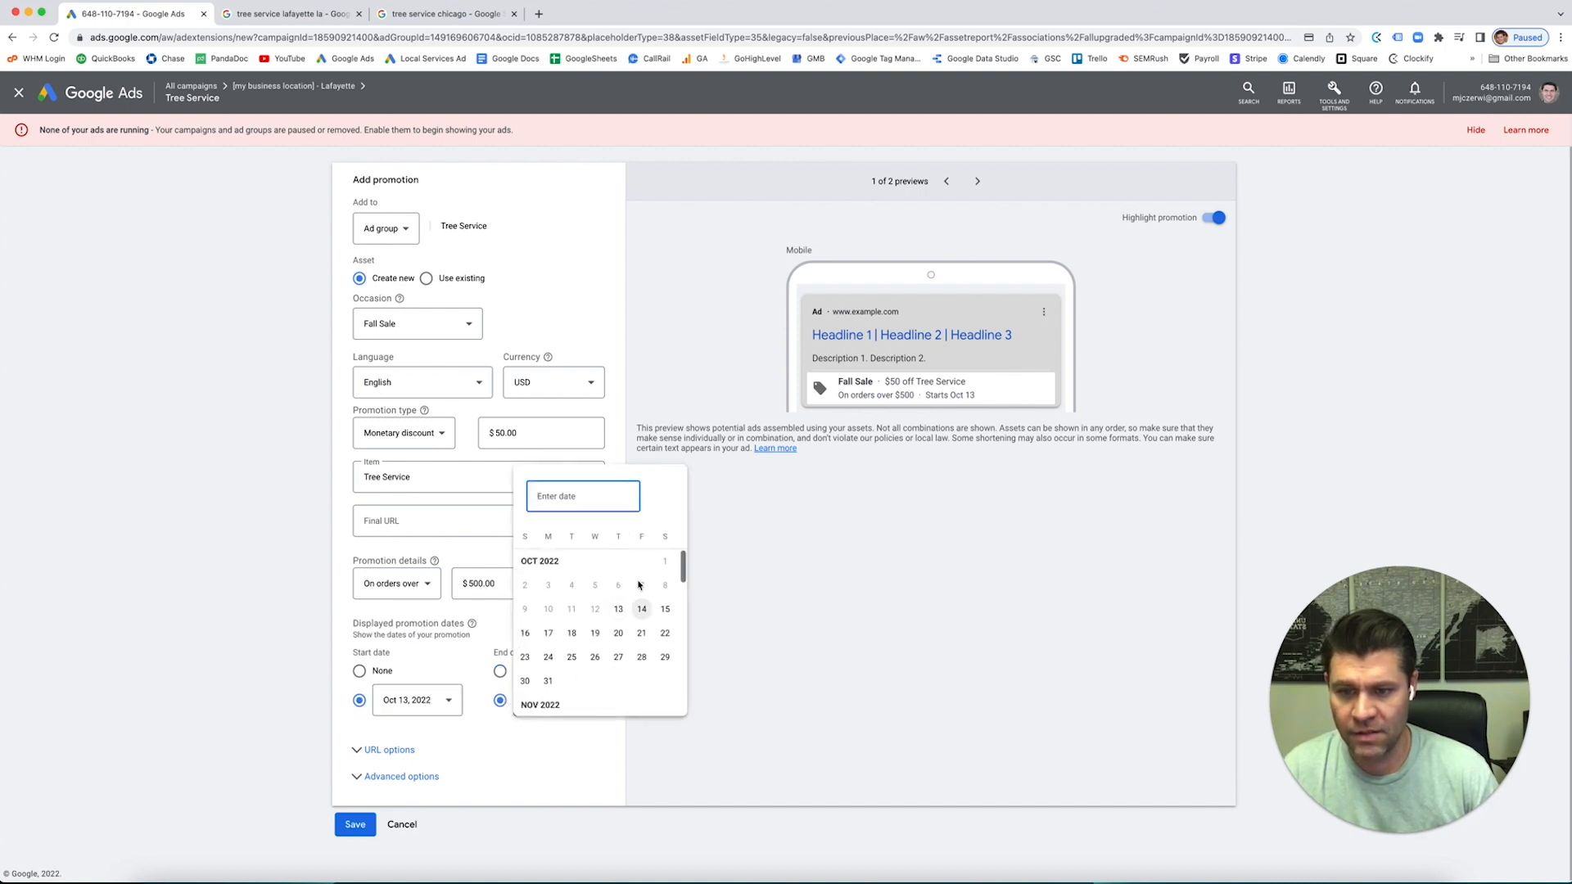
scroll("down", 3)
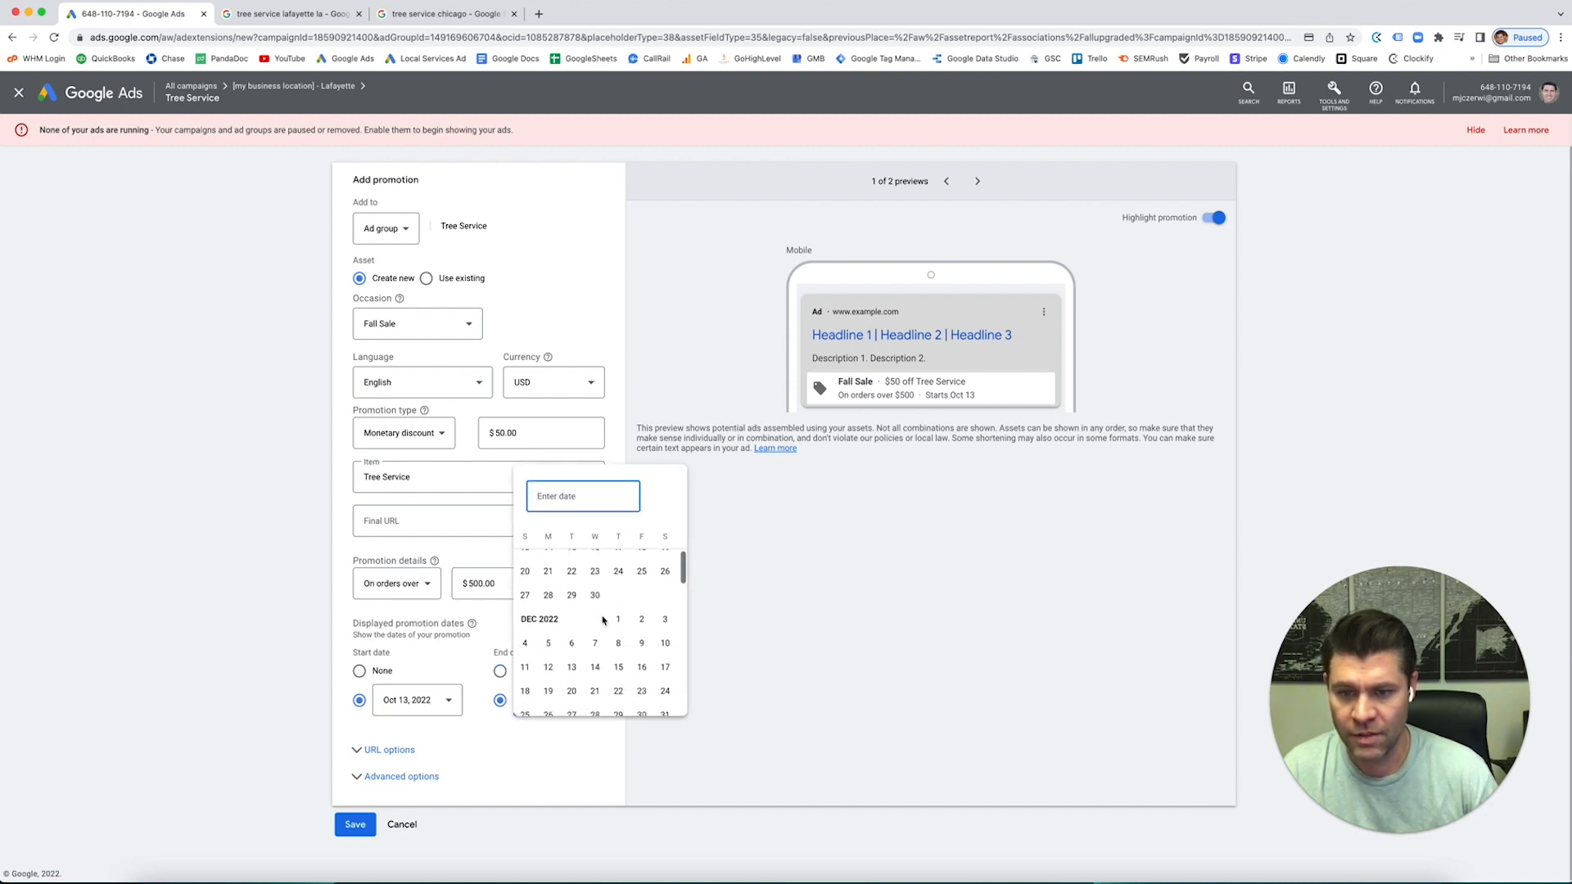
scroll("down", 3)
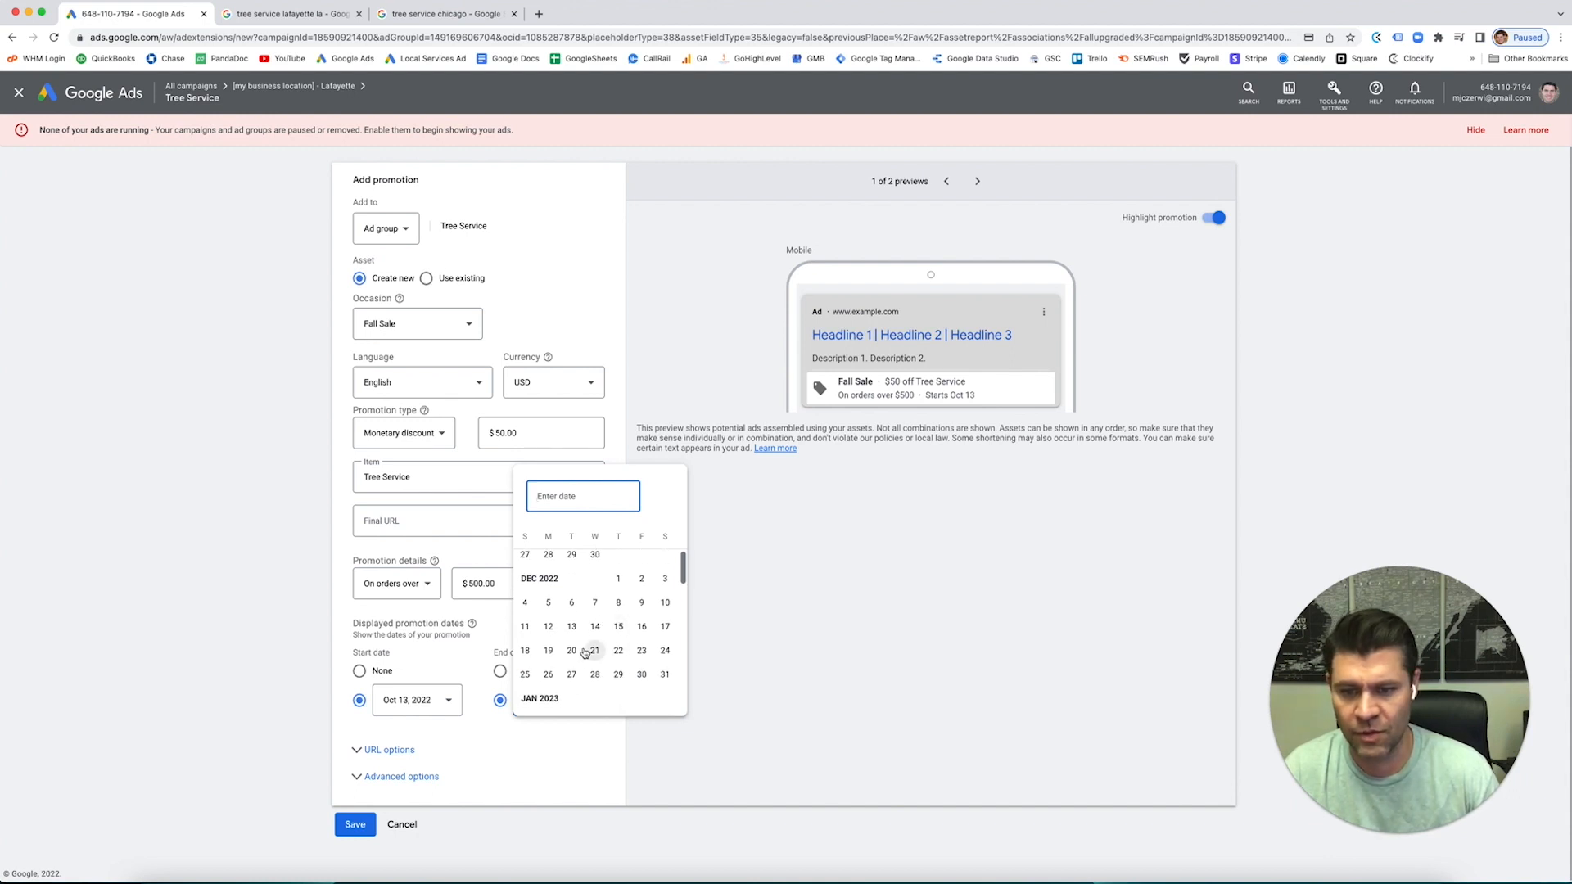
left_click(592, 650)
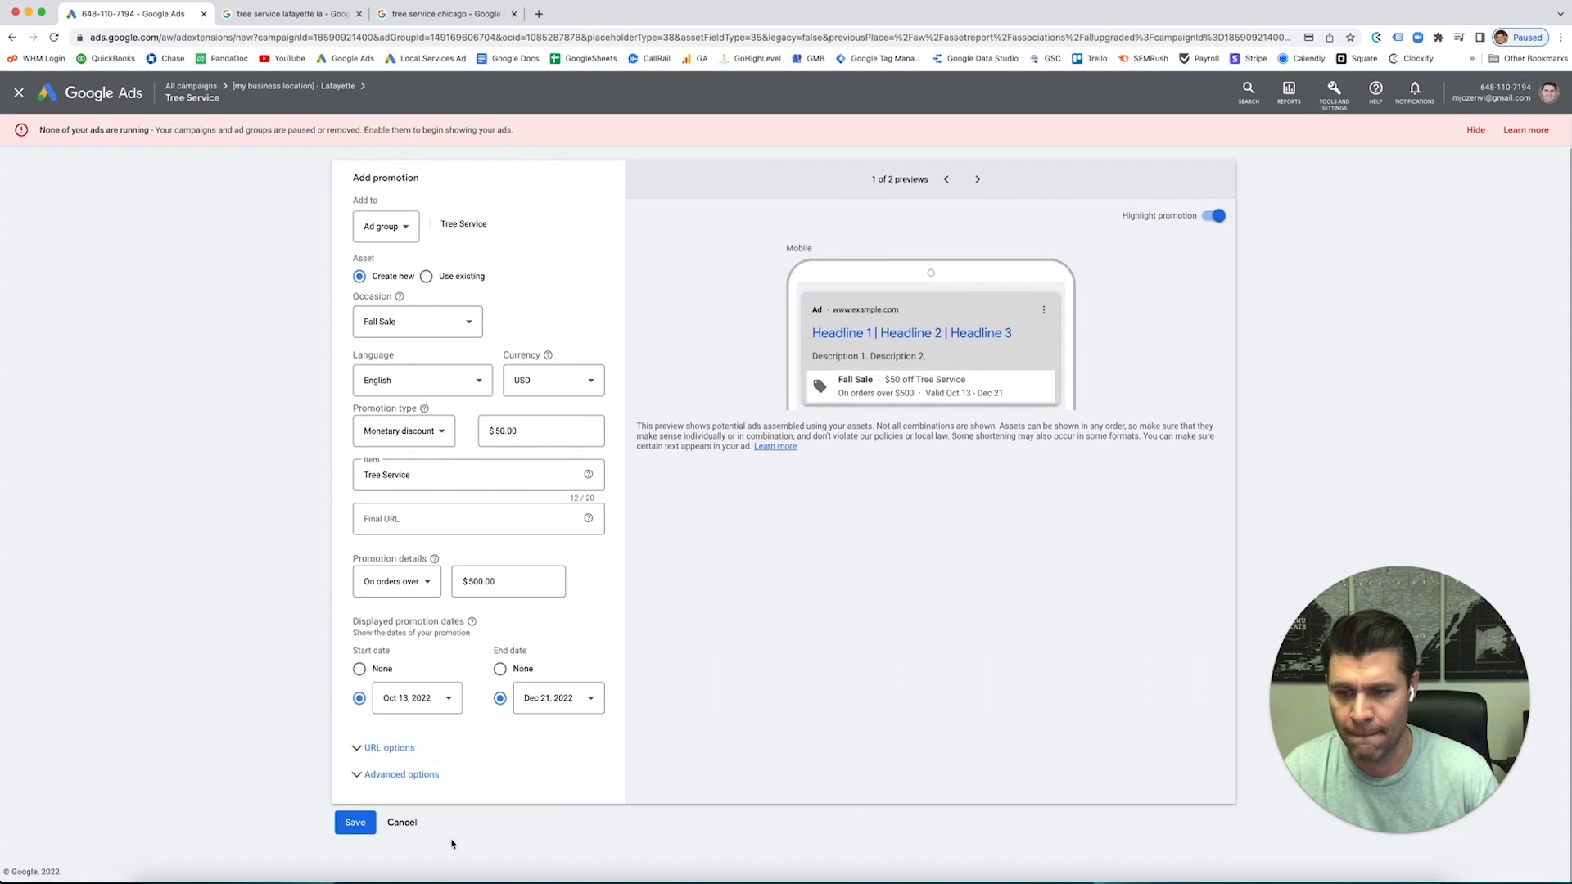
left_click(476, 519)
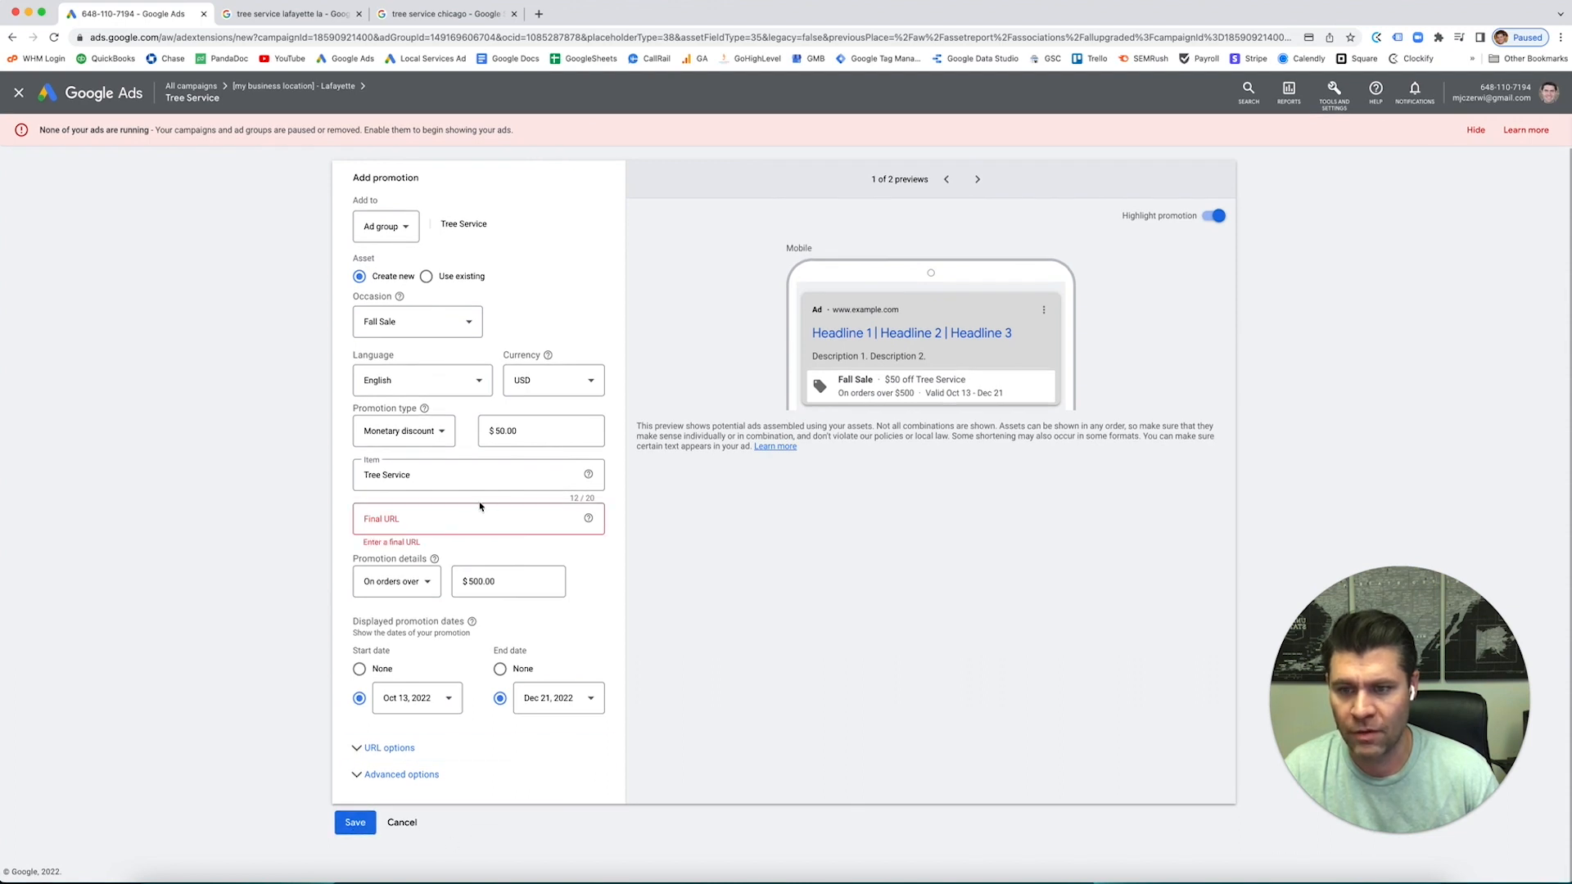
left_click(478, 519)
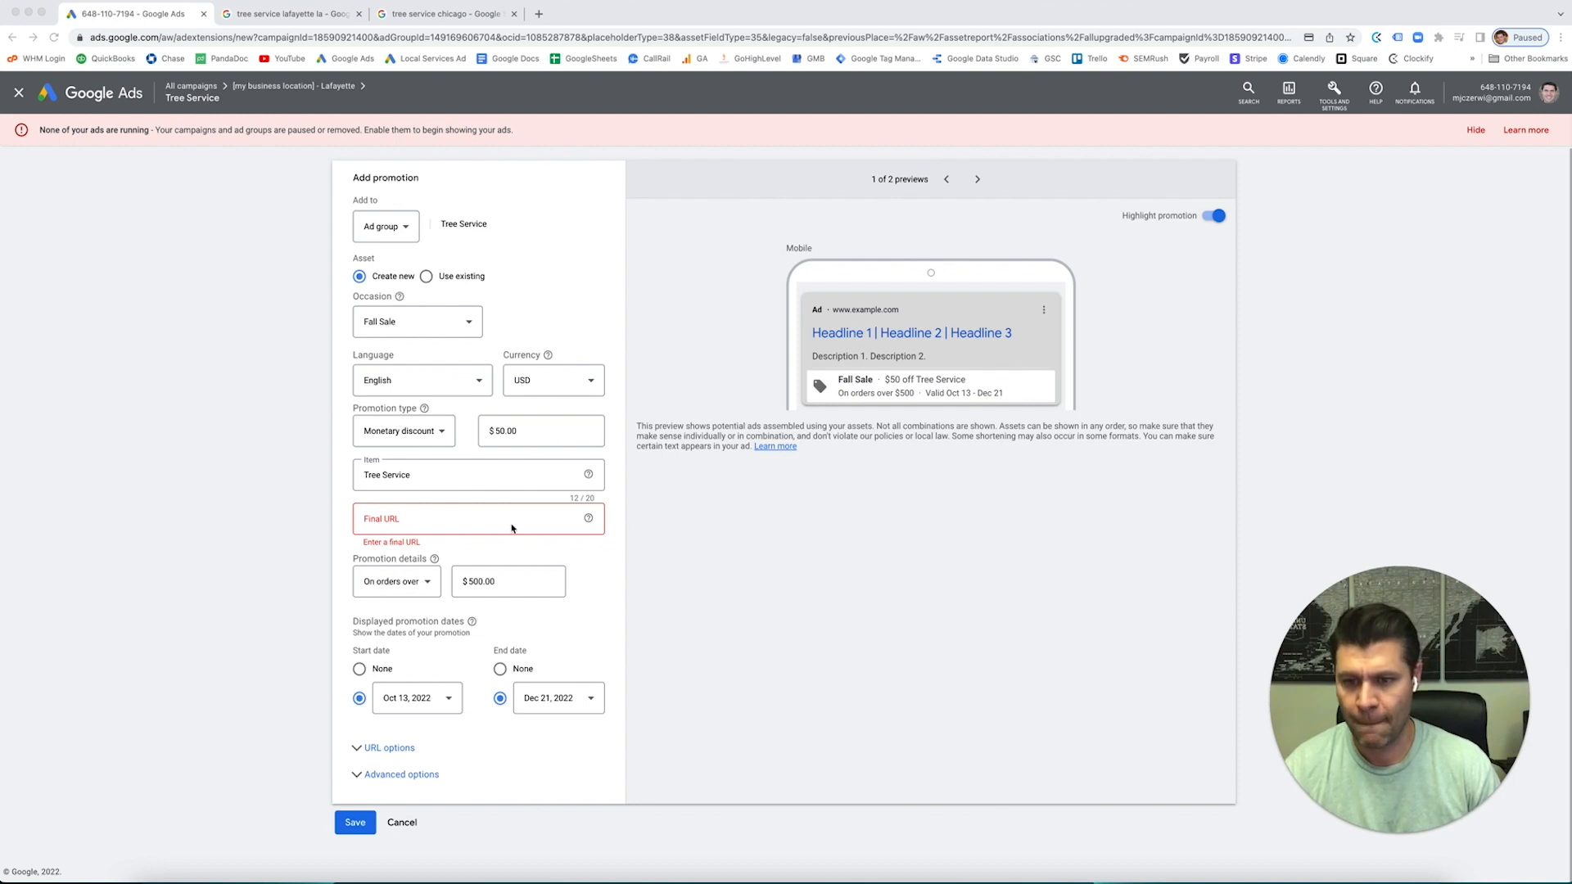
type("https://www.metalogicdesign.com/")
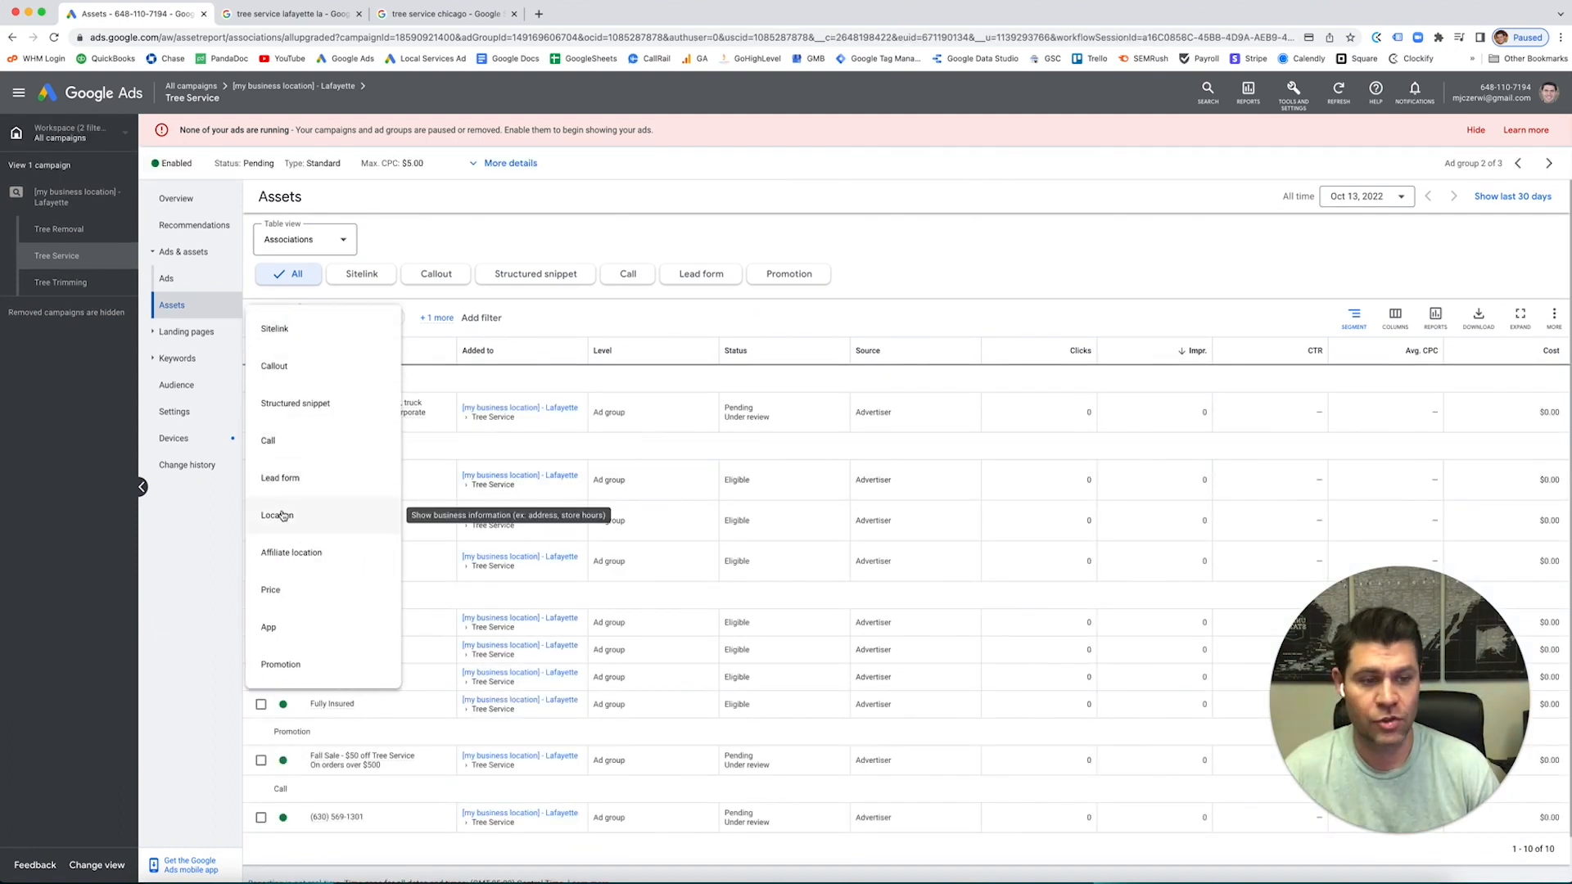
Start a Location asset set to link a known Business Profile Manager account.
left_click(276, 514)
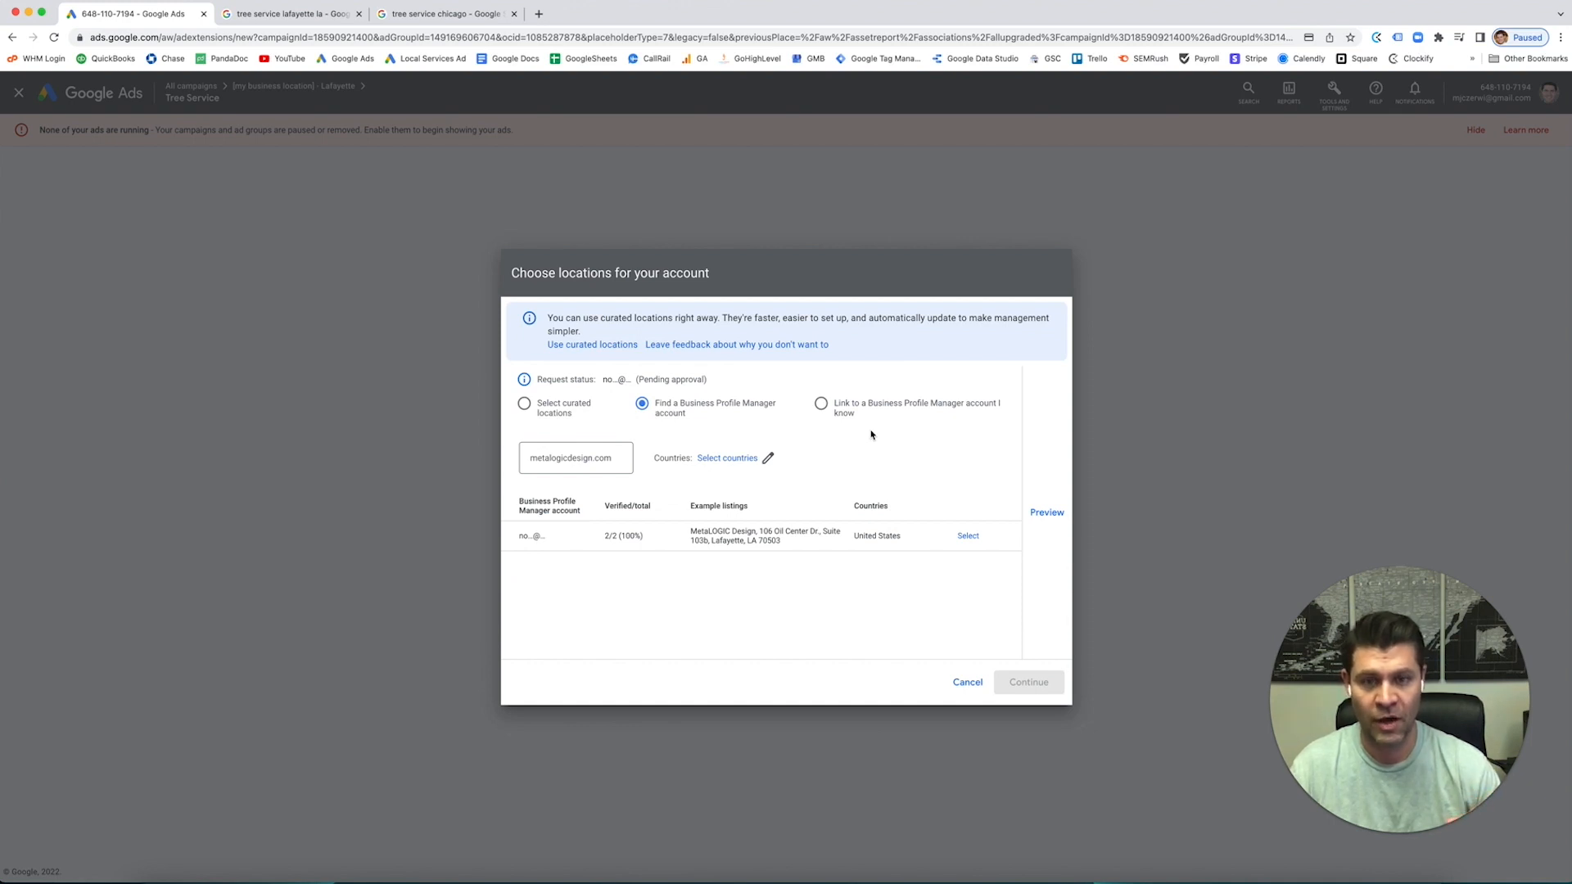
mouse_move(853, 439)
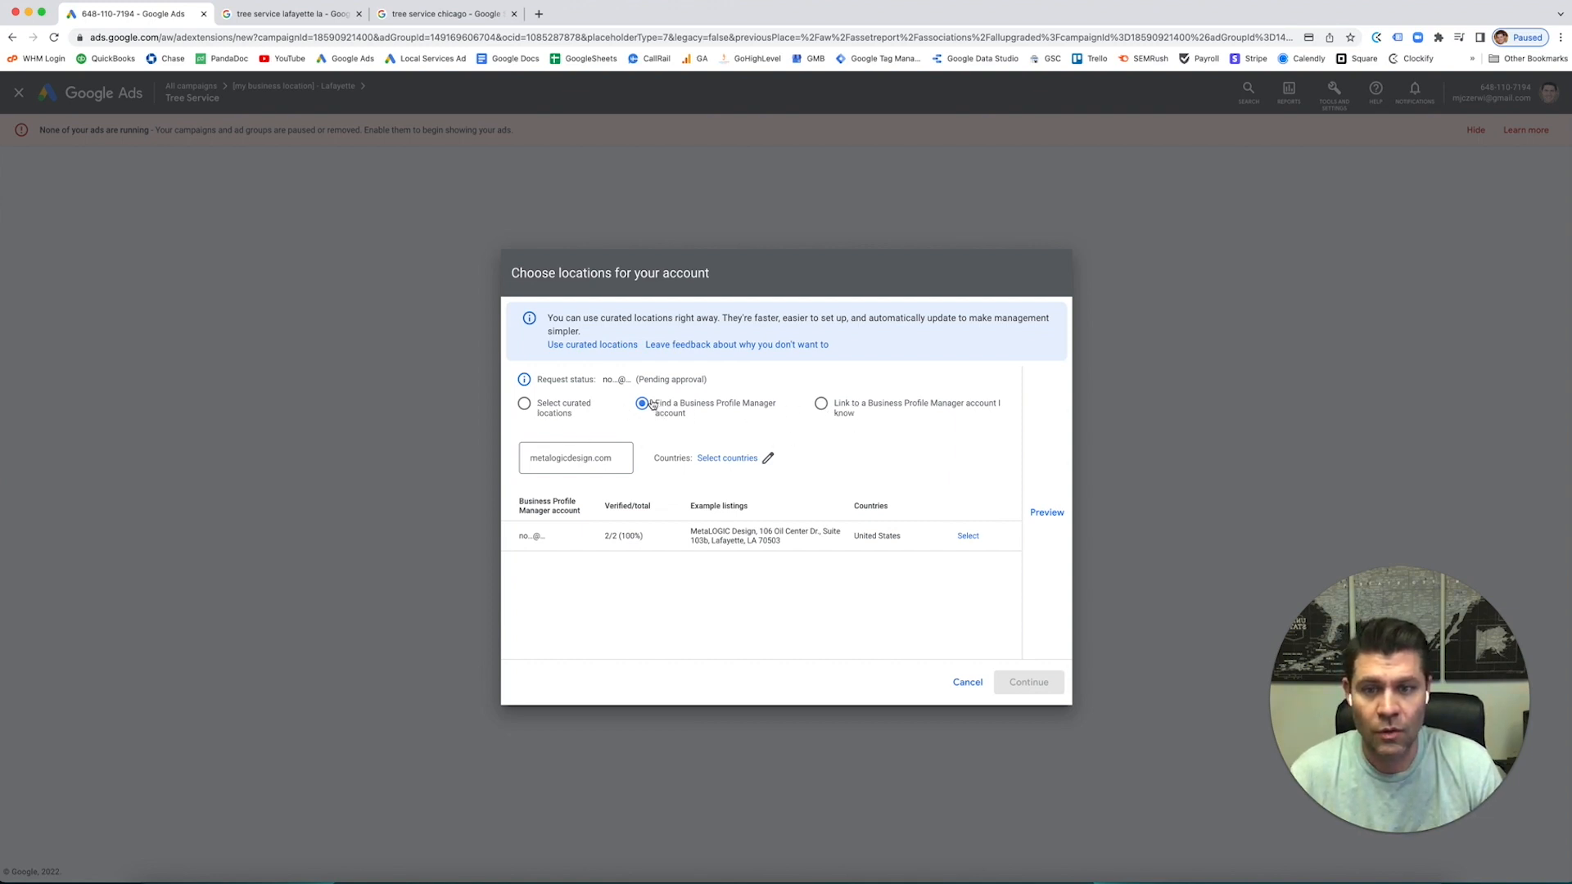
mouse_move(820, 406)
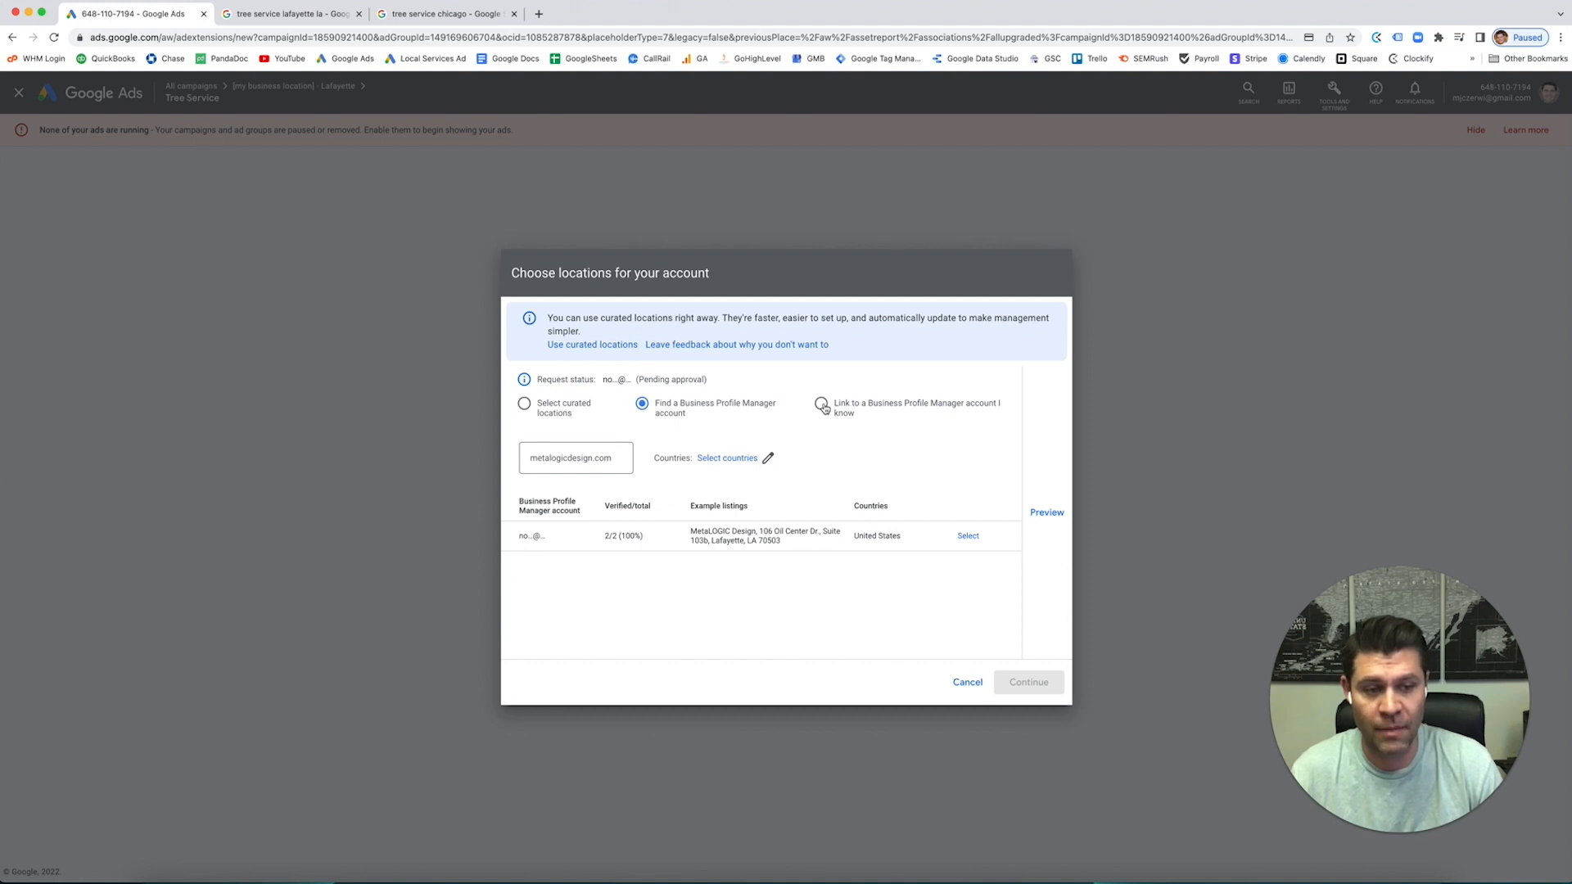
left_click(820, 408)
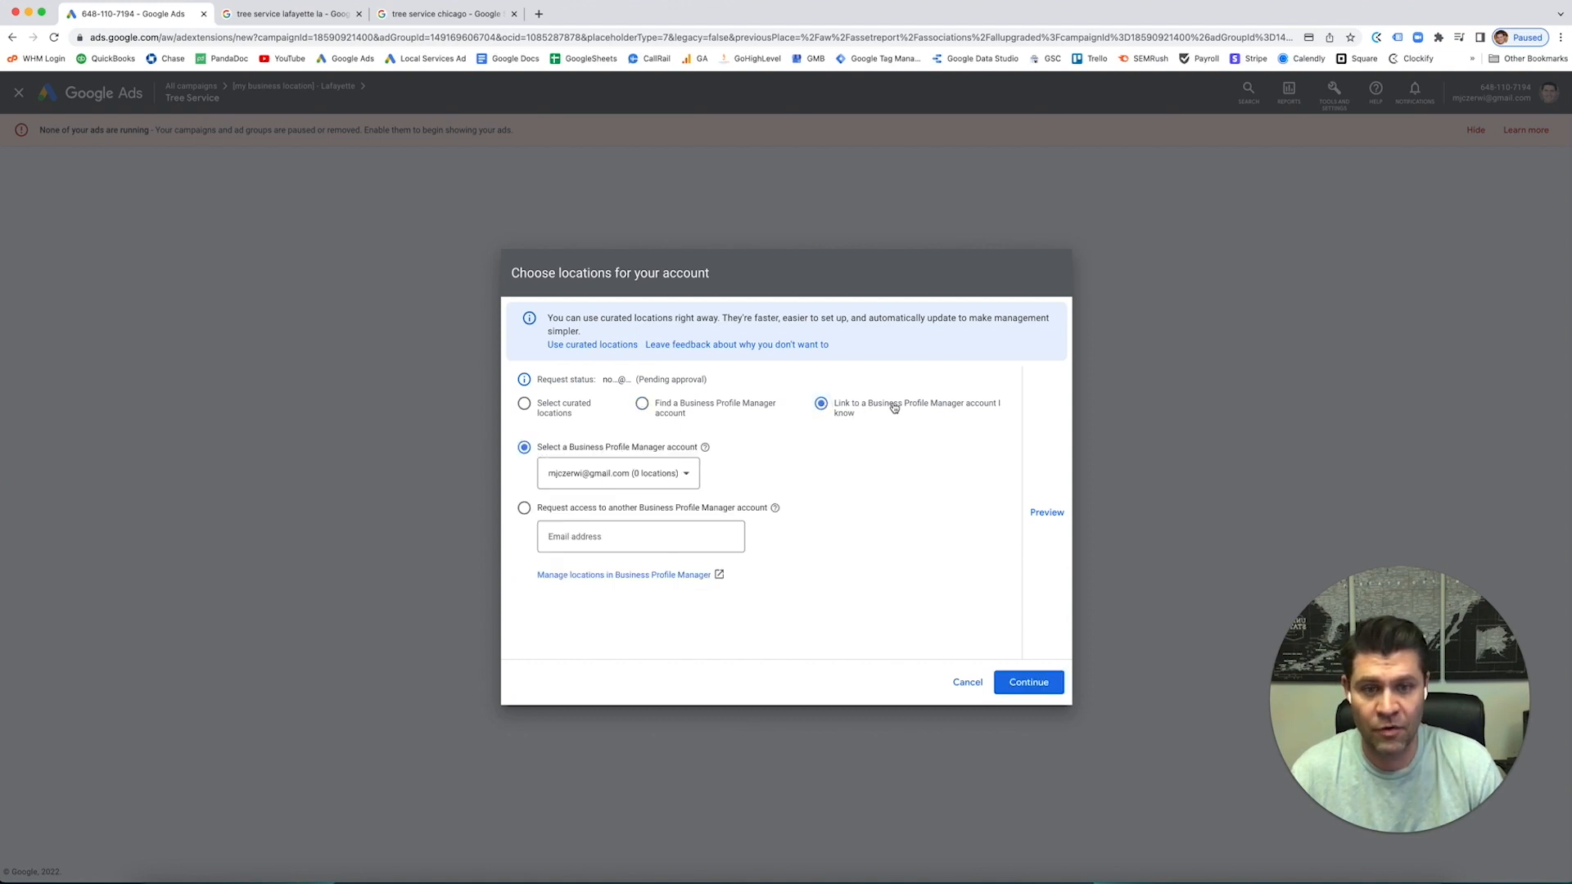
Review the available Business Profile Manager accounts in the Select account dropdown.
left_click(618, 473)
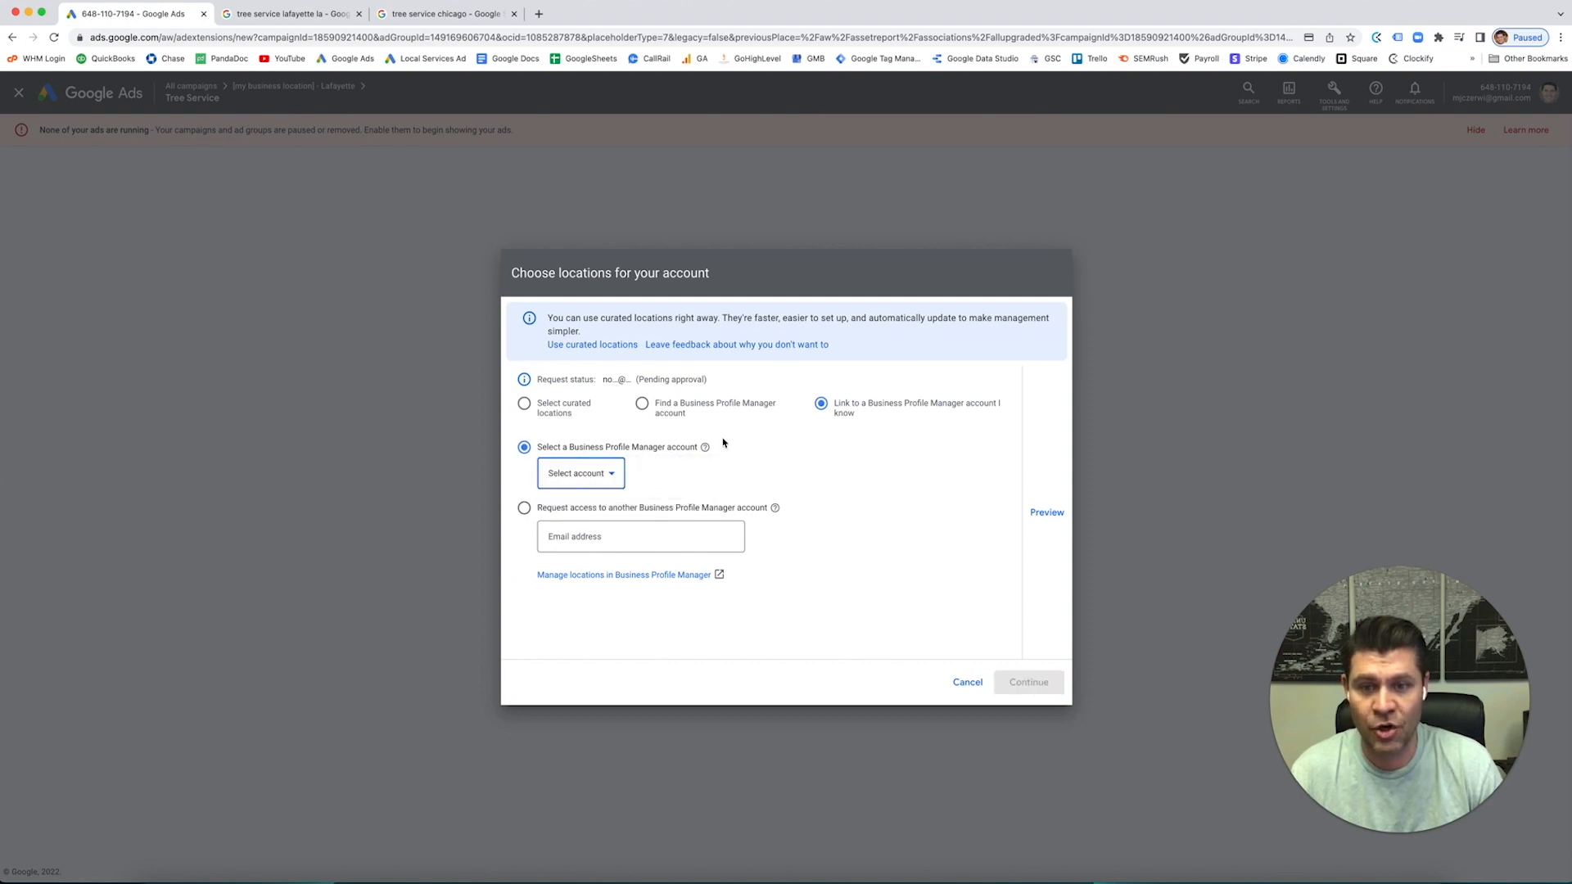
mouse_move(845, 412)
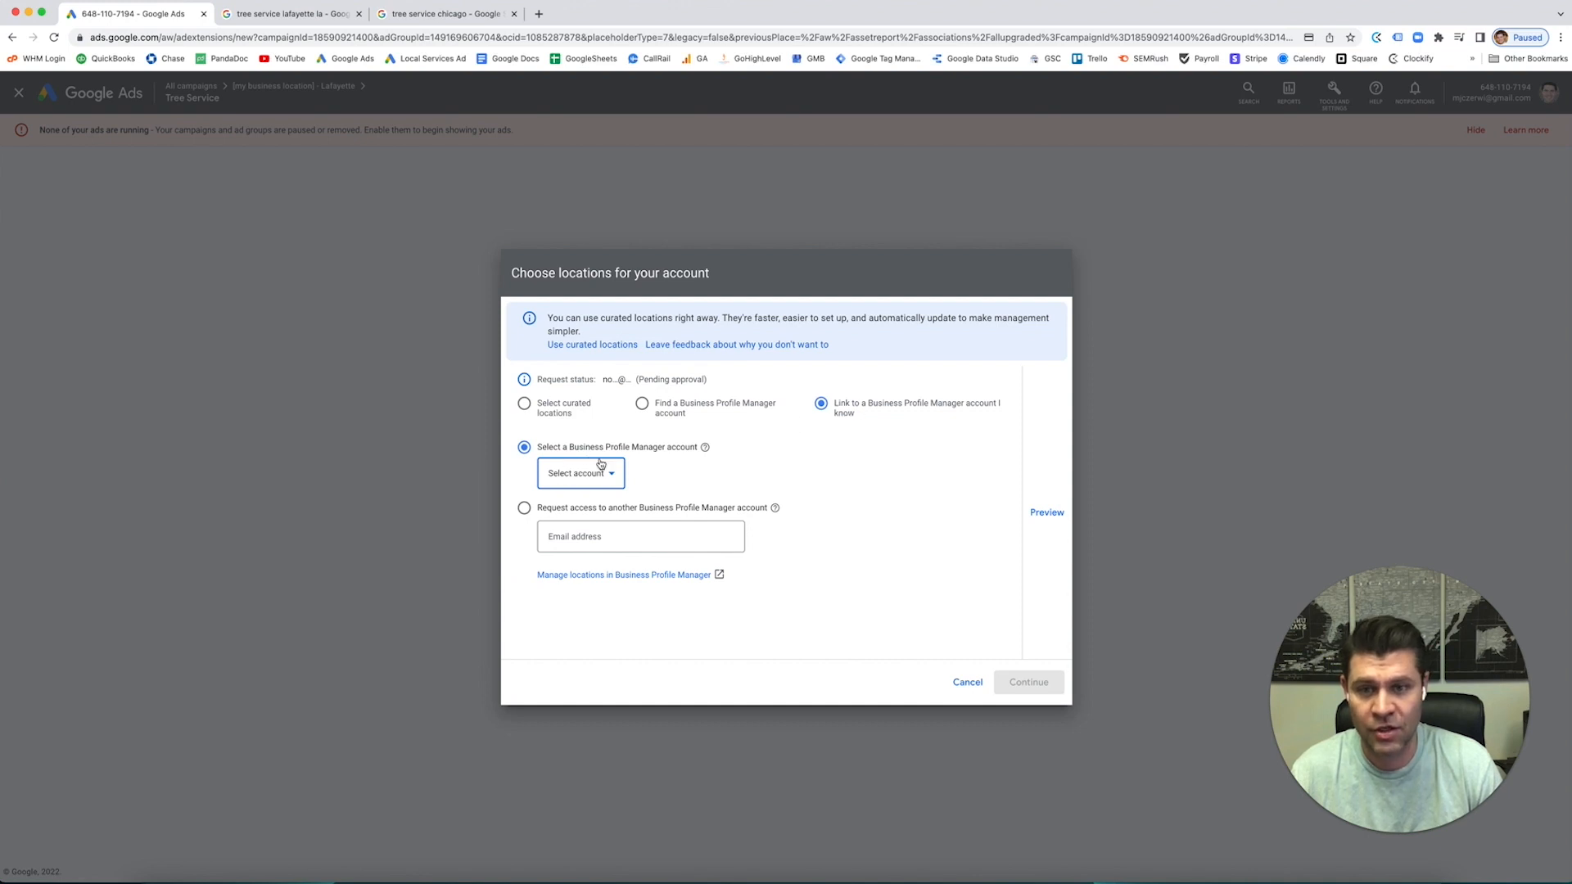
mouse_move(769, 427)
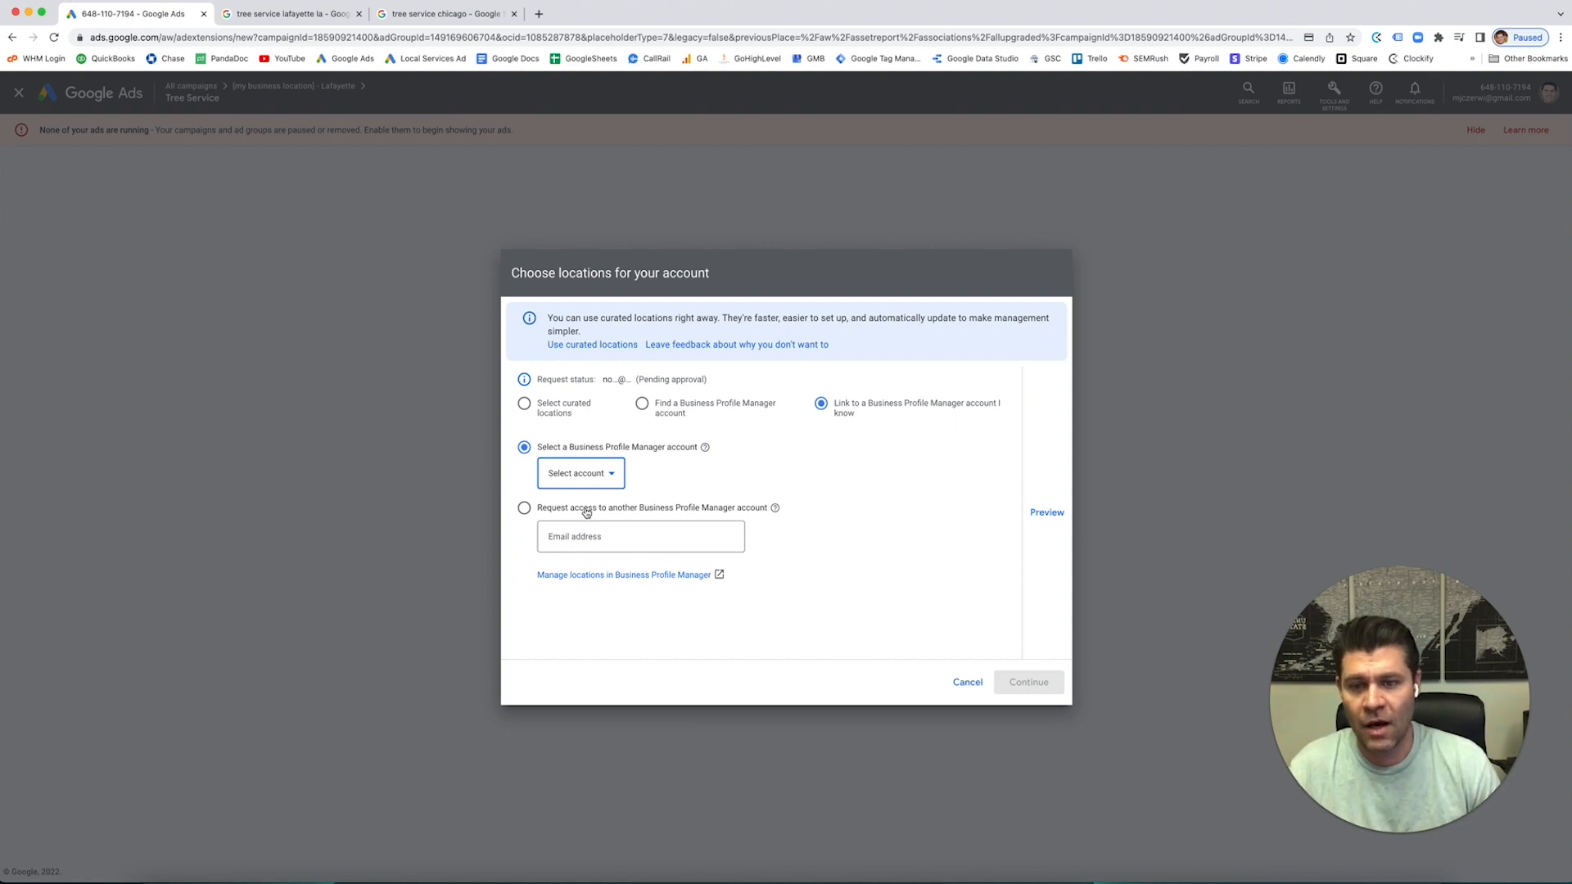
mouse_move(880, 565)
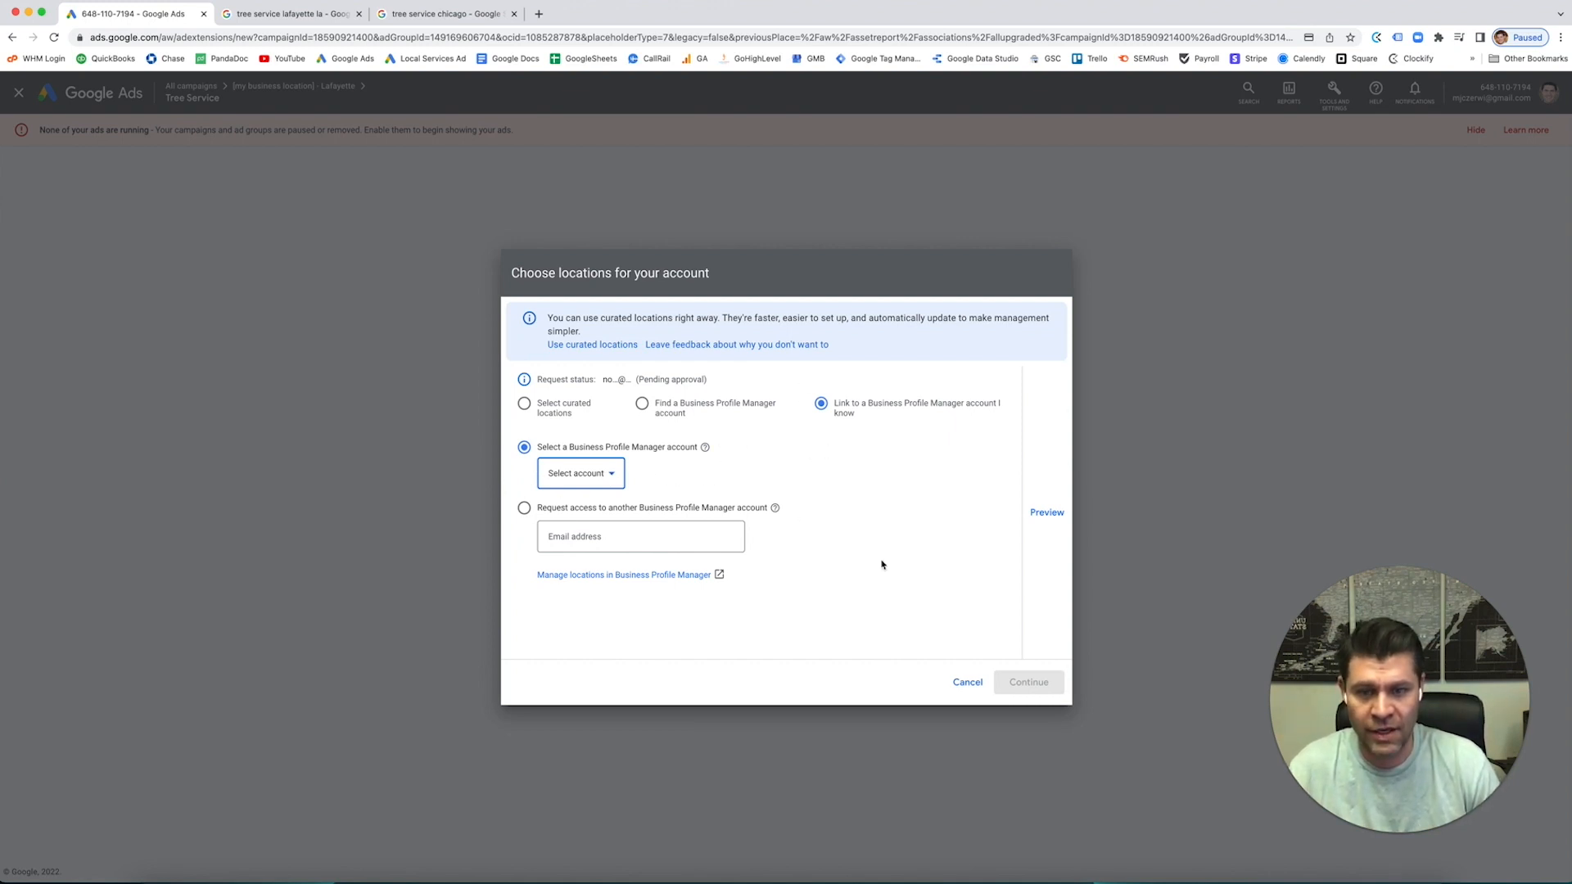
mouse_move(1019, 685)
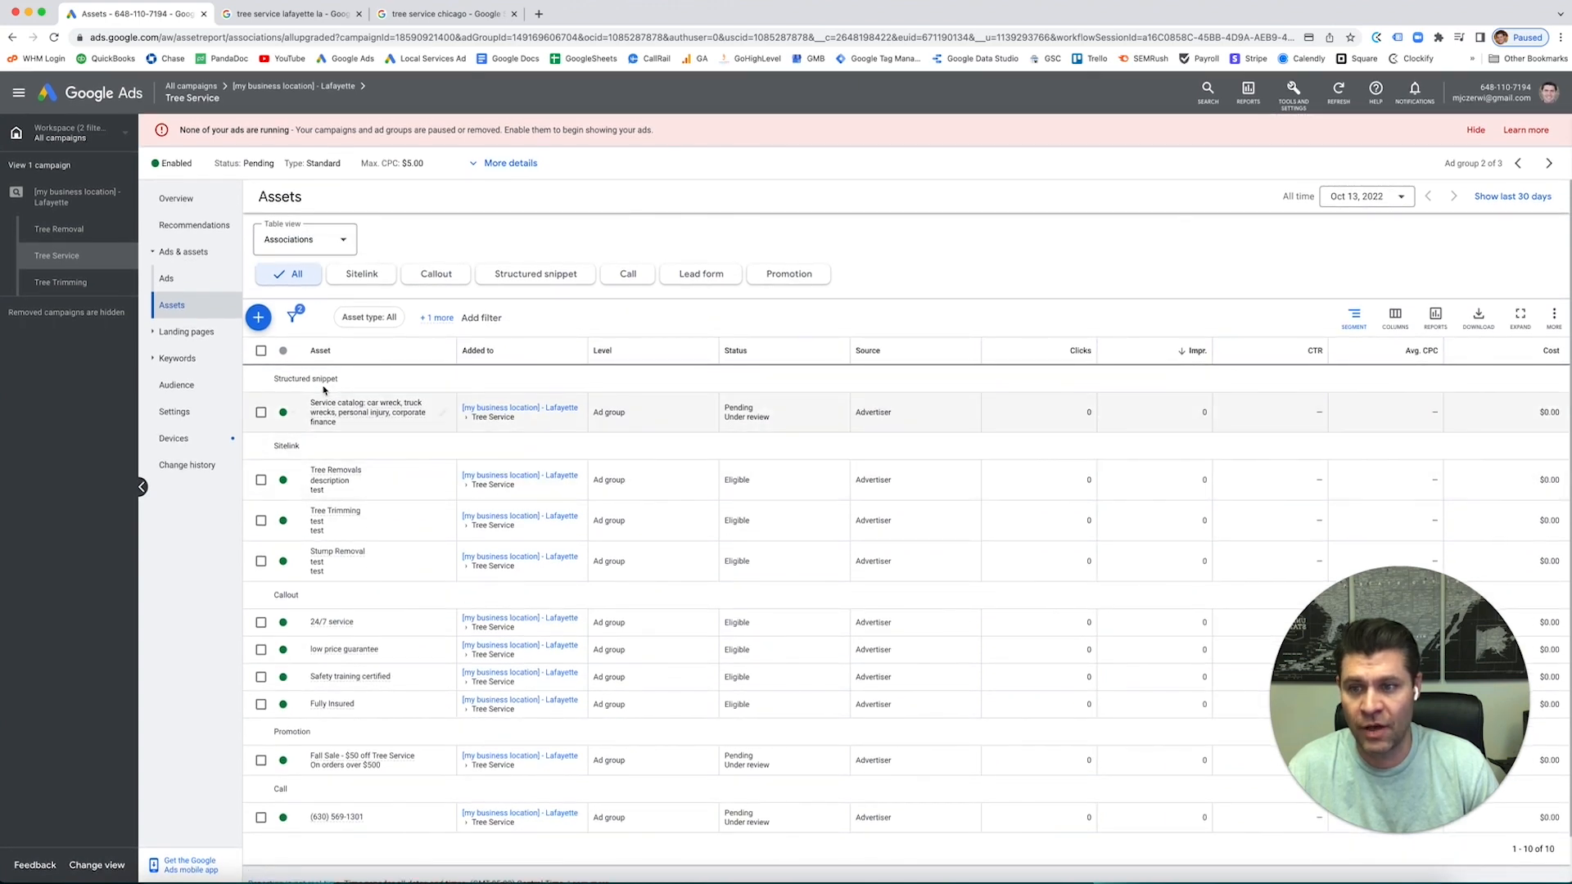
Review the addable asset types, then switch to the 'tree service lafayette la' search results.
left_click(369, 318)
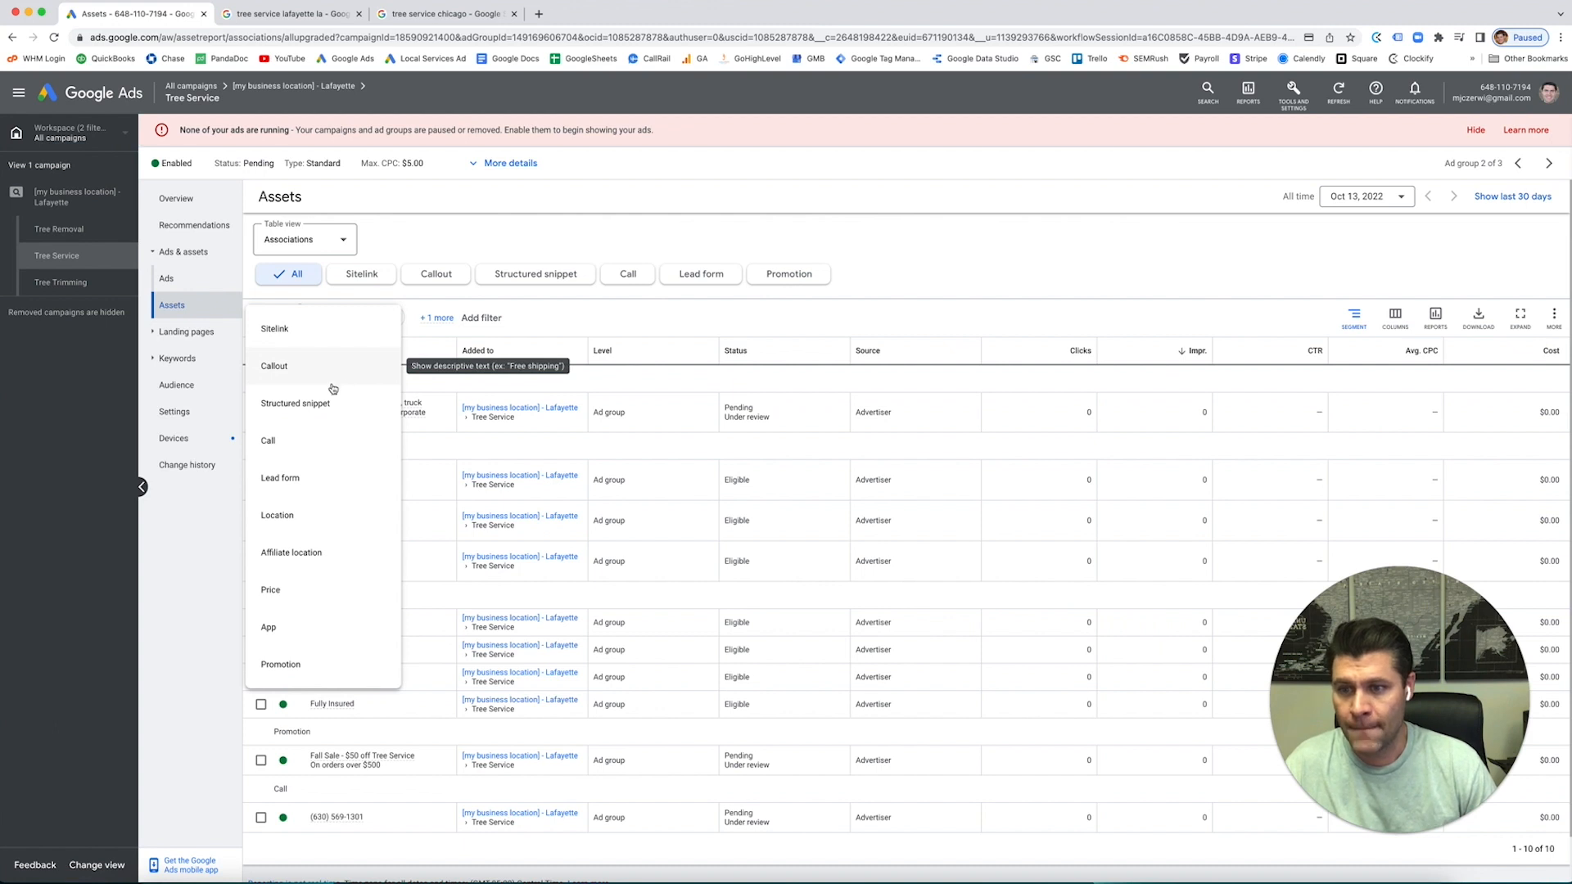
mouse_move(310, 421)
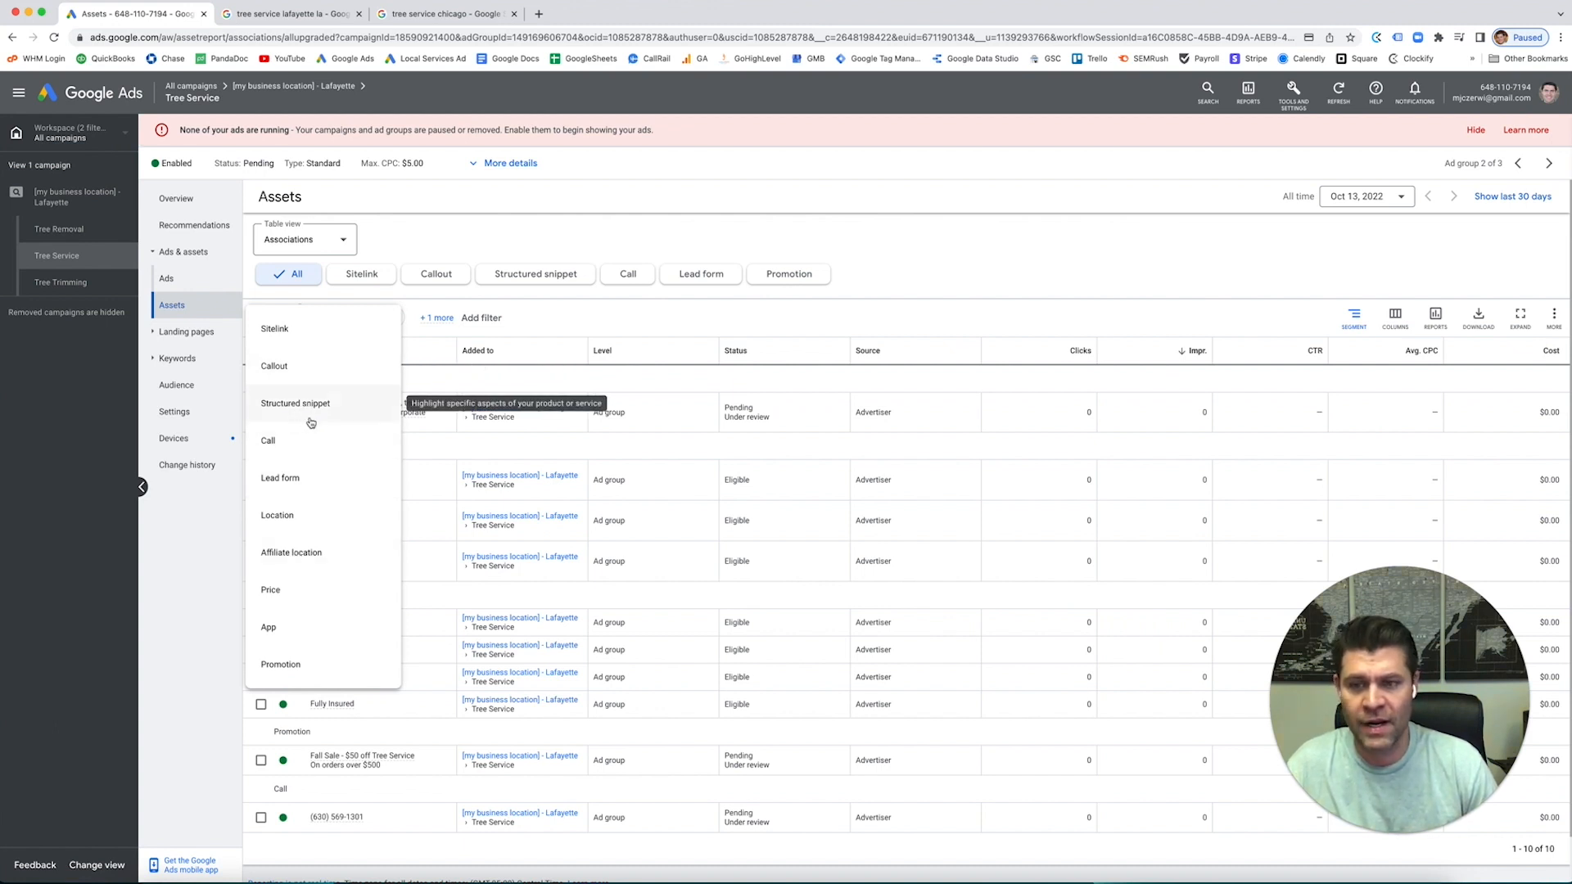
mouse_move(298, 411)
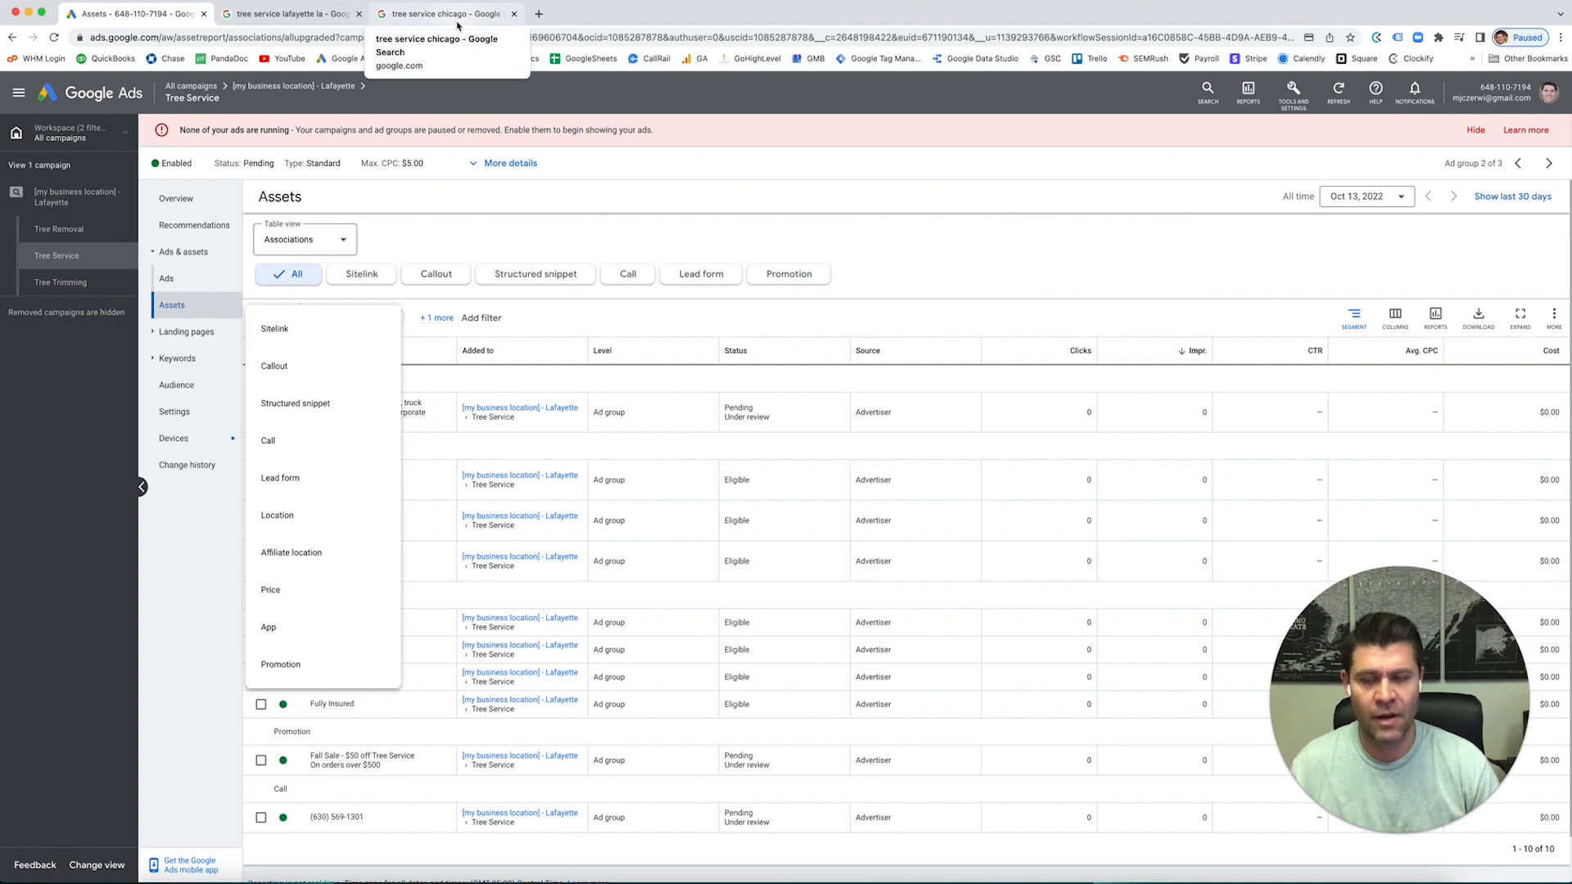
left_click(289, 14)
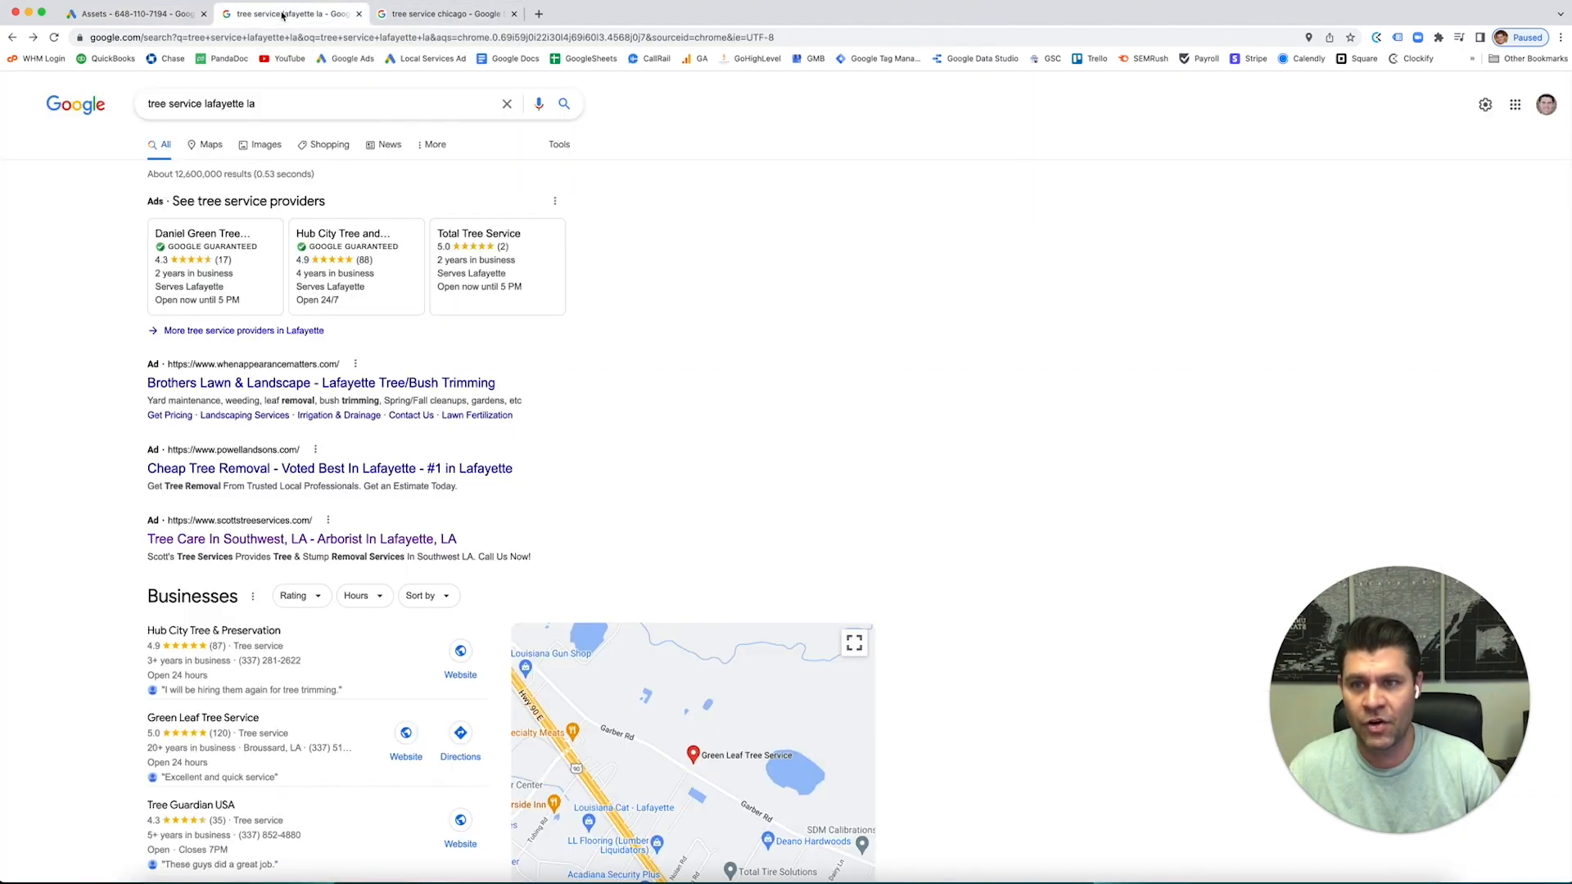
Compare the Lafayette and Chicago tree service competitor results, then return to the Tree Service assets in Google Ads.
scroll("down", 3)
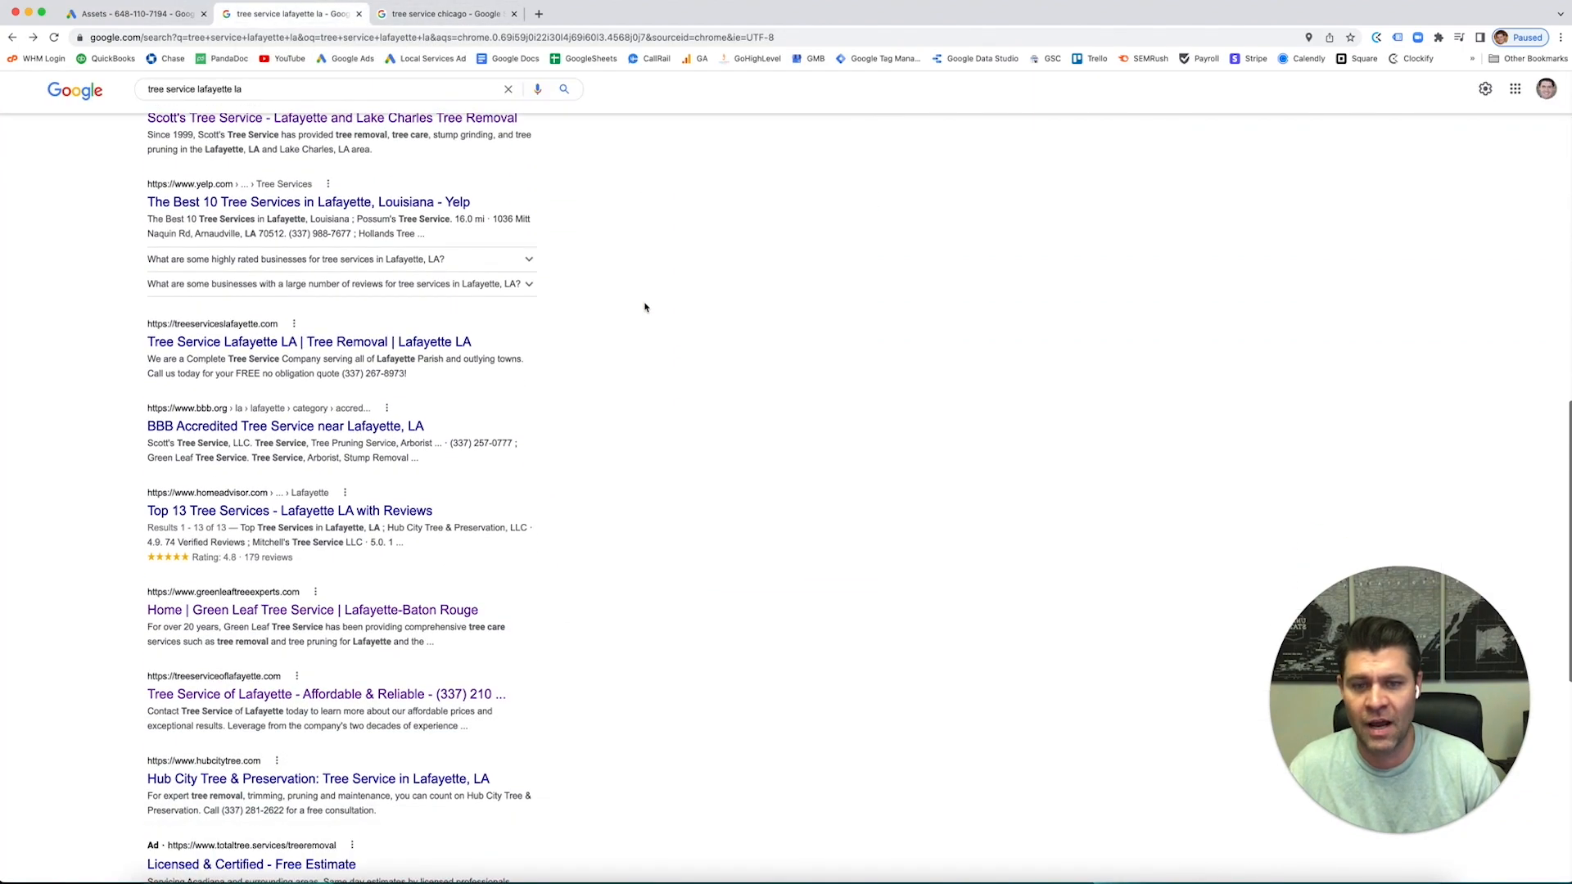
scroll("down", 3)
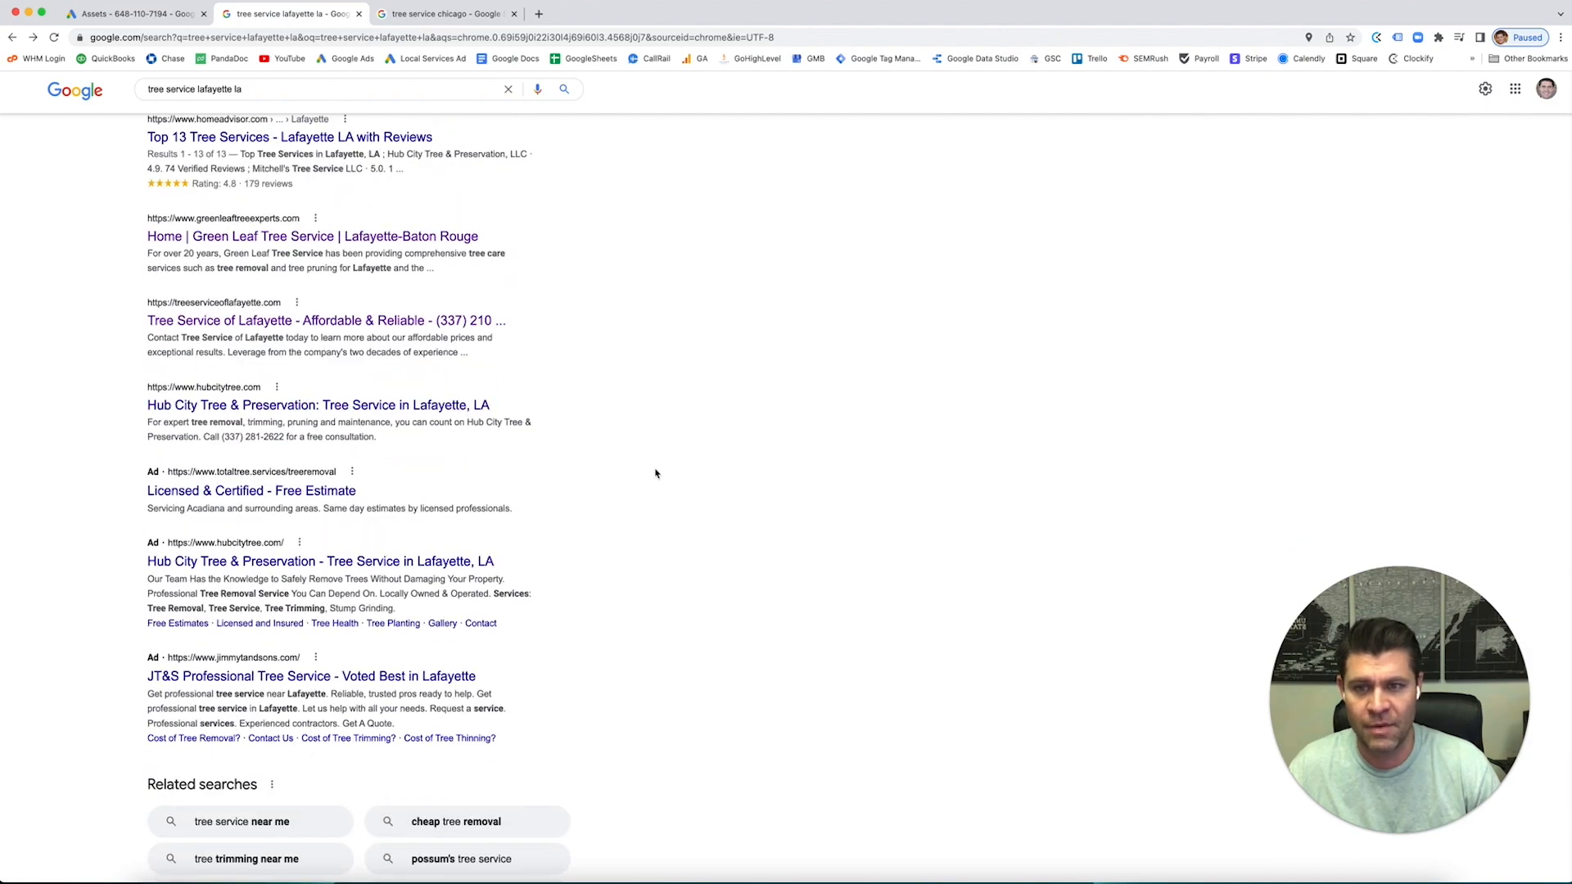
scroll("up", 3)
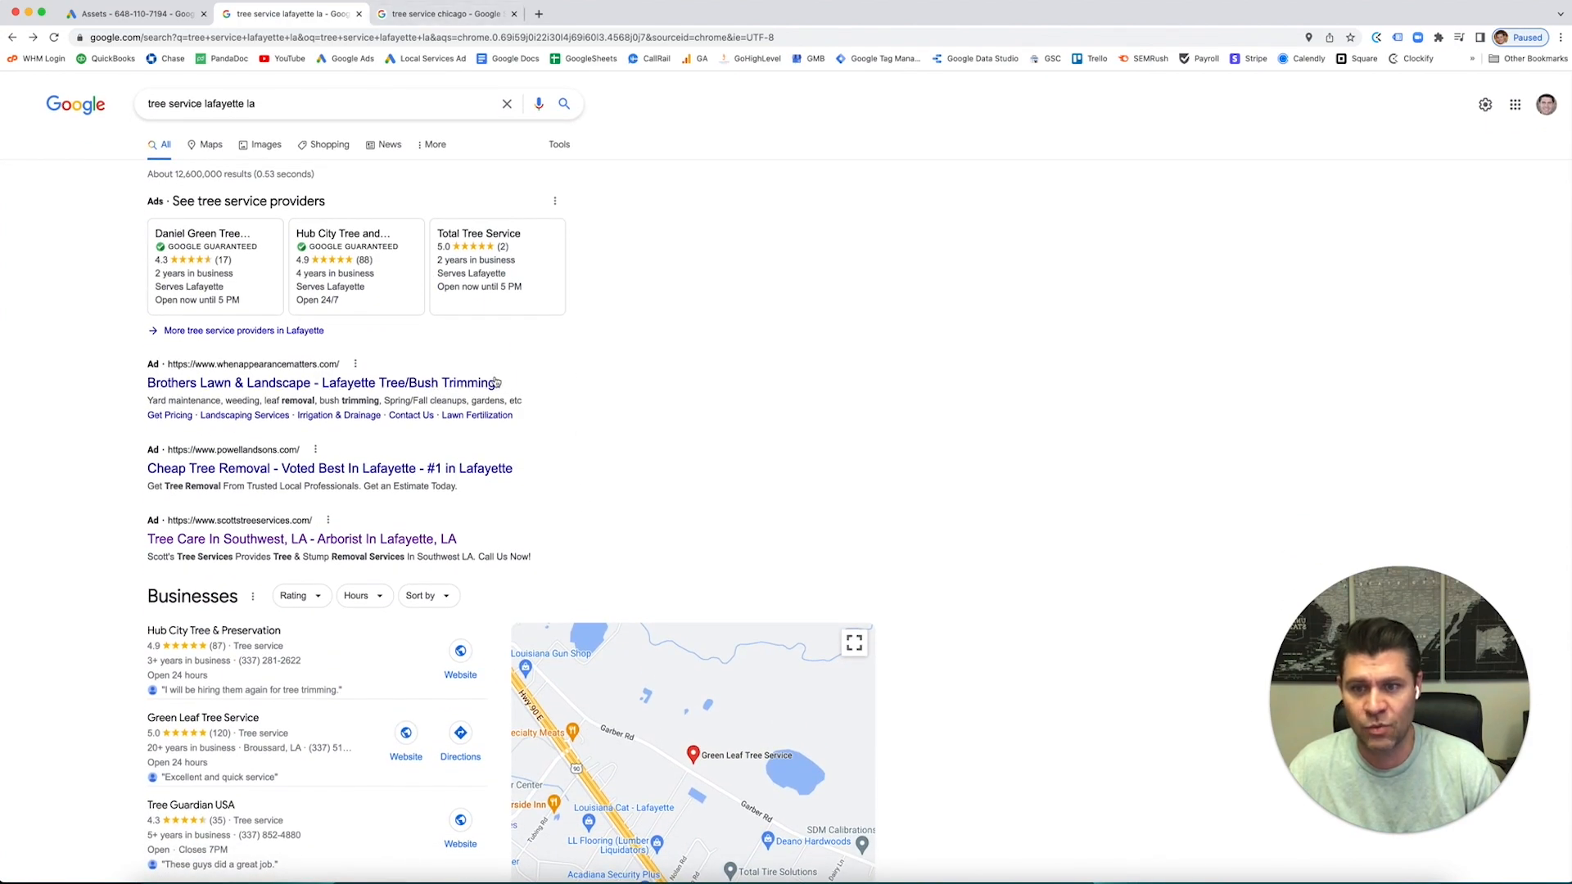
mouse_move(558, 411)
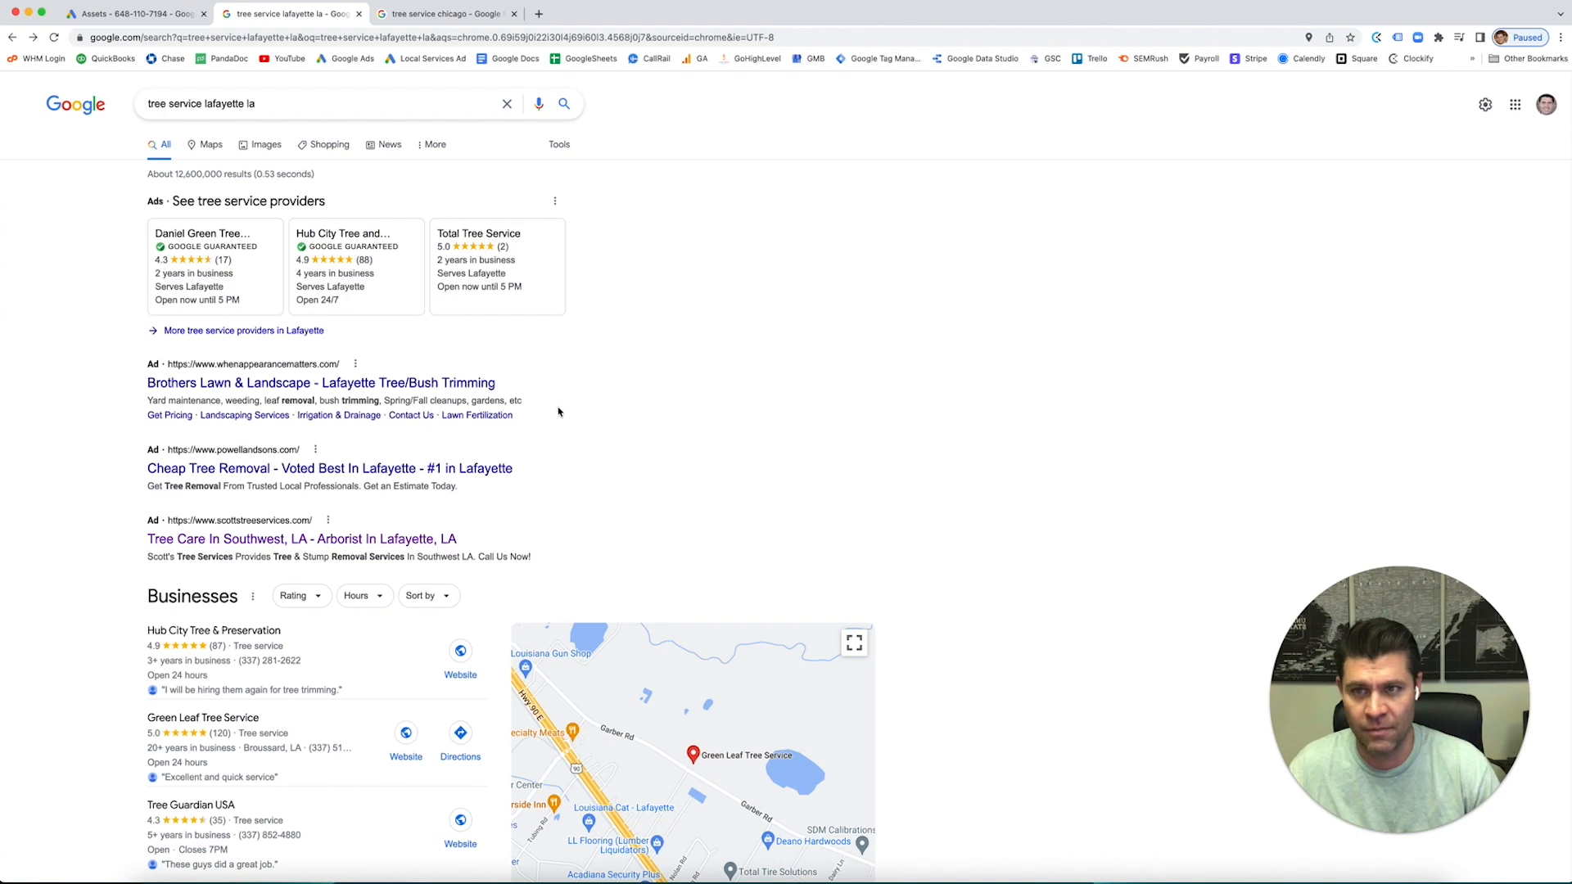
left_click(446, 13)
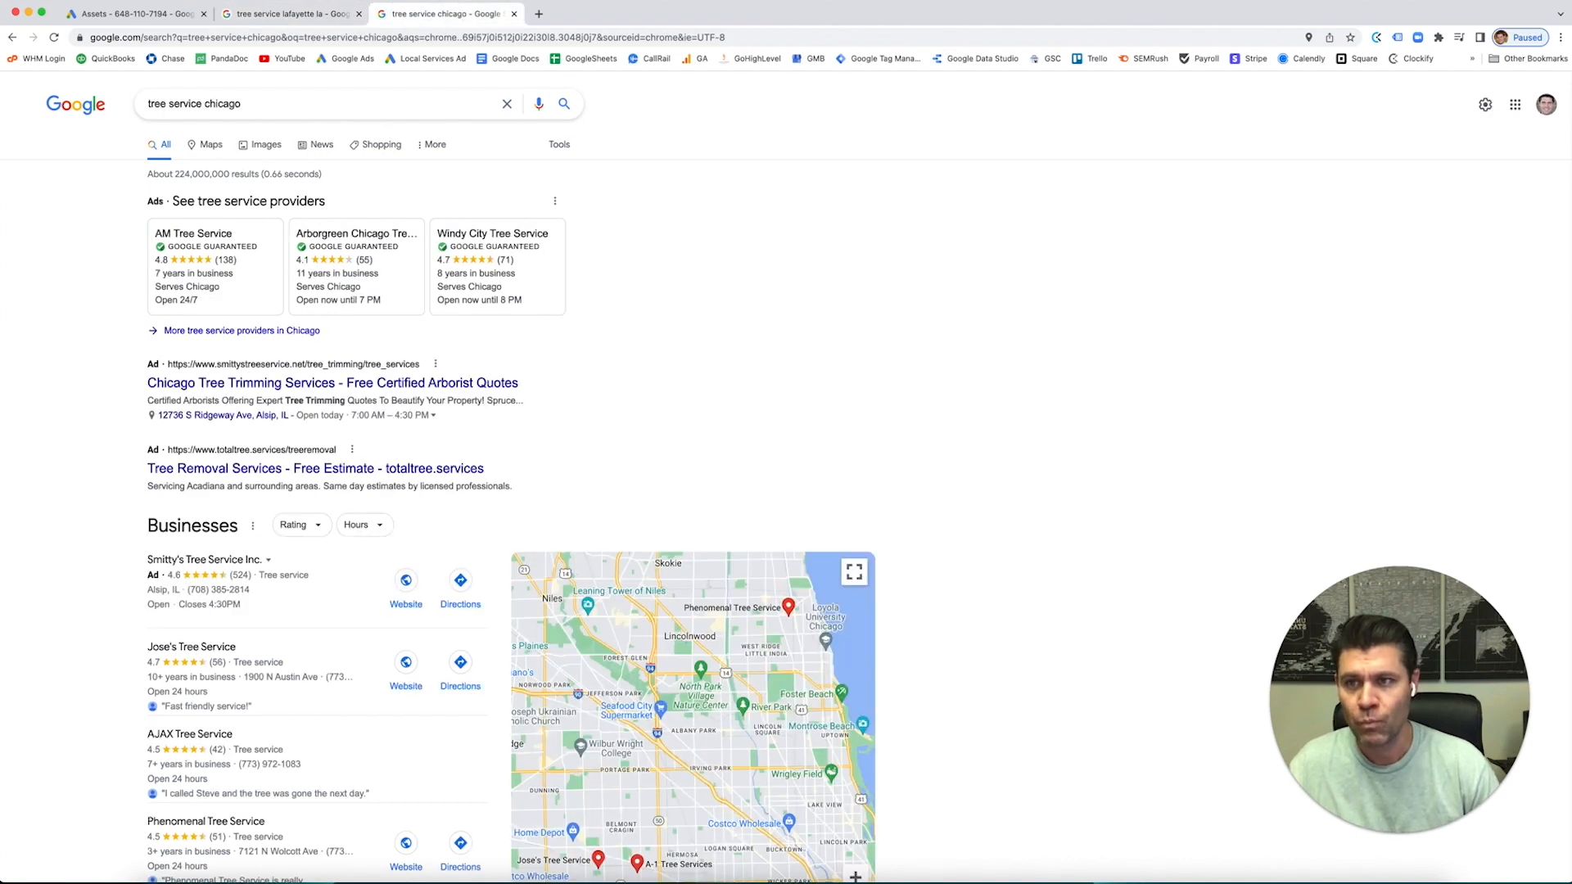
left_click(136, 15)
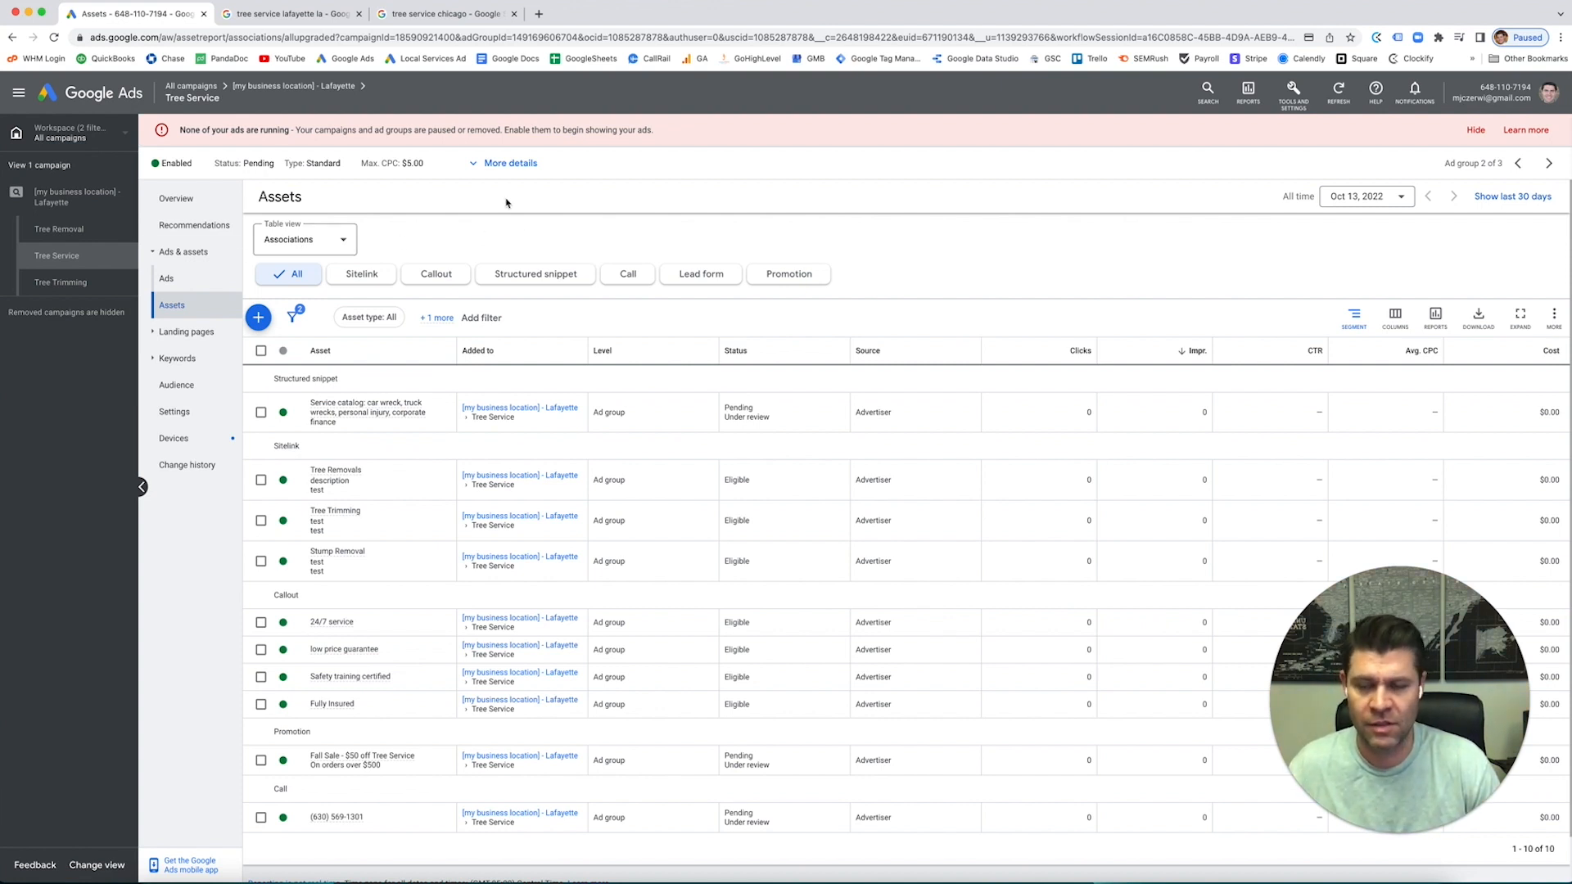
mouse_move(536, 203)
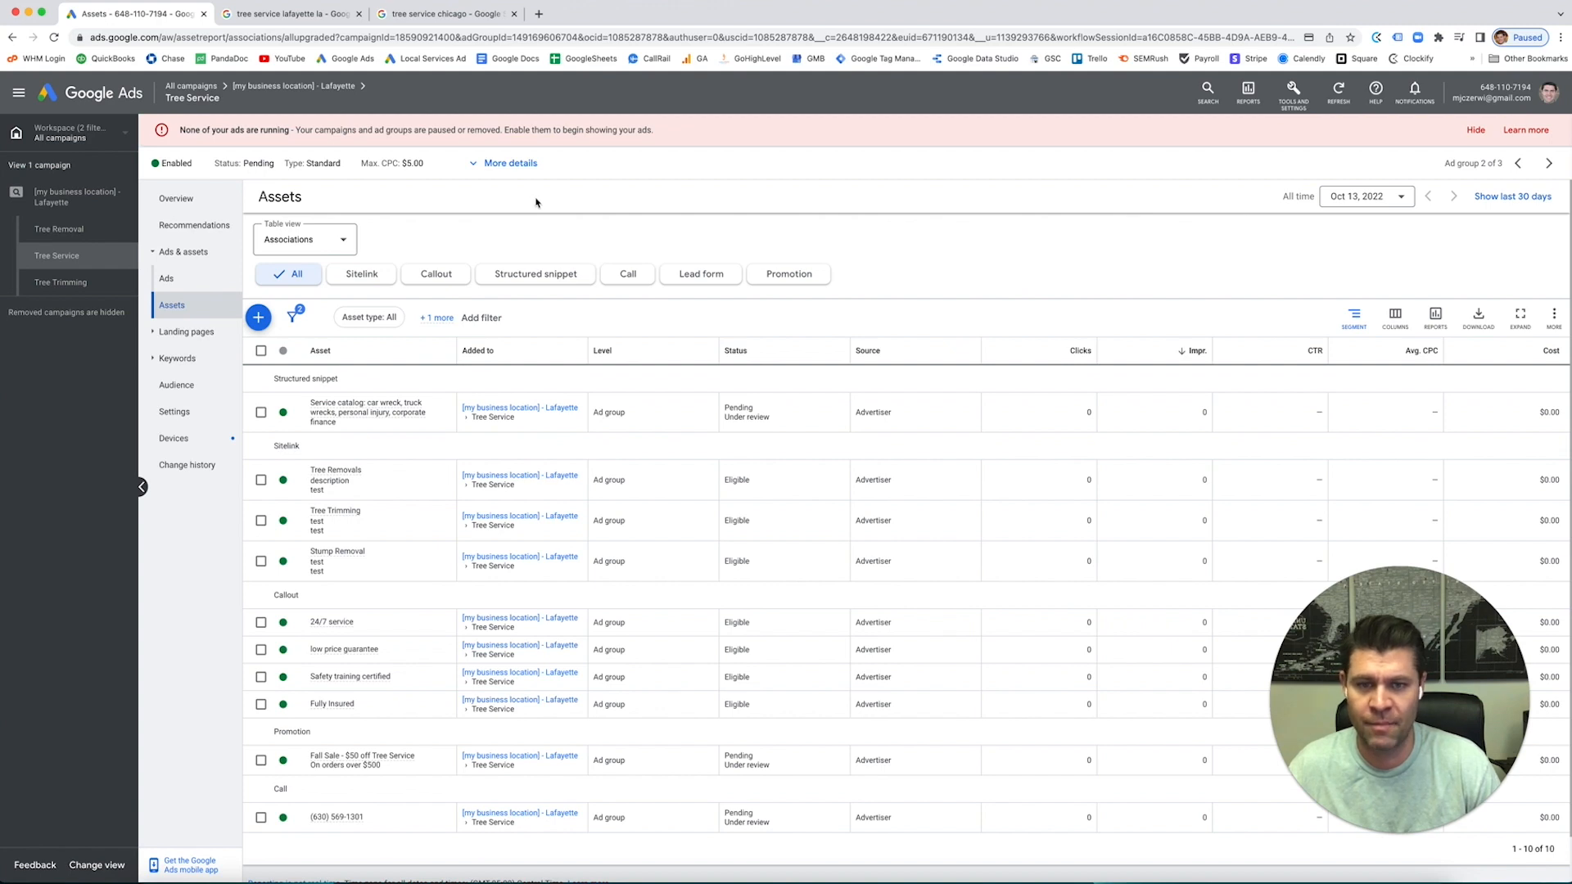
Show the Tree Service ad group's Ads page with its single responsive search ad.
left_click(165, 278)
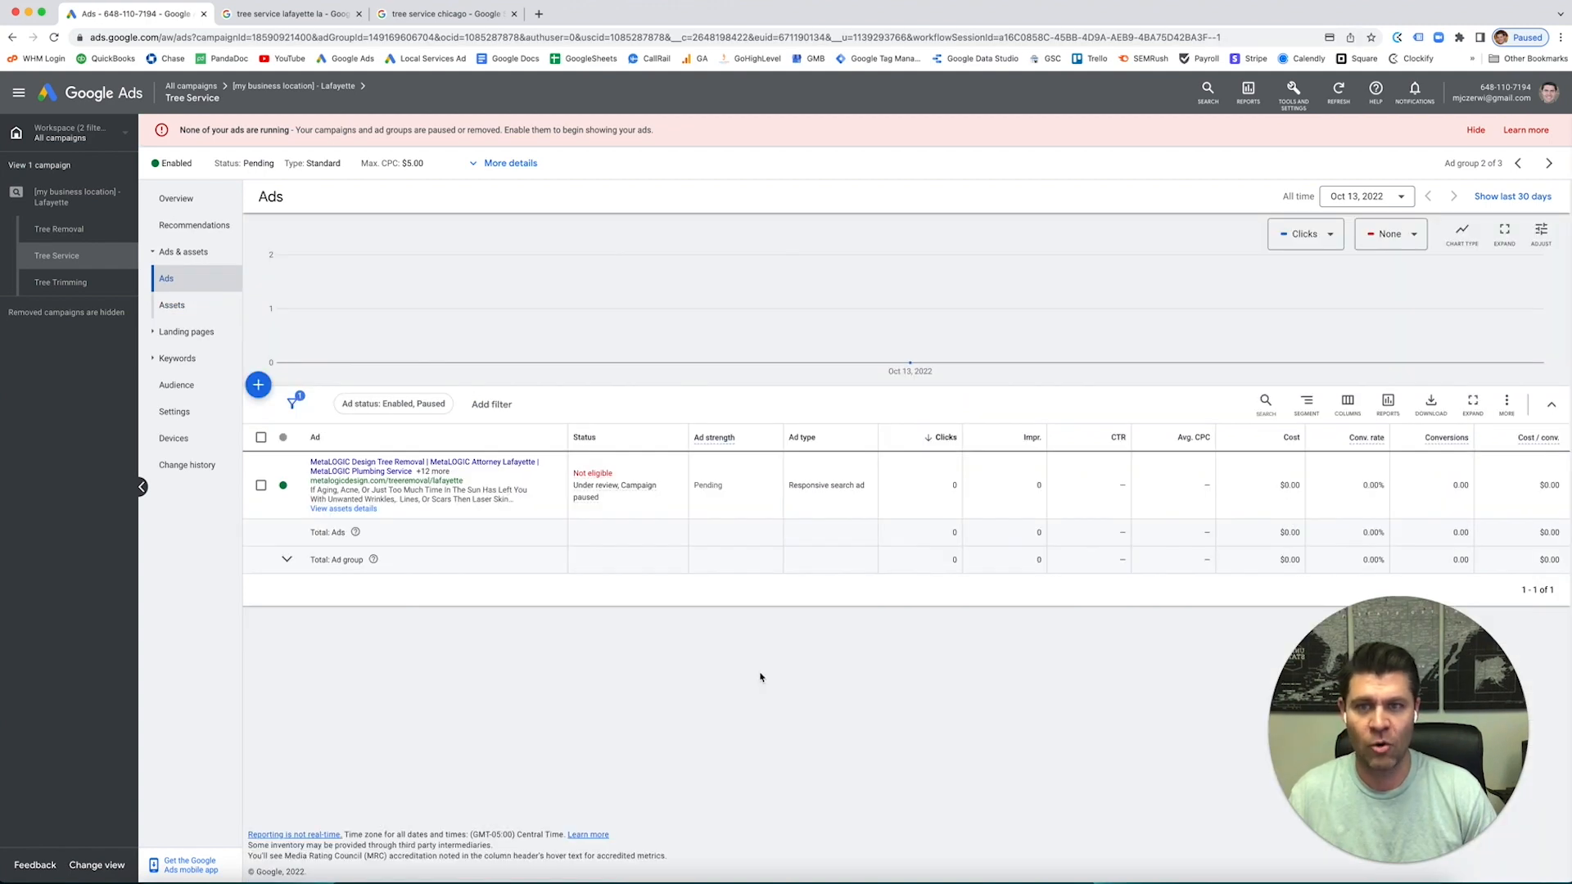